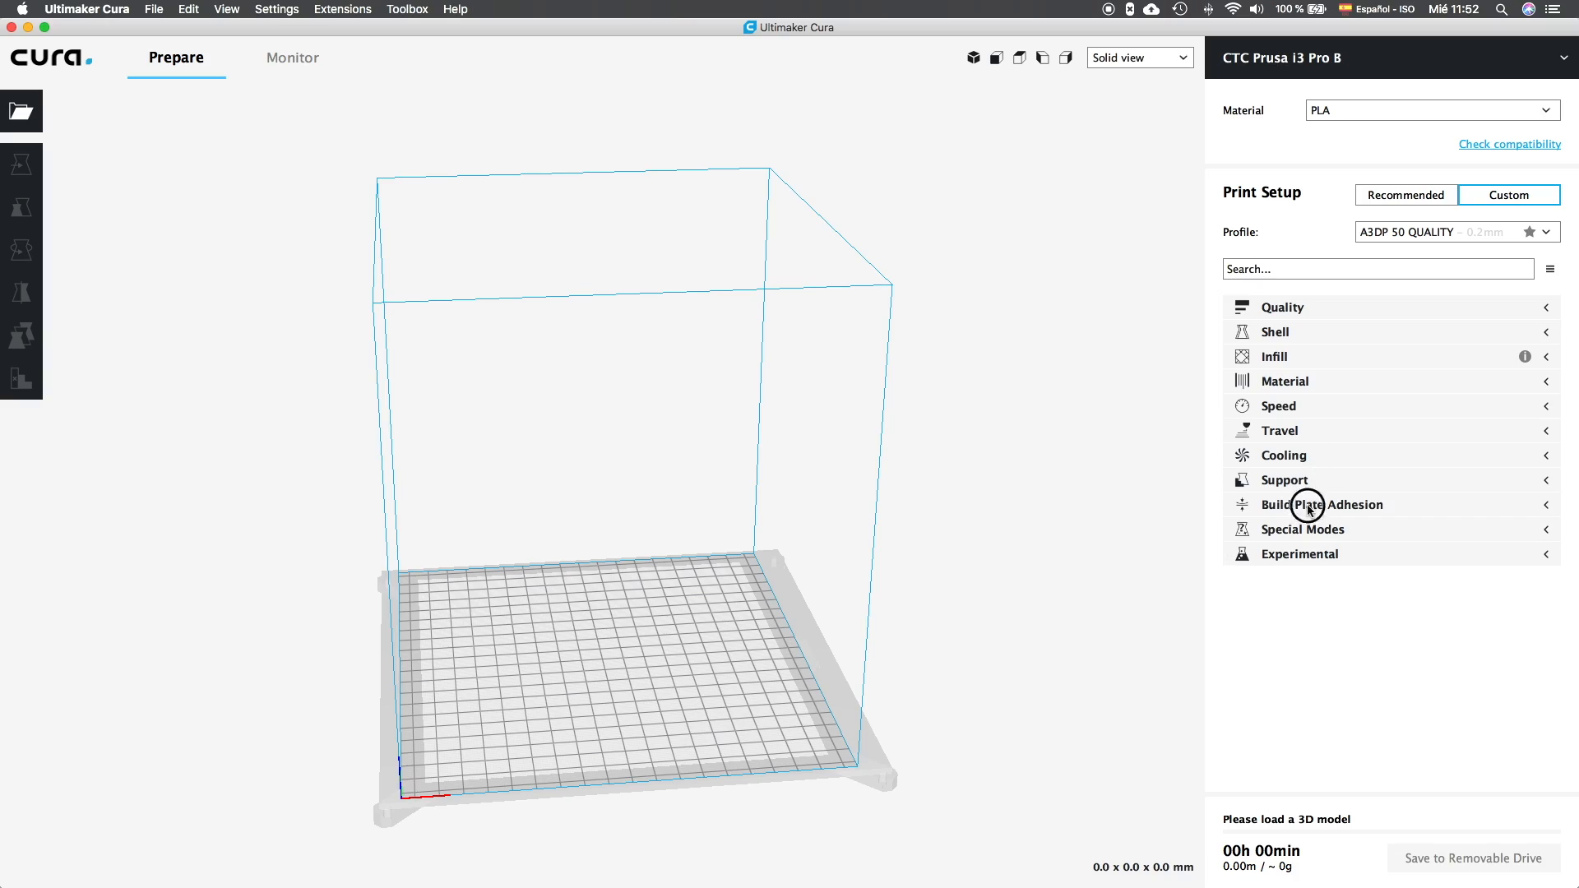
# Rotate the 3DBenchy model in Preview to view its deck from above and another angle.
pyautogui.click(1322, 504)
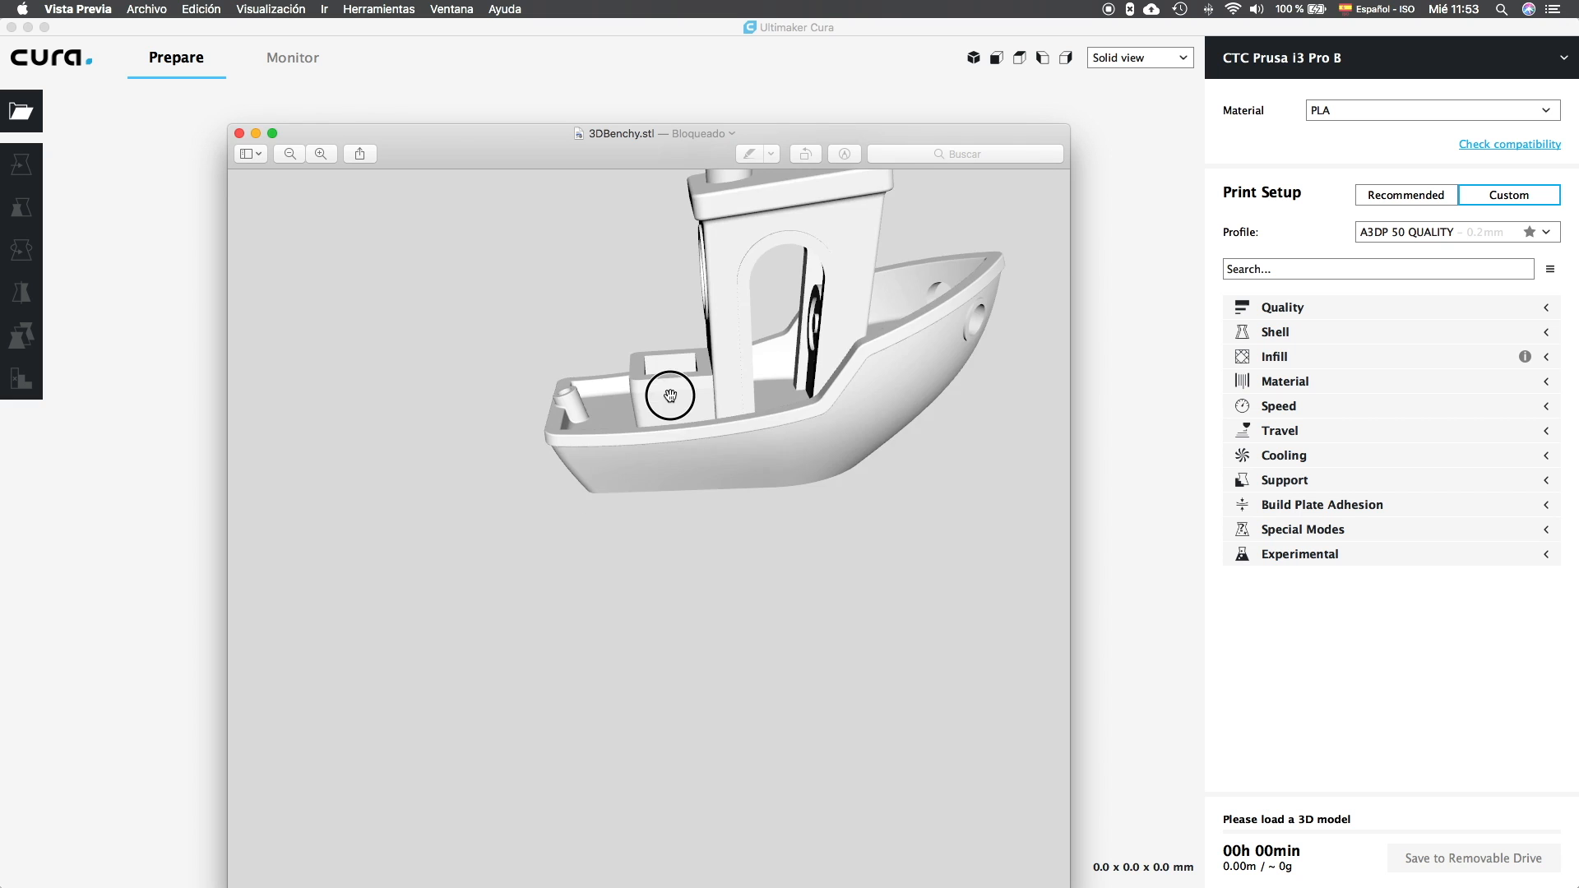
pyautogui.moveTo(670, 396); pyautogui.dragTo(851, 503)
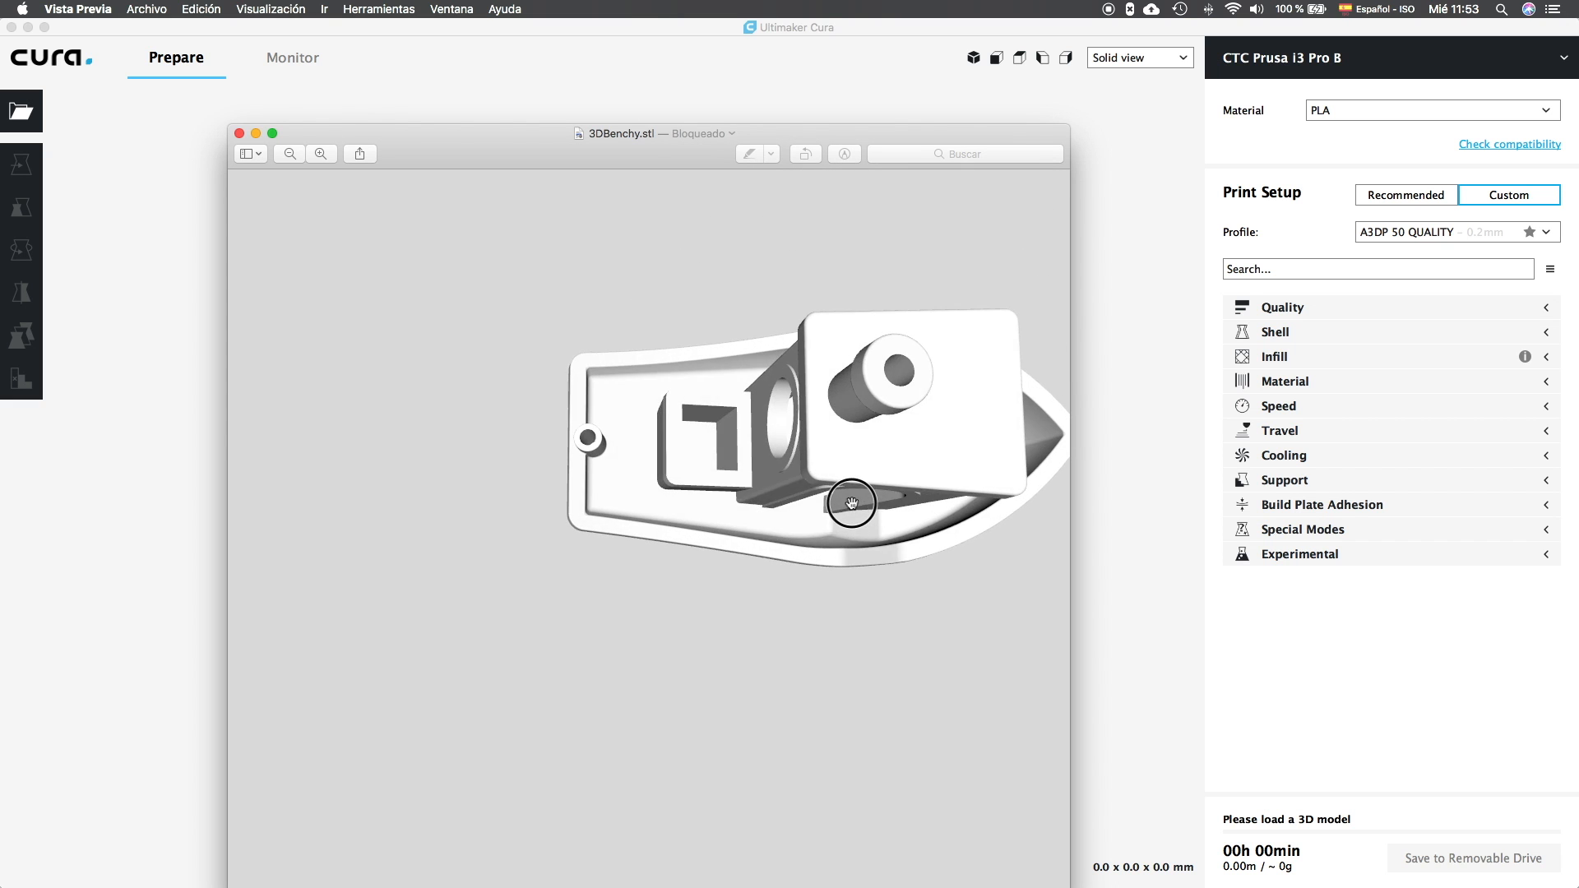
pyautogui.moveTo(852, 503); pyautogui.dragTo(1022, 470)
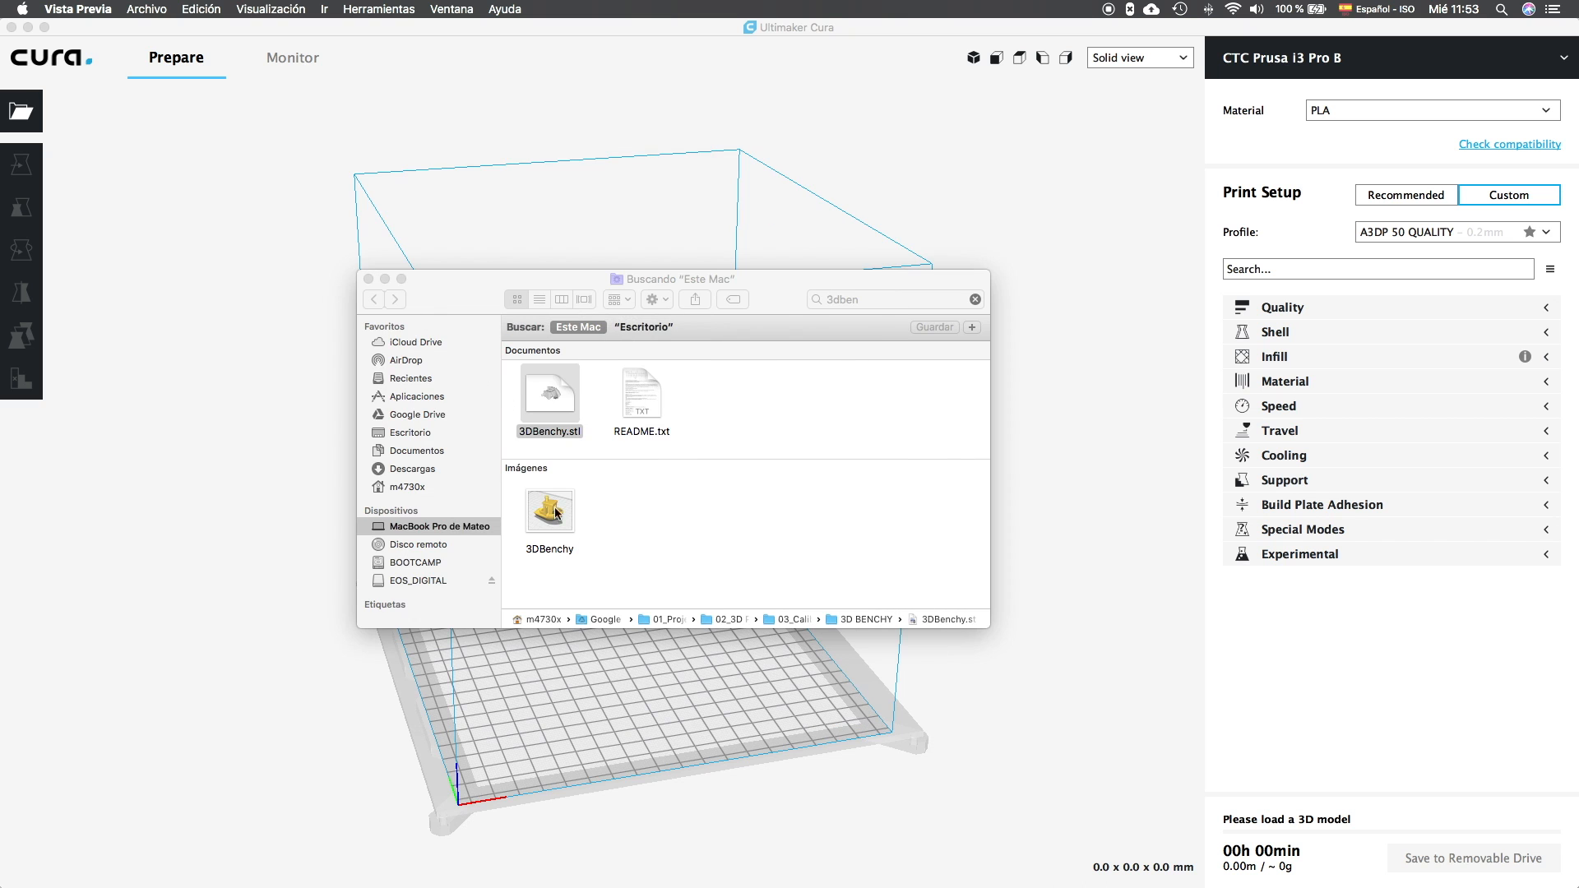
# Load 3DBenchy.stl from the Finder search results into Cura.
pyautogui.doubleClick(549, 394)
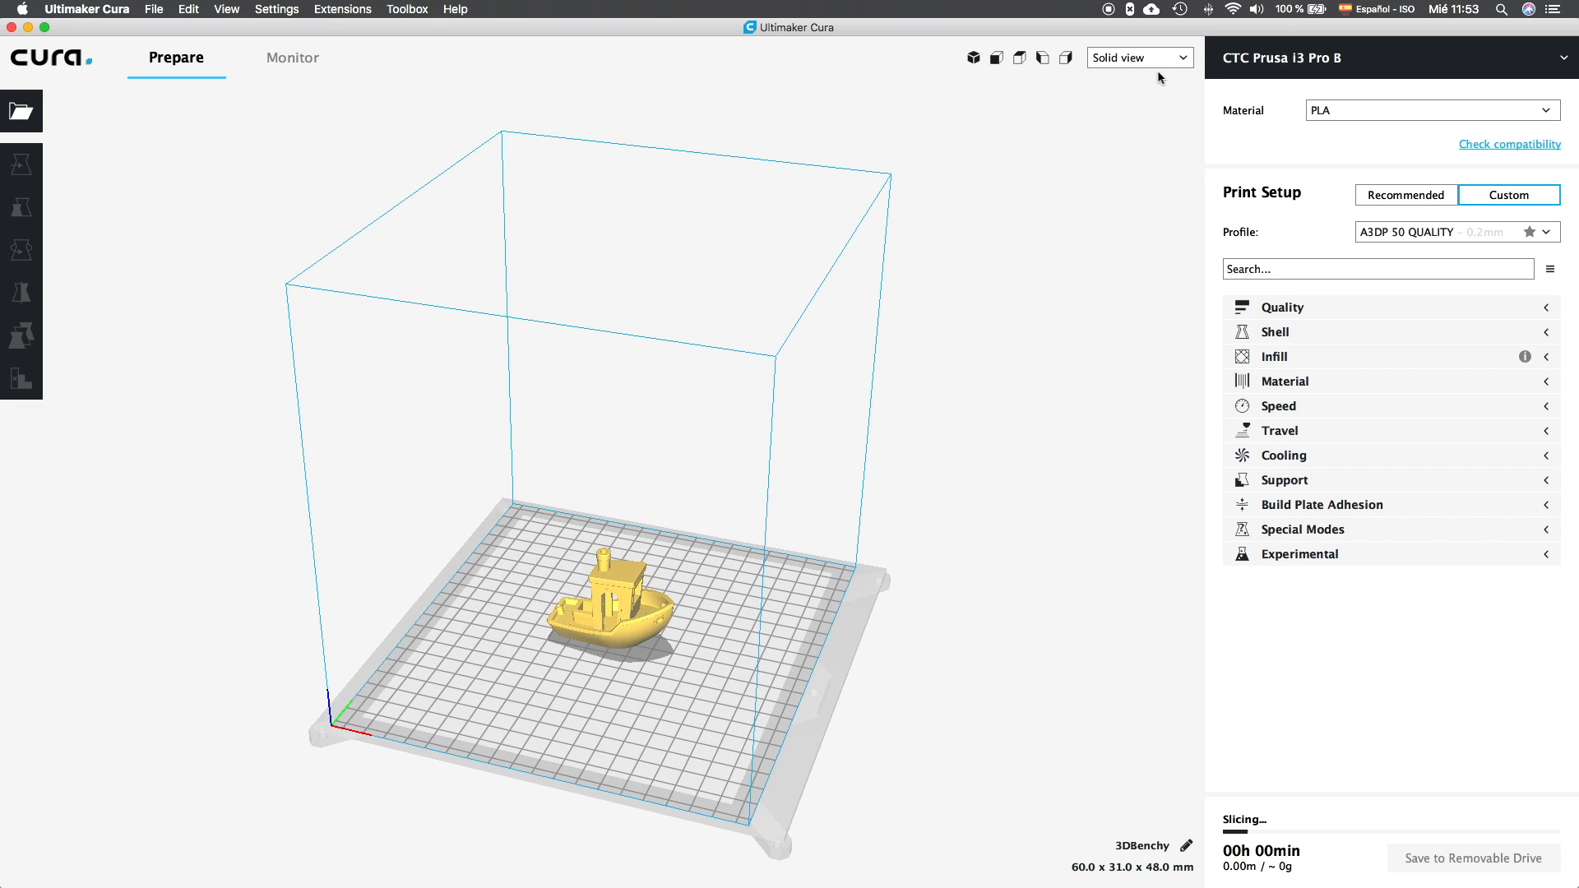
# Switch to Layer view and expand the Quality, Infill, Speed and Cooling setting categories.
pyautogui.click(1139, 58)
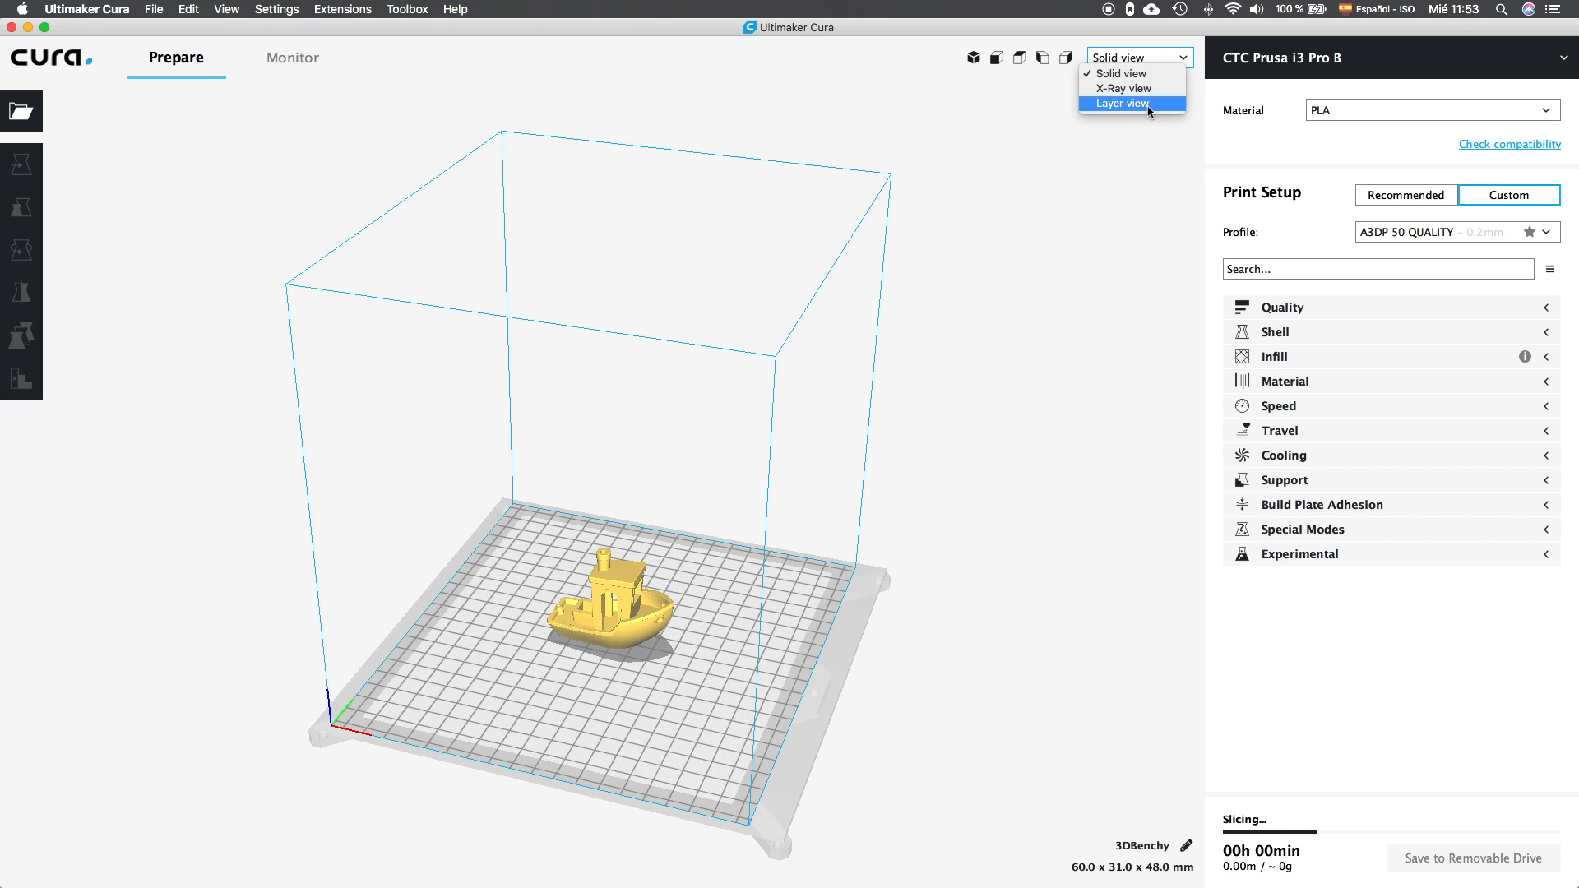
pyautogui.click(1119, 103)
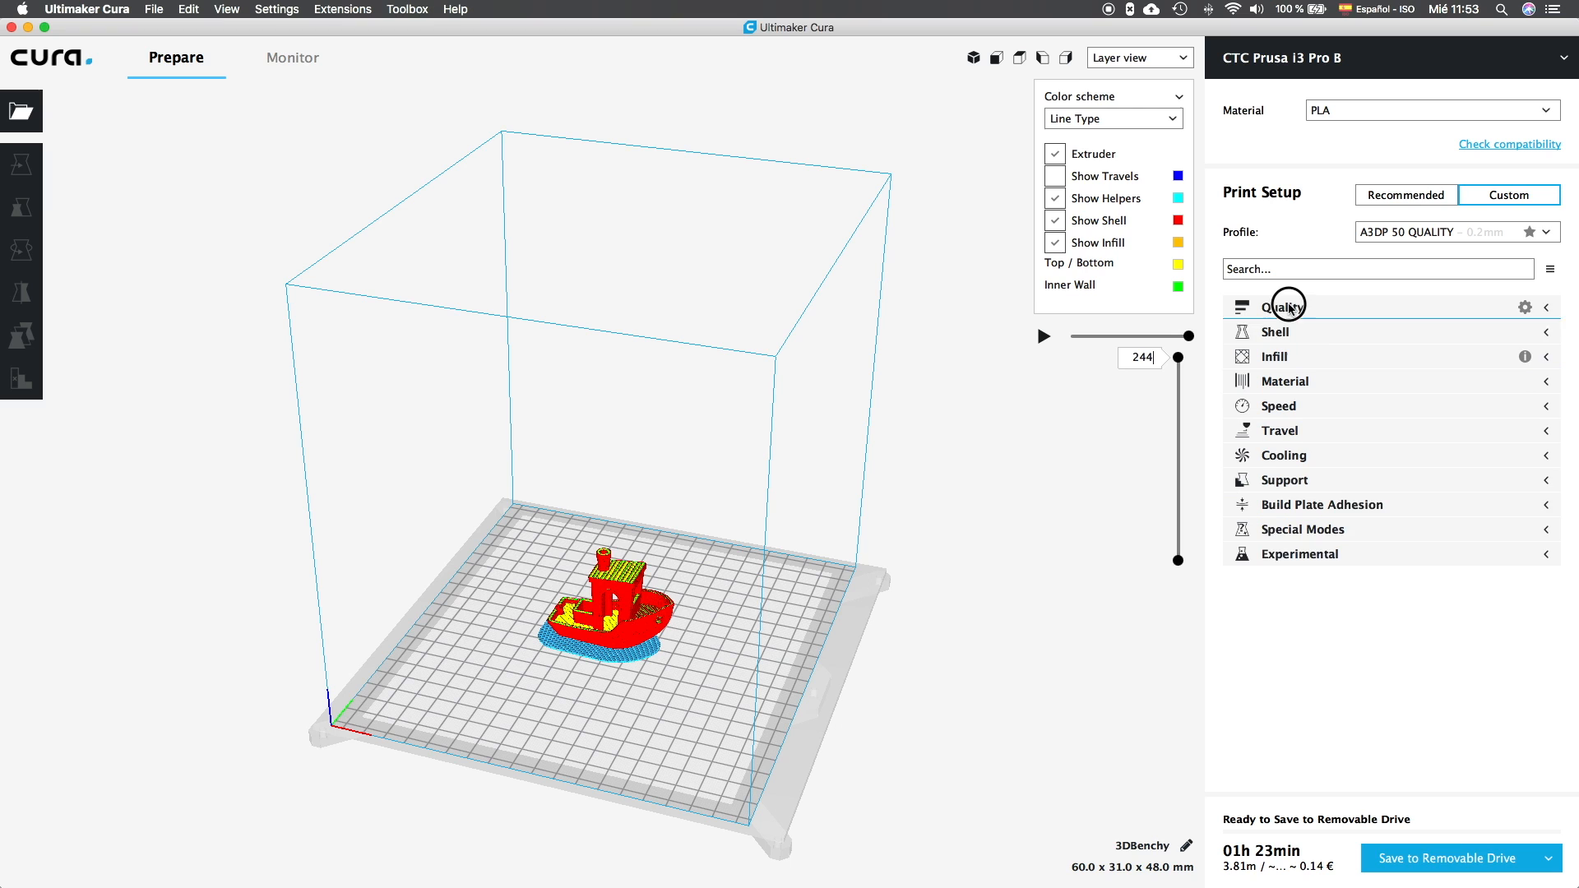
pyautogui.click(1284, 307)
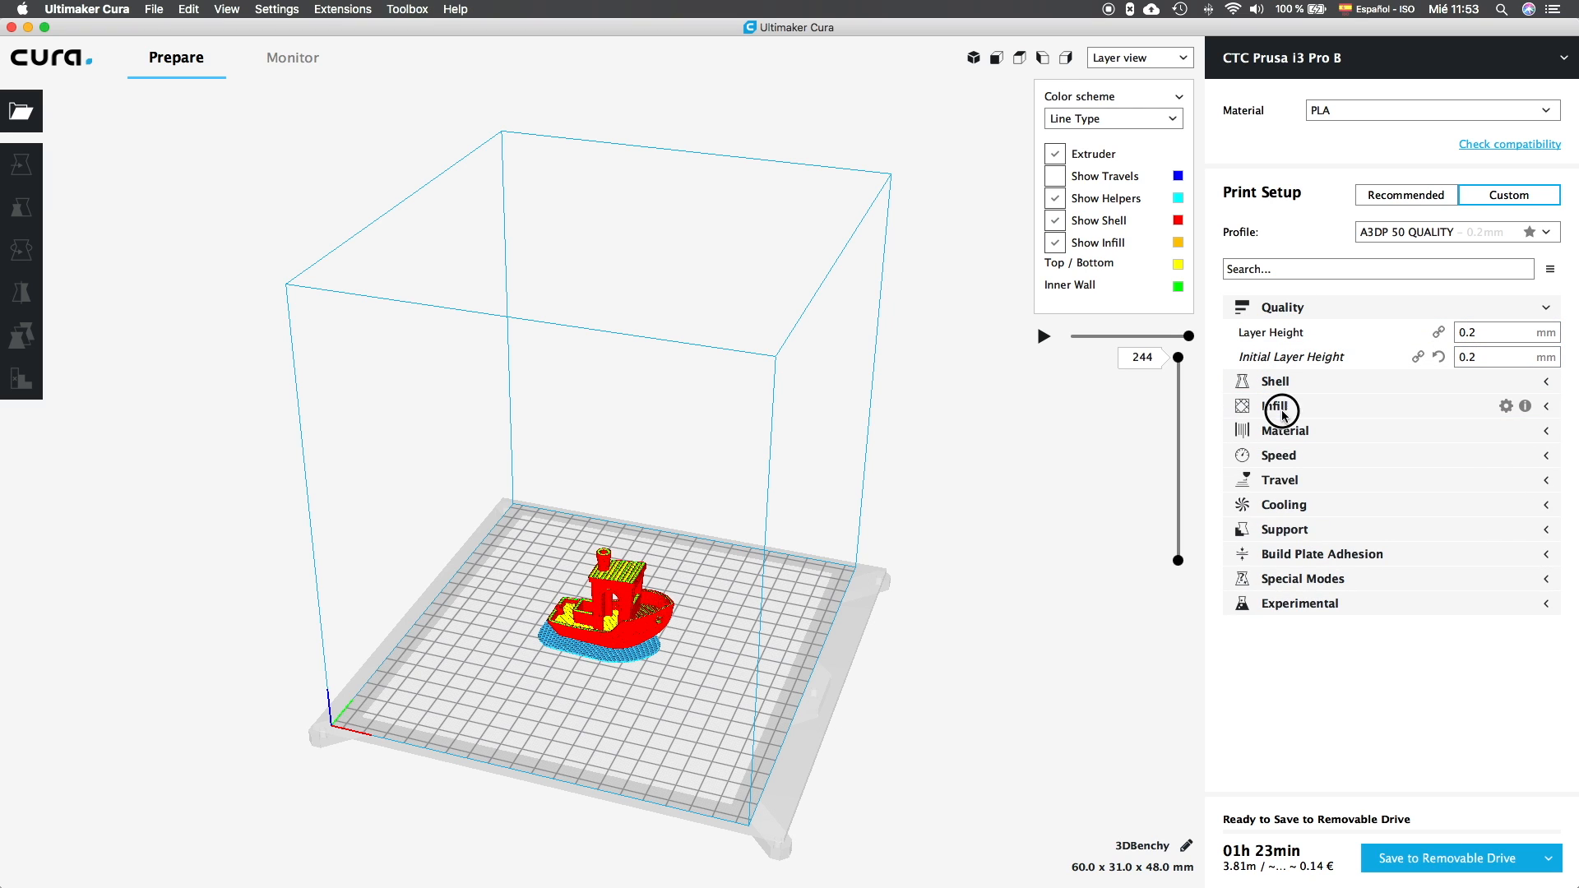
pyautogui.click(1275, 405)
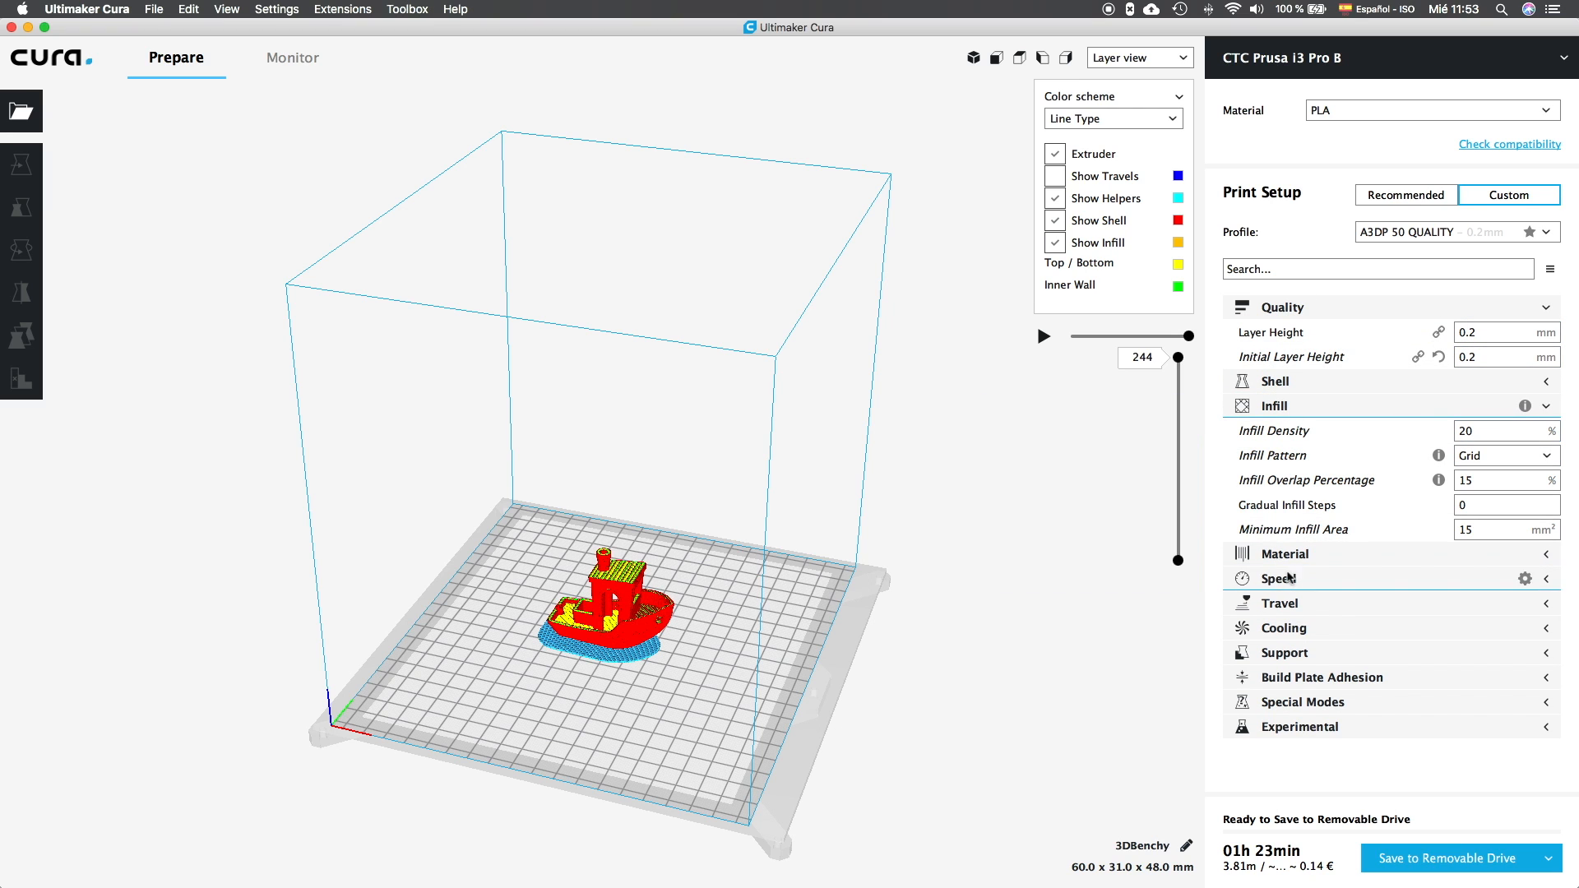
pyautogui.click(1279, 578)
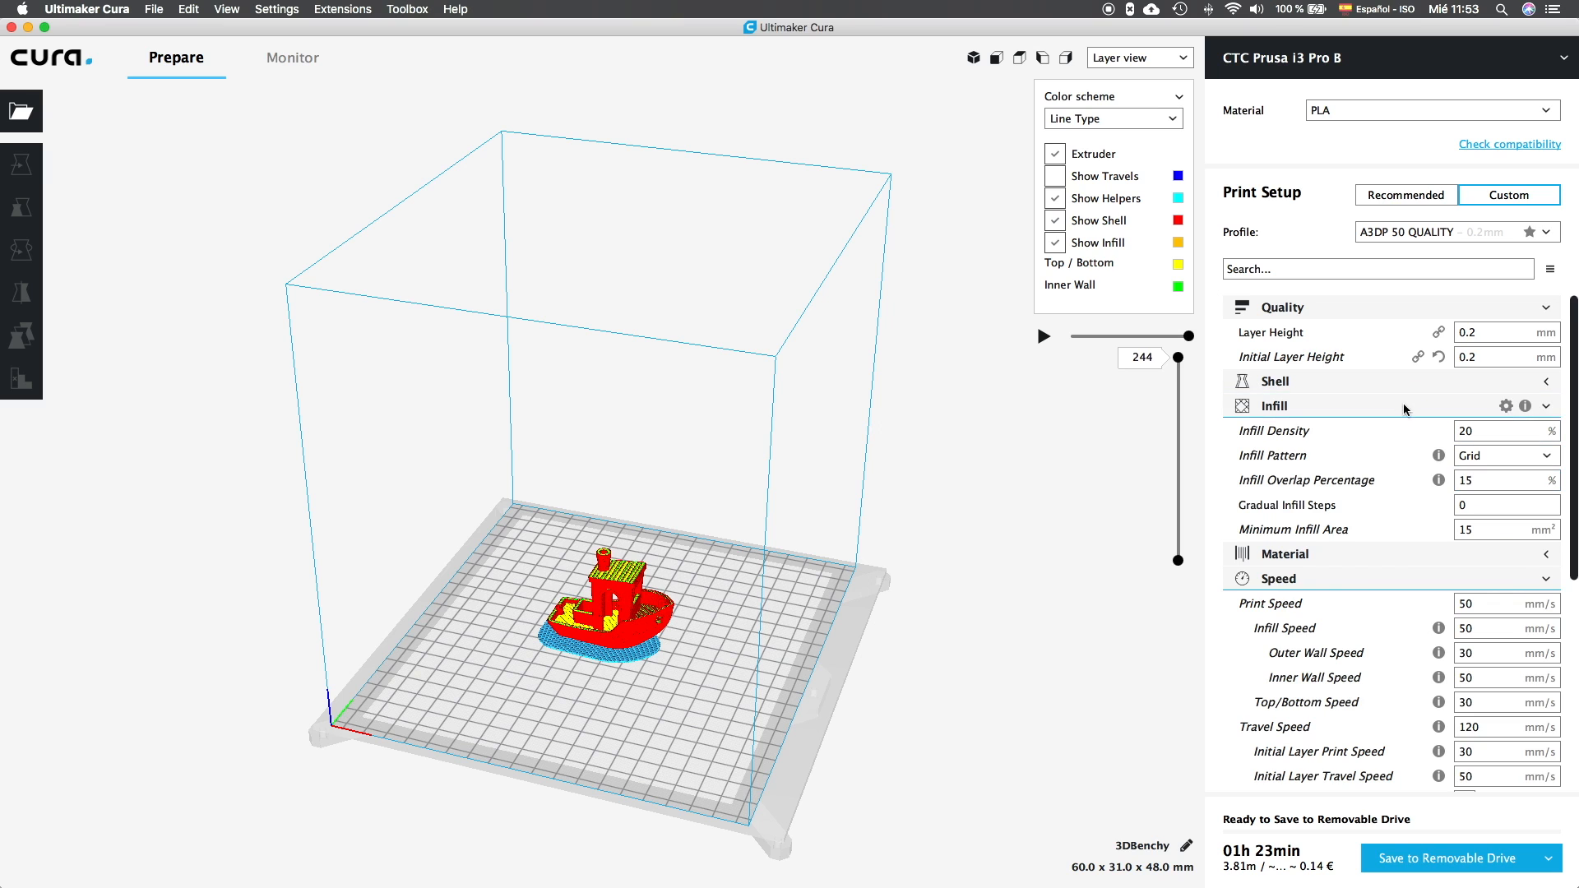
pyautogui.click(1274, 406)
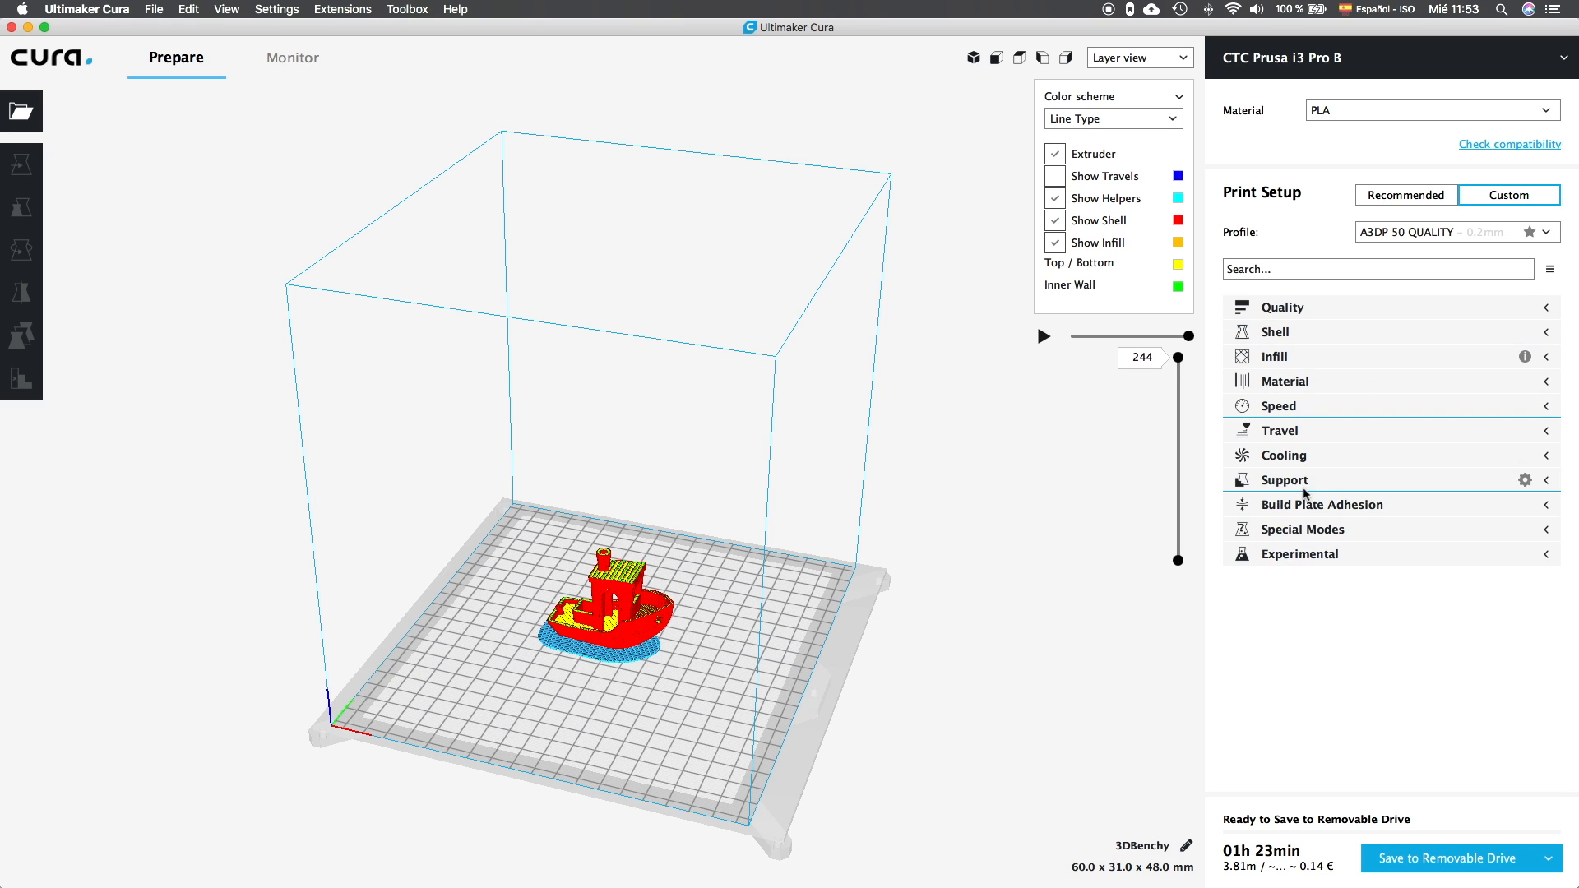
pyautogui.click(1284, 454)
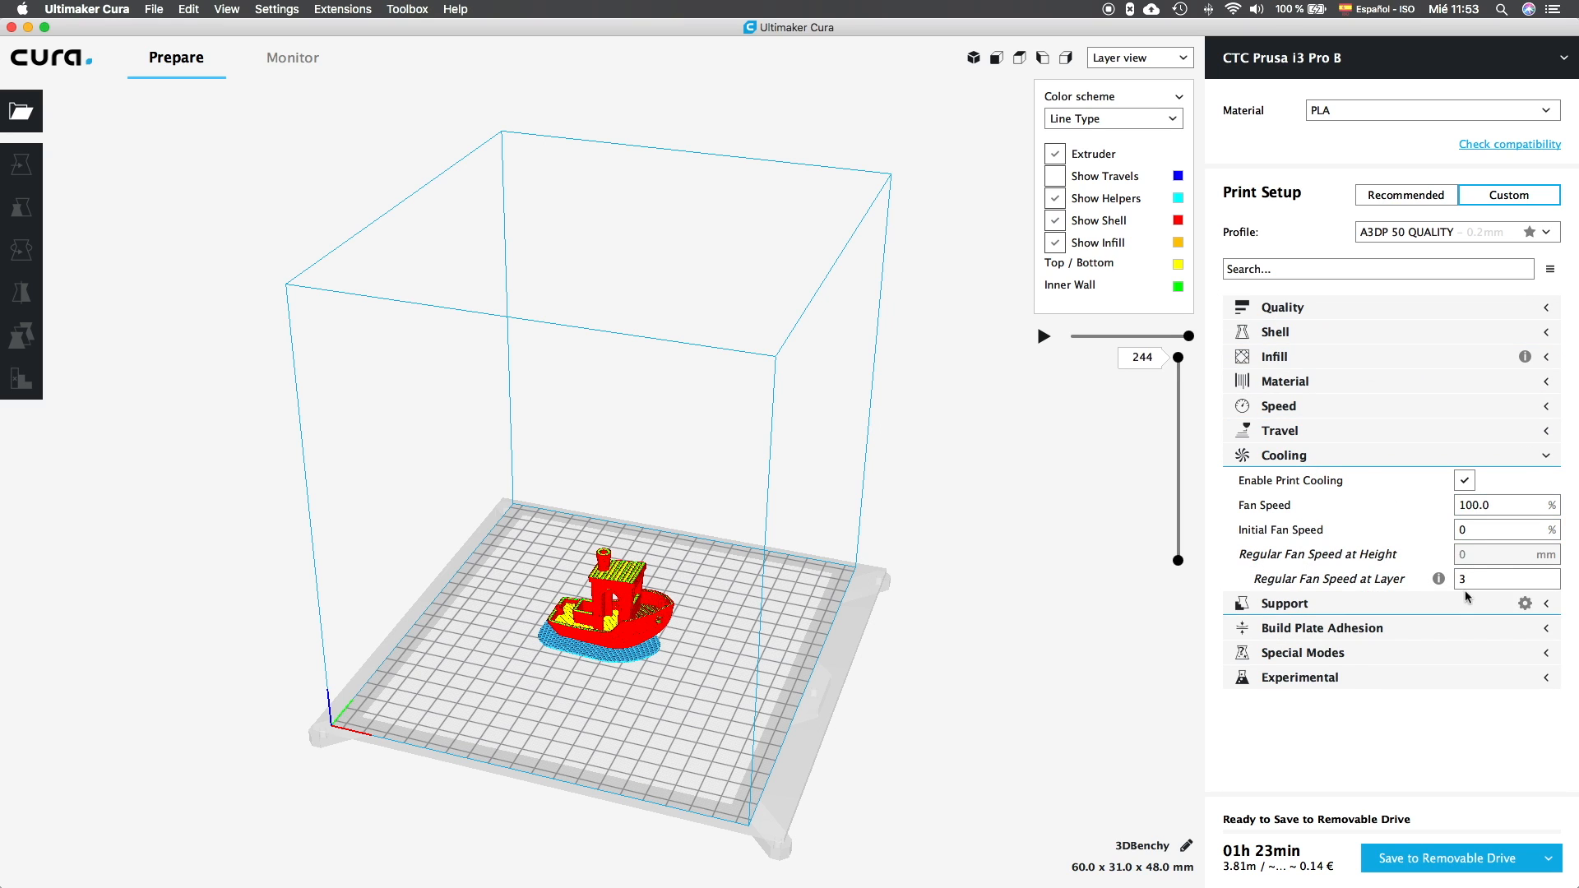
pyautogui.click(1284, 454)
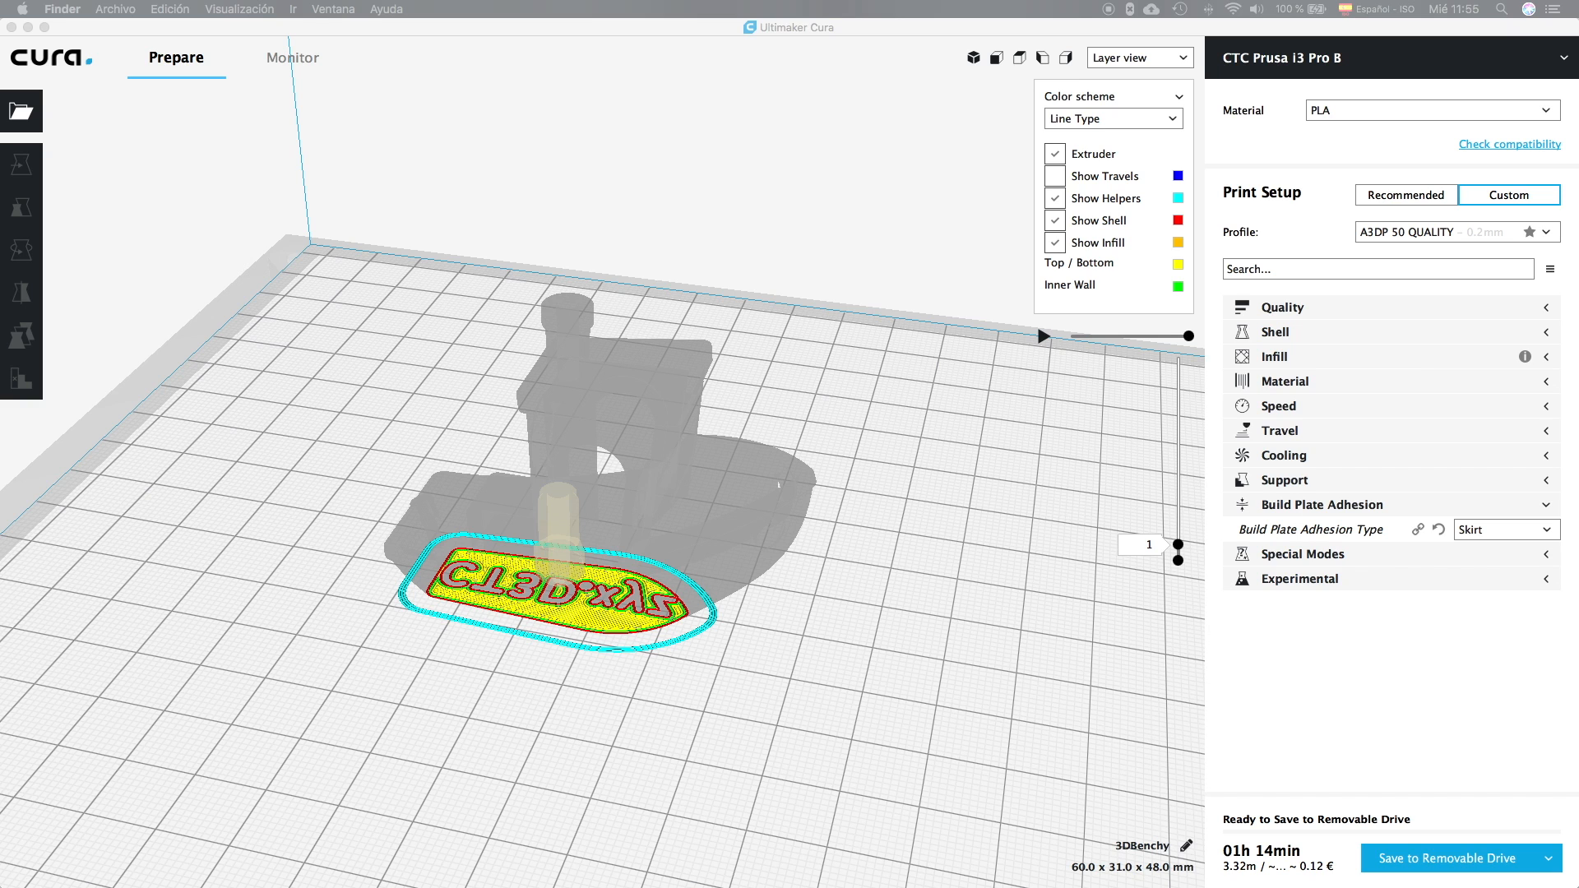
# Drag the layer slider up from layer 1 to inspect the boat's lowest layers and skirt.
pyautogui.moveTo(1180, 543); pyautogui.dragTo(1180, 466)
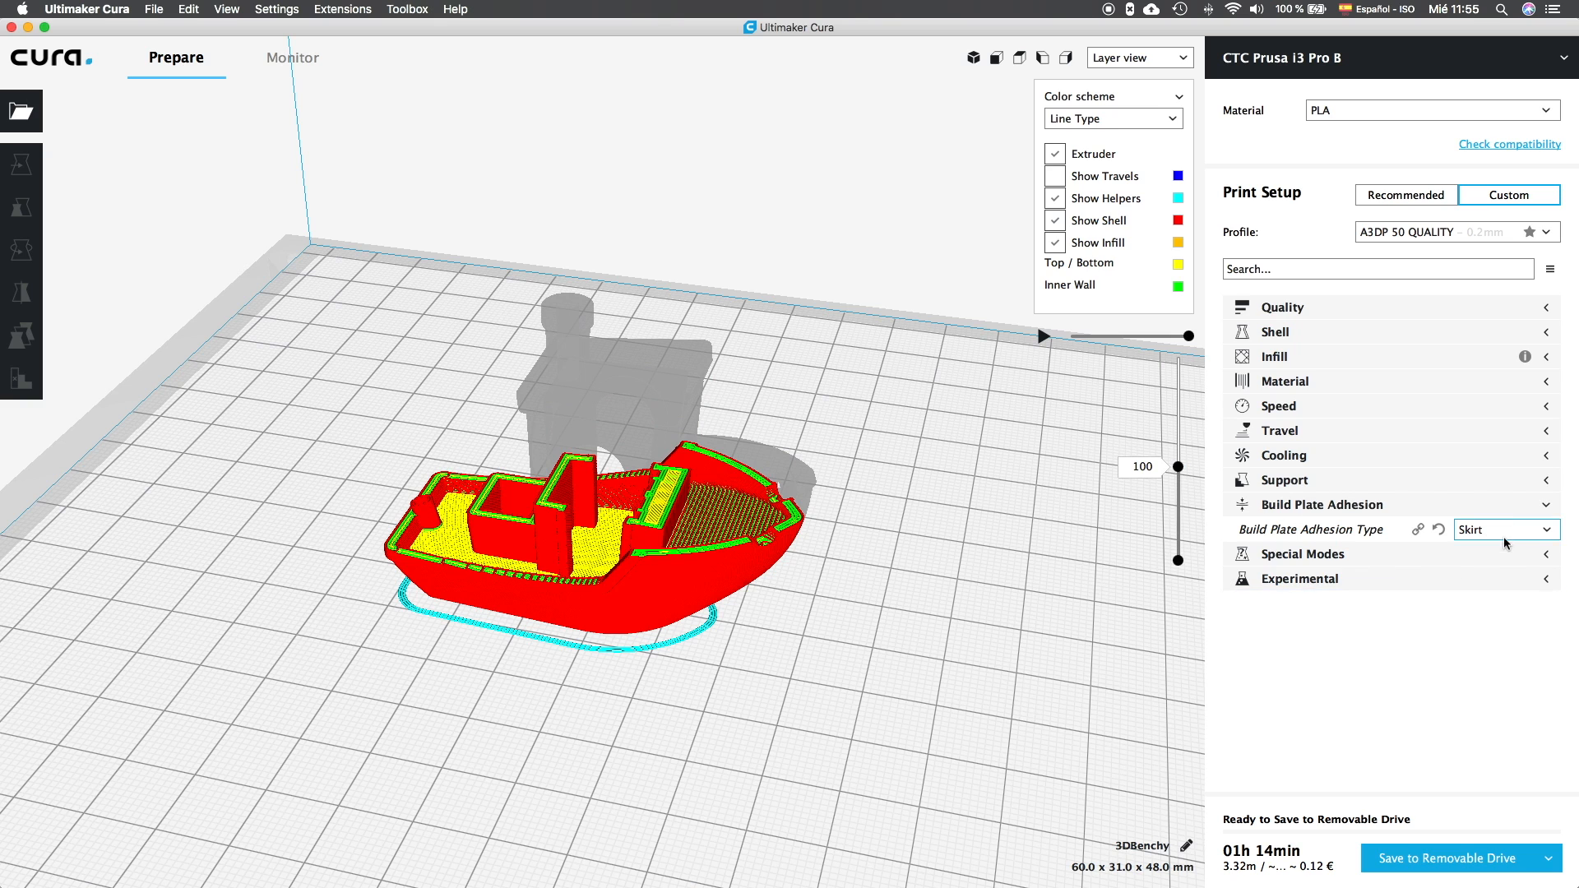
pyautogui.moveTo(1489, 556)
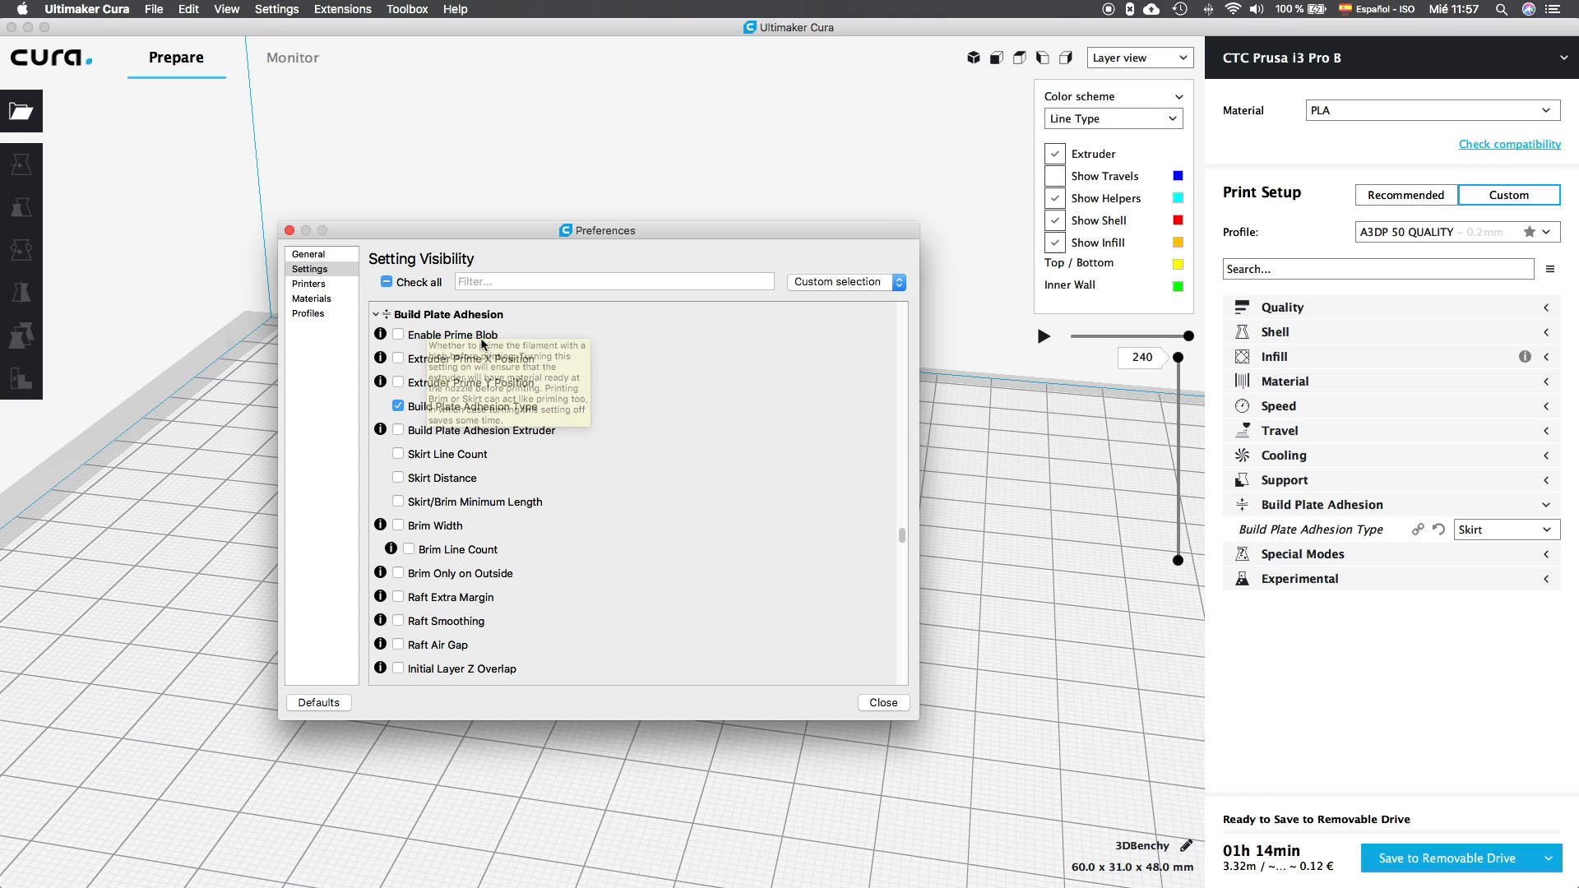
pyautogui.moveTo(416, 342)
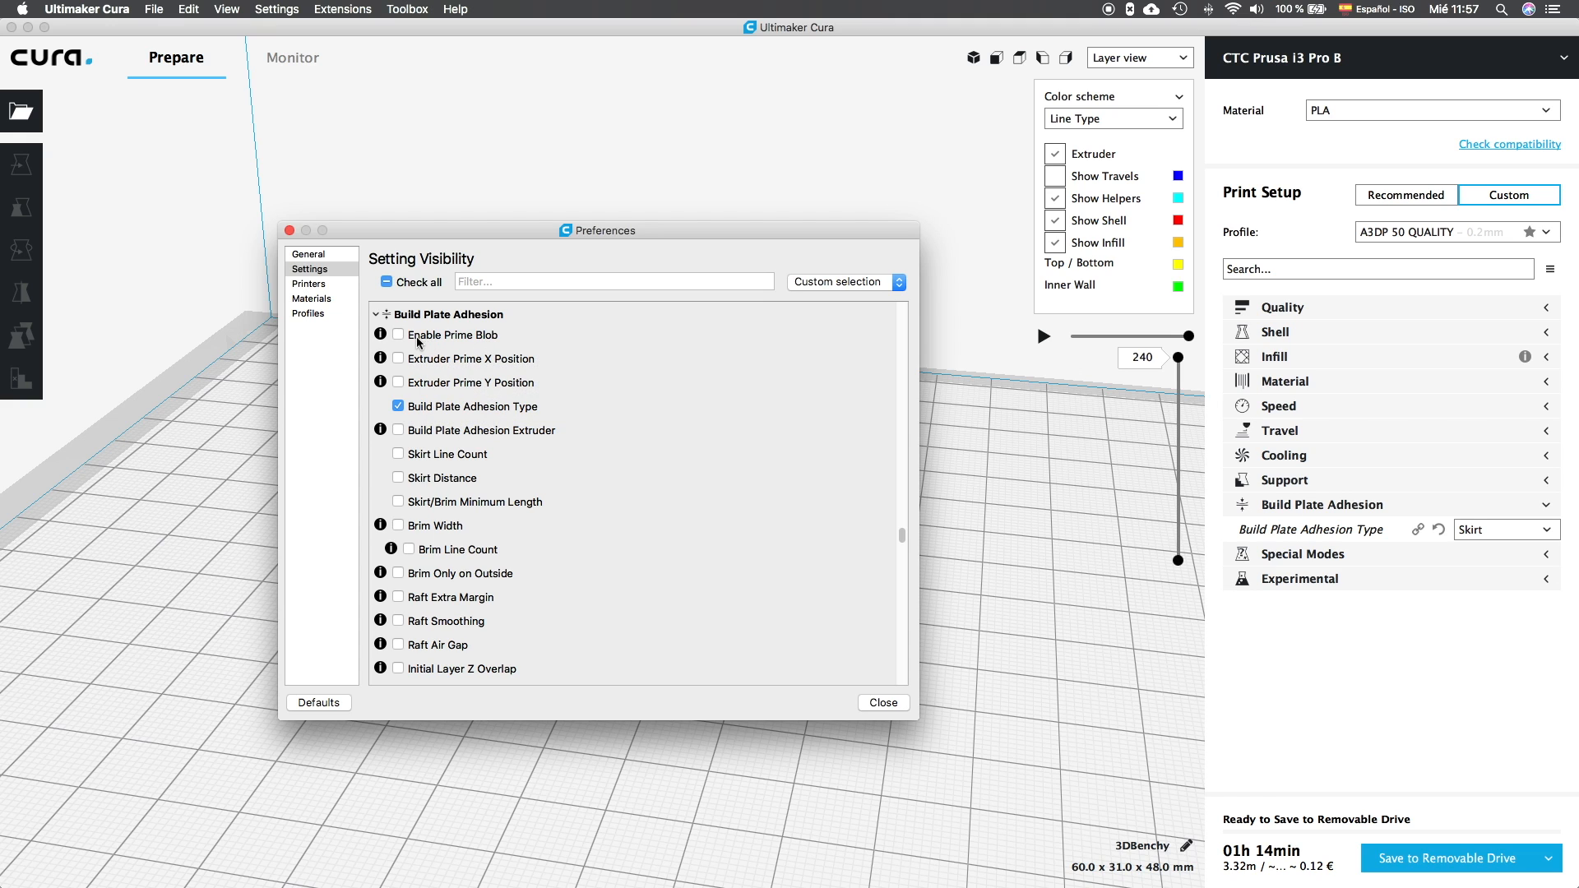
pyautogui.moveTo(494, 339)
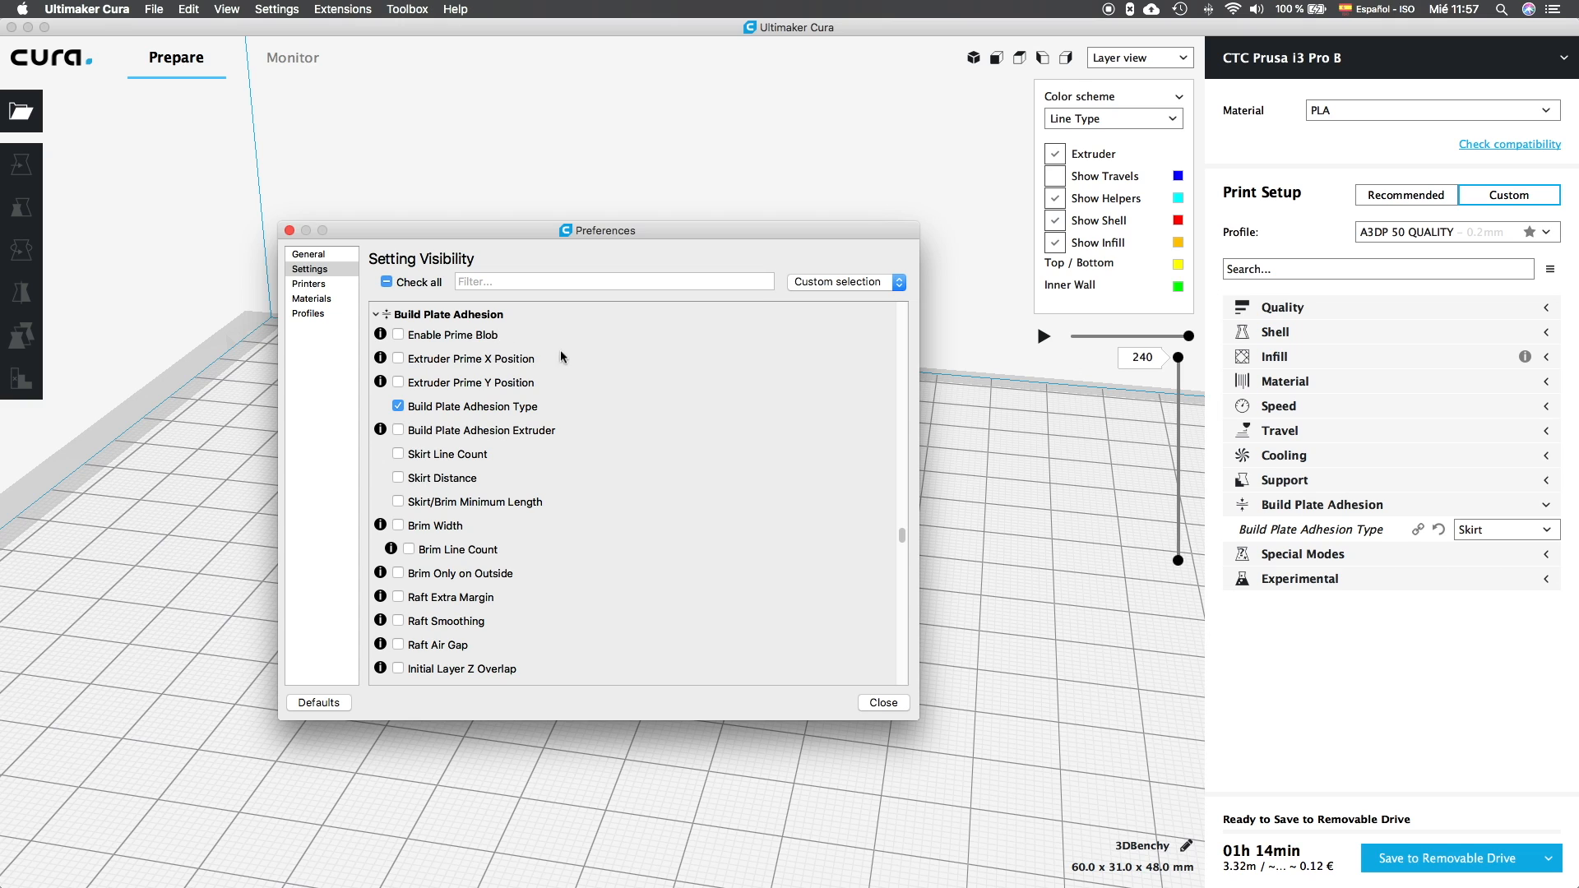
pyautogui.moveTo(540, 389)
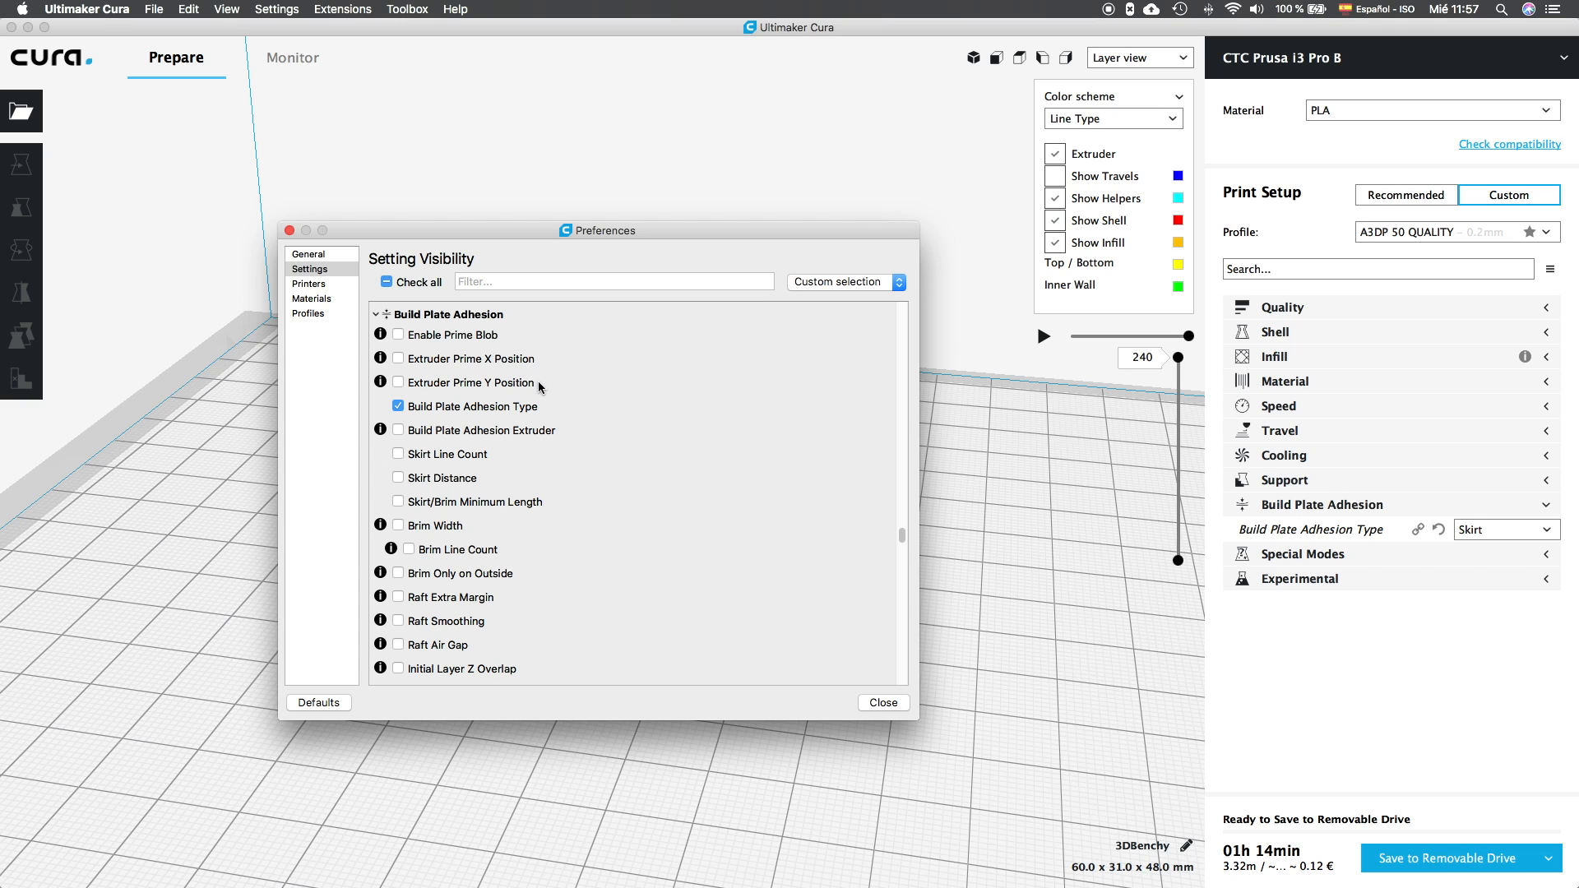
pyautogui.moveTo(470, 406)
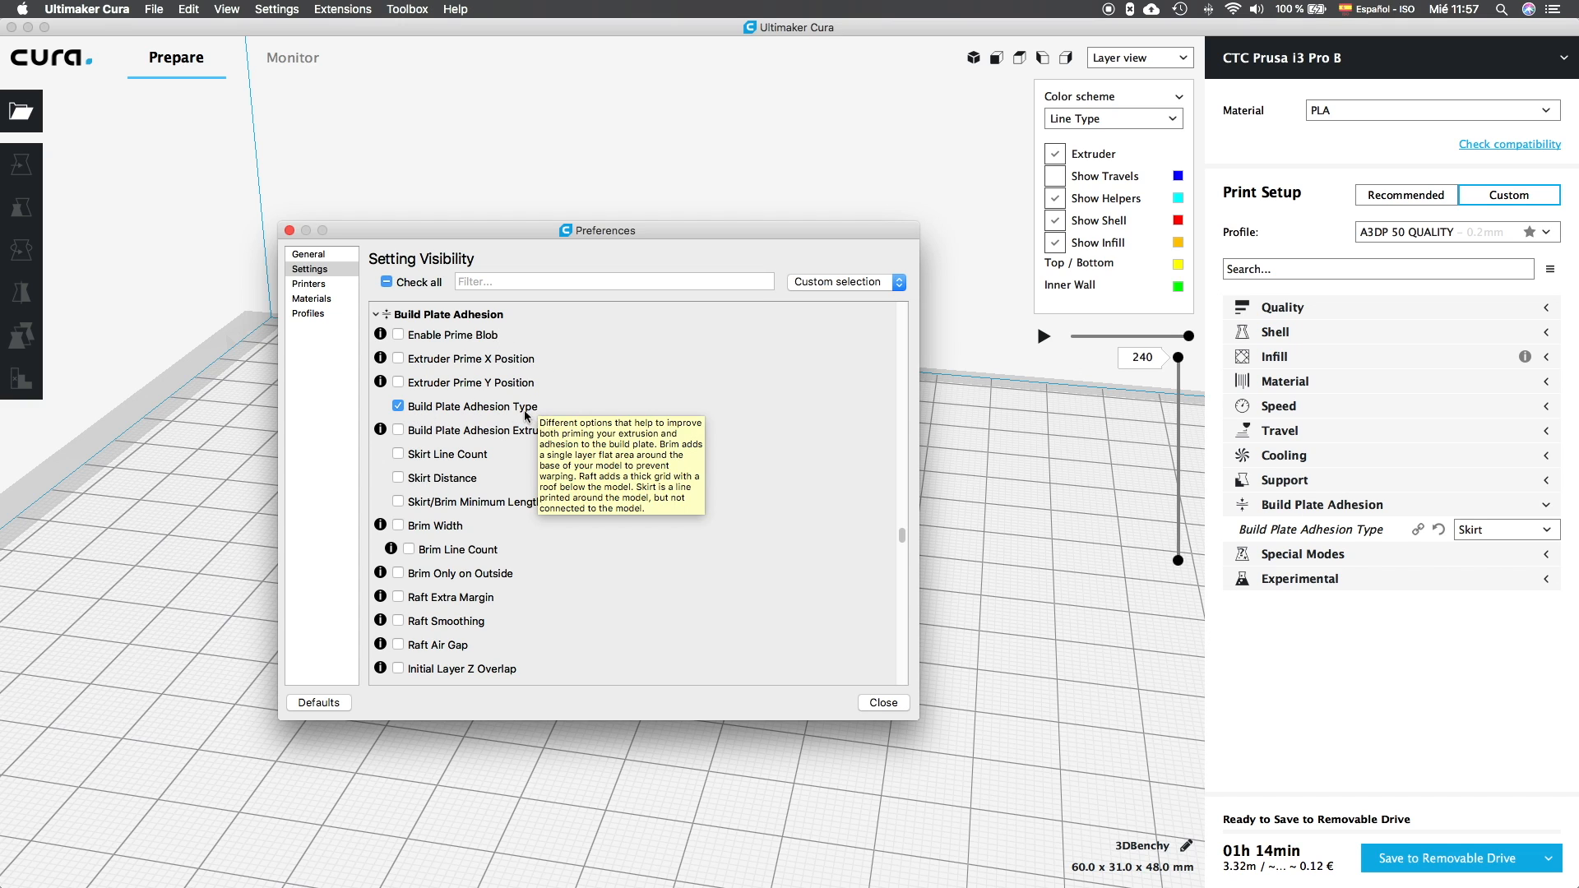
pyautogui.moveTo(542, 412)
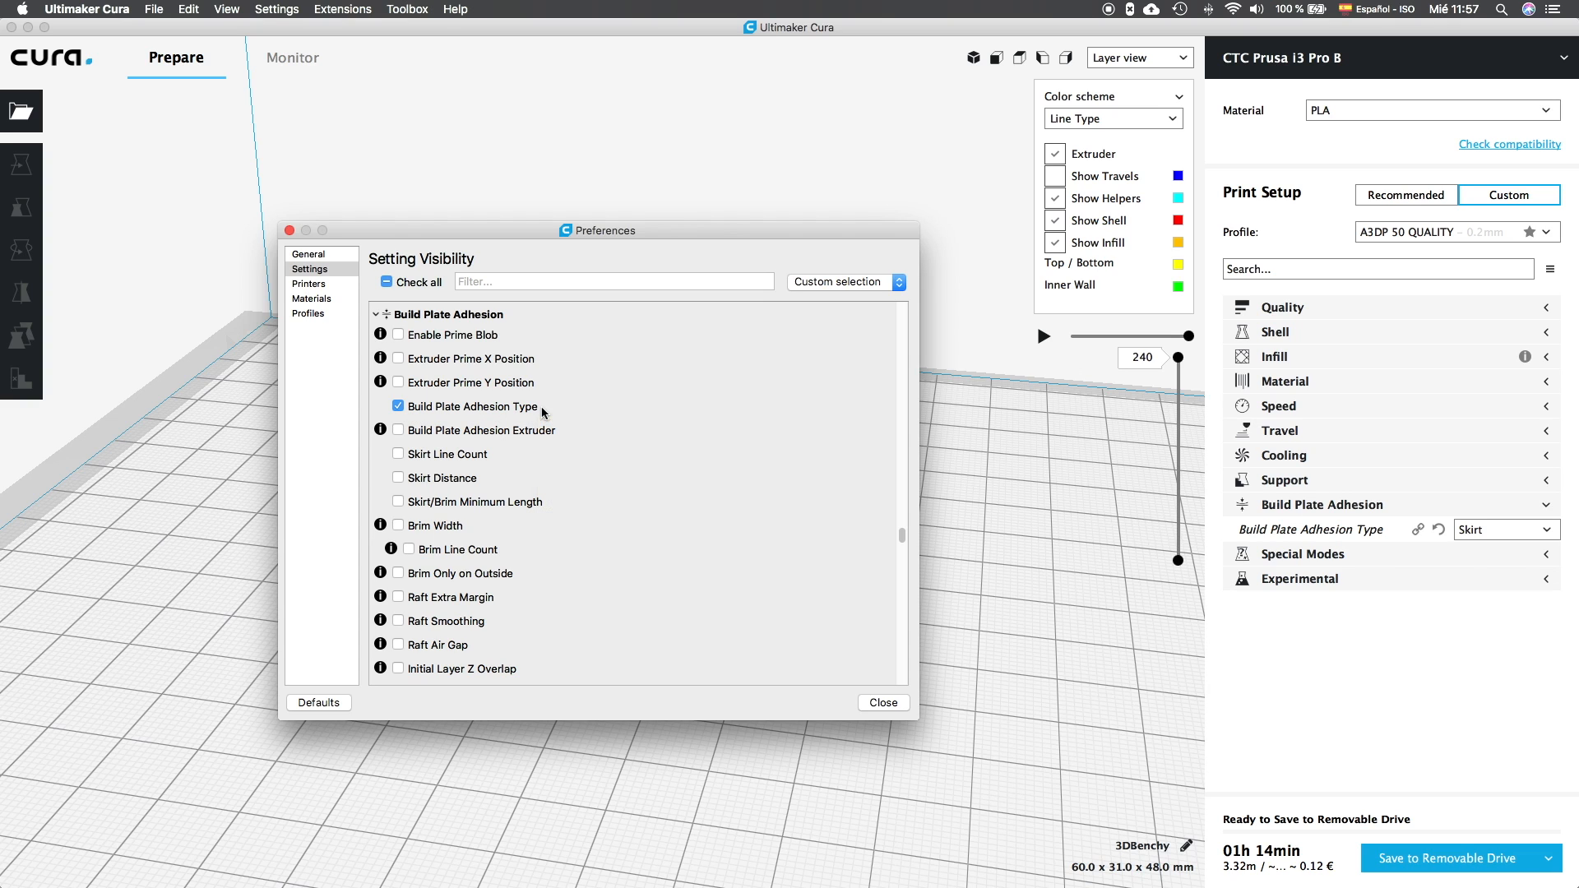
pyautogui.moveTo(551, 412)
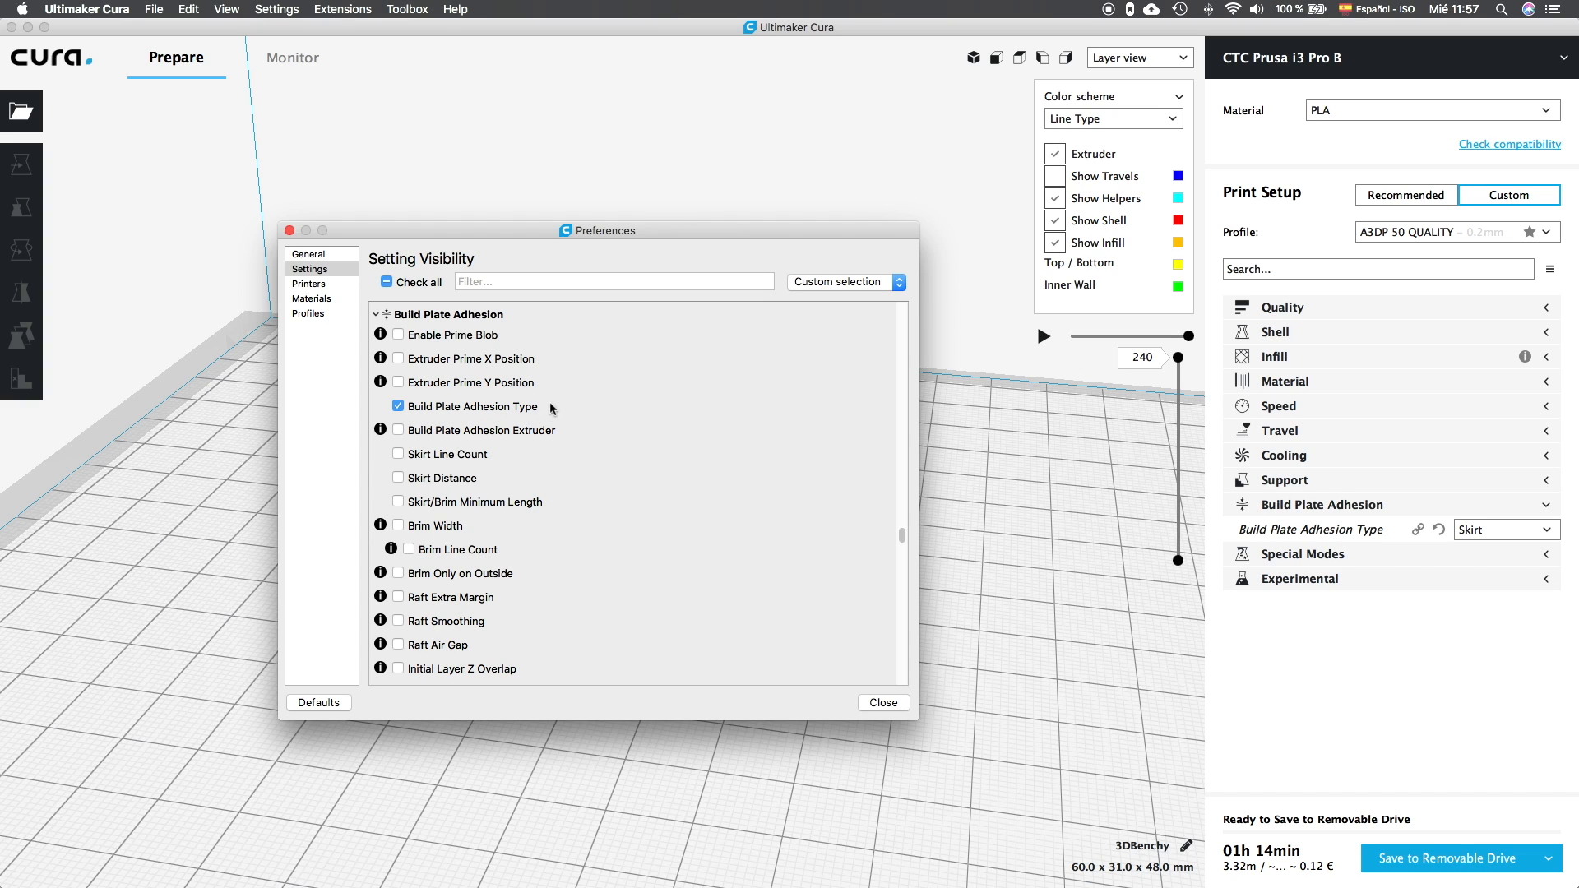
pyautogui.moveTo(403, 433)
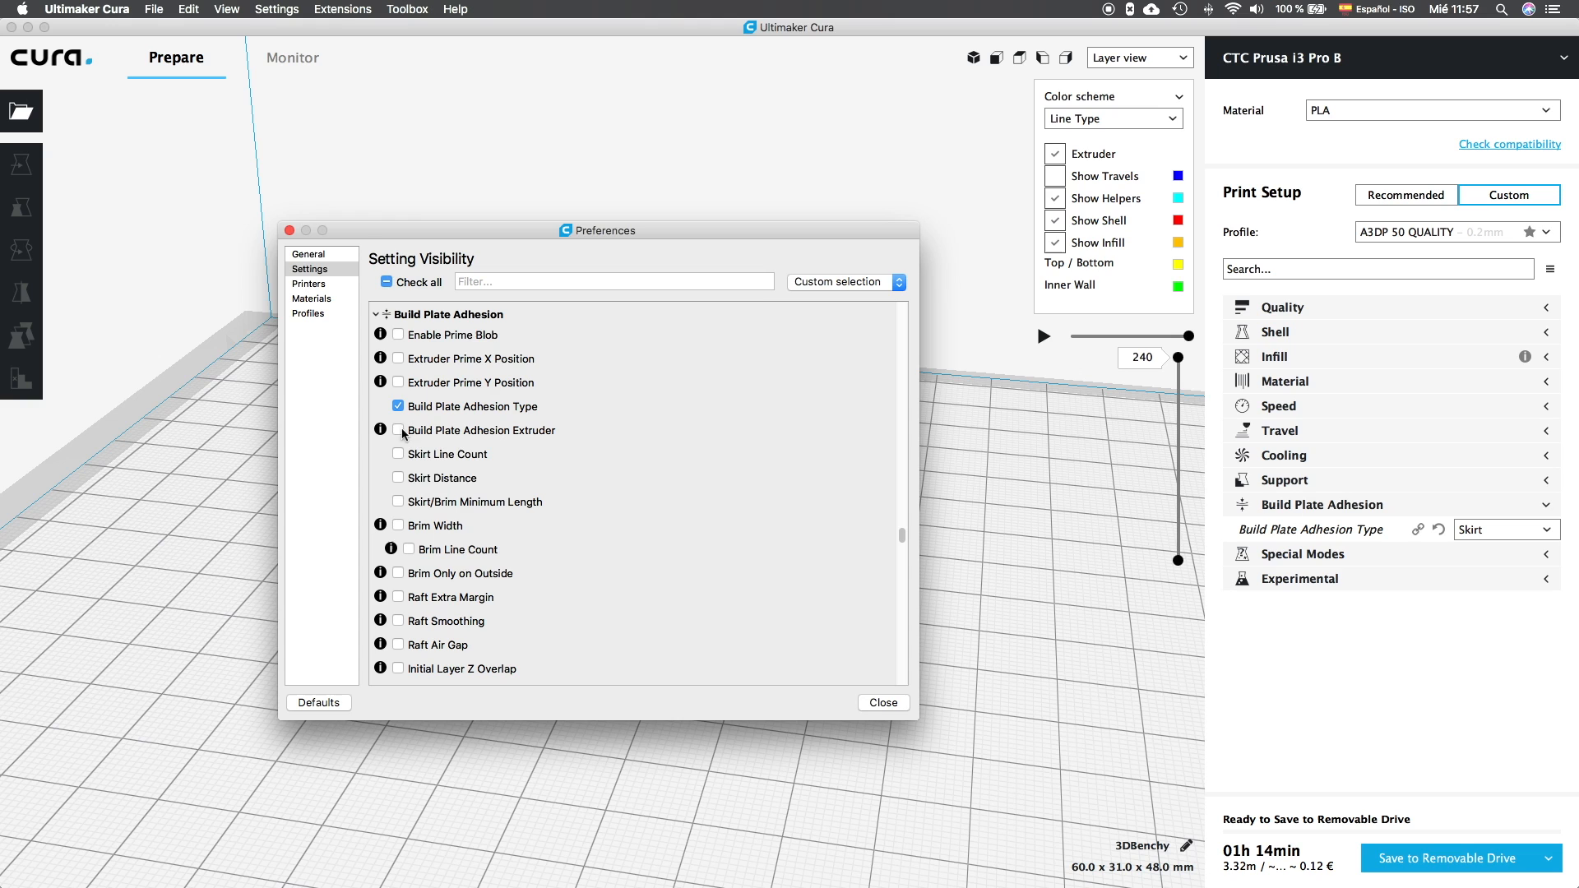
pyautogui.moveTo(381, 430)
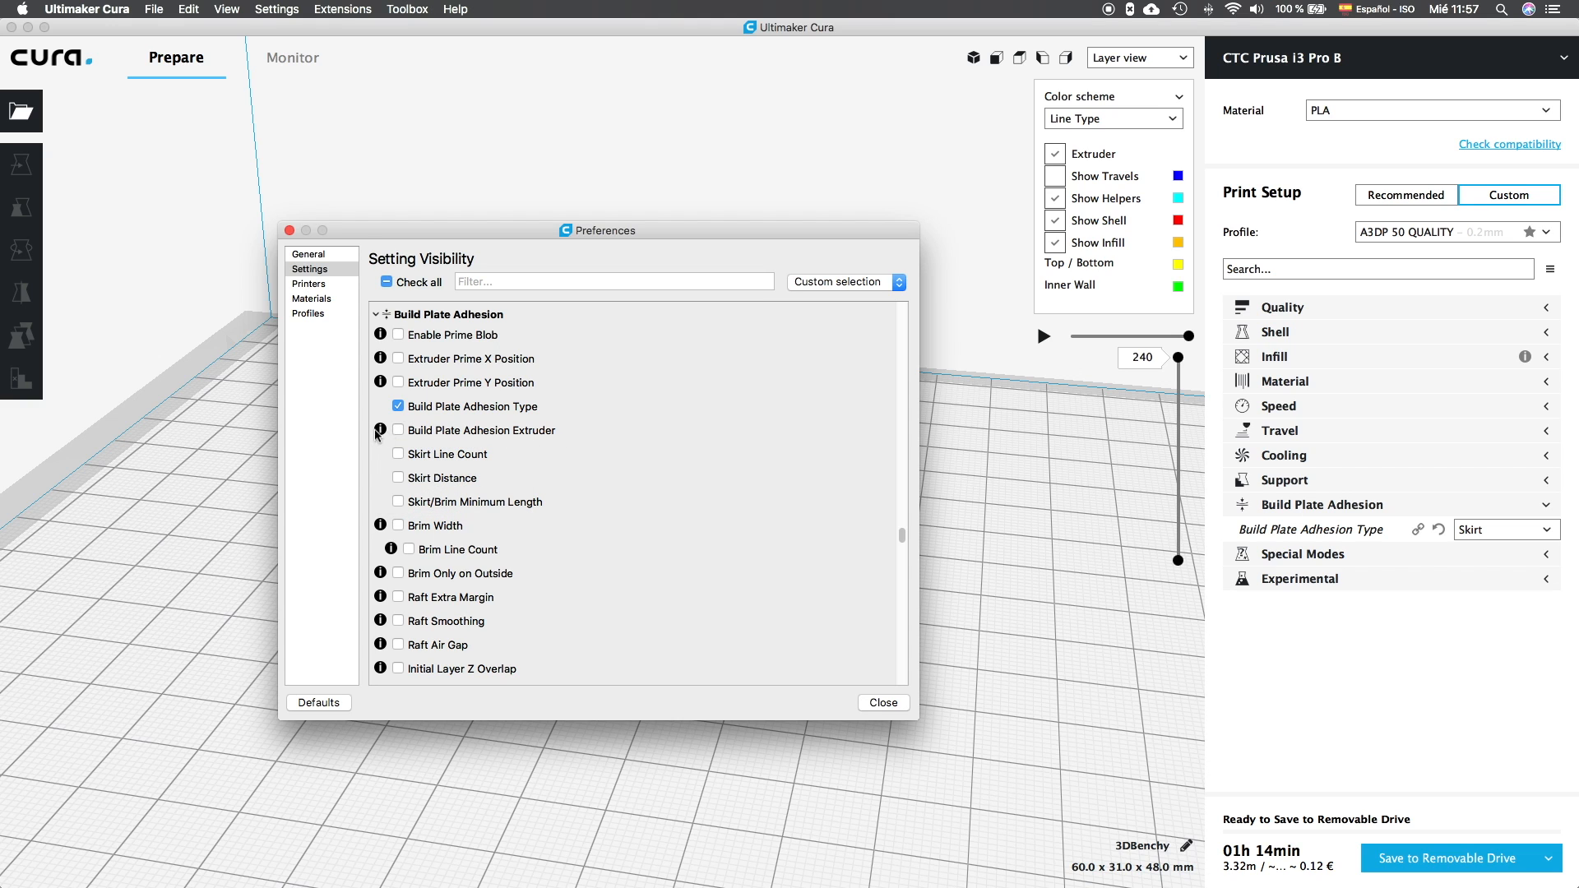
pyautogui.moveTo(354, 424)
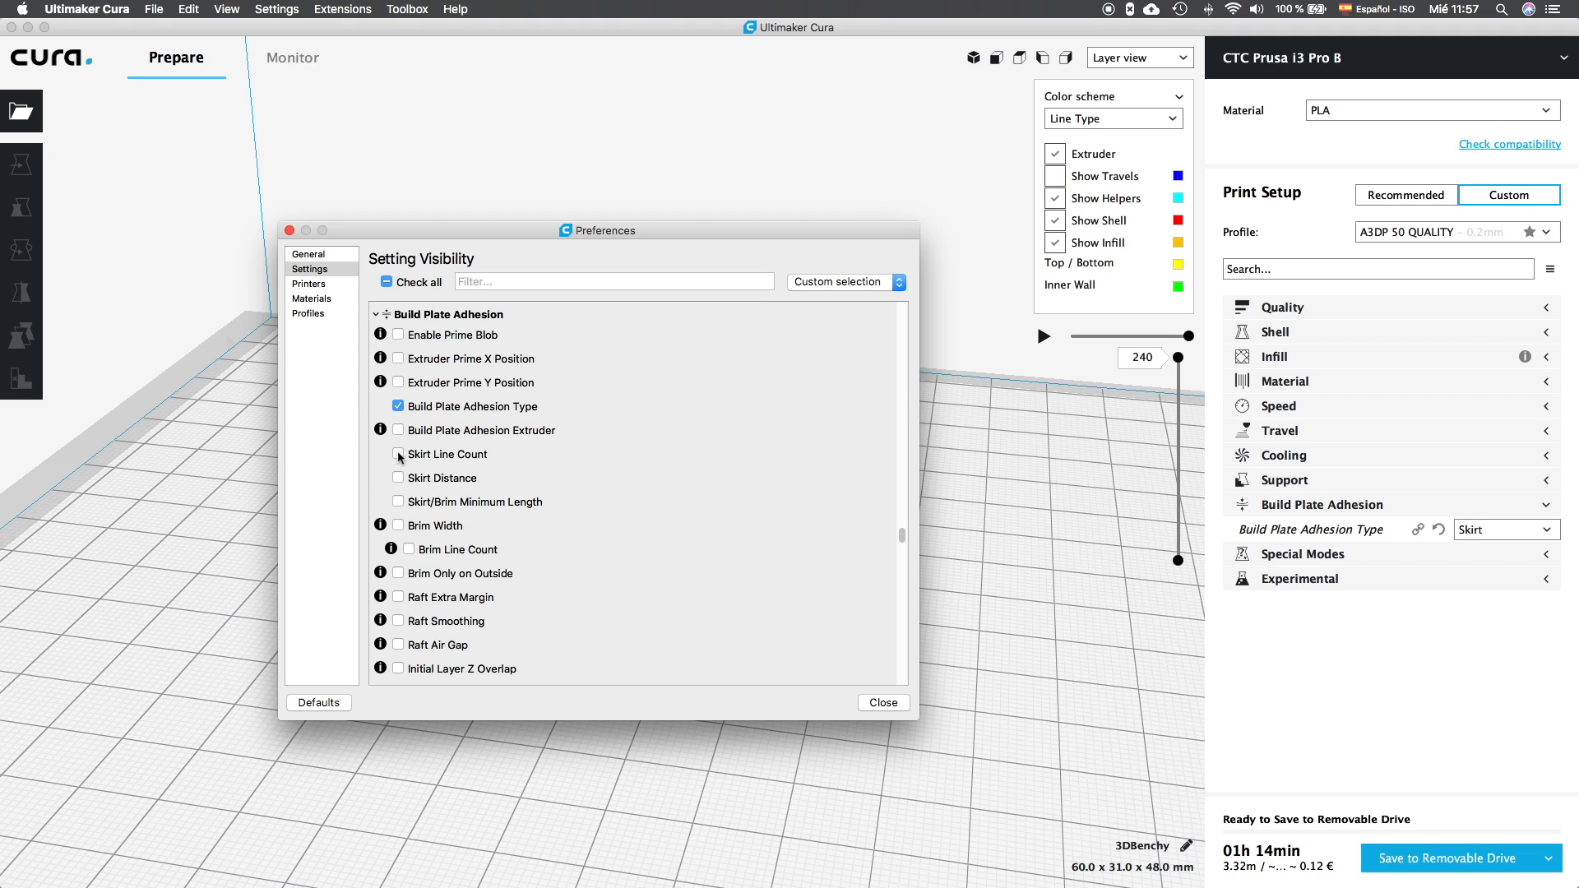
# Tick Skirt Line Count in the Preferences settings visibility list.
pyautogui.click(398, 454)
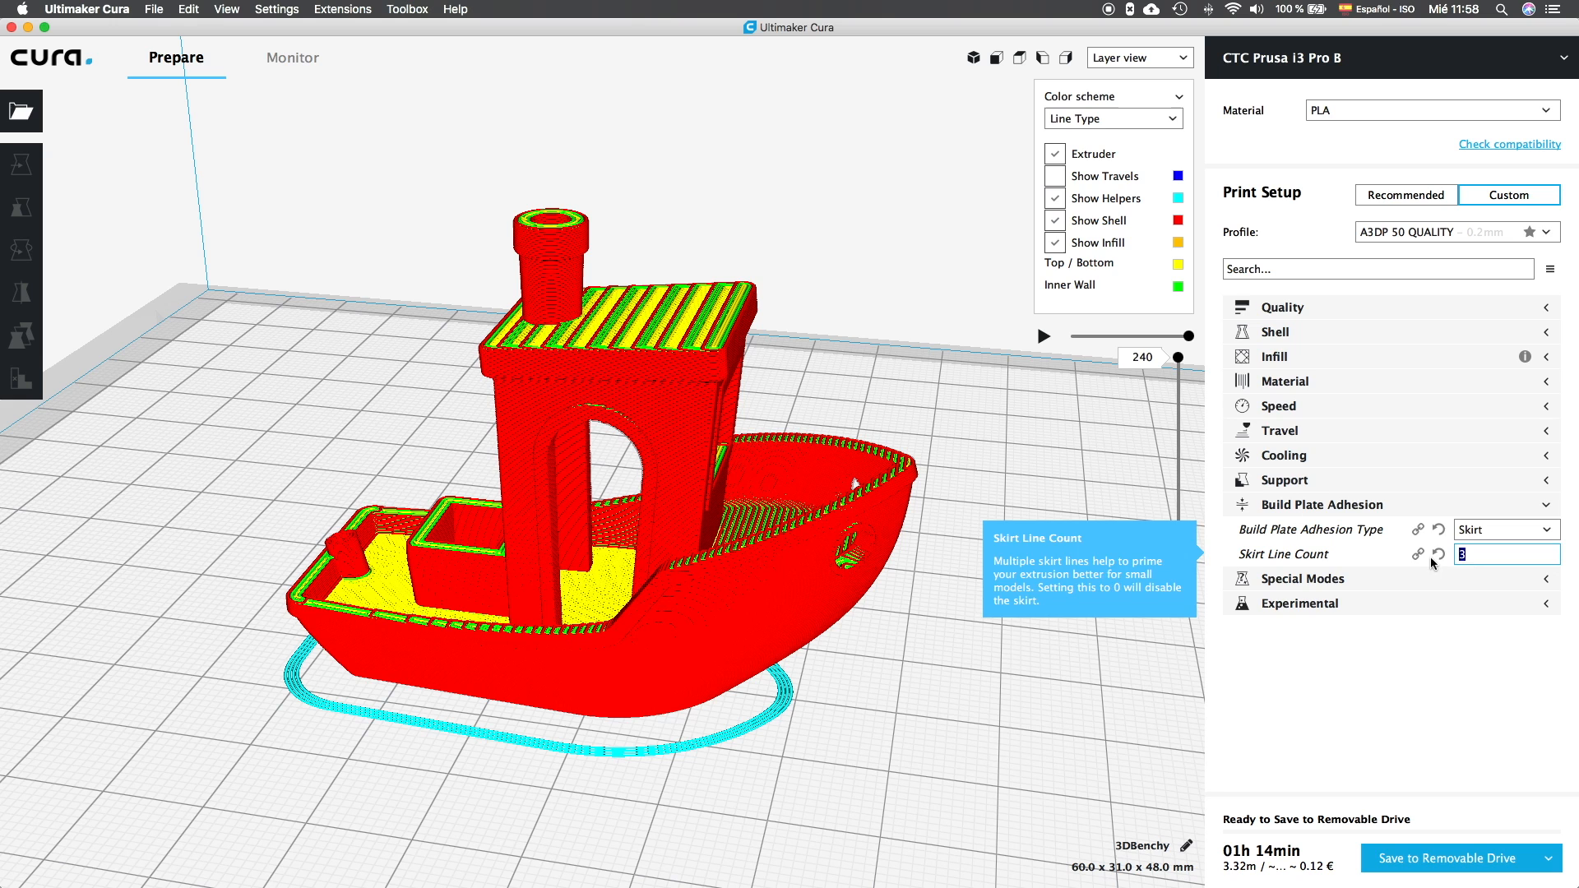
# Try Brim adhesion, return to Skirt, and adjust the Skirt Line Count value.
pyautogui.click(1500, 529)
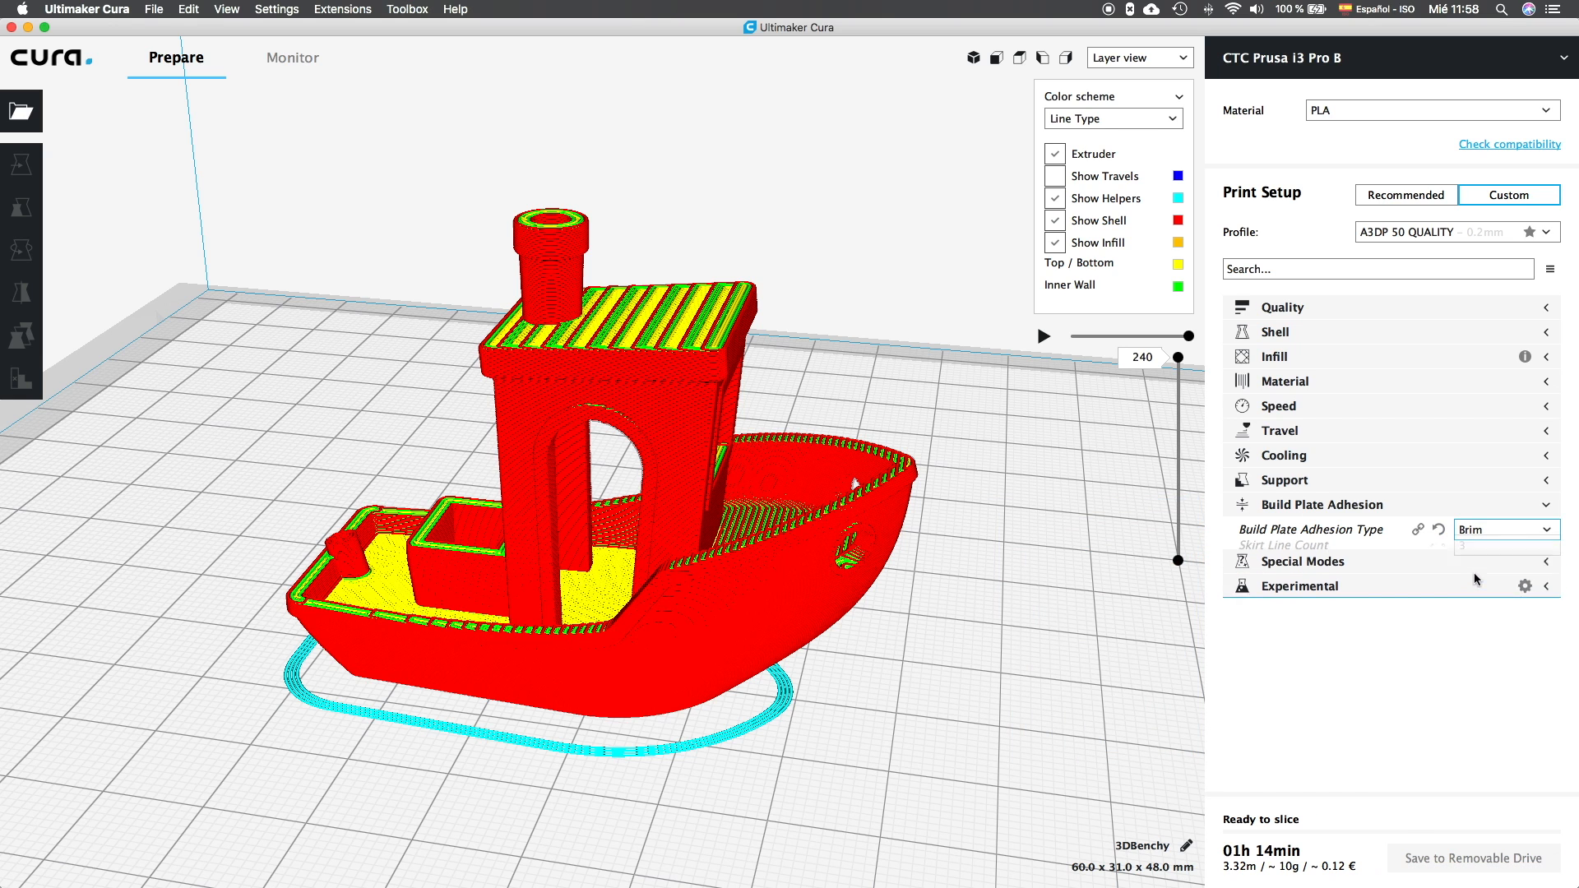
pyautogui.click(1504, 529)
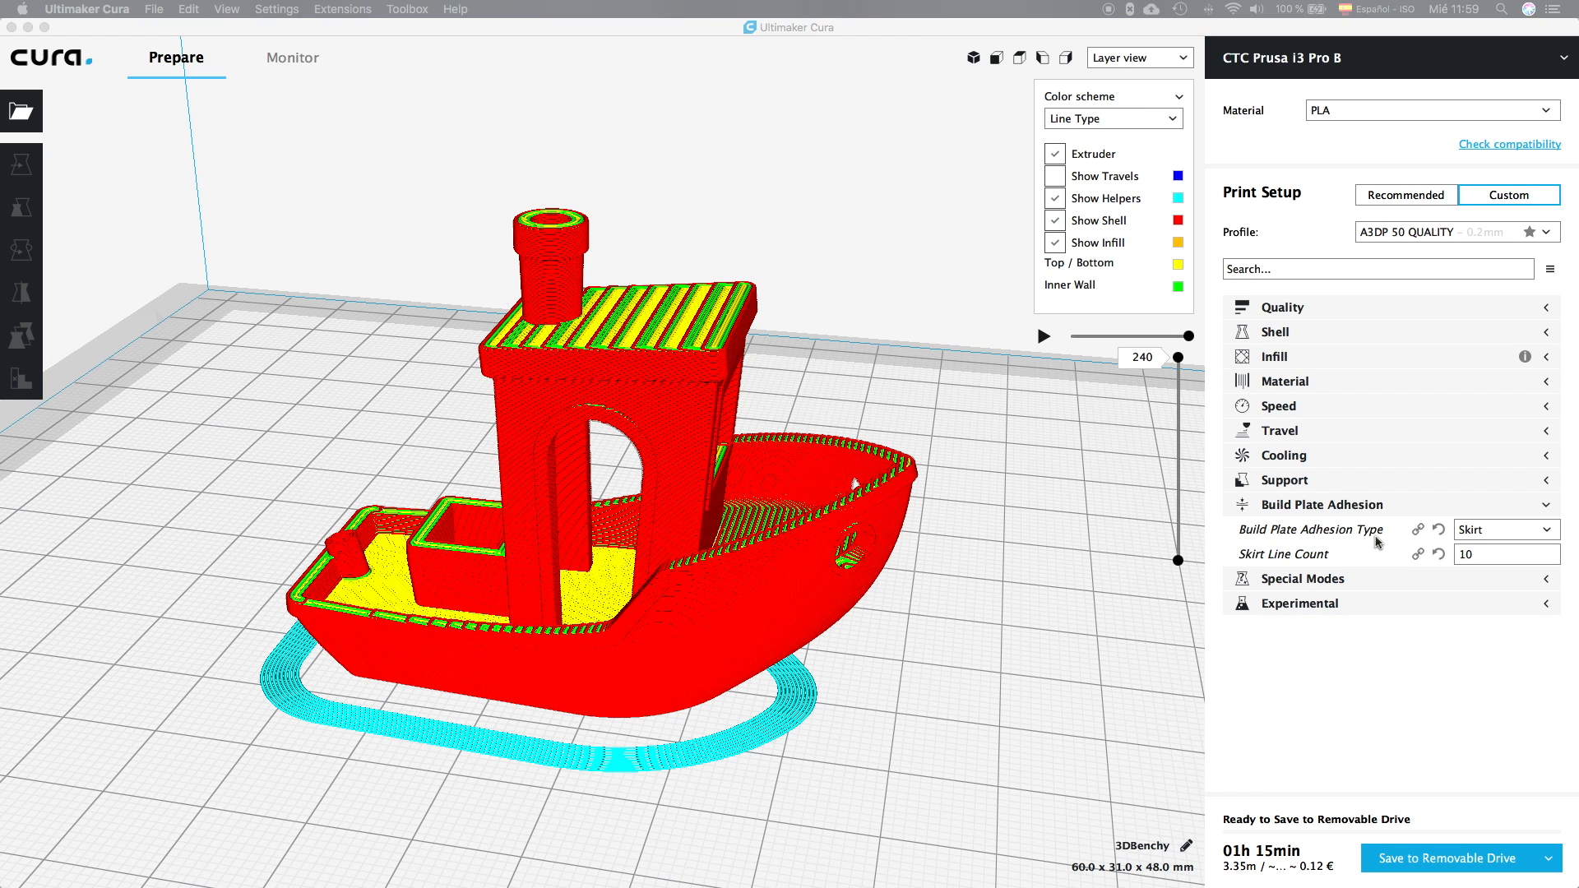
pyautogui.write('20')
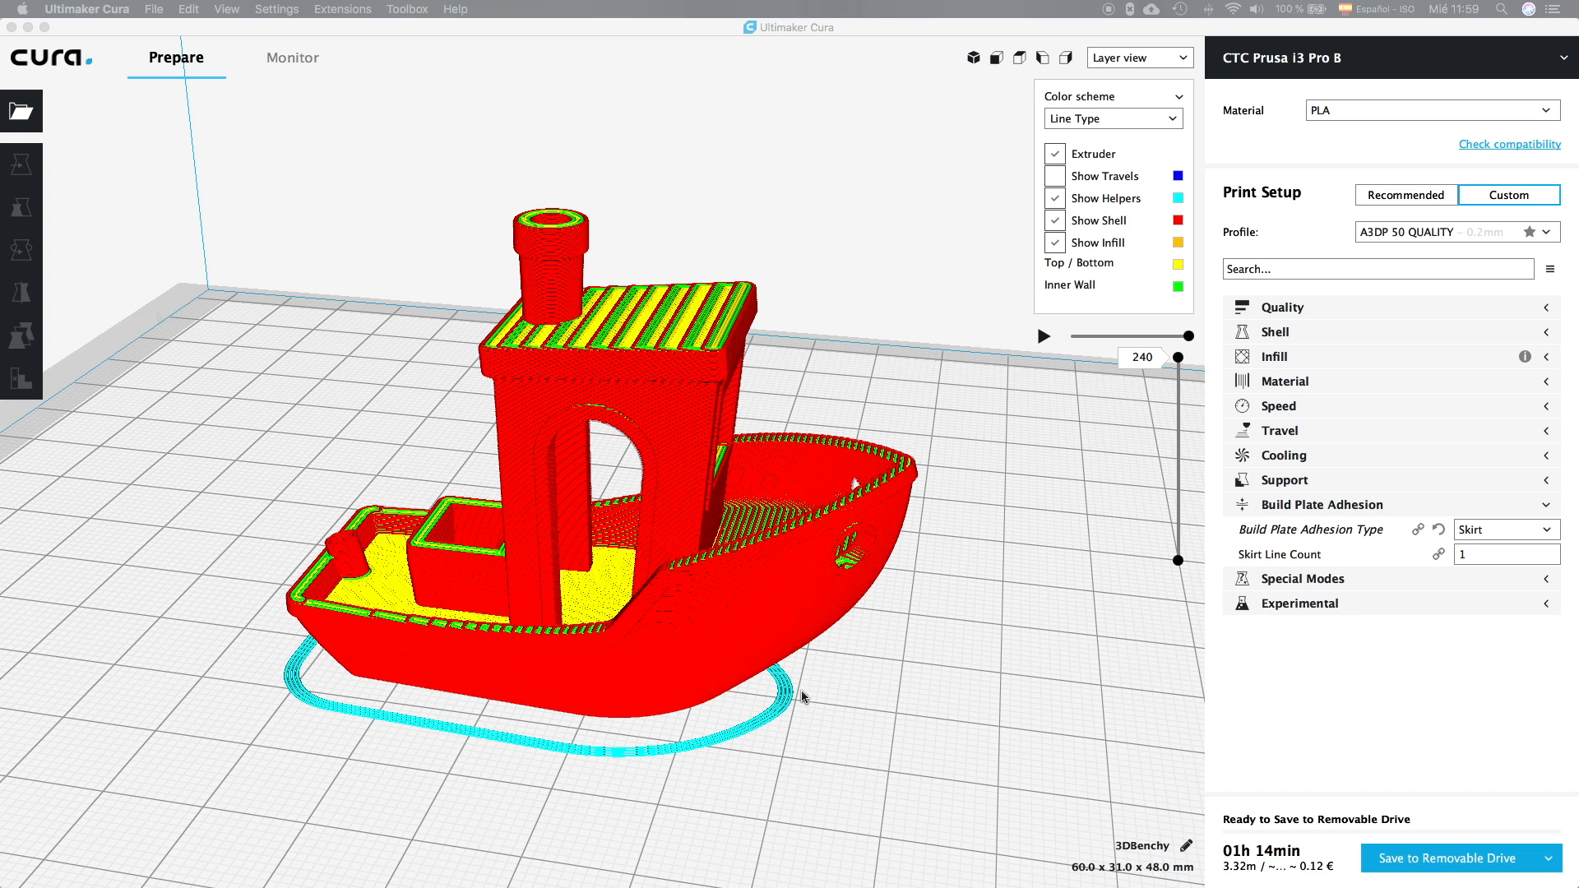
pyautogui.moveTo(925, 790)
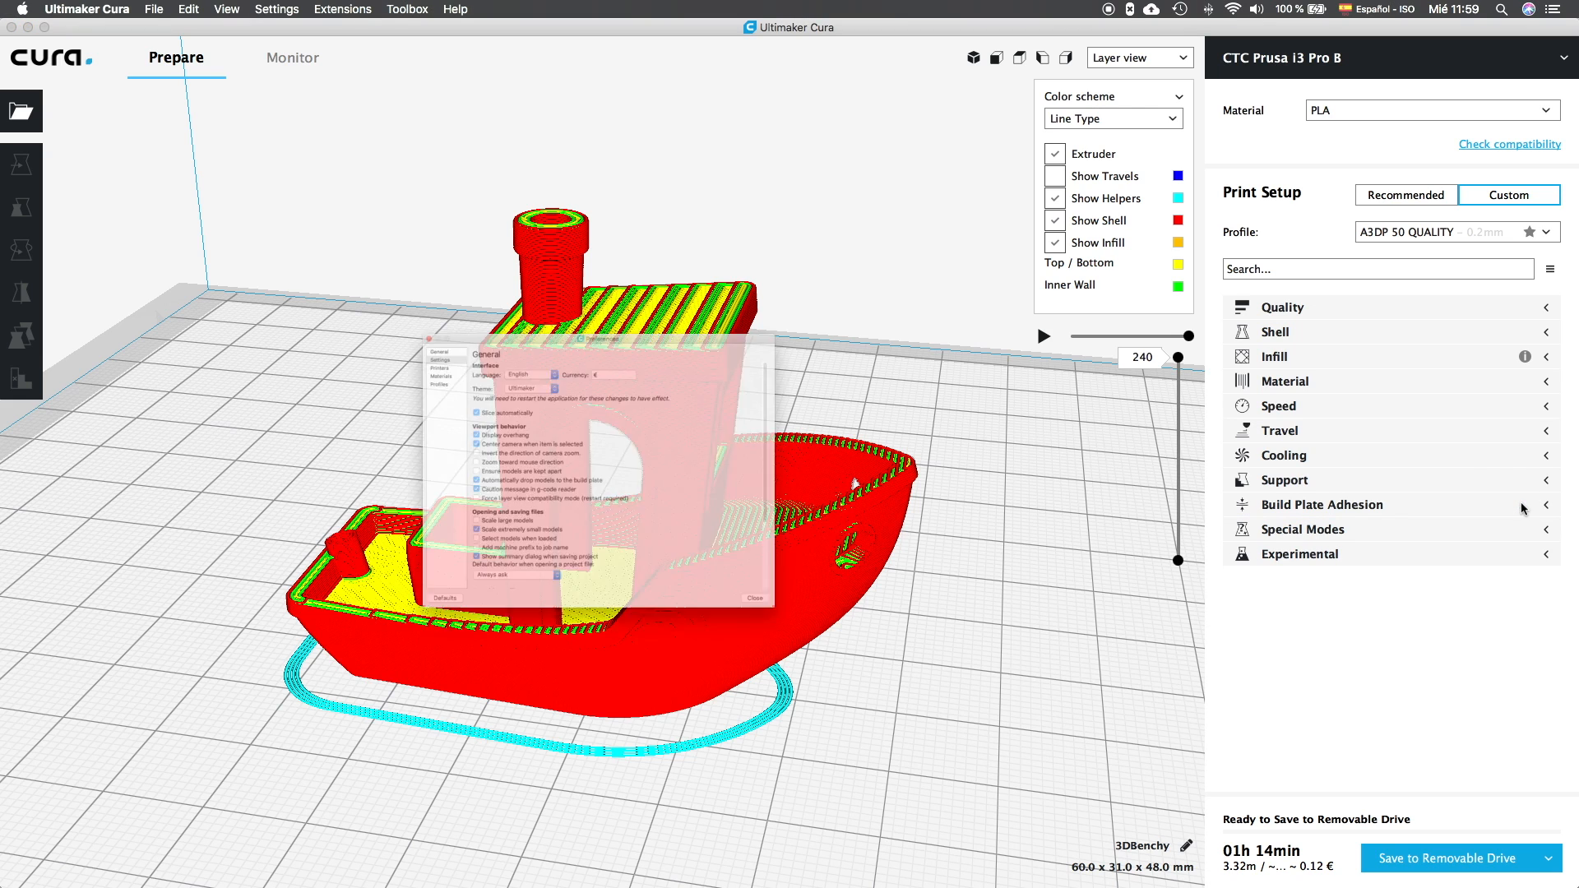
# Tick Skirt Line Count and Skirt Distance in the settings visibility preferences.
pyautogui.click(310, 269)
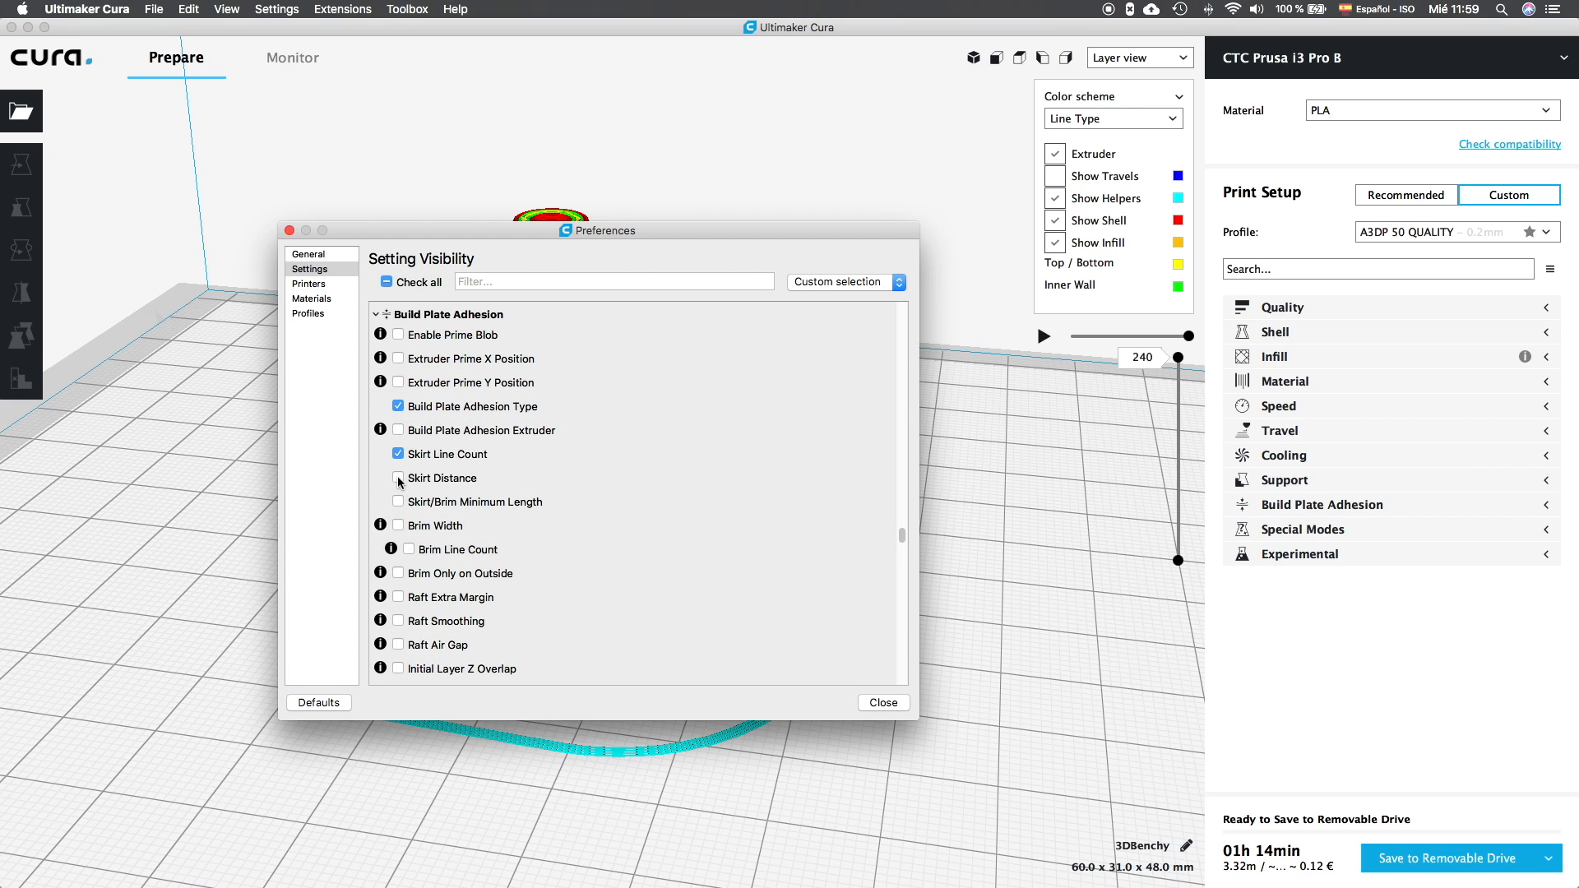
pyautogui.click(398, 501)
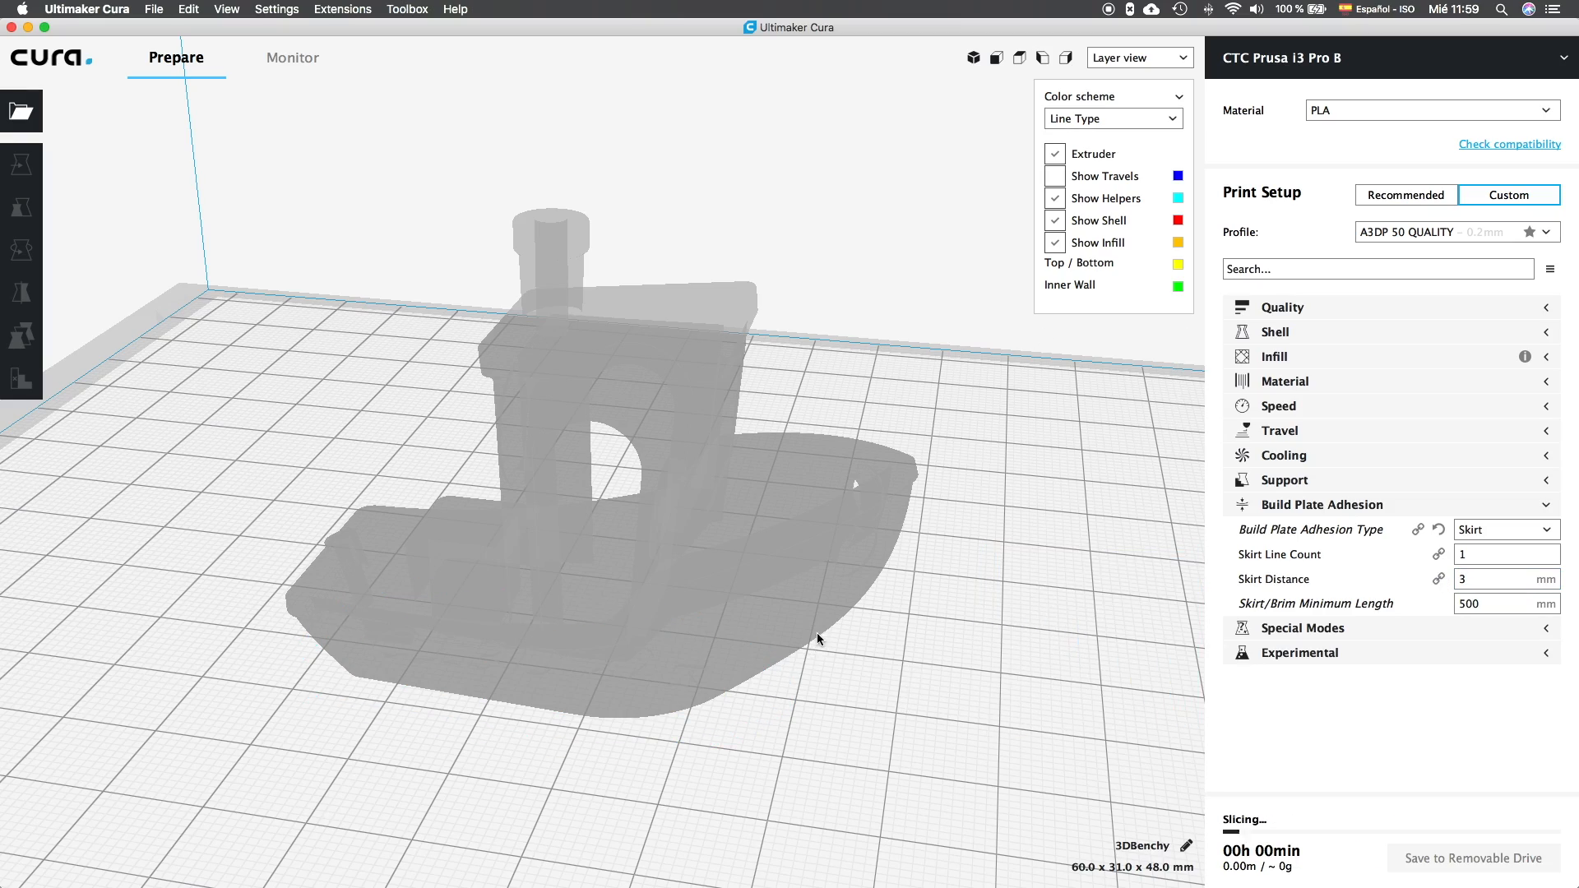
pyautogui.moveTo(834, 640)
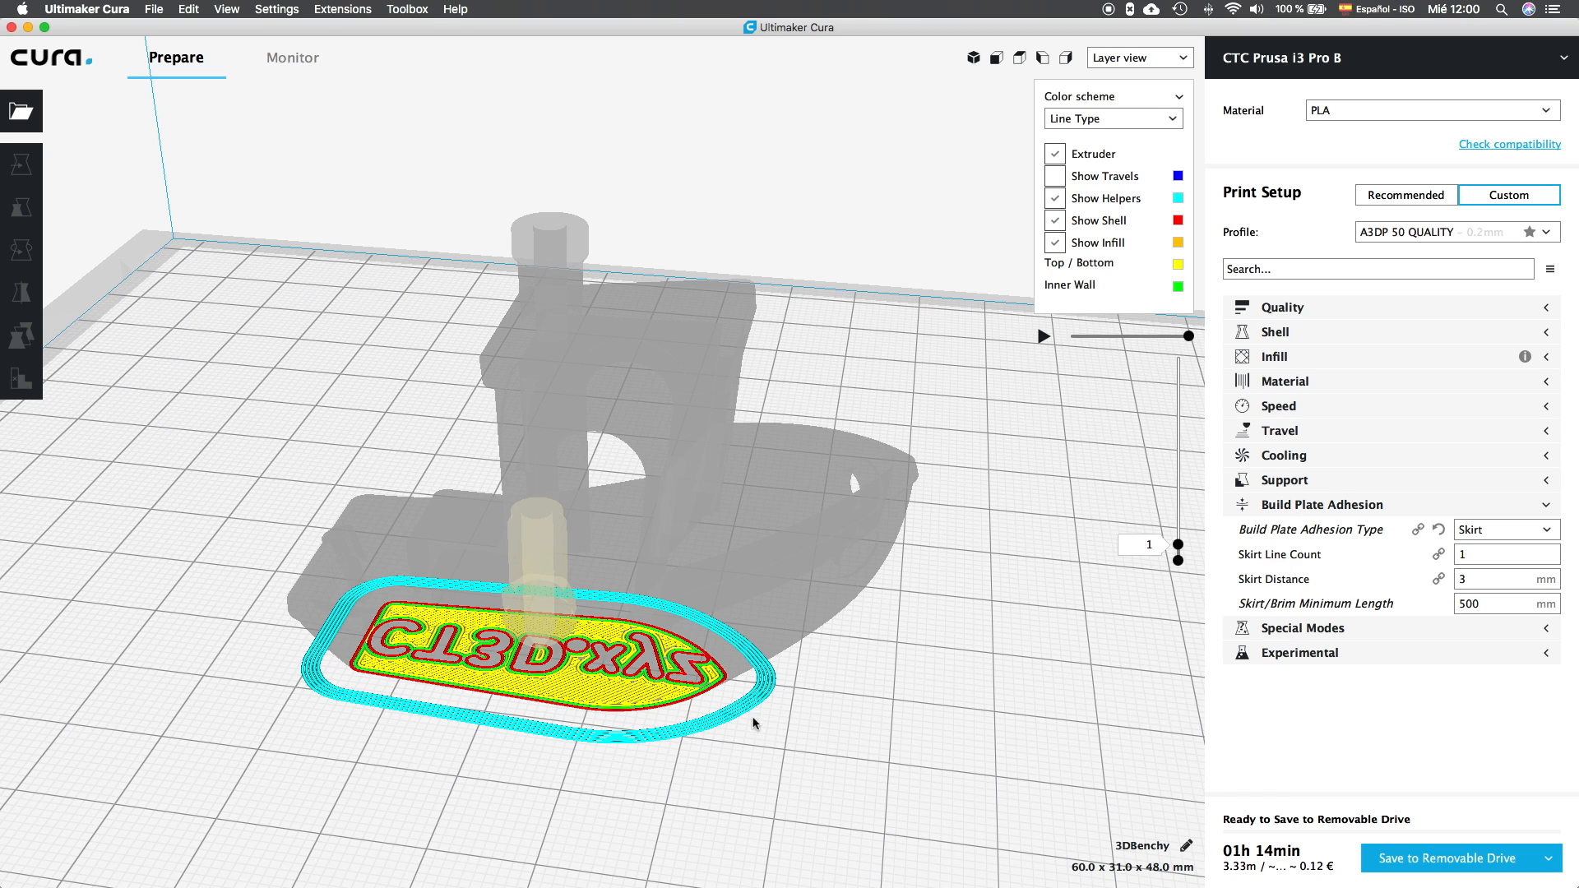
# Set Skirt Distance to 40, then change it to 3 mm.
pyautogui.click(1501, 579)
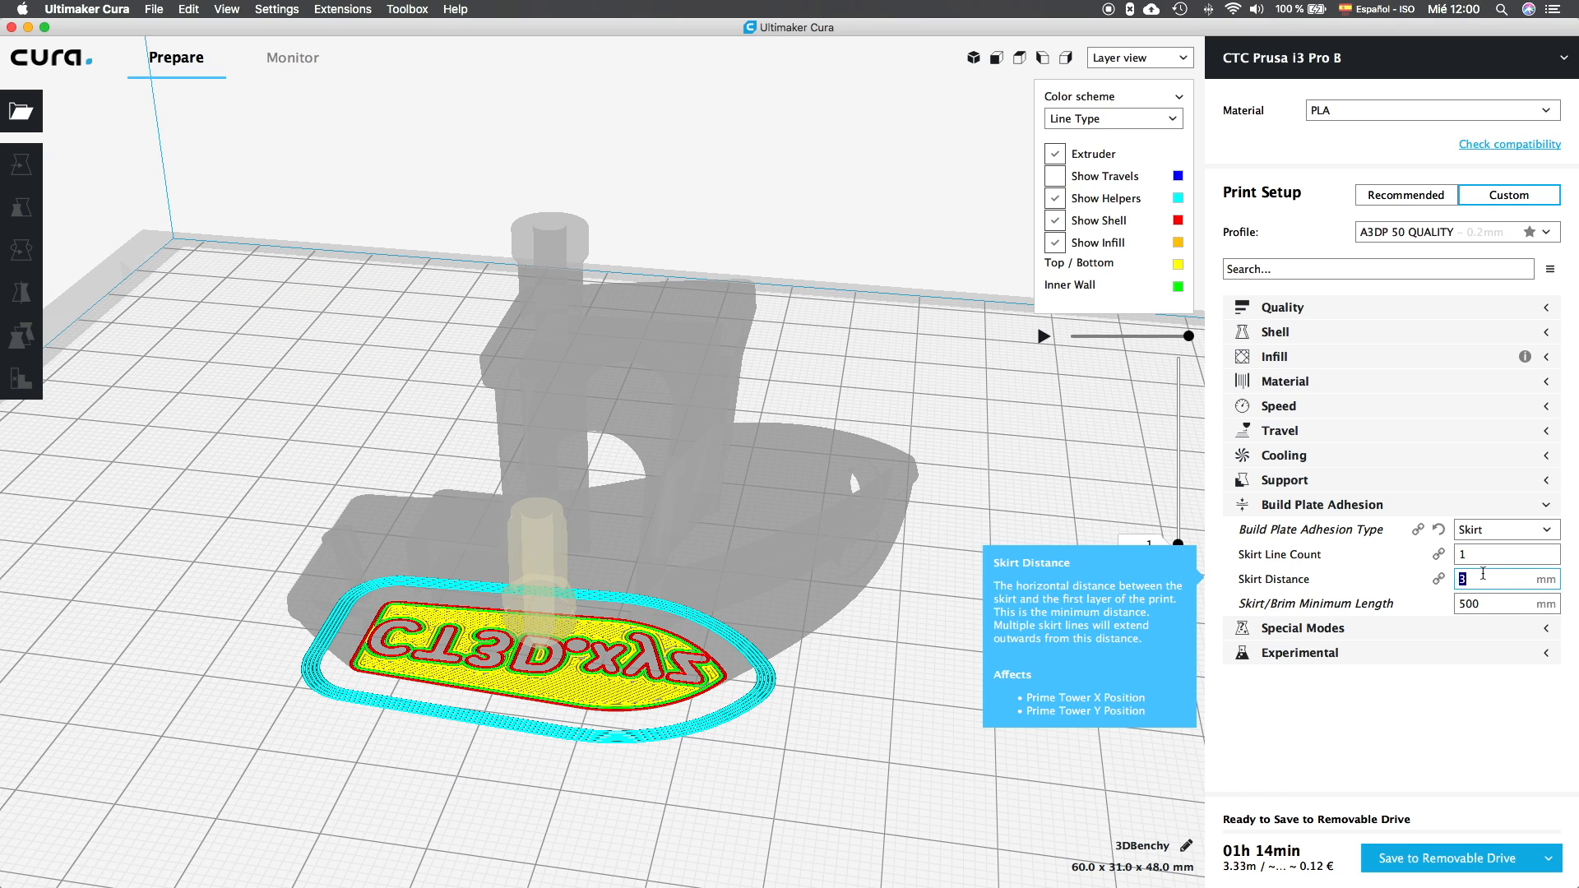
pyautogui.write('40')
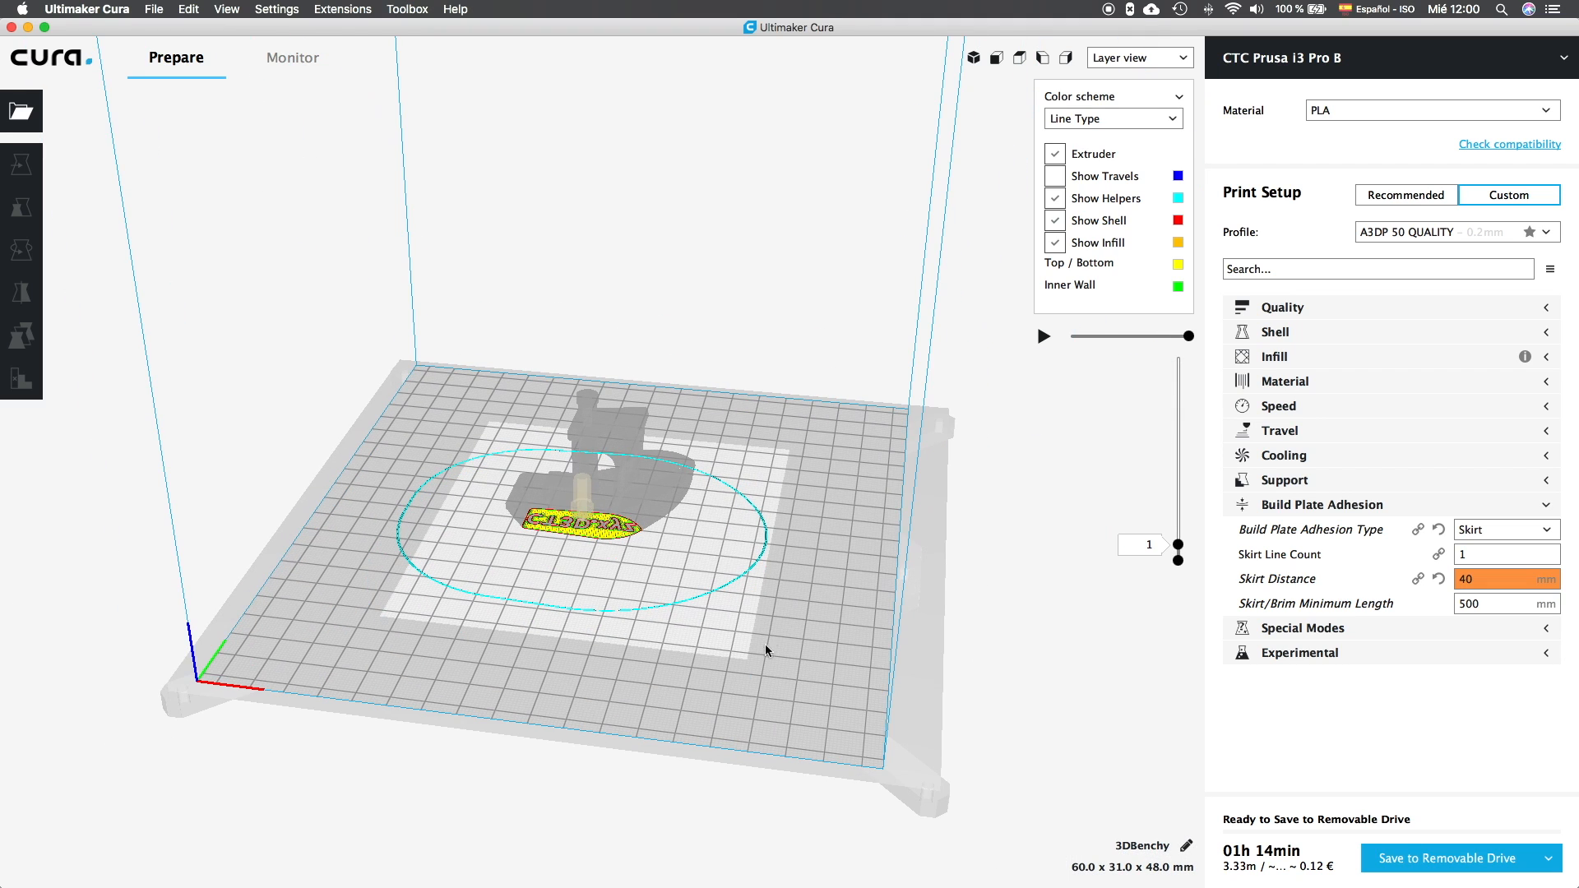
pyautogui.moveTo(758, 624)
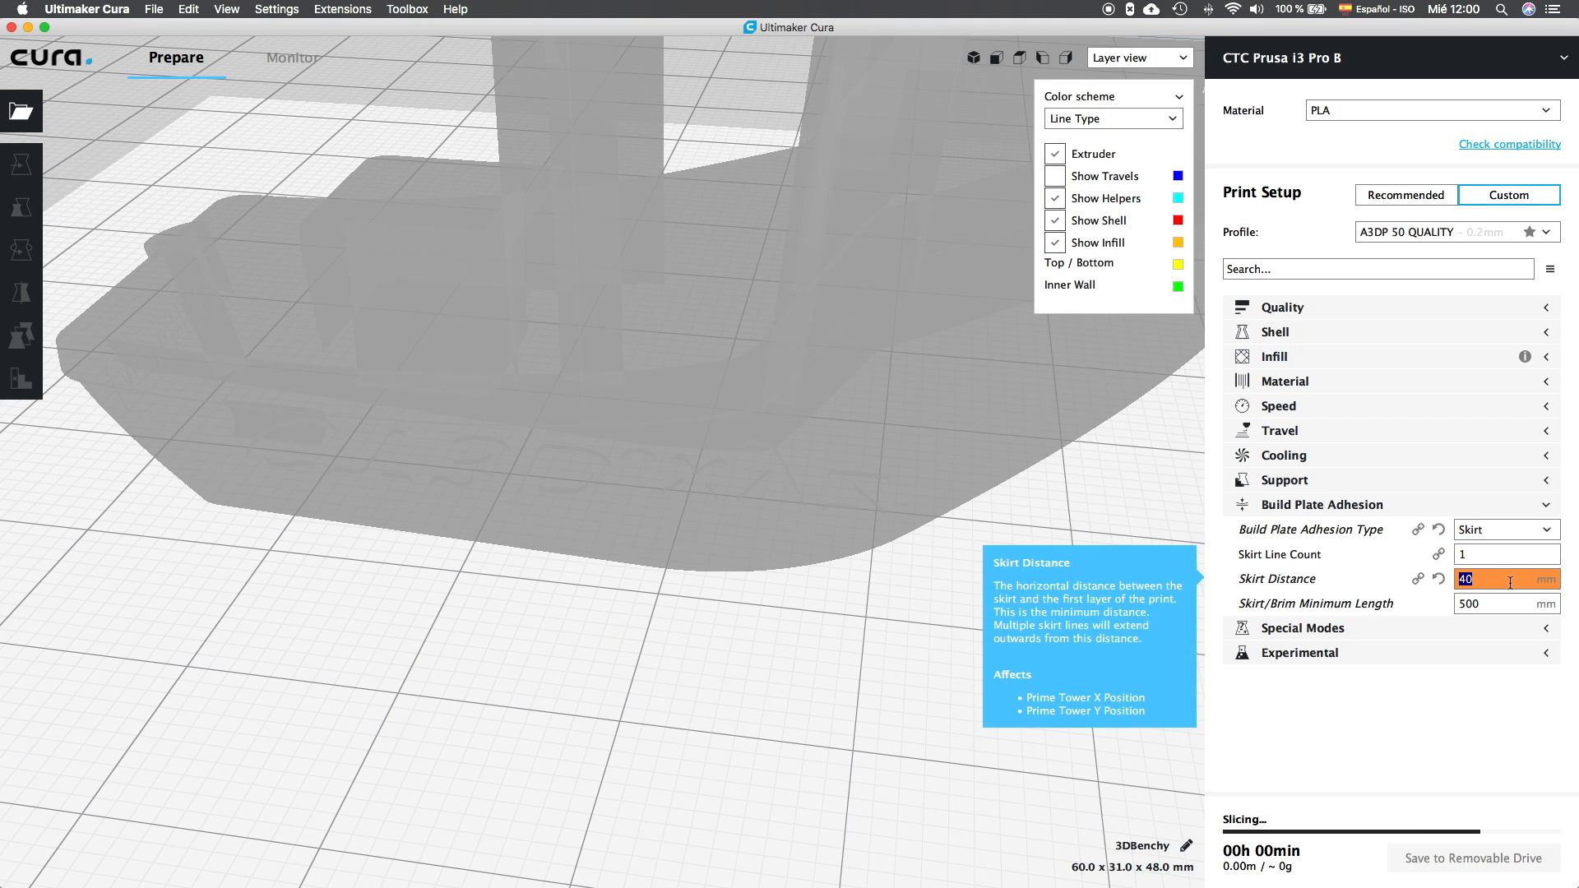
pyautogui.write('3')
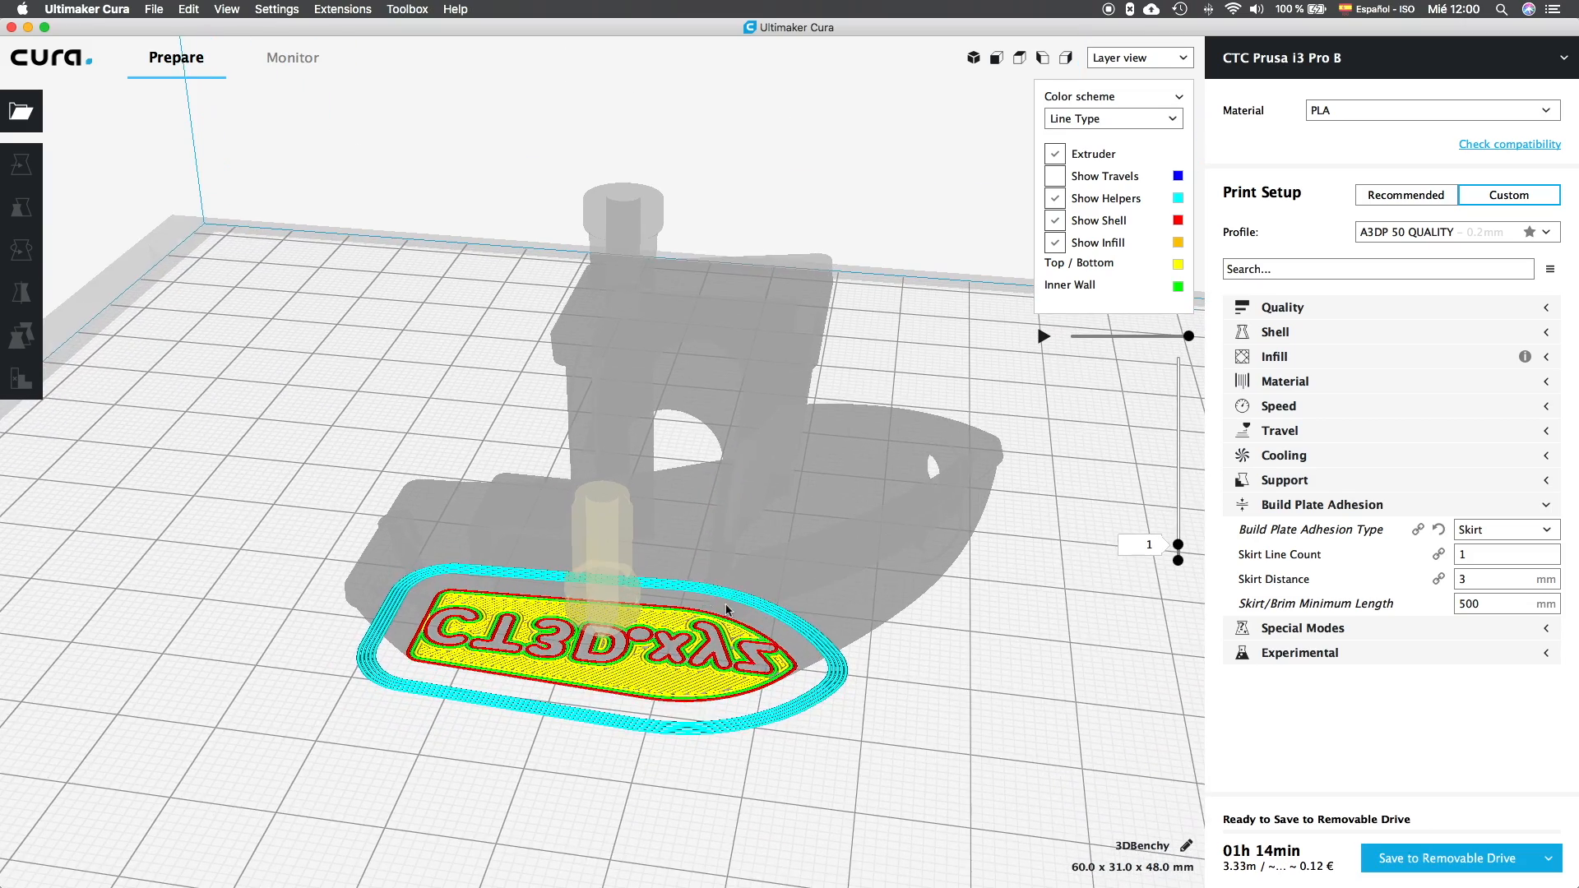
# Set Skirt/Brim Minimum Length to 50 mm and edit Skirt Line Count to 3.
pyautogui.click(1502, 553)
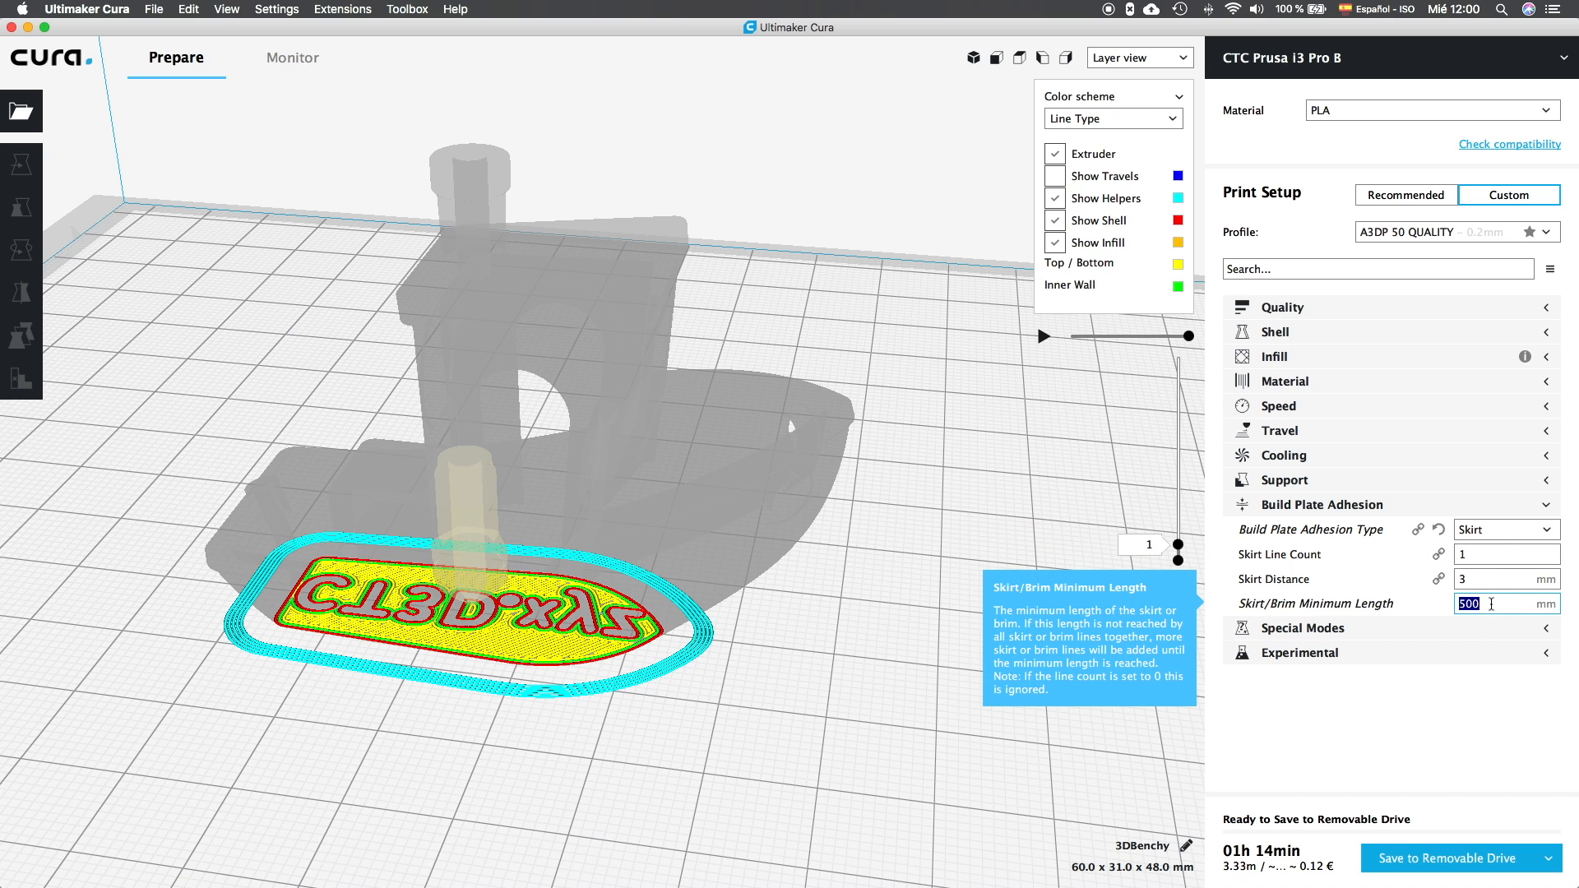
pyautogui.moveTo(1471, 604)
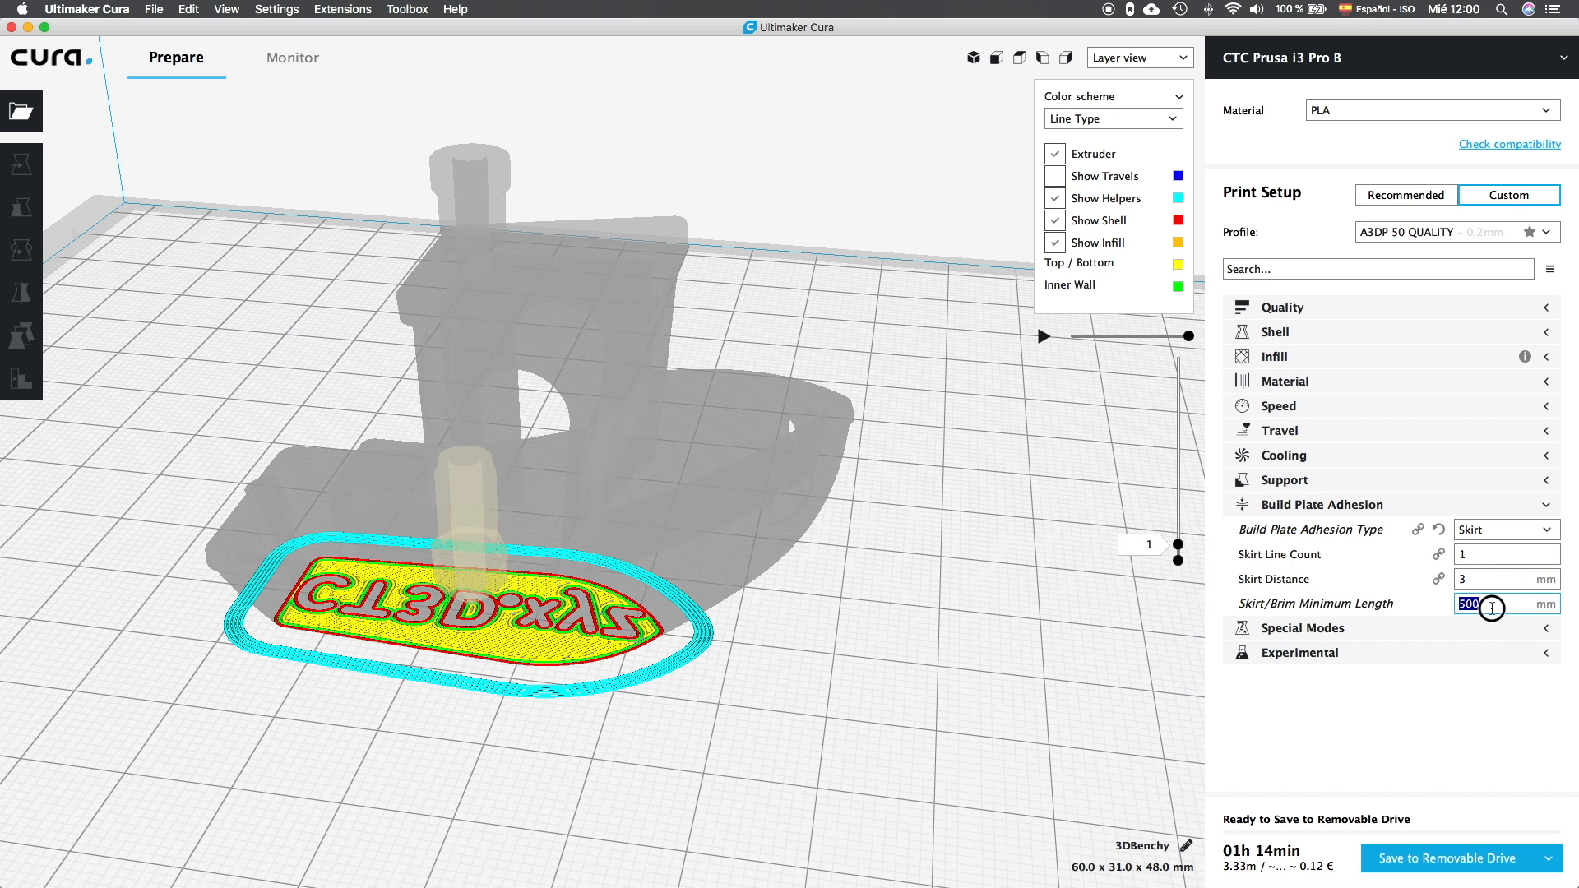
pyautogui.write('50')
pyautogui.click(1507, 554)
pyautogui.write('3')
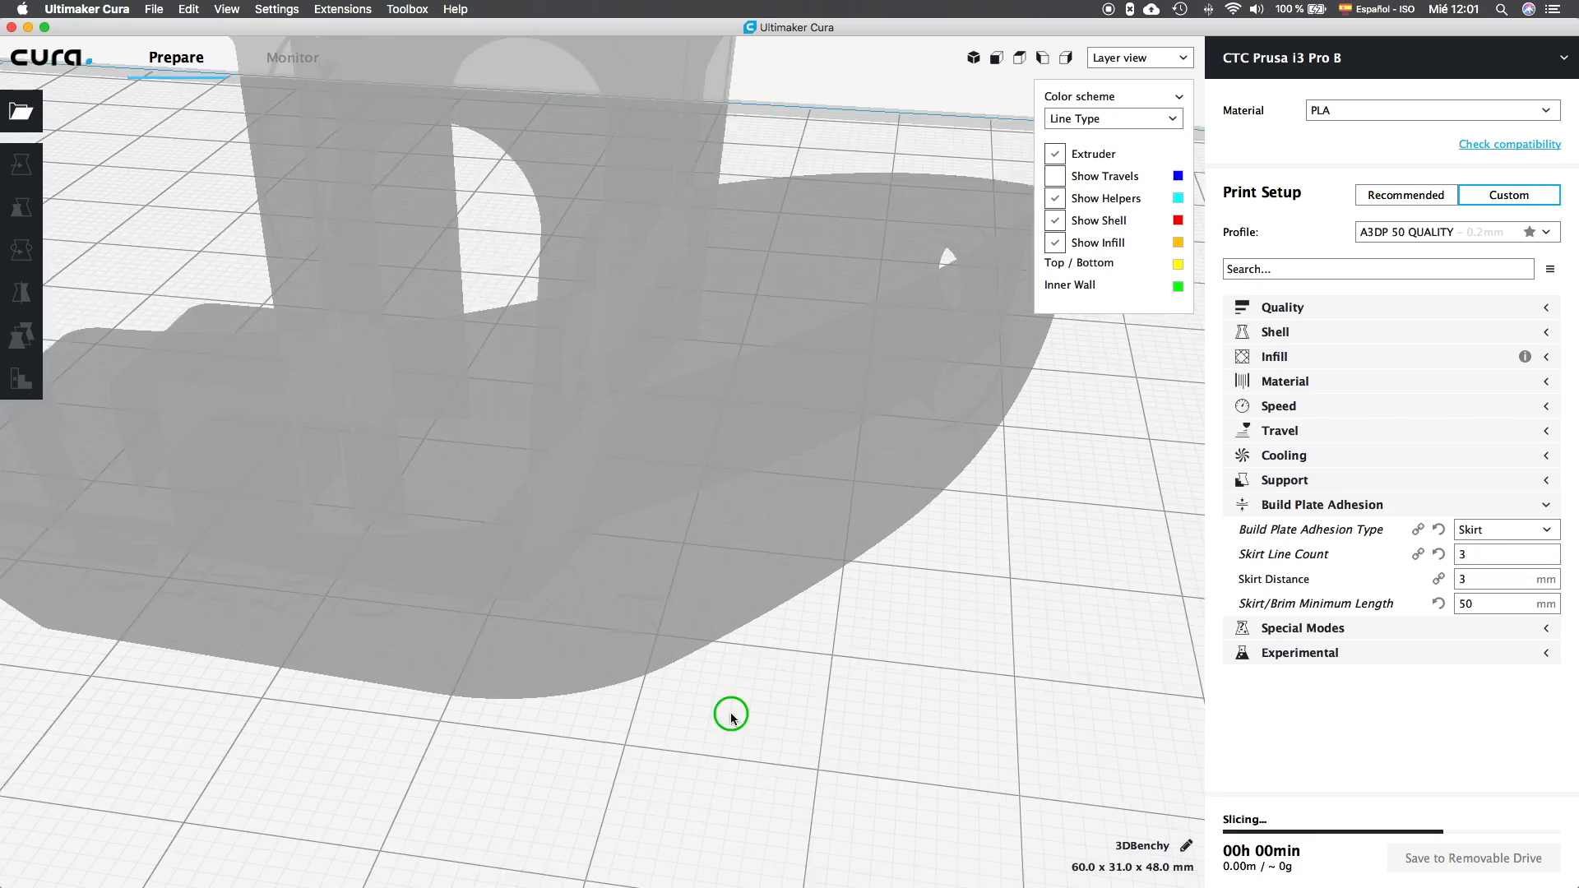
pyautogui.click(1500, 553)
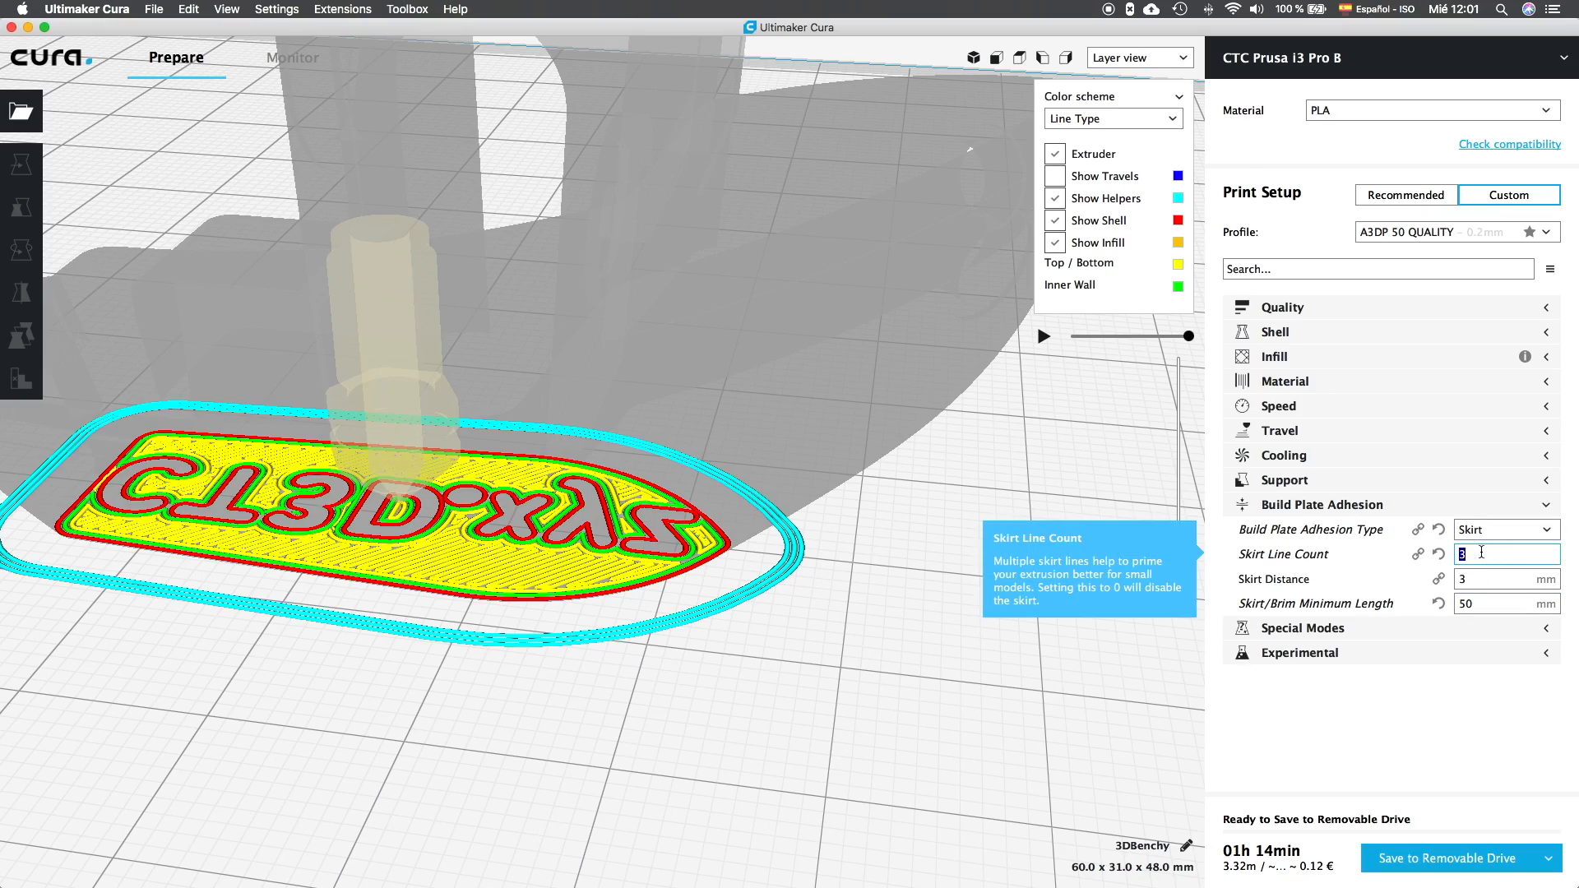
pyautogui.click(1506, 603)
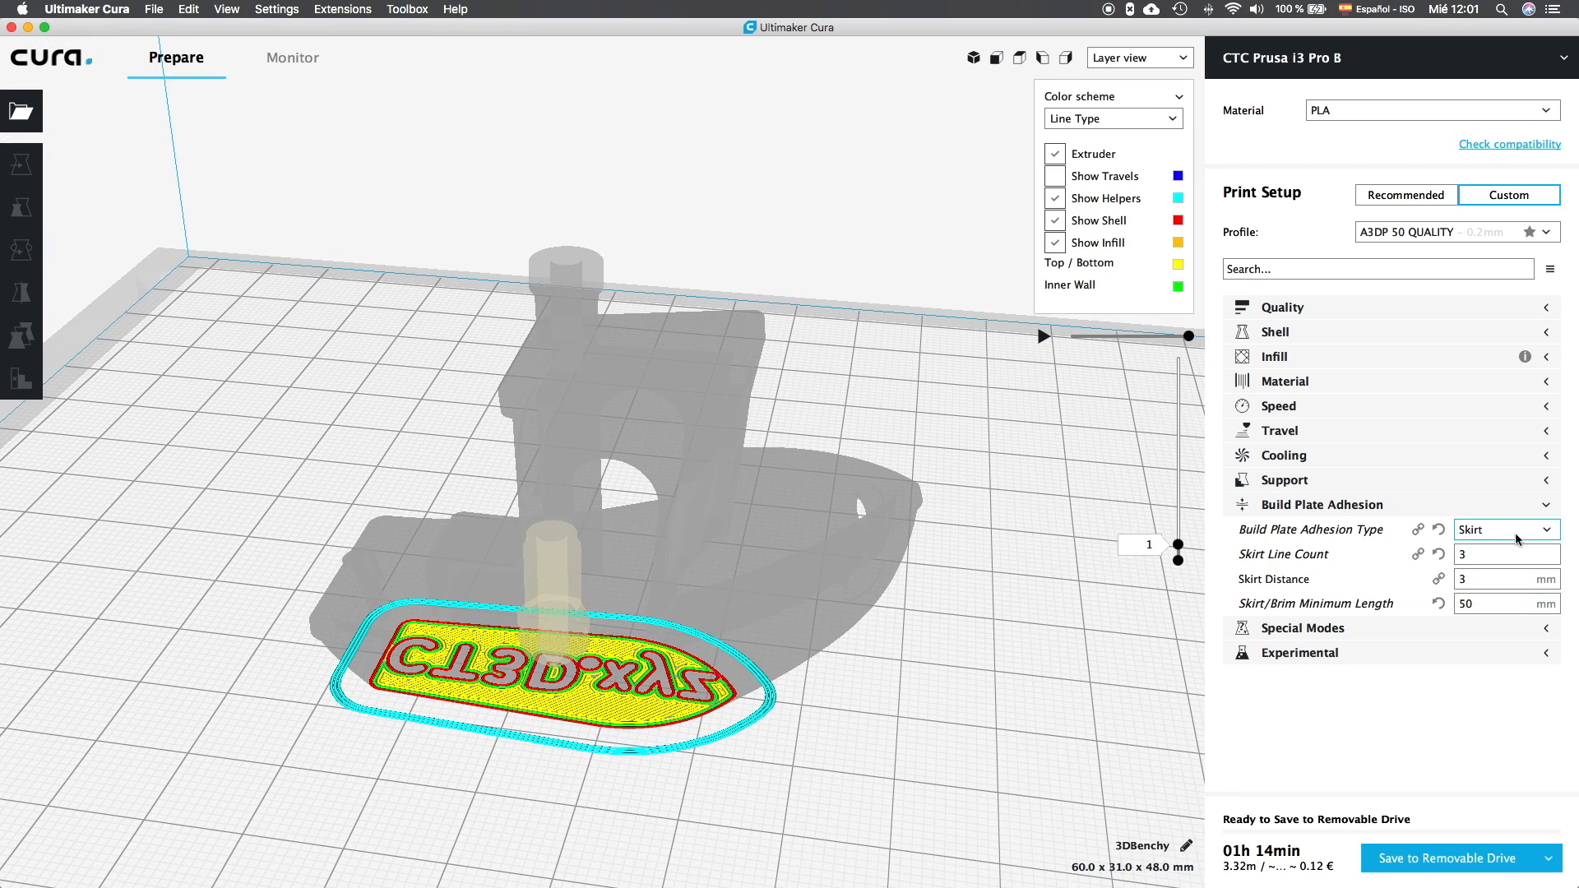
# Set adhesion type to Brim and make Brim Width and Brim Only on Outside visible.
pyautogui.click(1506, 529)
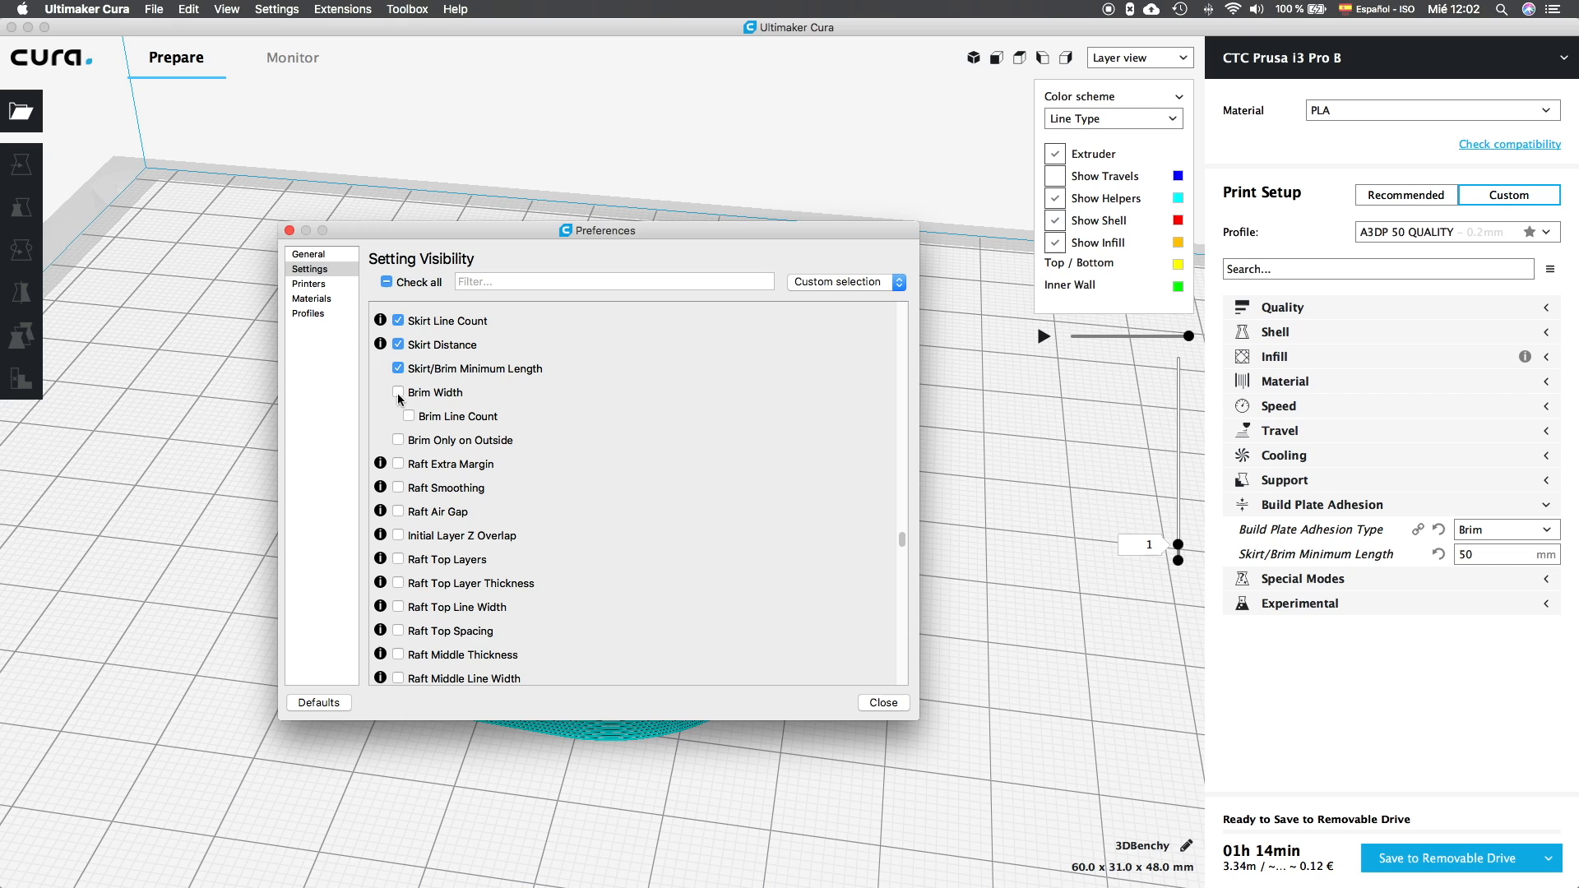
pyautogui.click(398, 393)
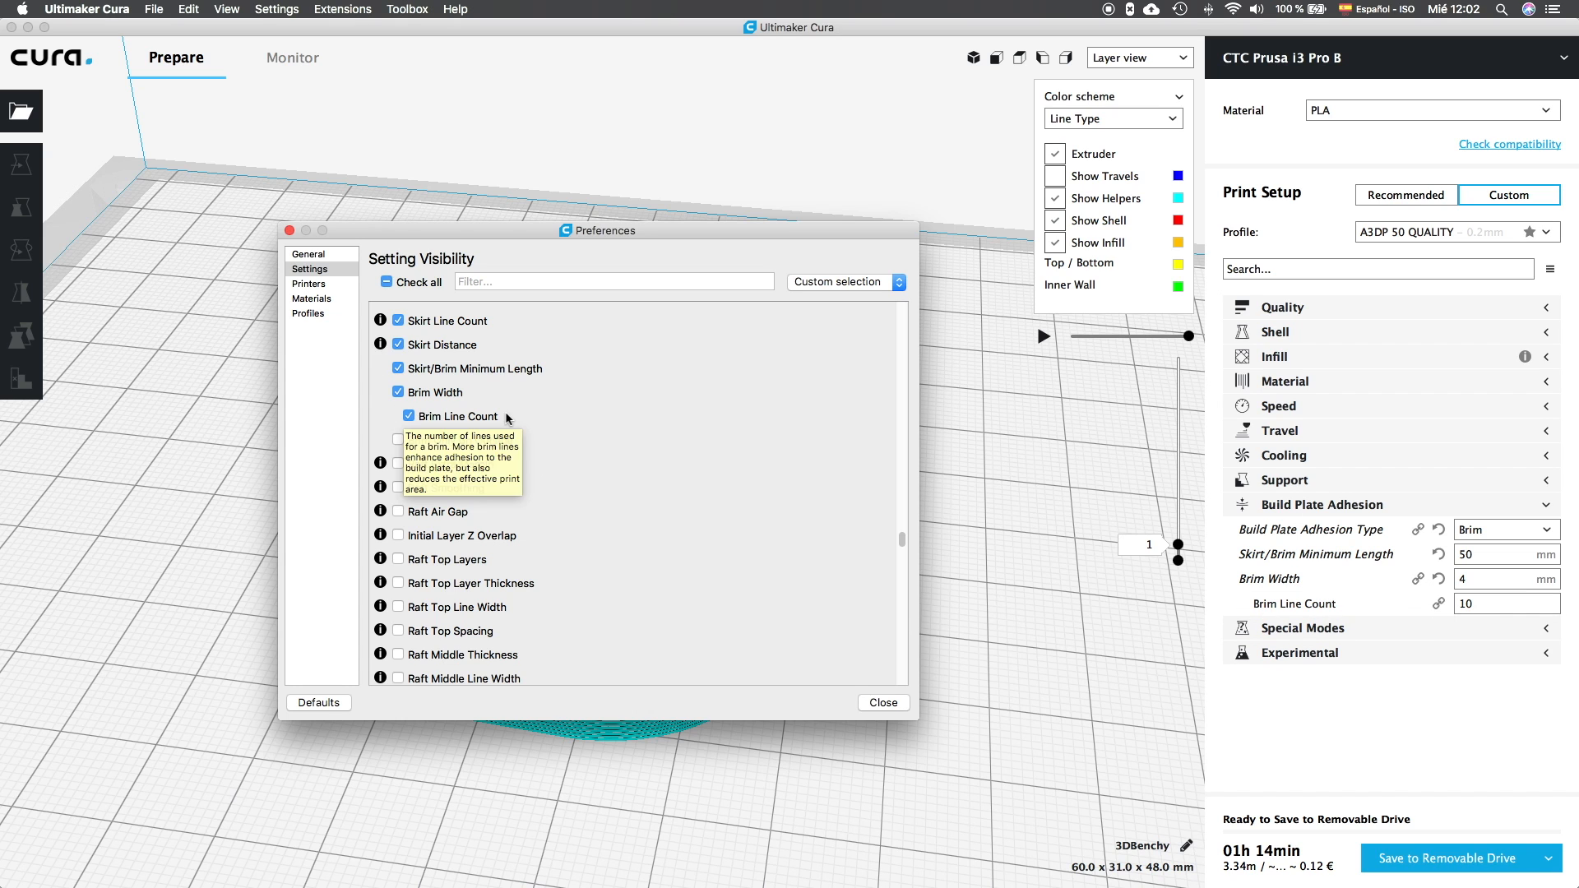
pyautogui.click(398, 440)
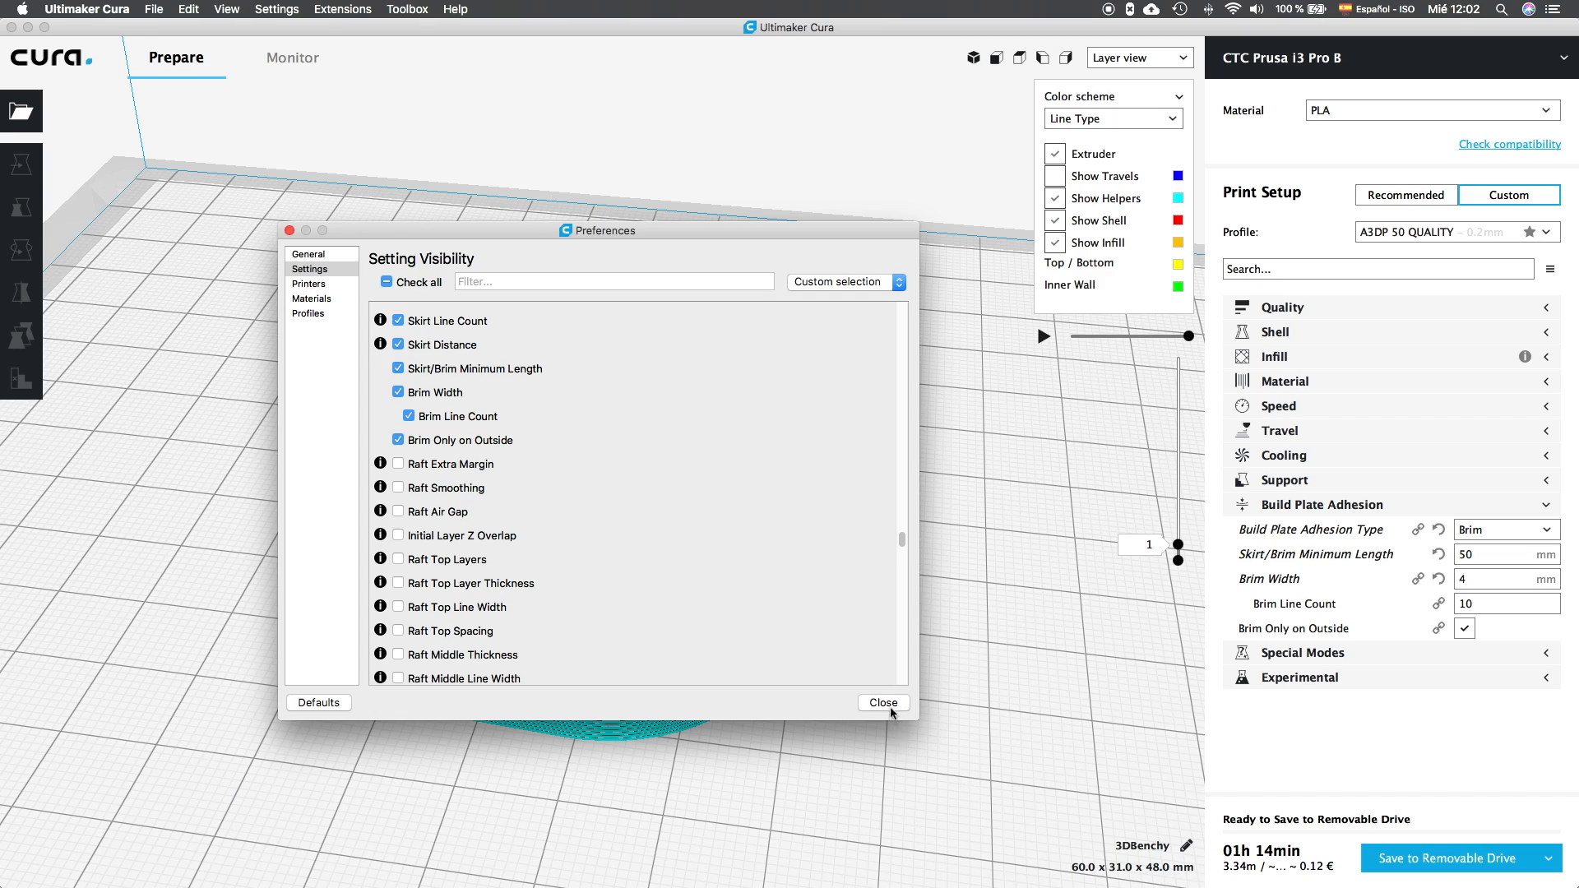
# Close Preferences and set Brim Width, trying 100, 10 and 4 before settling on 3 mm.
pyautogui.click(882, 702)
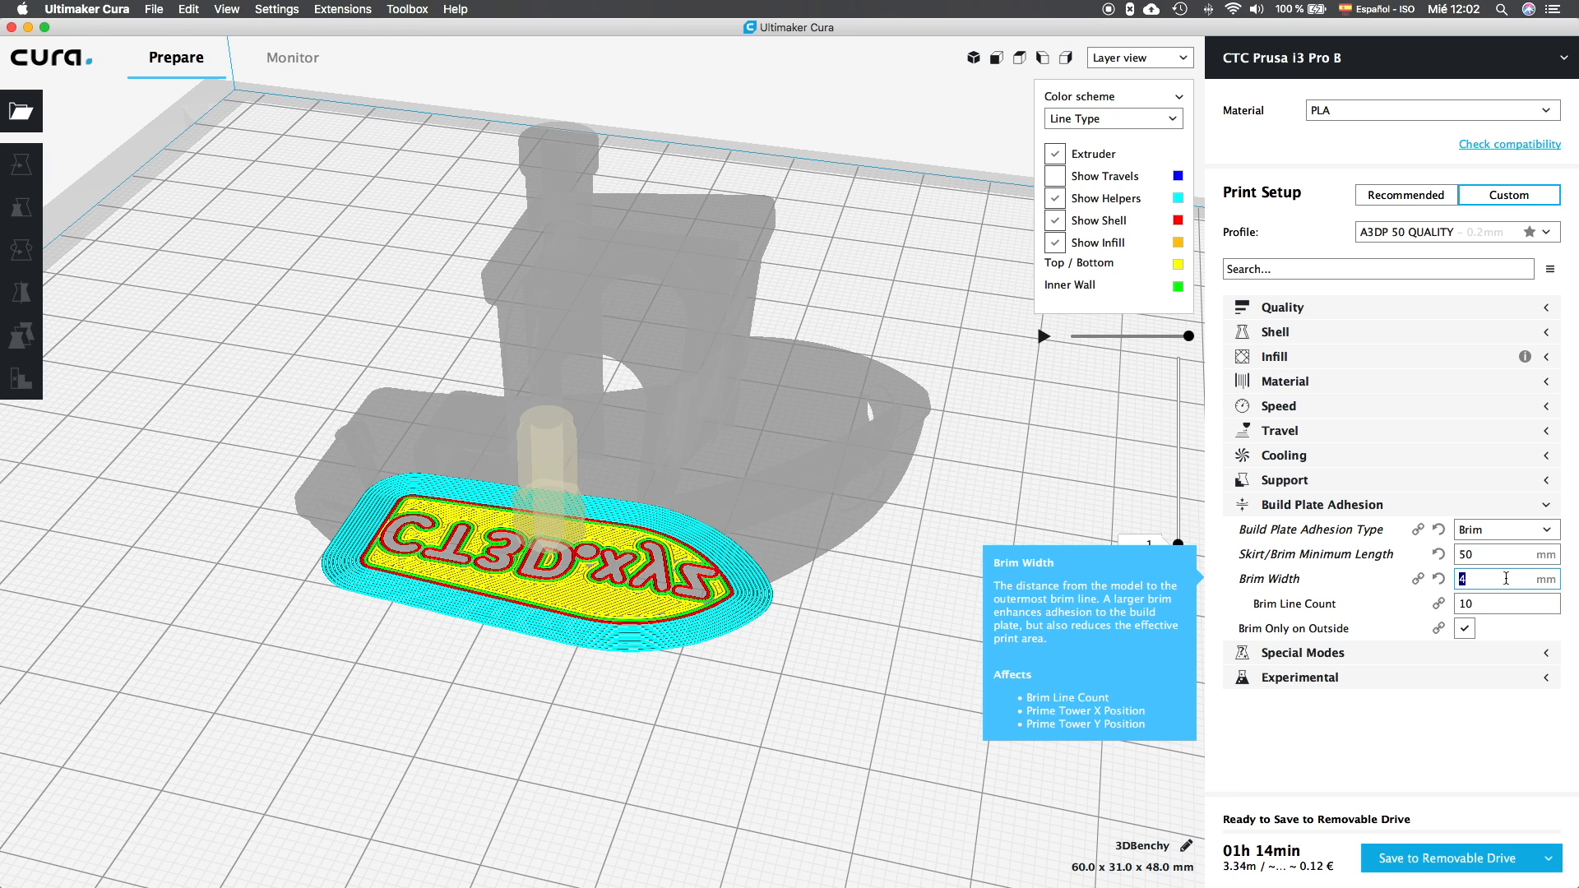
pyautogui.write('100')
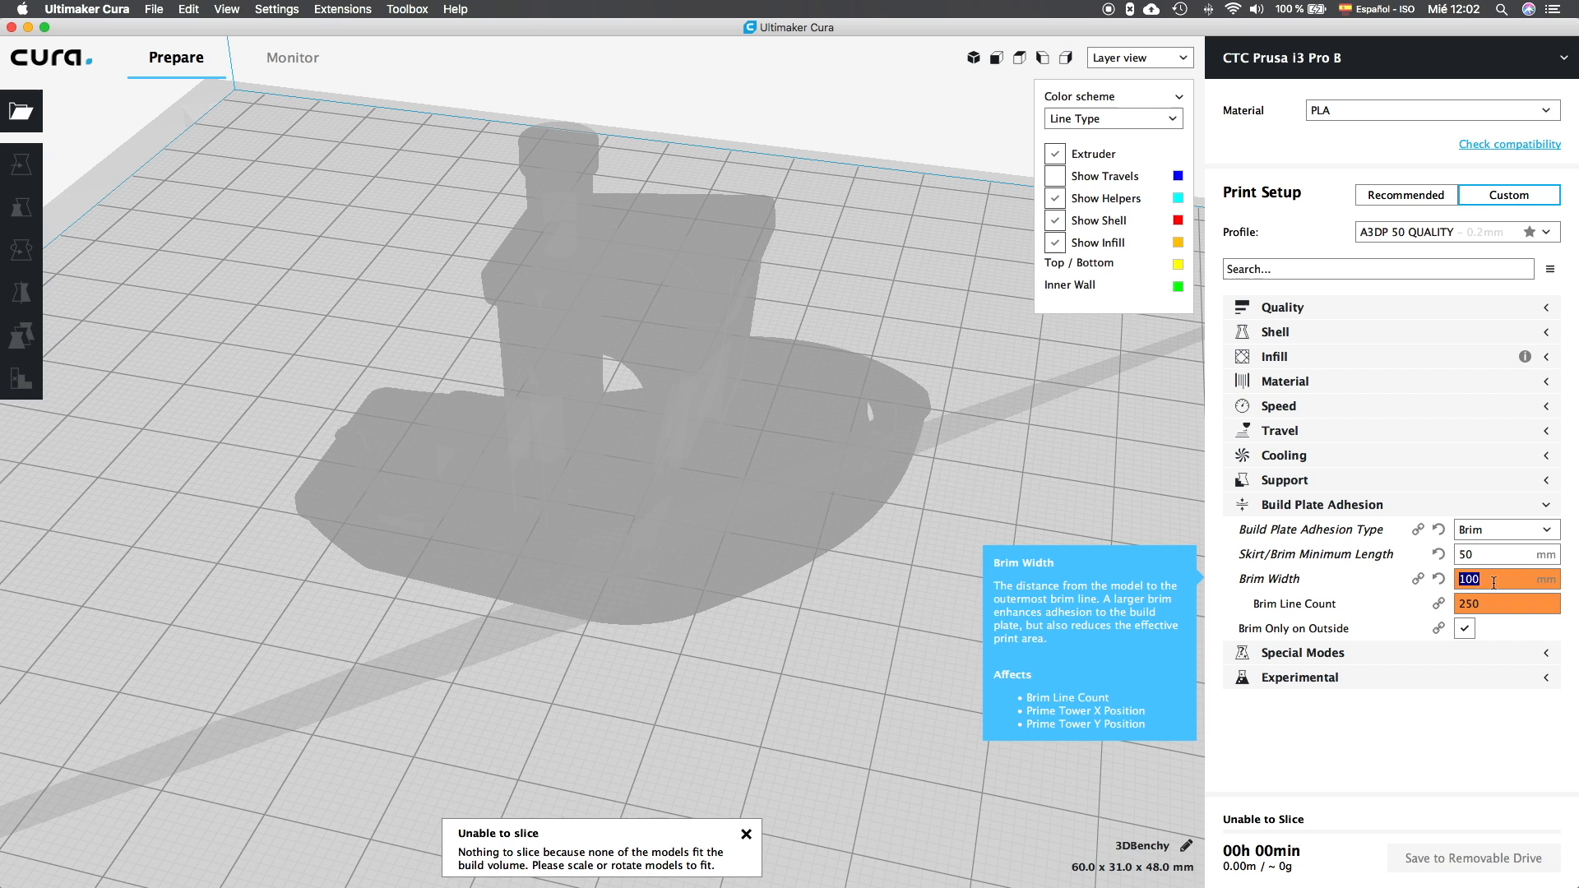
pyautogui.write('10')
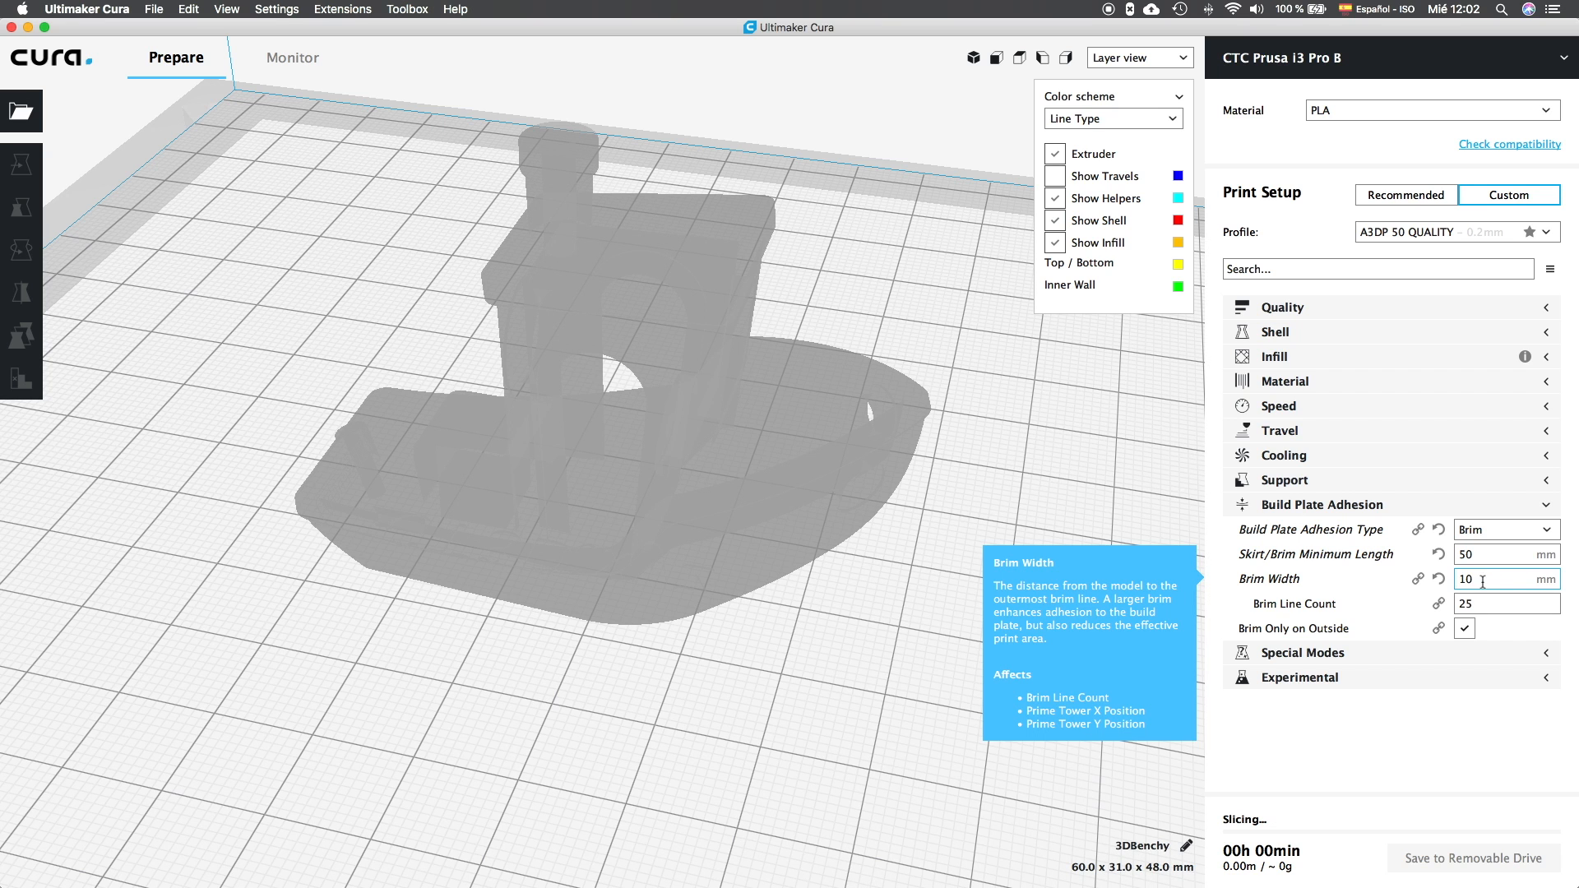
pyautogui.moveTo(1293, 603)
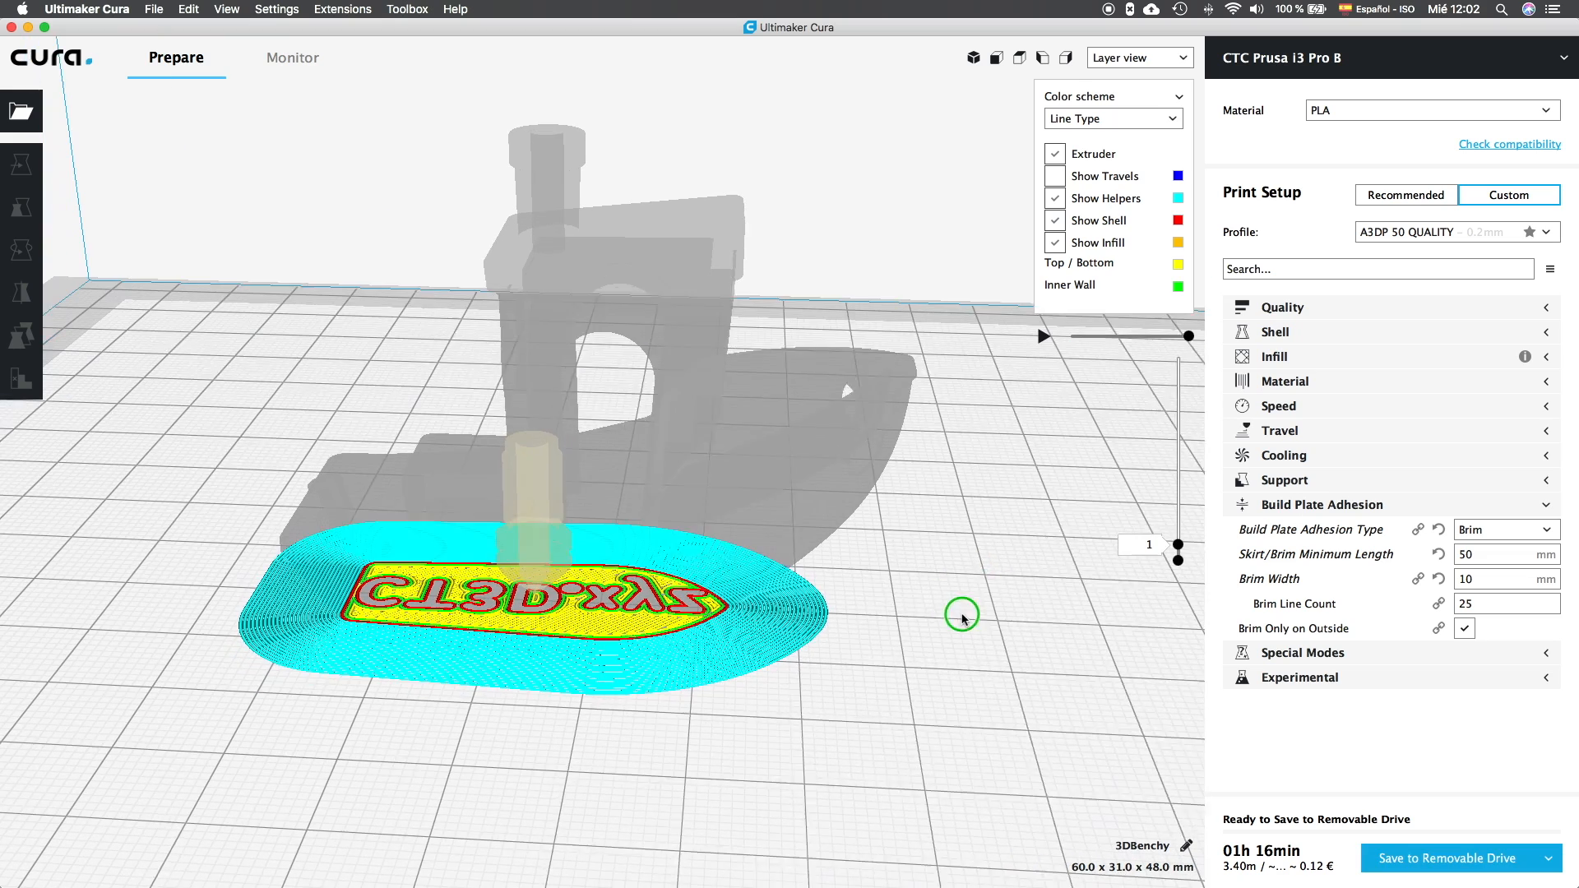
pyautogui.click(1500, 579)
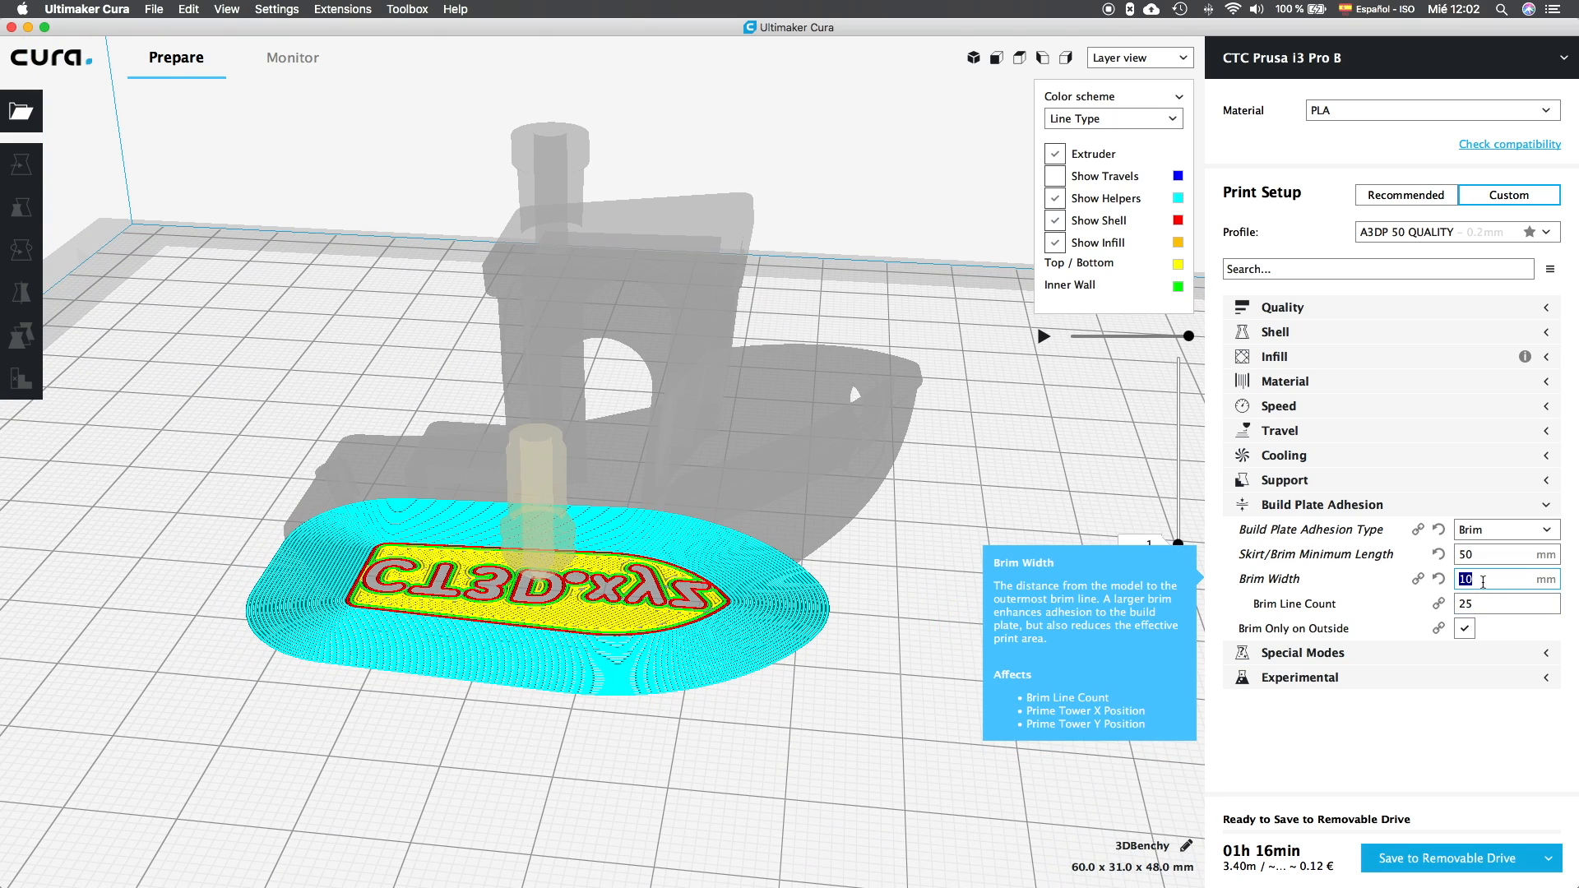
pyautogui.write('4')
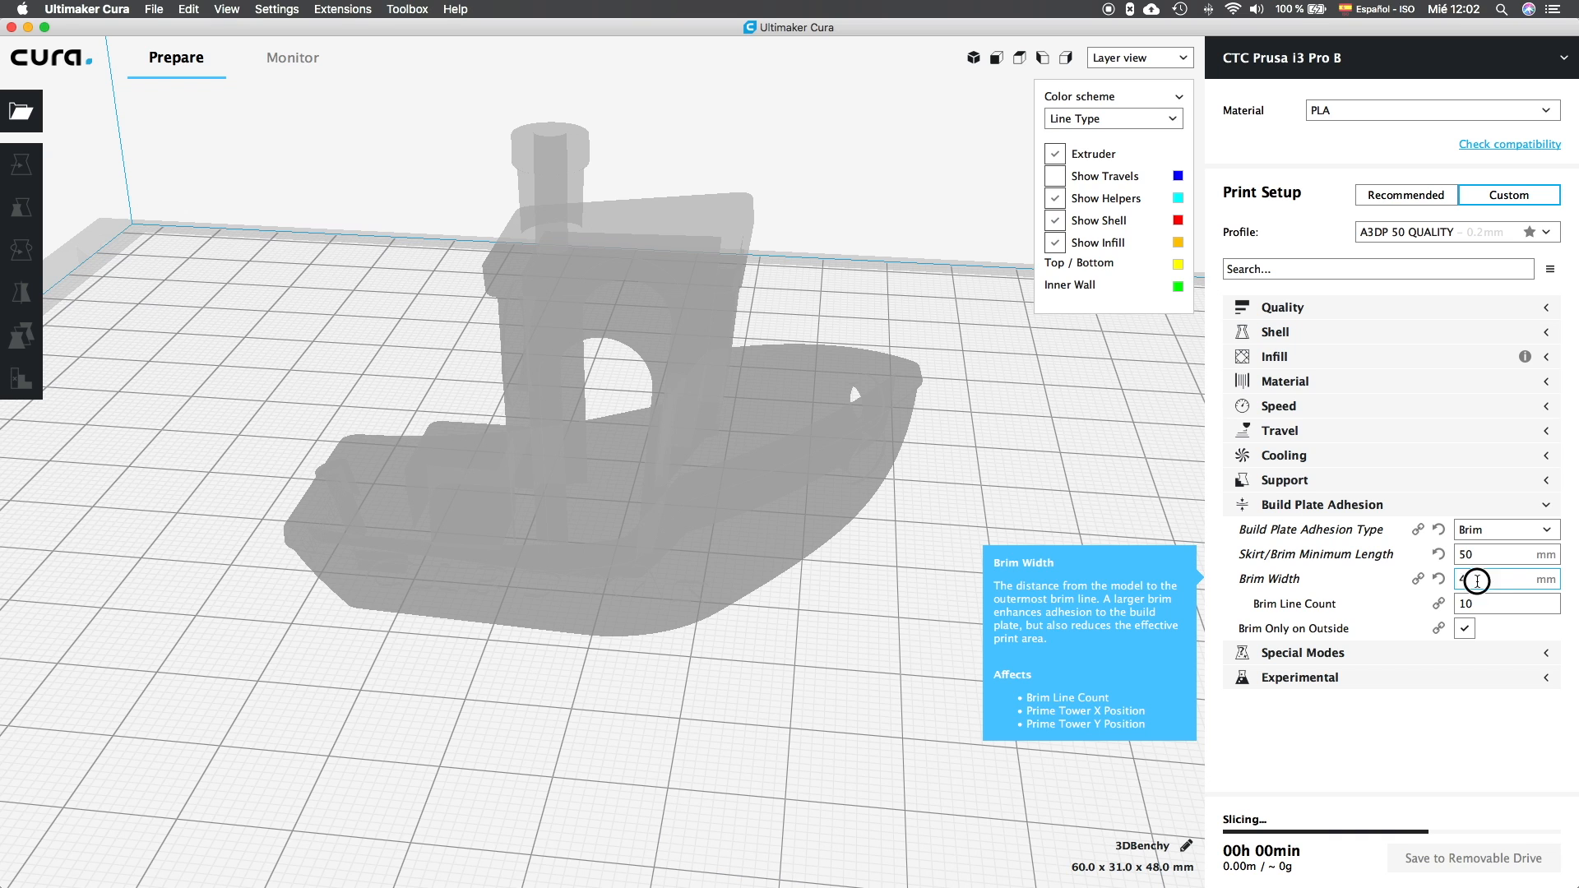
pyautogui.write('3')
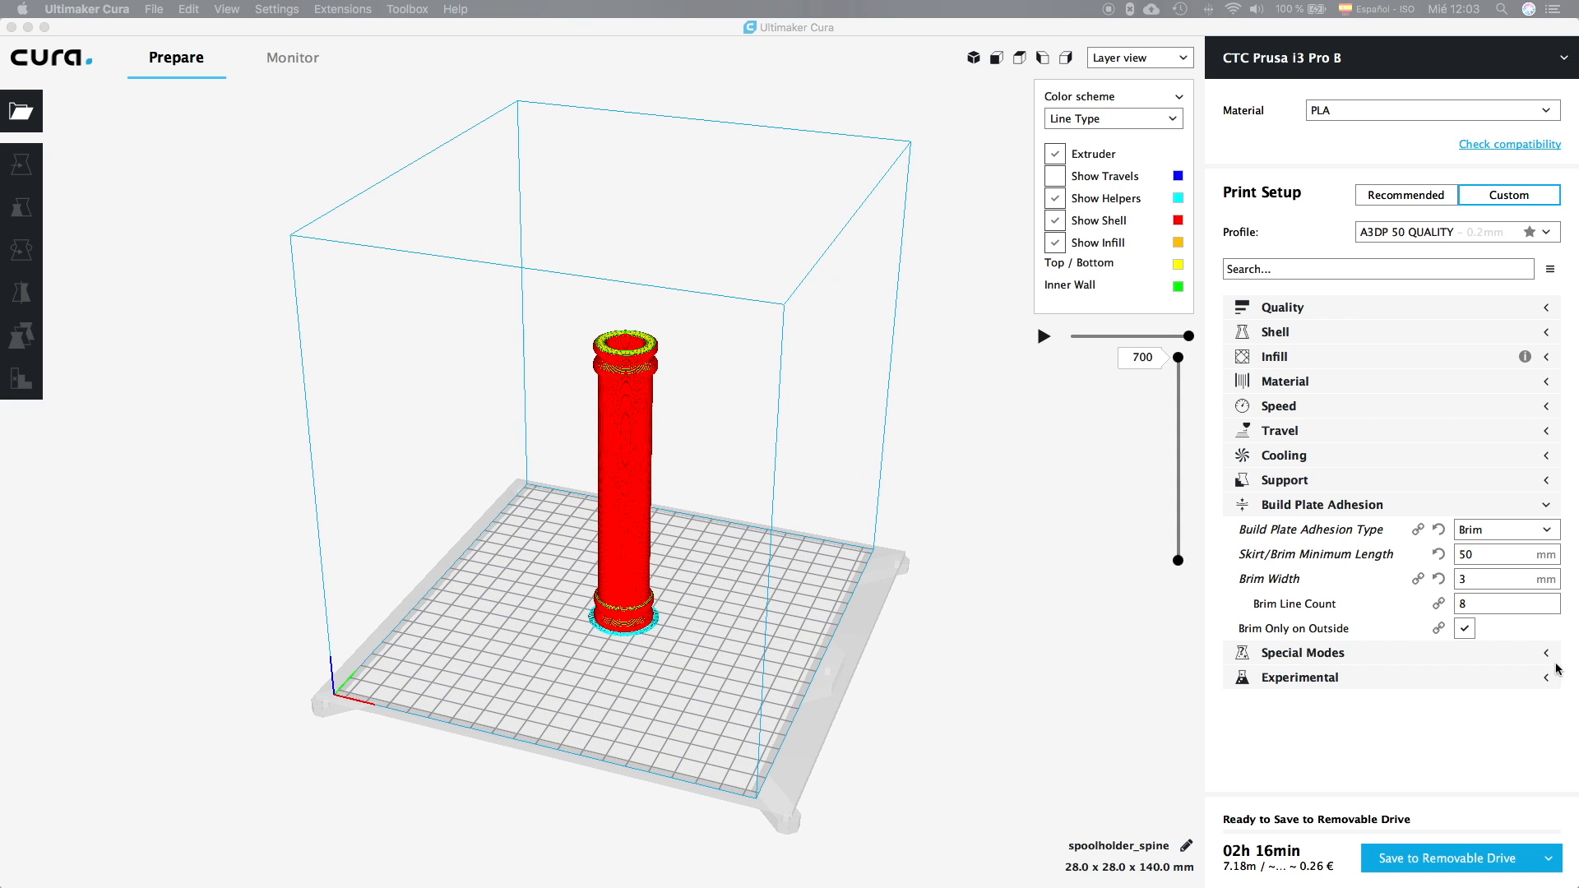
# Enter 10 mm as the spoolholder spine's Brim Width.
pyautogui.click(1506, 578)
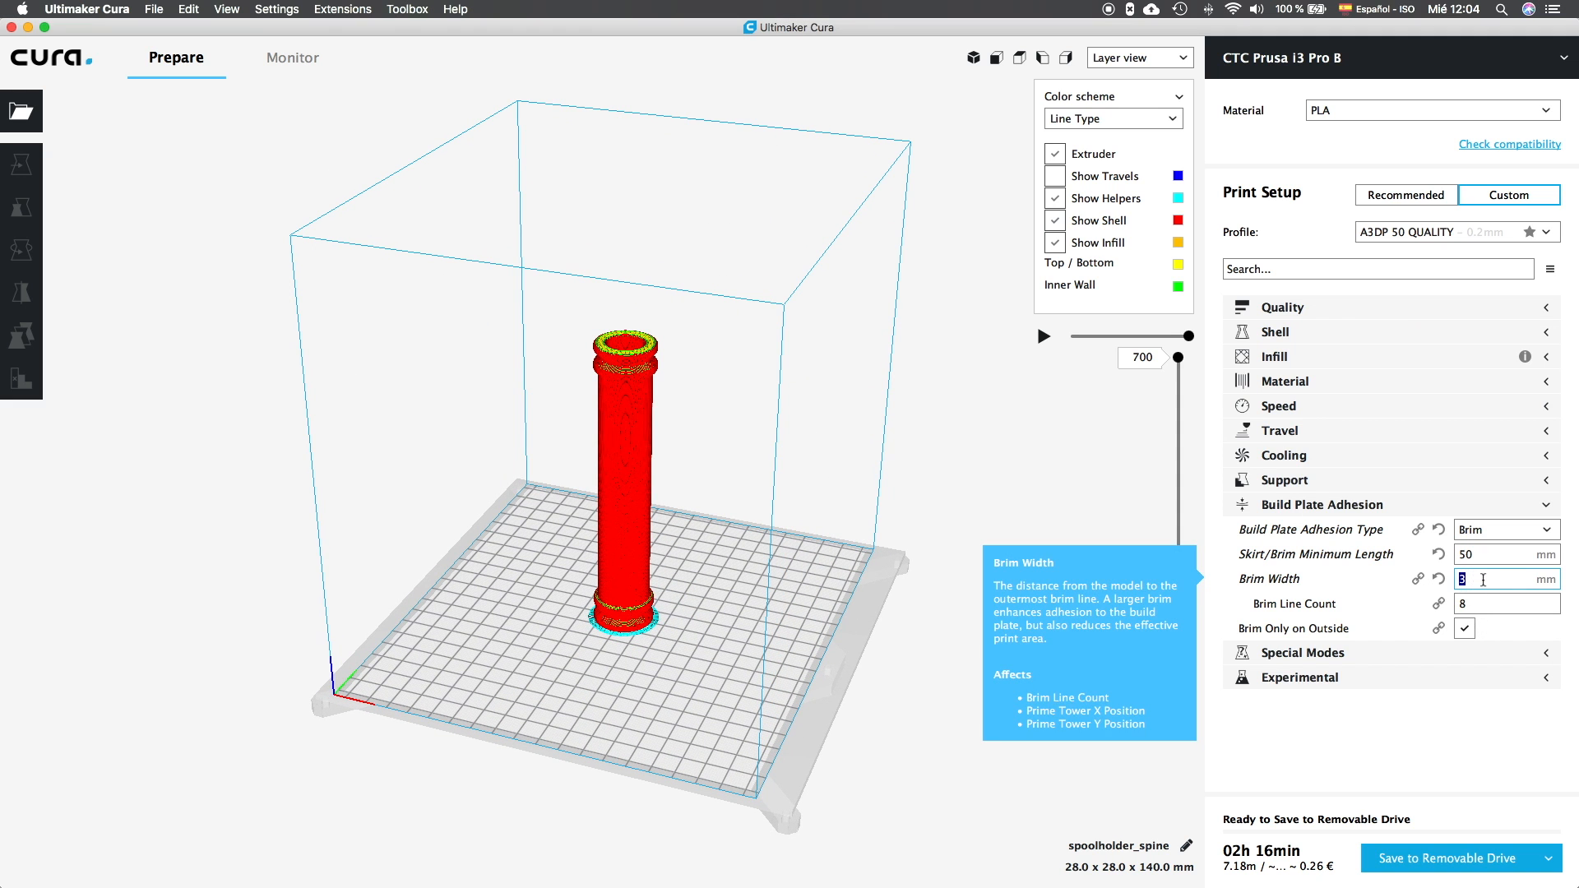
pyautogui.write('10')
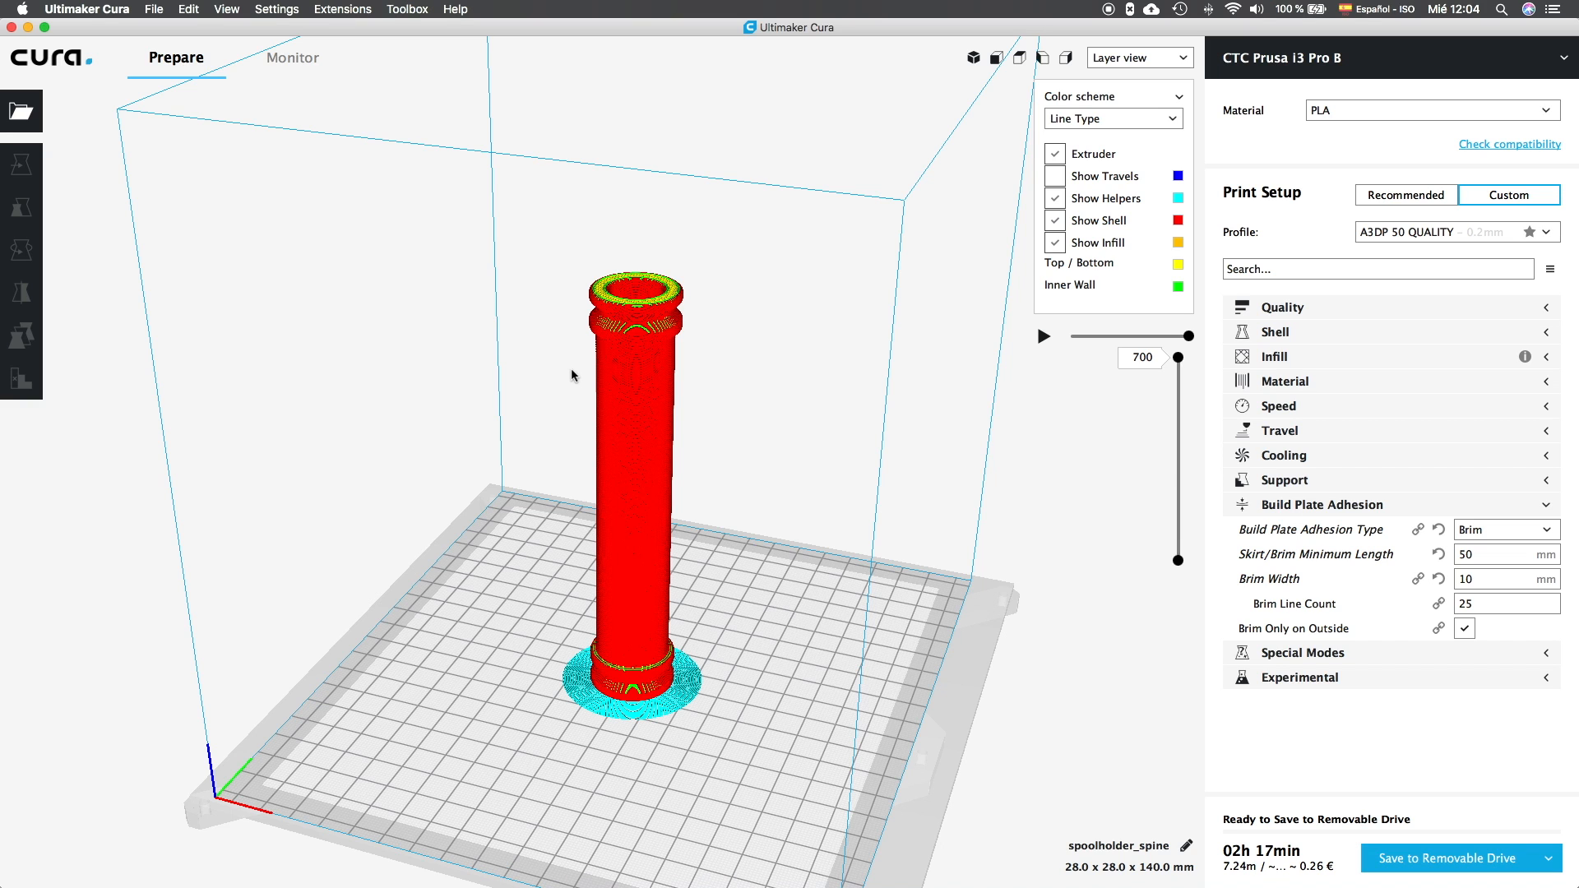
pyautogui.moveTo(673, 700)
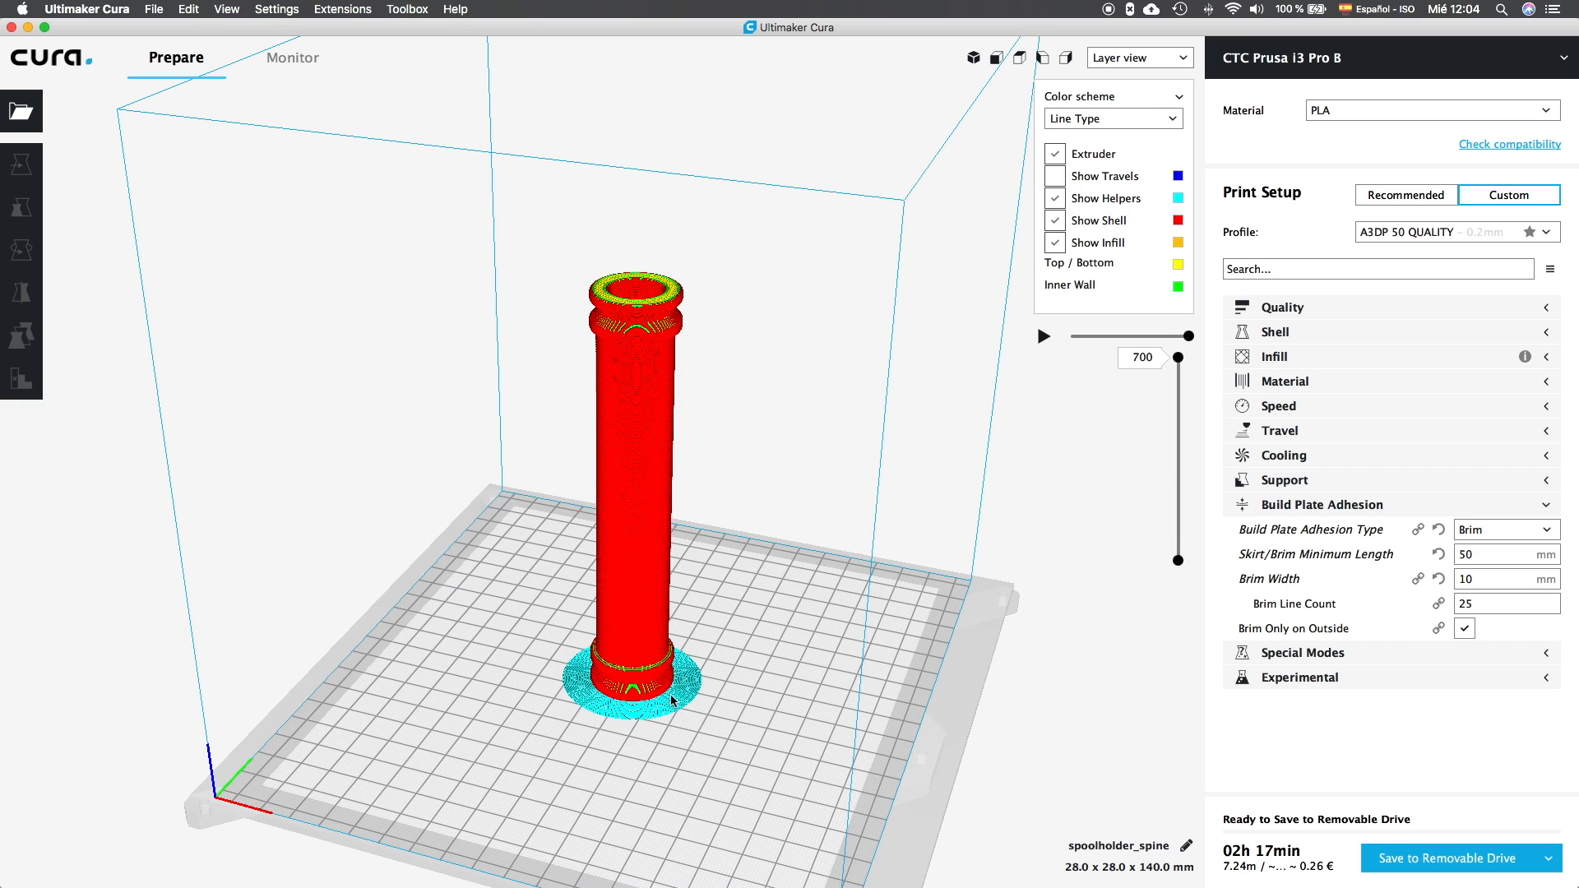
pyautogui.moveTo(755, 675)
pyautogui.write('4')
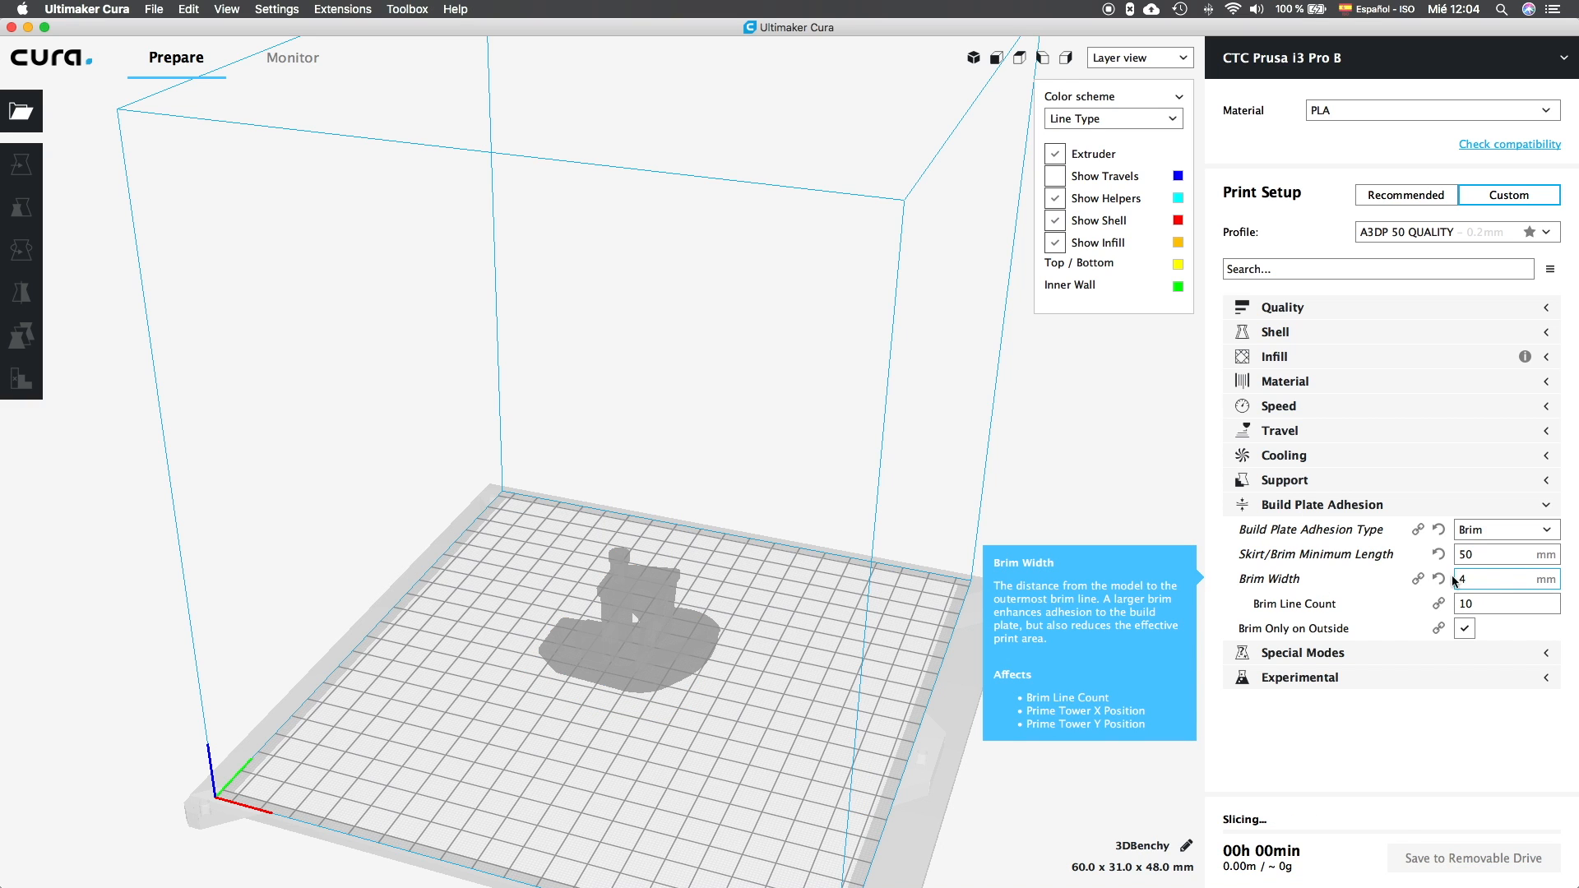
pyautogui.moveTo(652, 723)
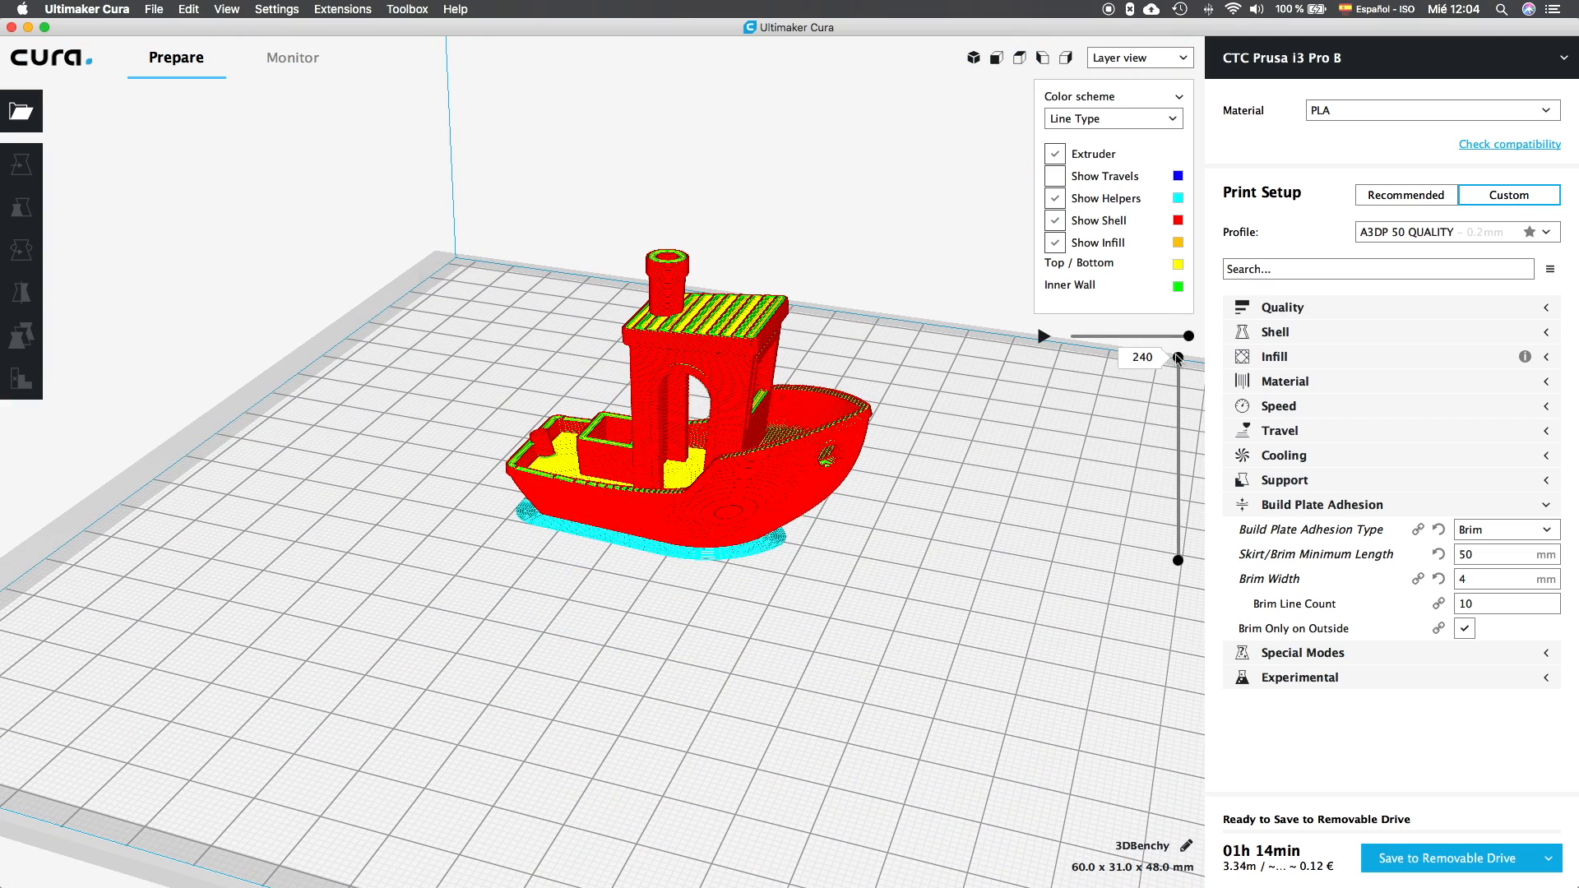
# Drag the layer slider to preview the Benchy's first layer with its brim.
pyautogui.moveTo(1176, 358); pyautogui.dragTo(1176, 561)
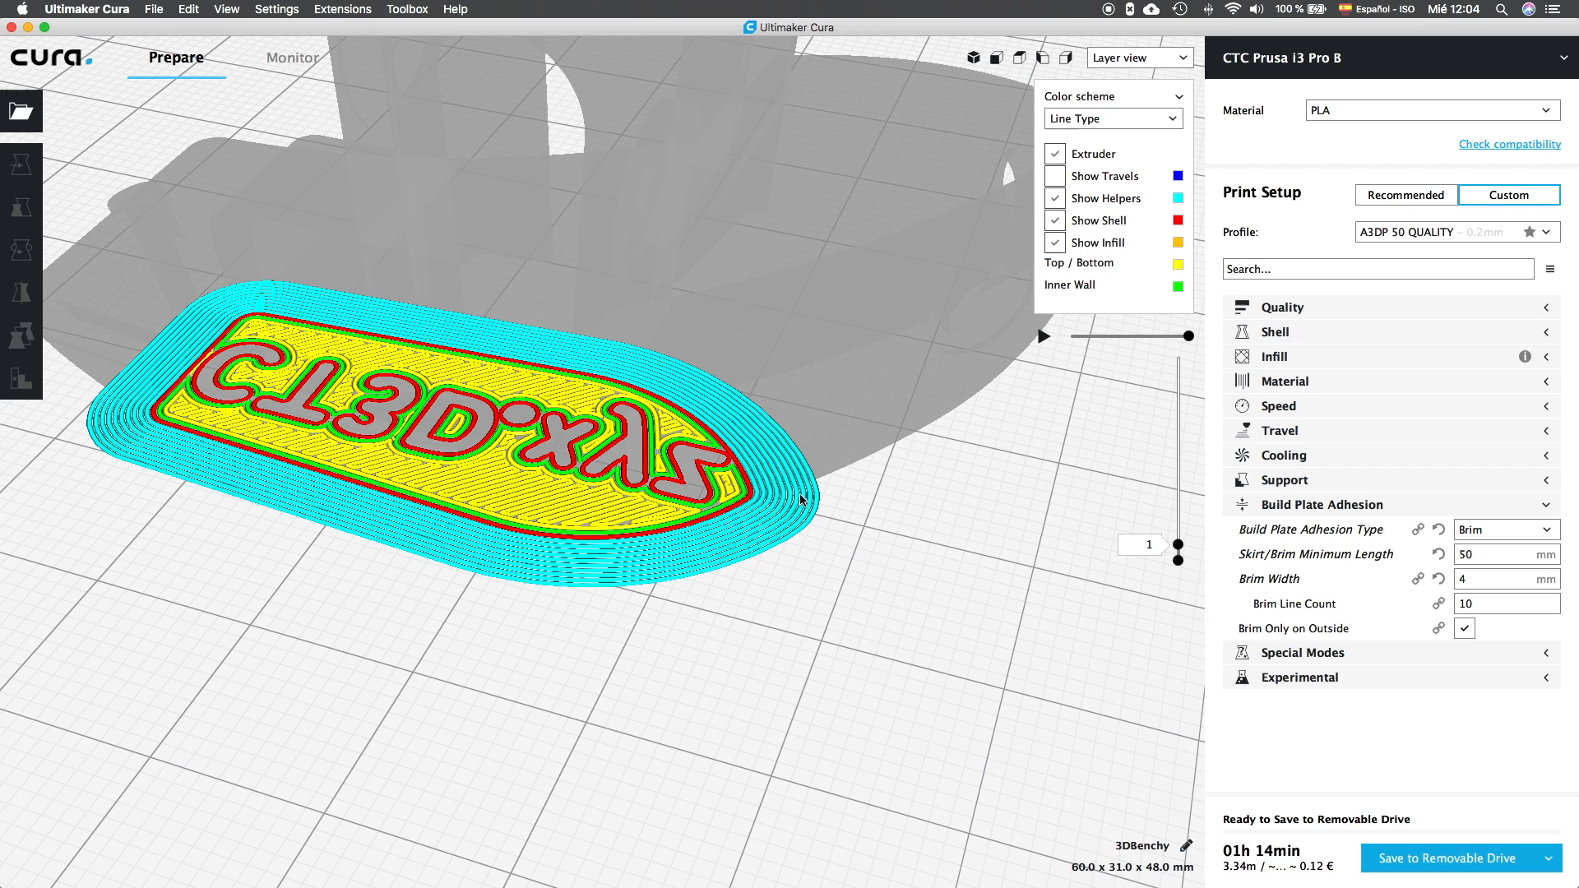
pyautogui.moveTo(755, 516)
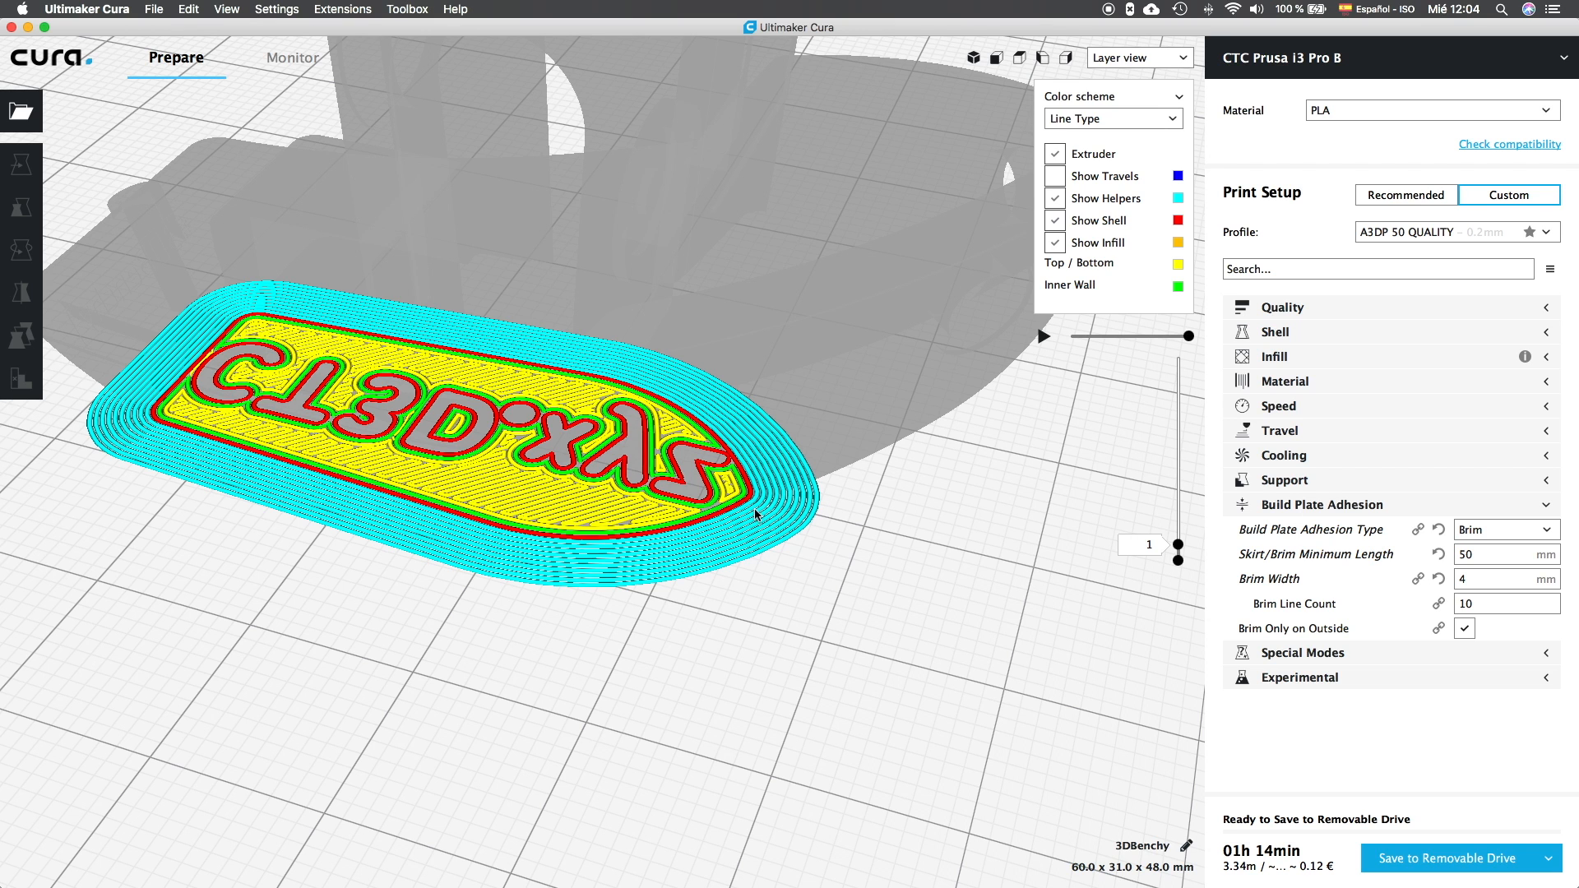
pyautogui.moveTo(592, 544)
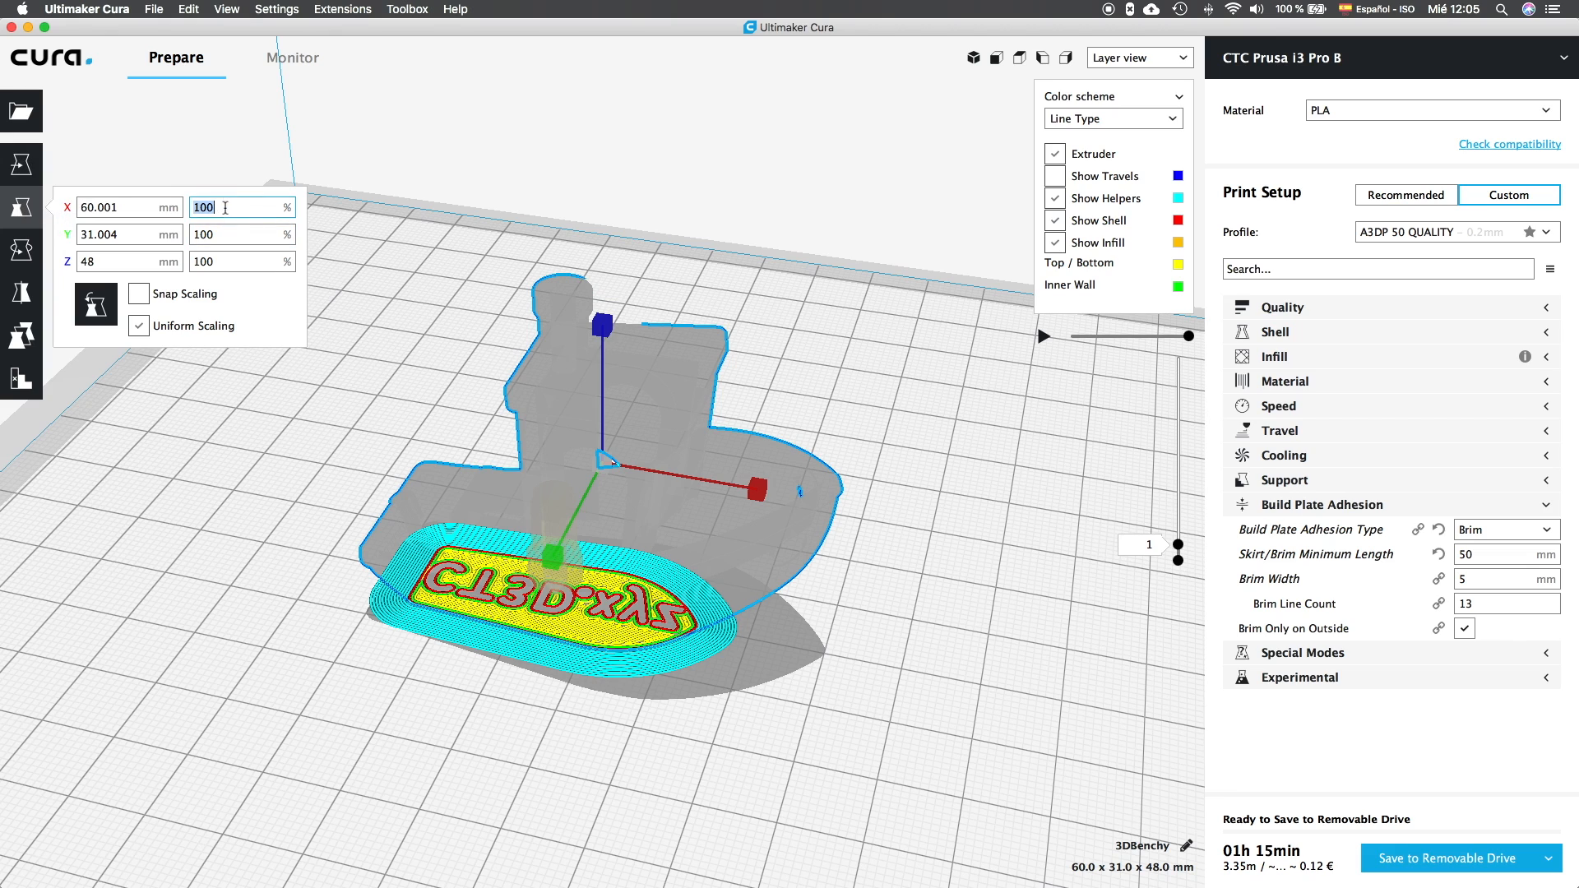
pyautogui.write('300')
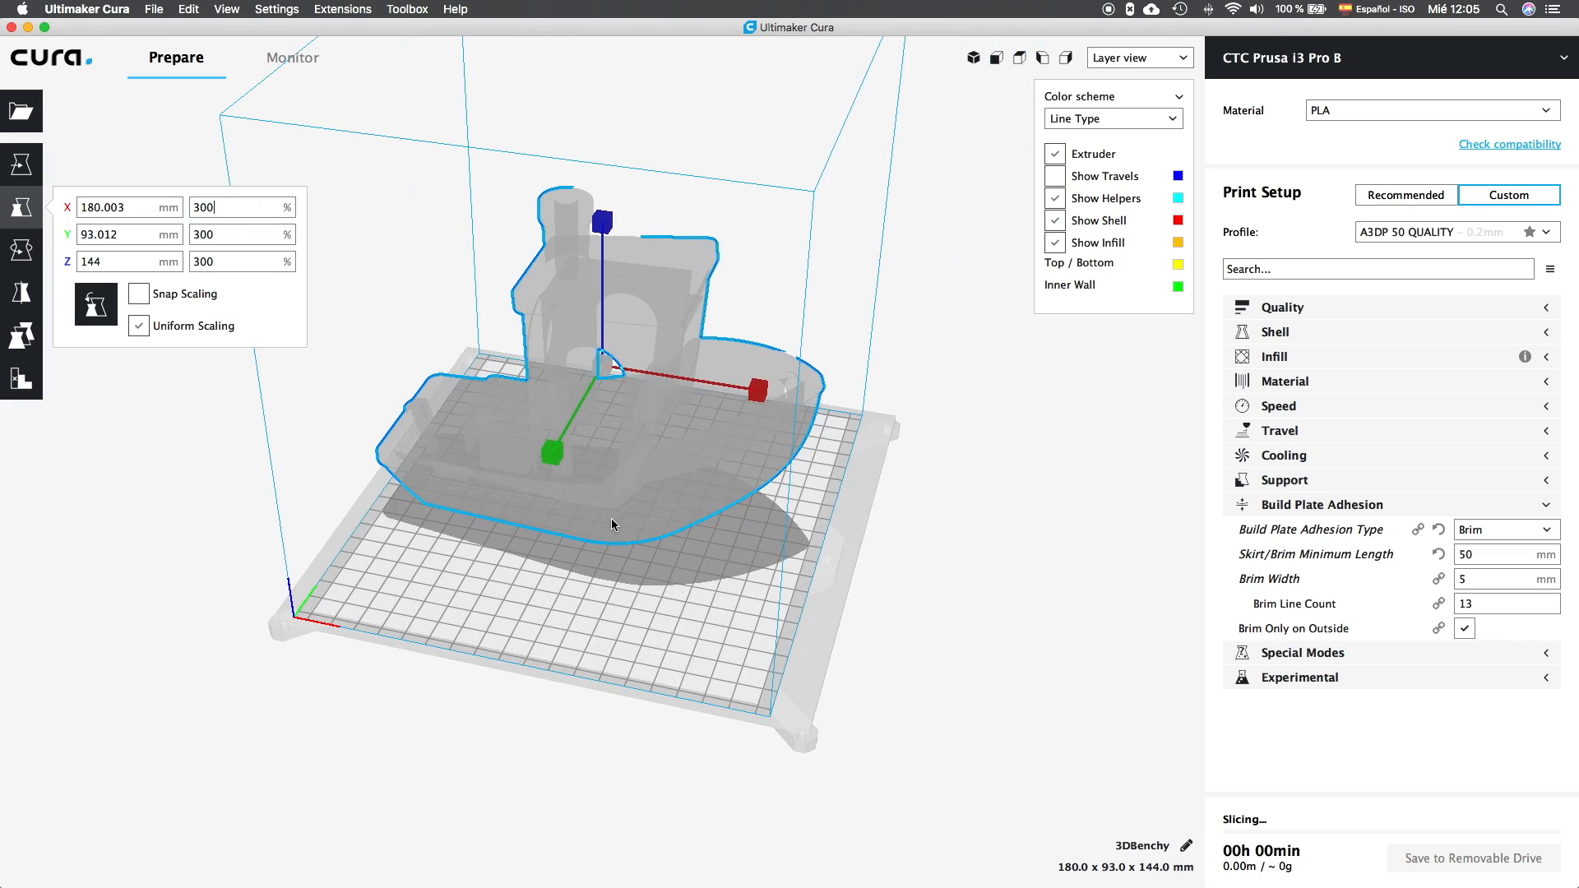
pyautogui.moveTo(609, 524); pyautogui.dragTo(690, 566)
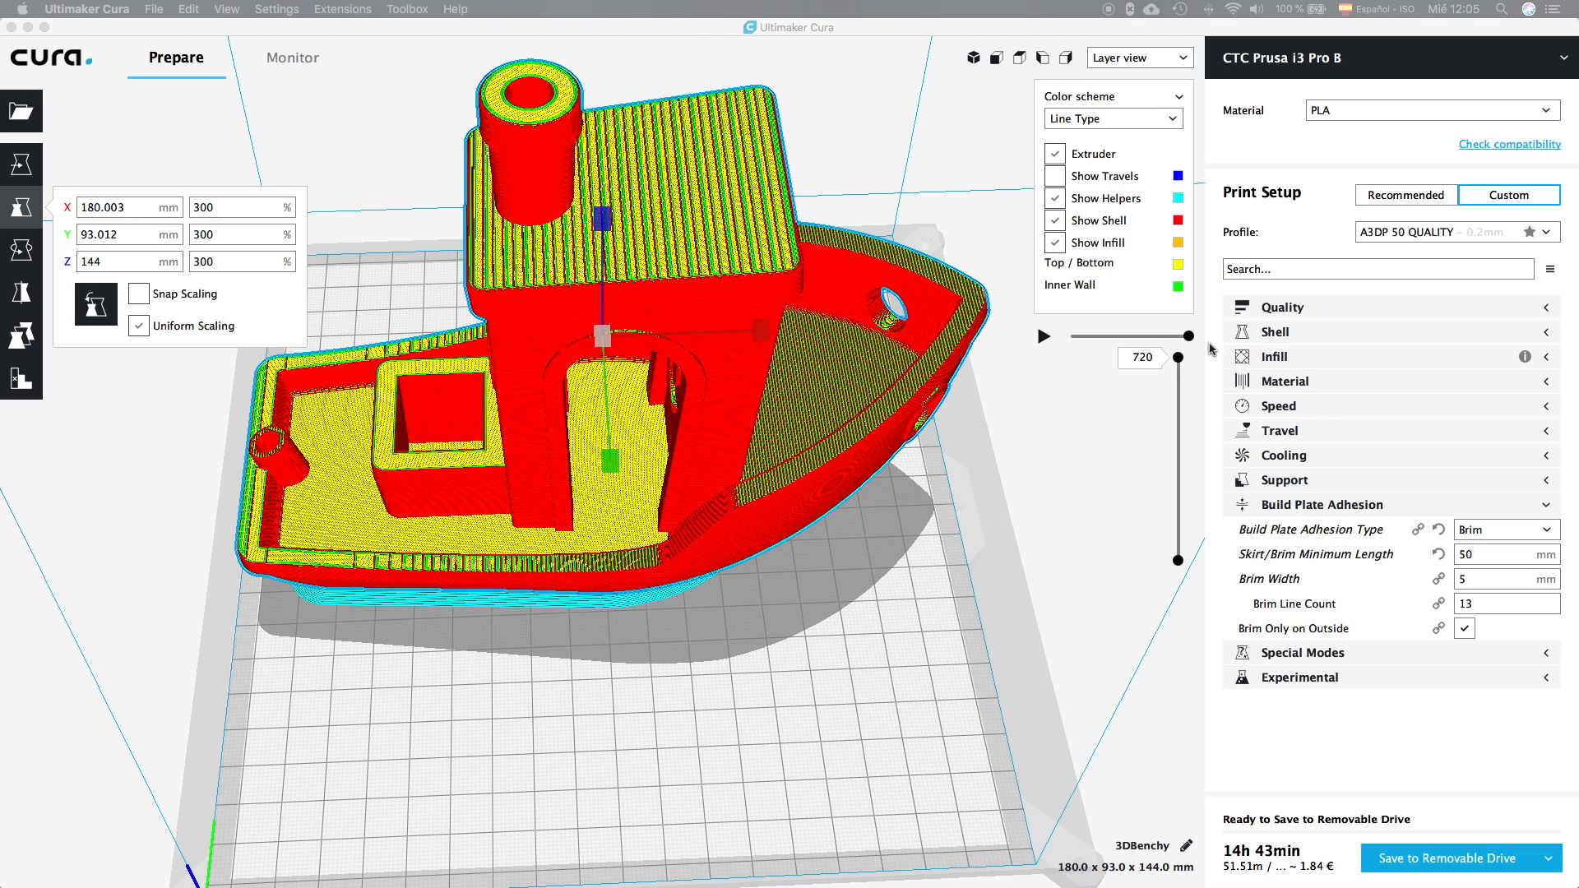
pyautogui.moveTo(1174, 335); pyautogui.dragTo(1174, 544)
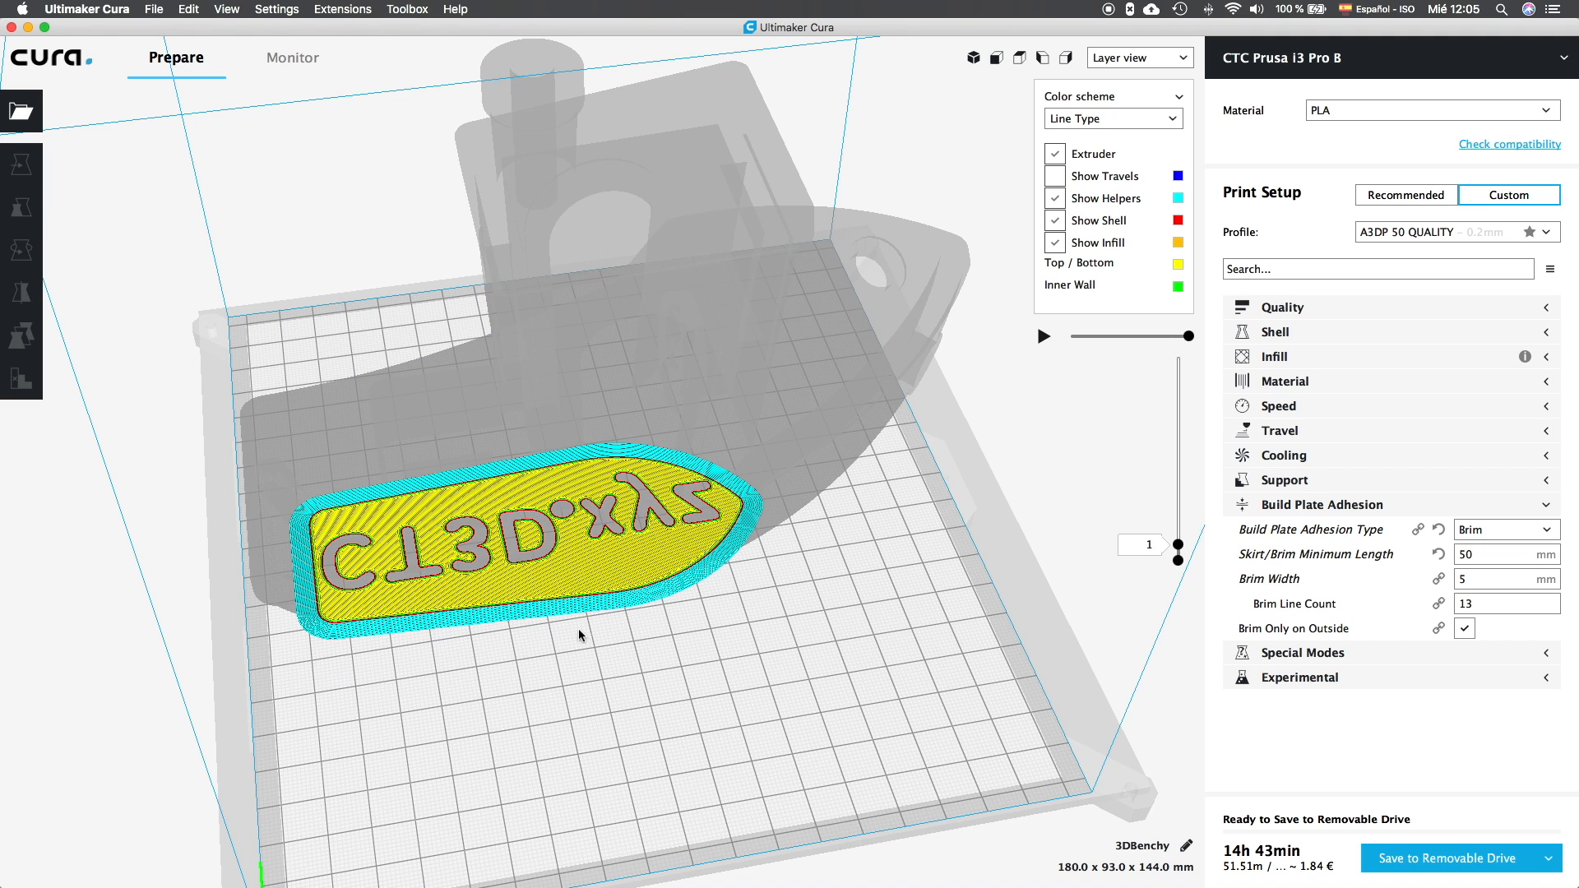
pyautogui.click(1464, 628)
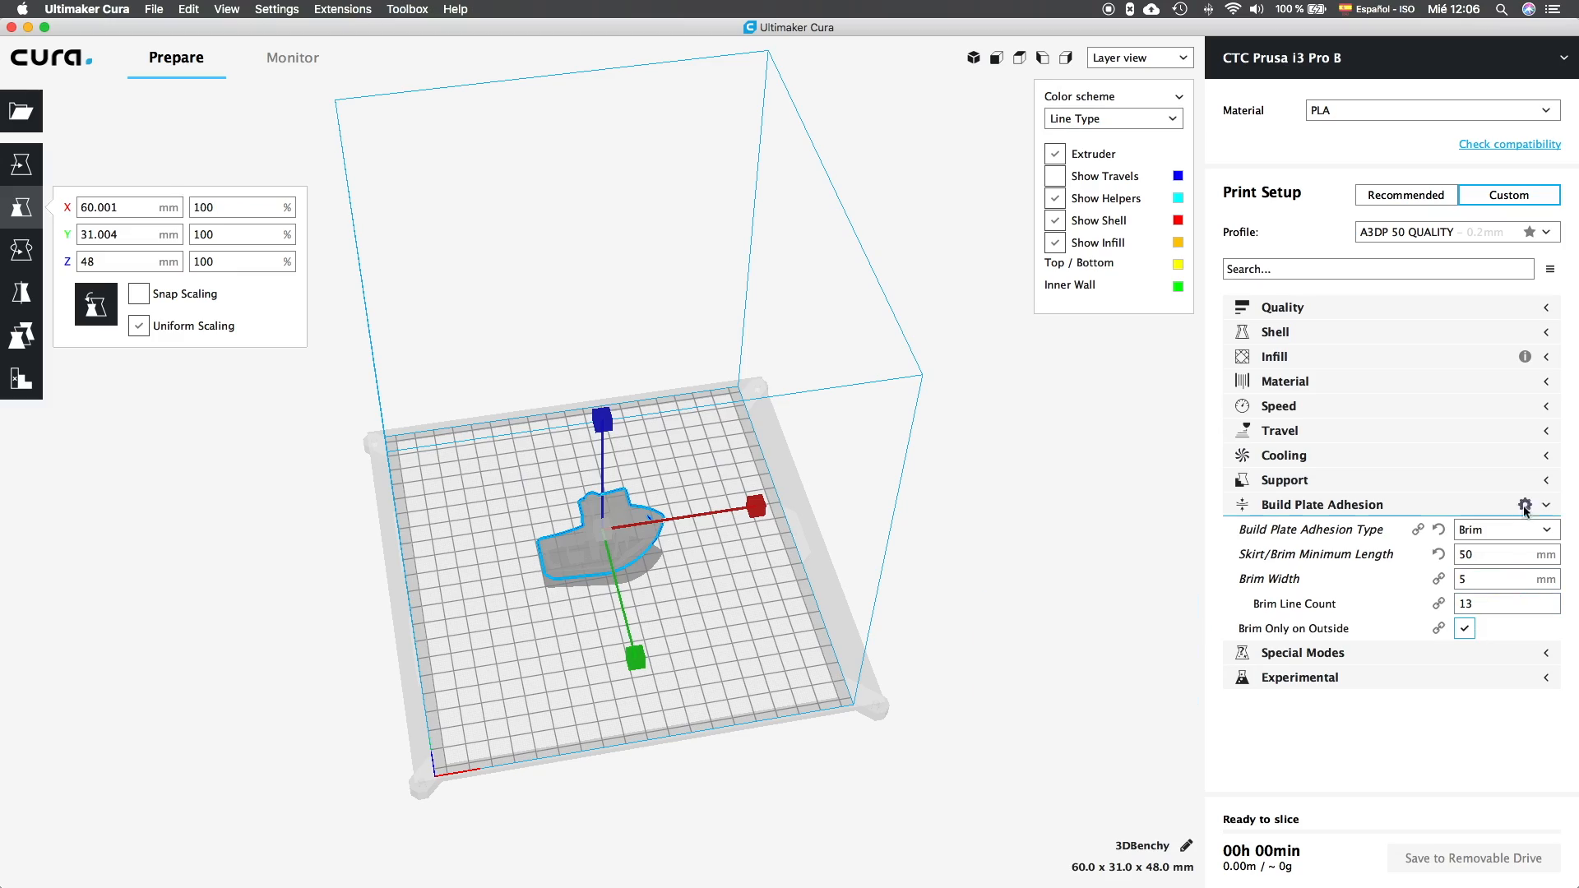
# Change Build Plate Adhesion Type from brim to Raft and orbit around the raft edge.
pyautogui.click(1525, 504)
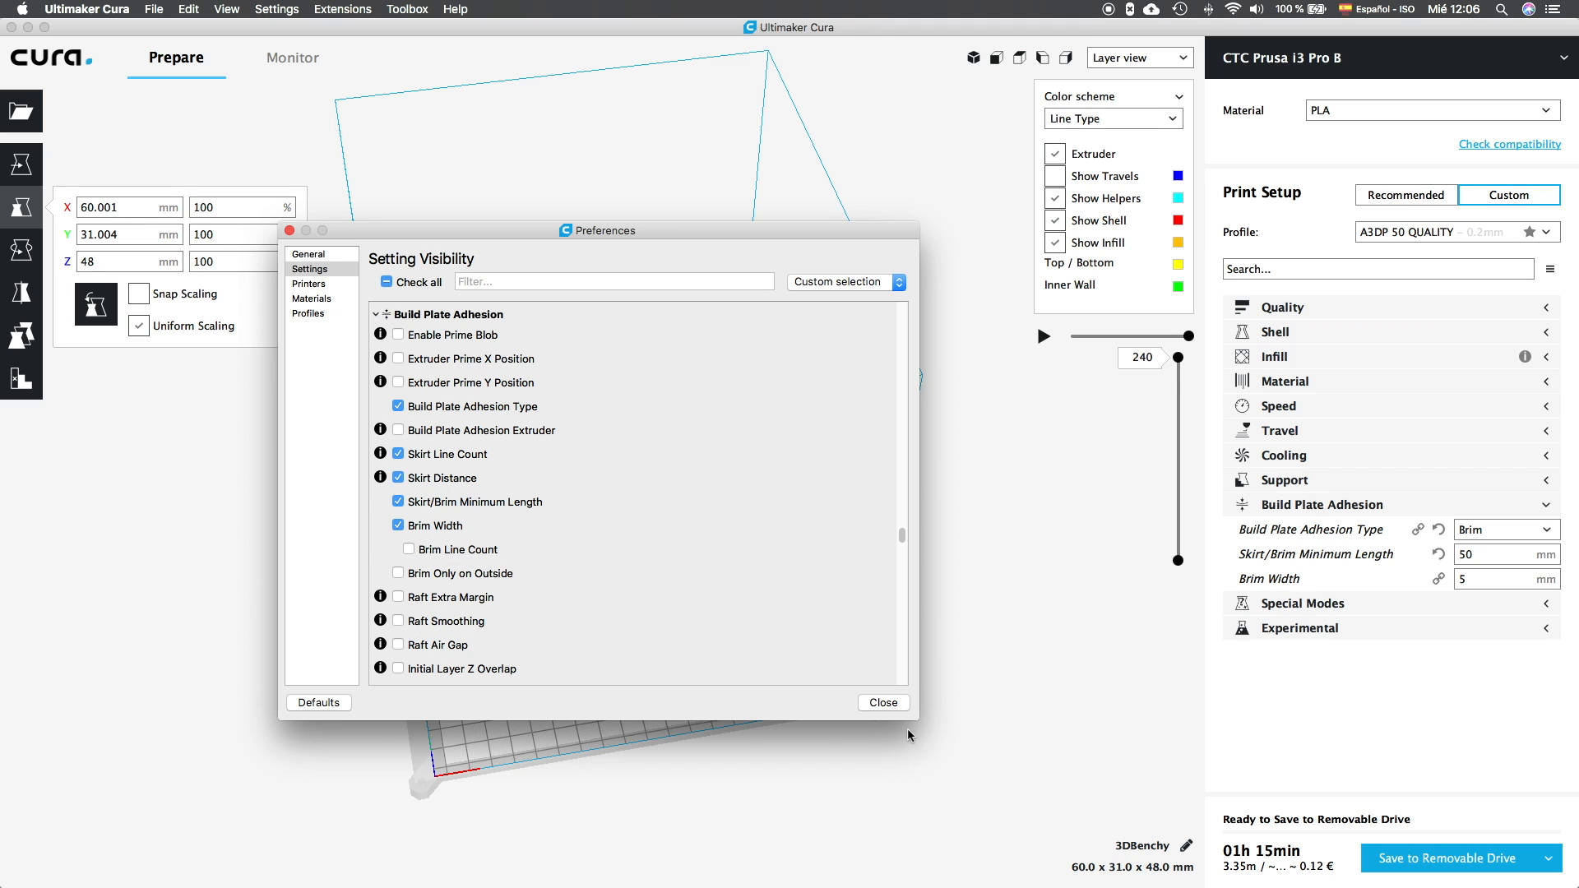
pyautogui.click(1500, 529)
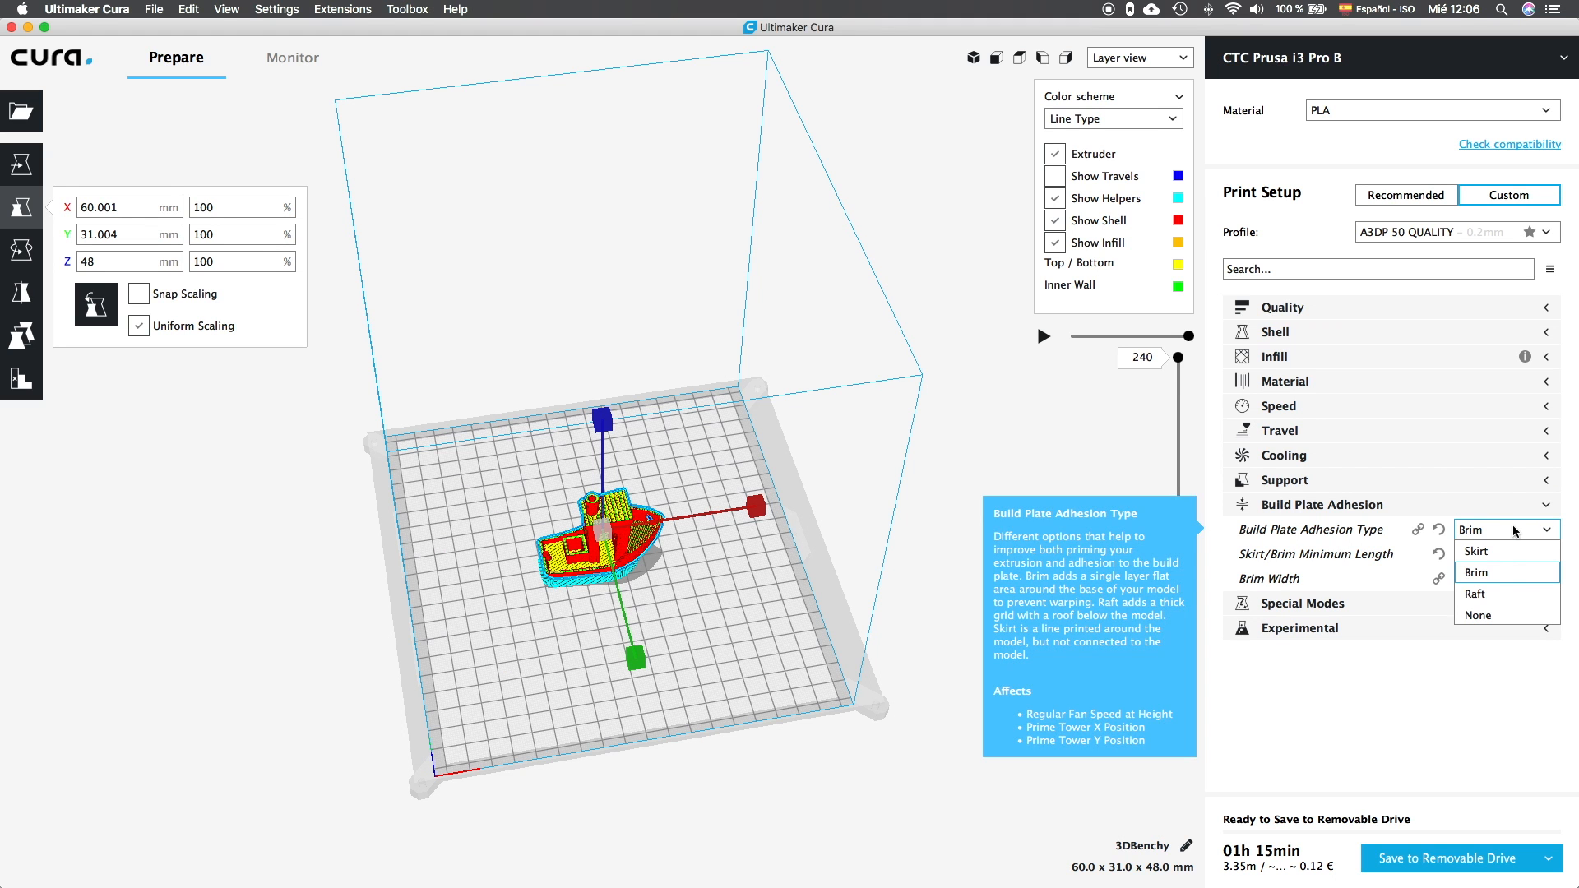
pyautogui.click(1475, 593)
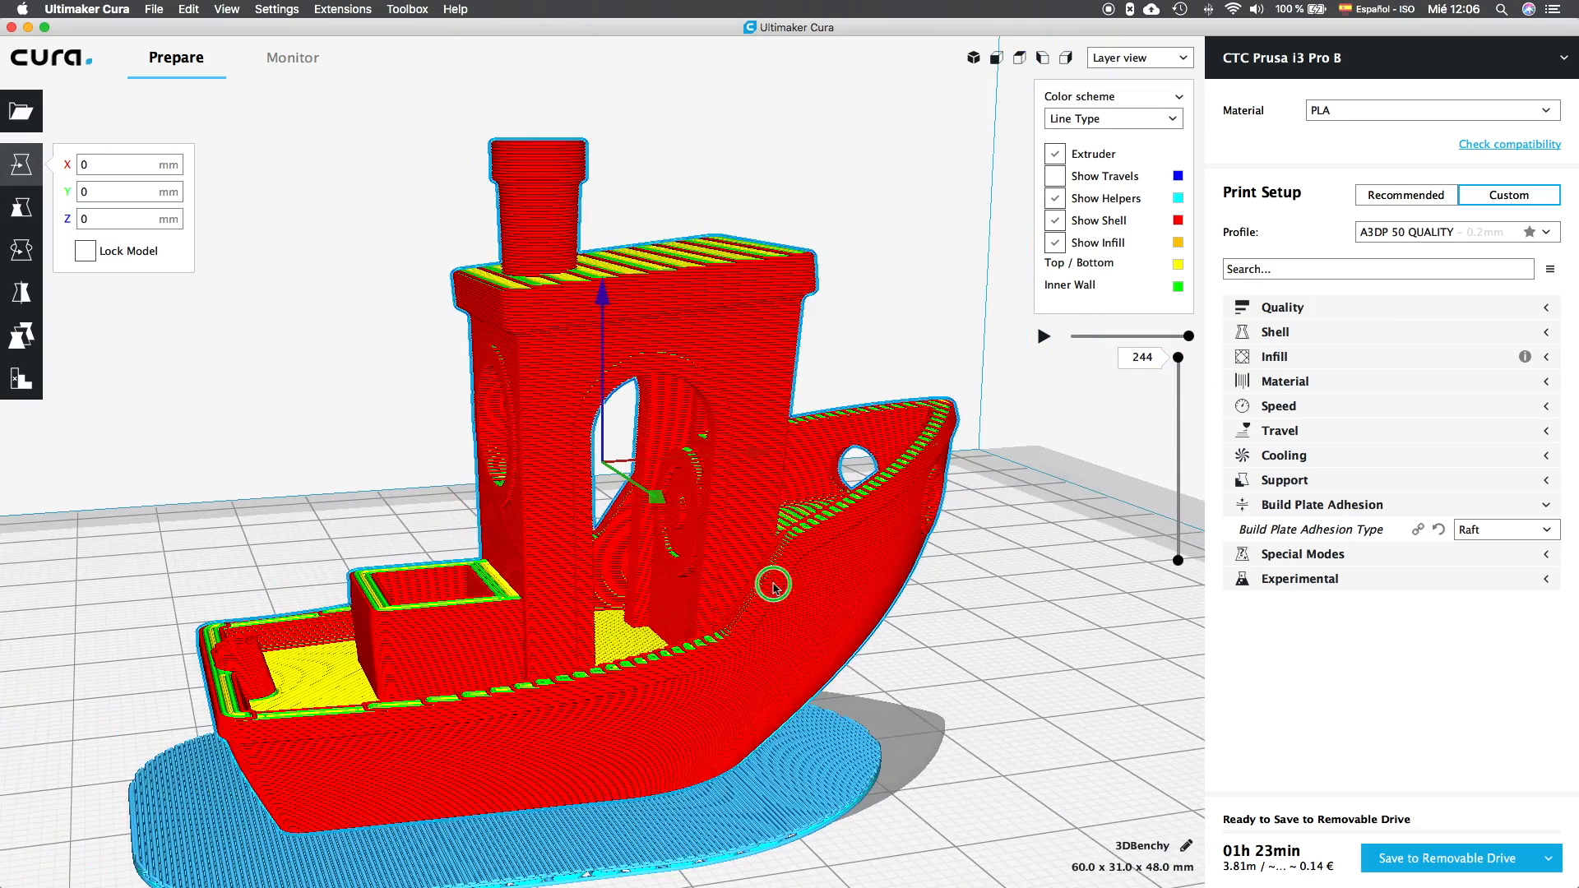
pyautogui.moveTo(773, 587); pyautogui.dragTo(781, 650)
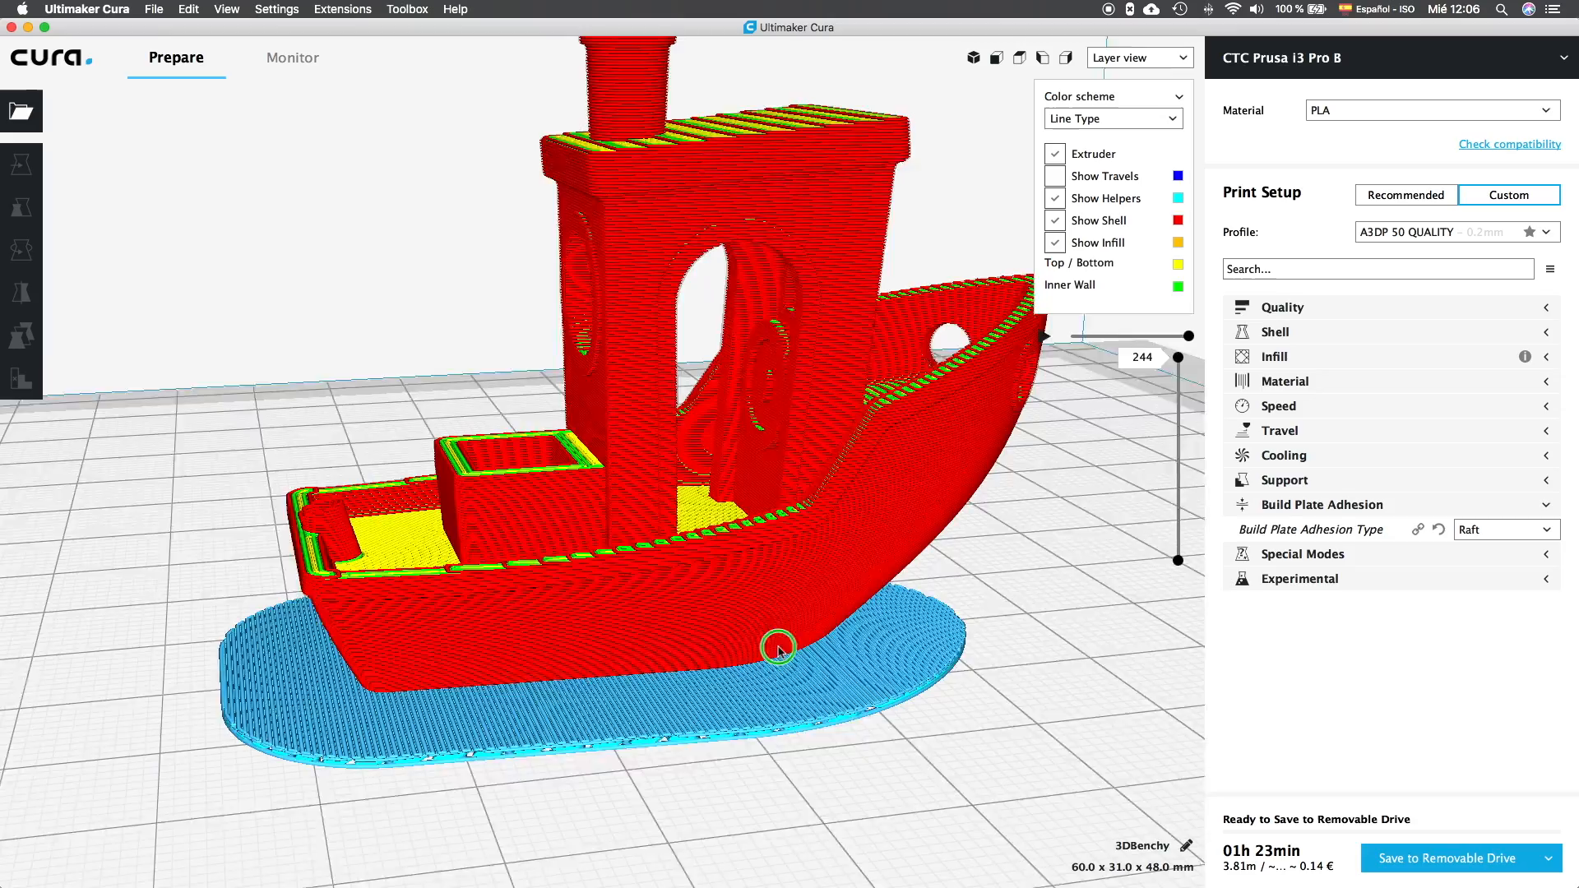
pyautogui.moveTo(780, 650); pyautogui.dragTo(887, 574)
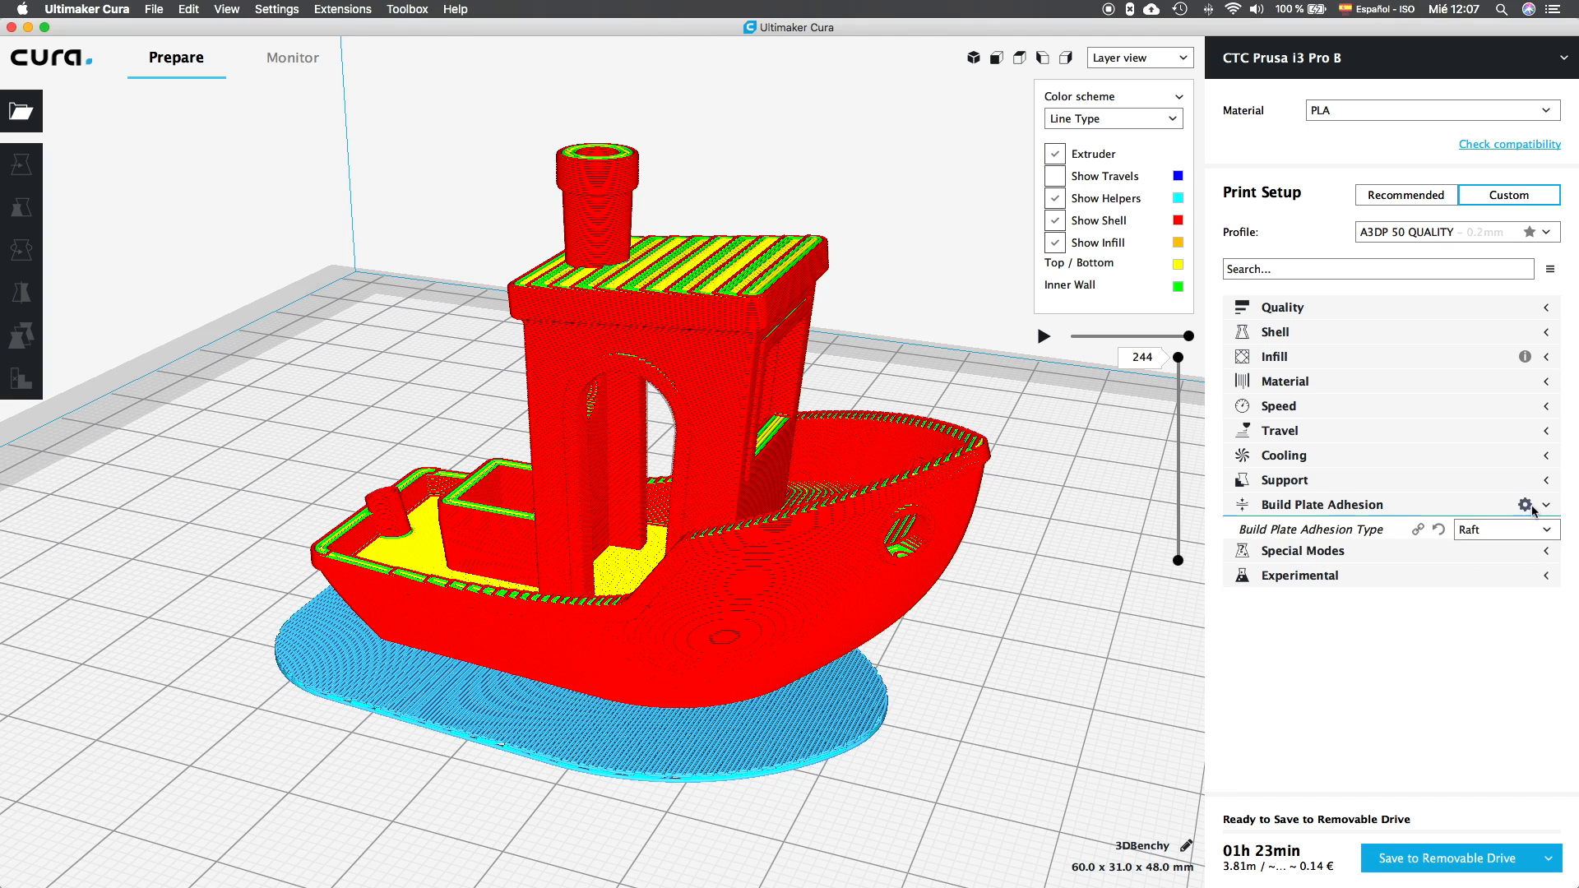
# Expose raft settings and try a 15 mm Raft Extra Margin on the raft layers.
pyautogui.click(1526, 504)
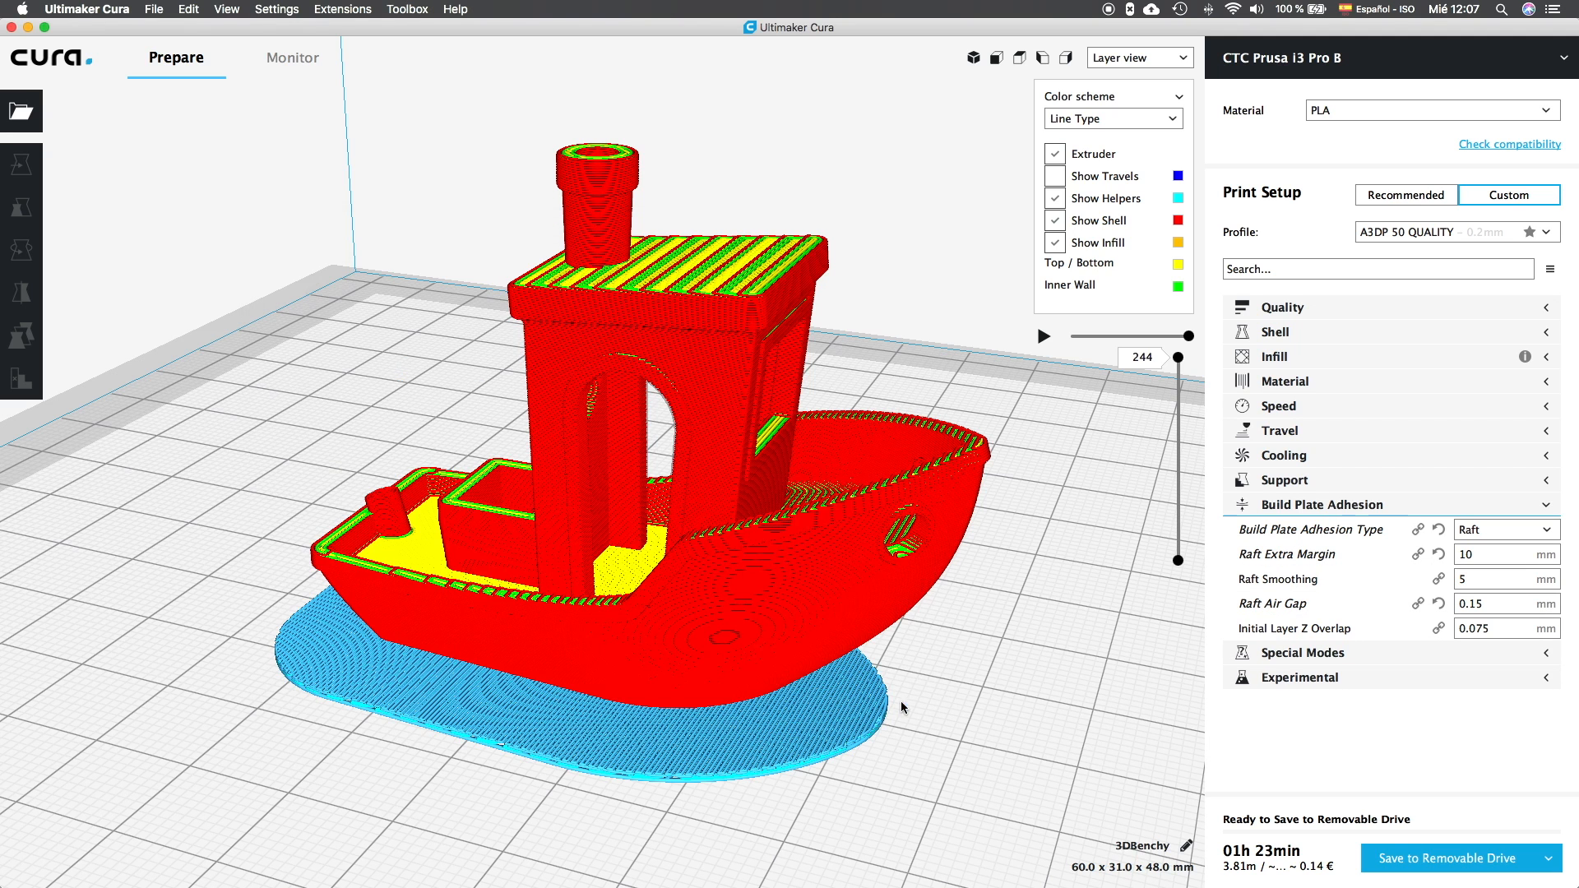
pyautogui.click(1506, 553)
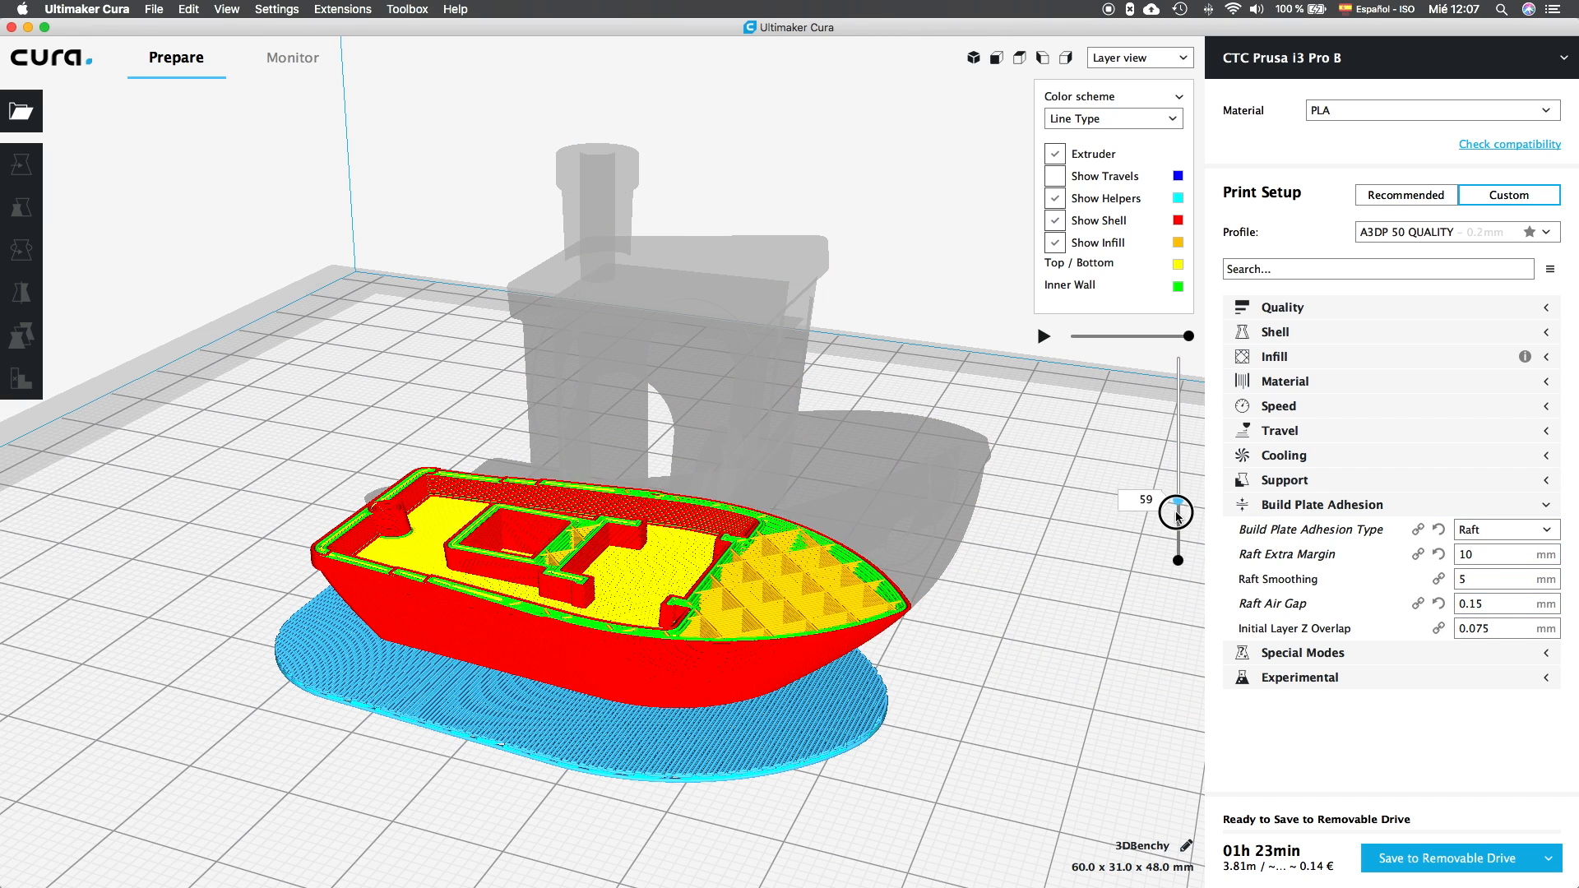
pyautogui.moveTo(1177, 511); pyautogui.dragTo(1176, 539)
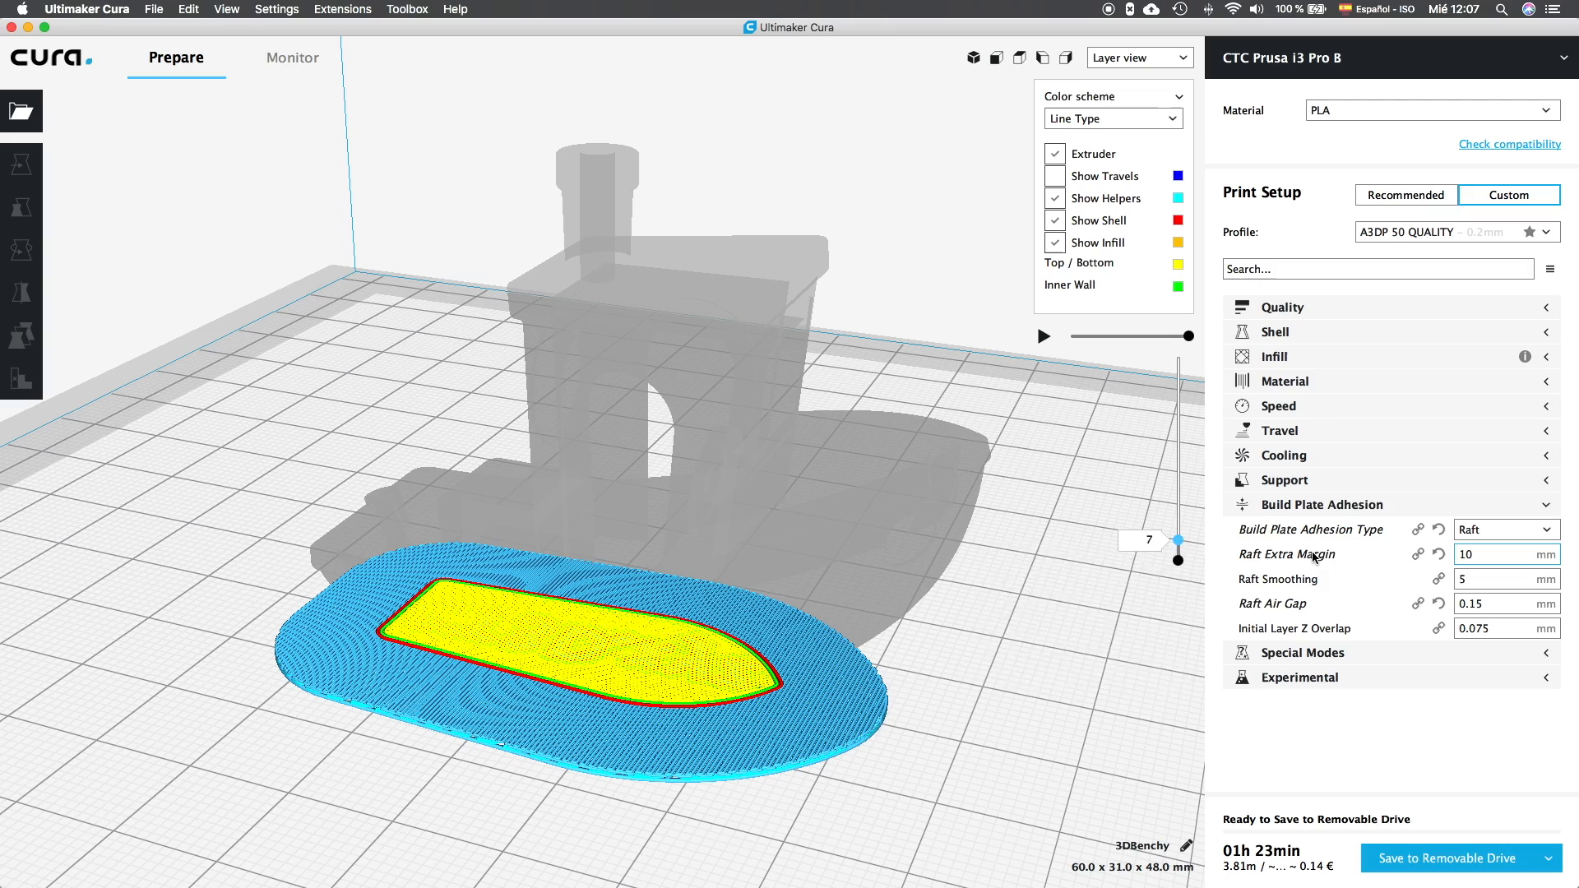
pyautogui.write('15')
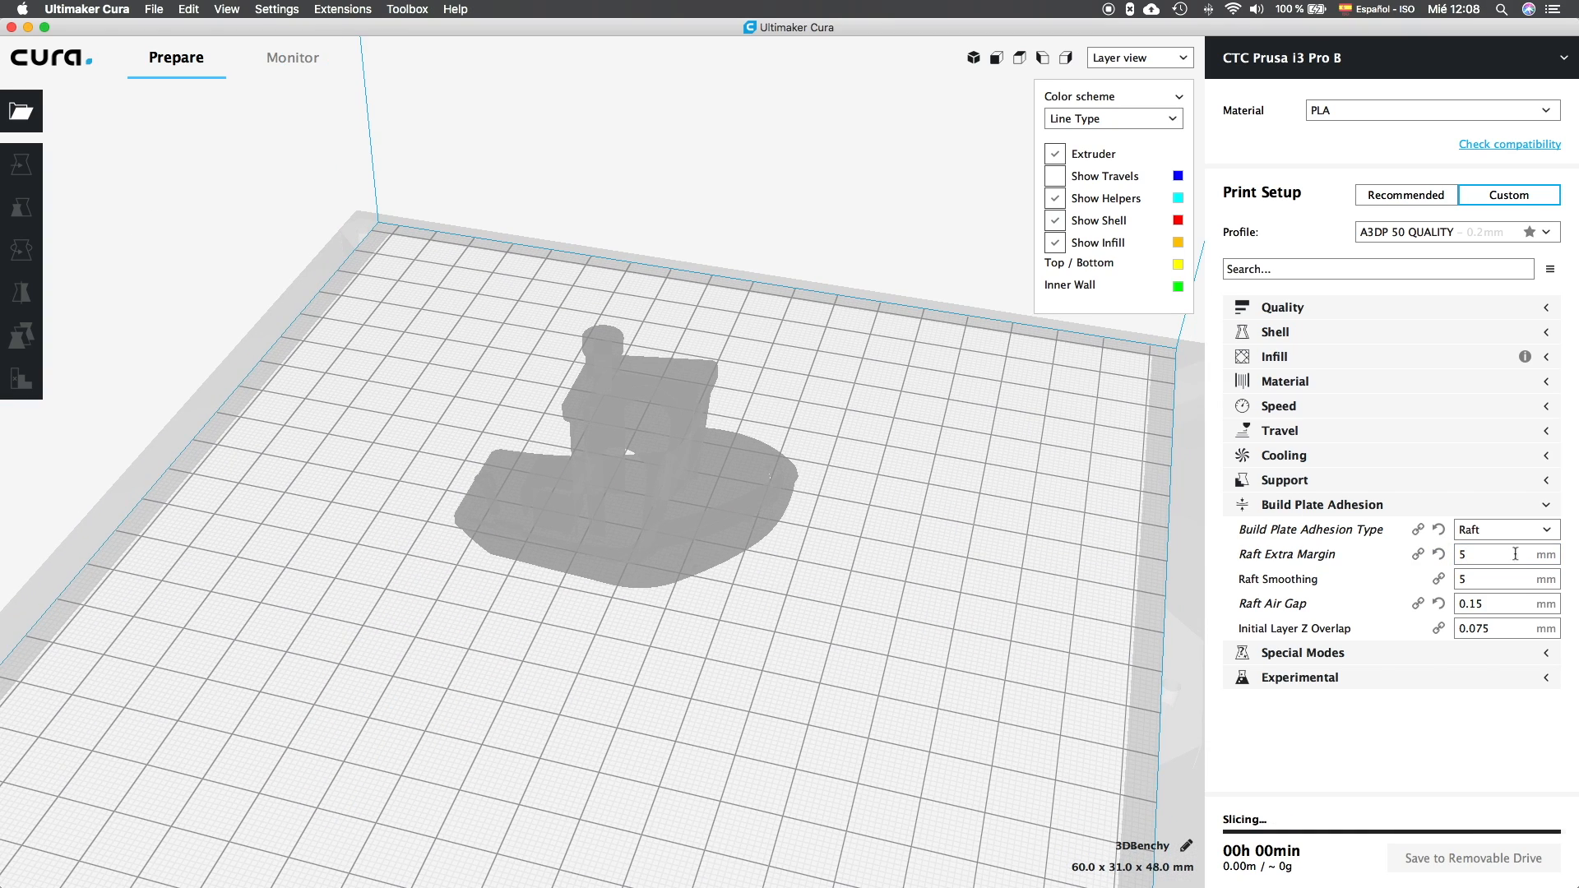
# Try a 40 mm Raft Extra Margin, then reset it to the 10 mm default.
pyautogui.click(1500, 554)
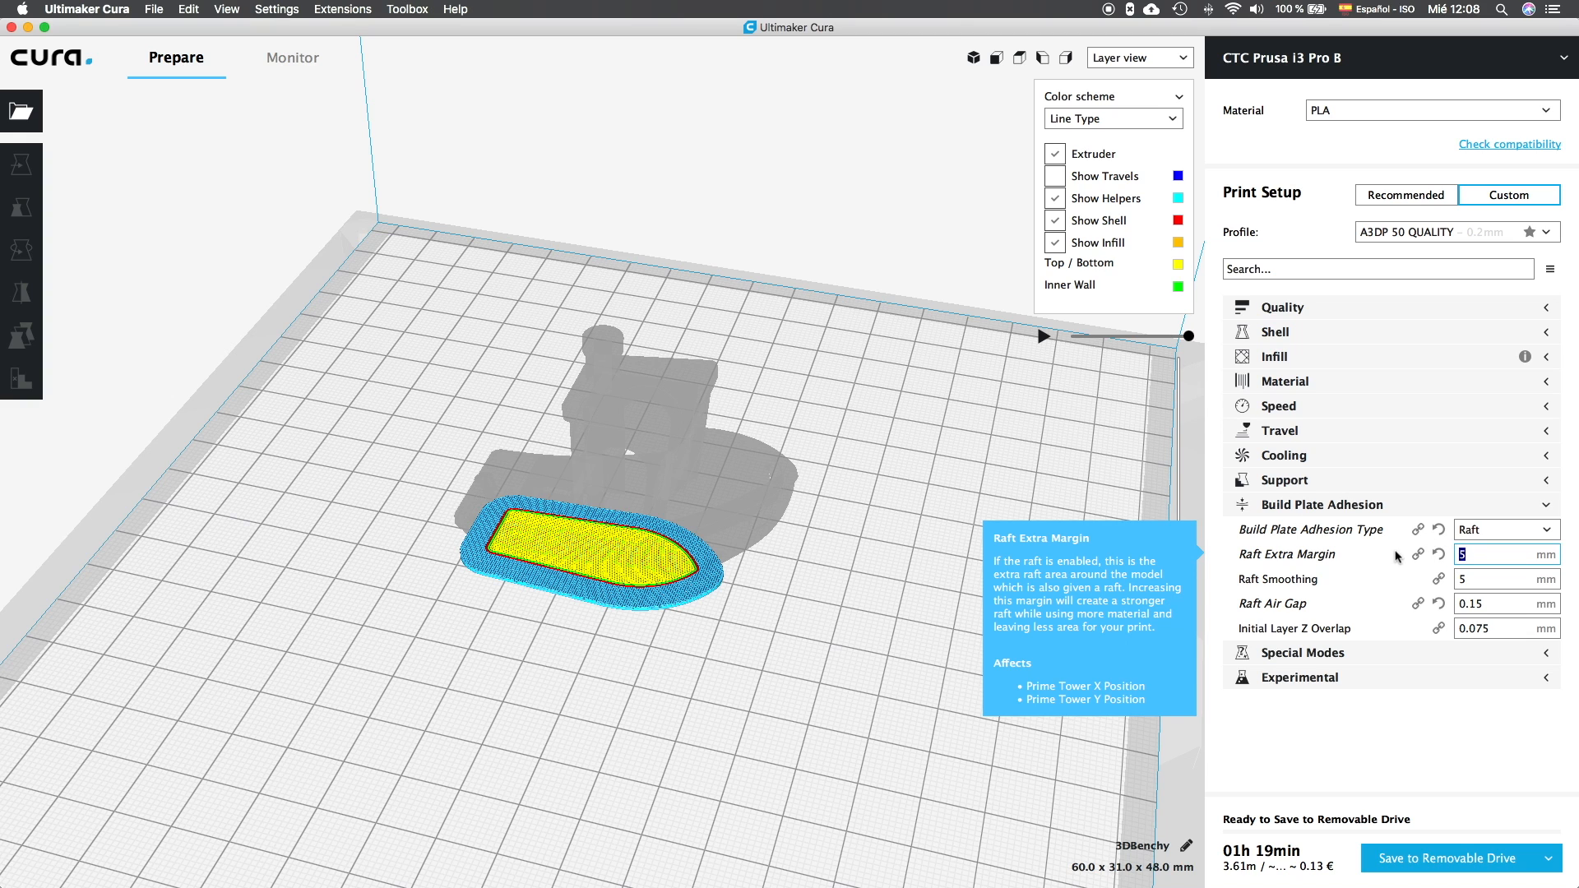
pyautogui.write('40')
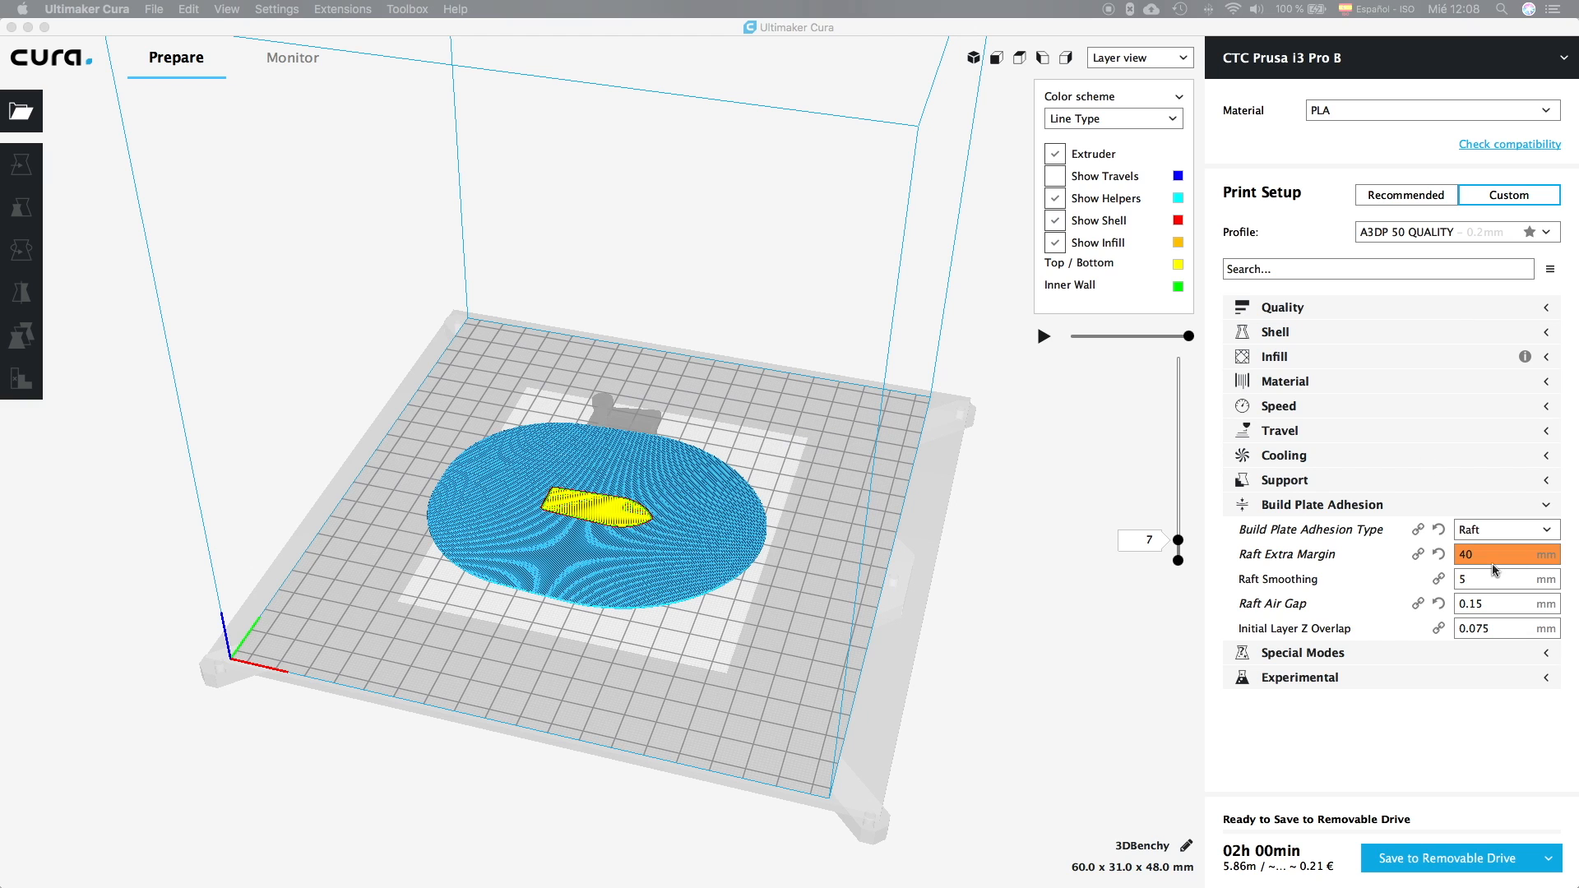
pyautogui.click(1500, 553)
pyautogui.write('10')
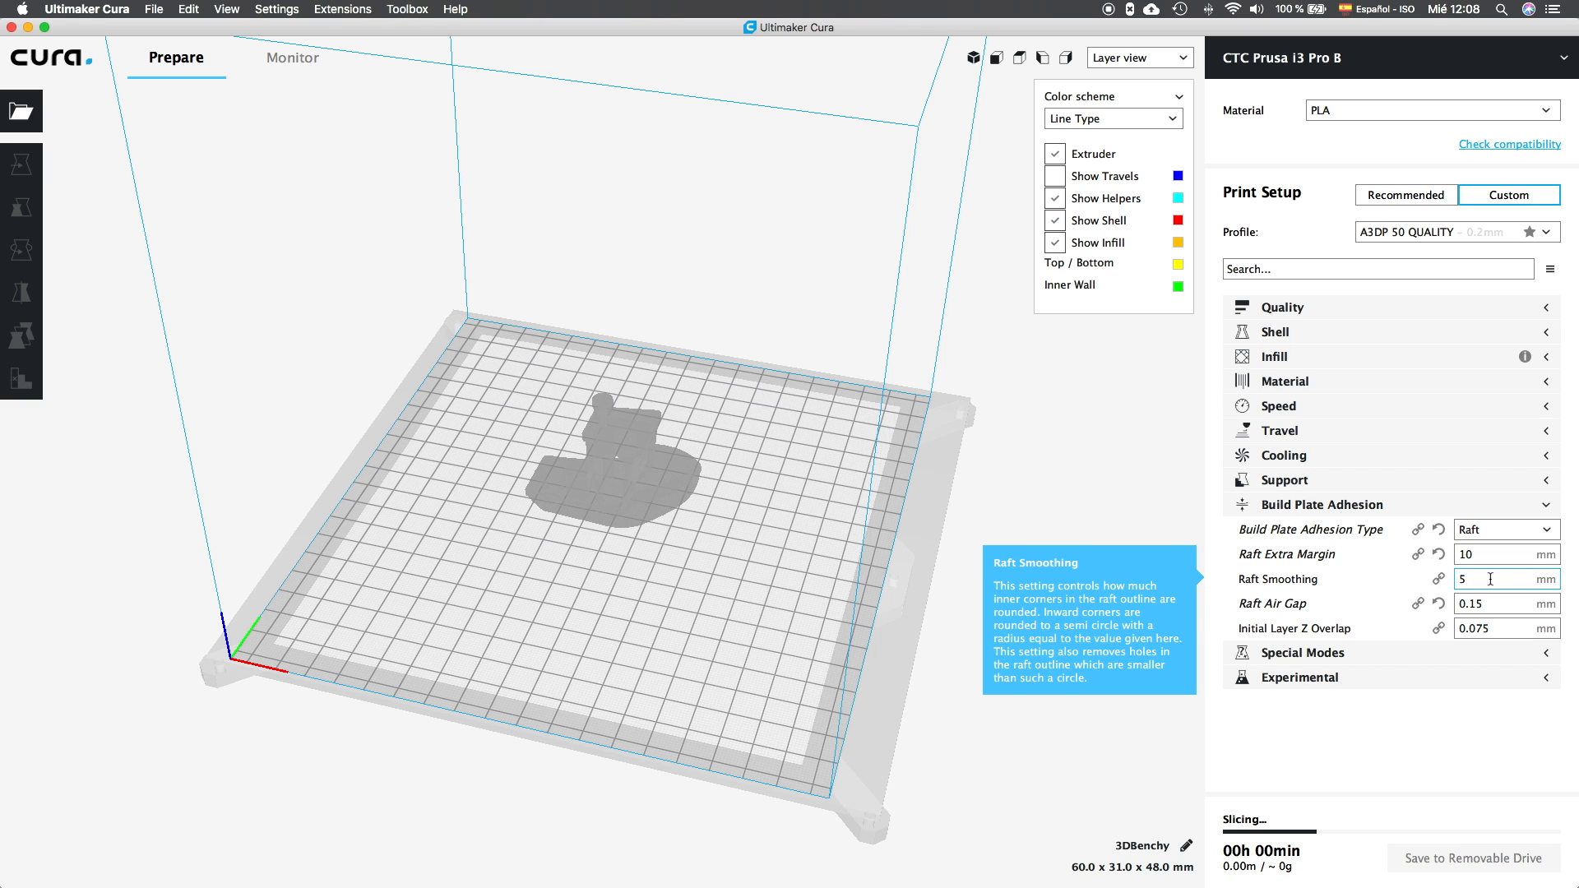
pyautogui.click(1500, 578)
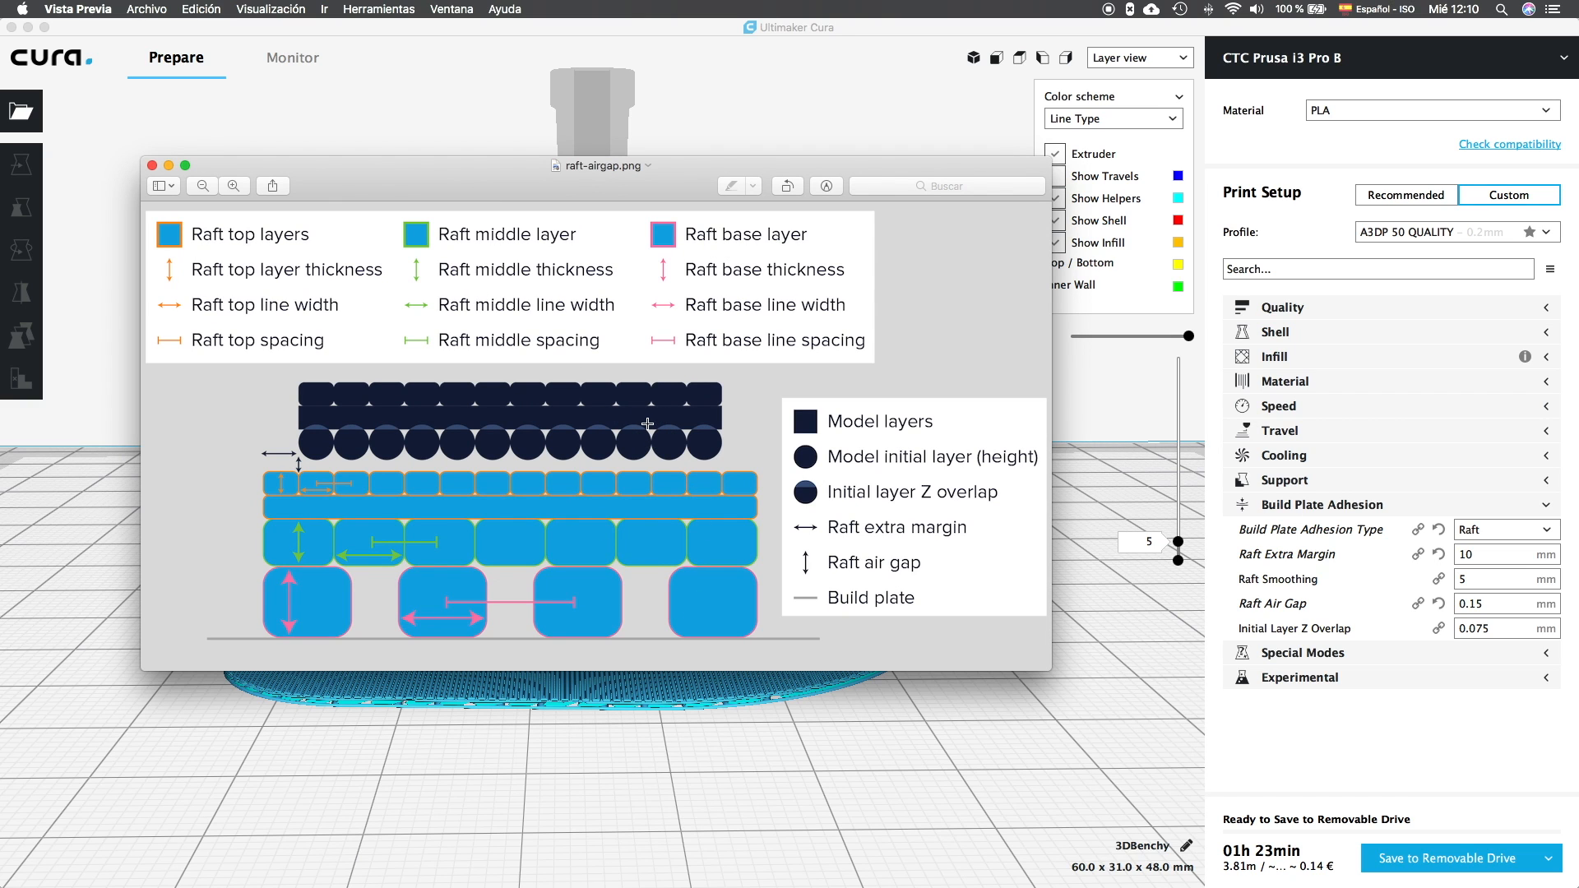
pyautogui.moveTo(495, 437)
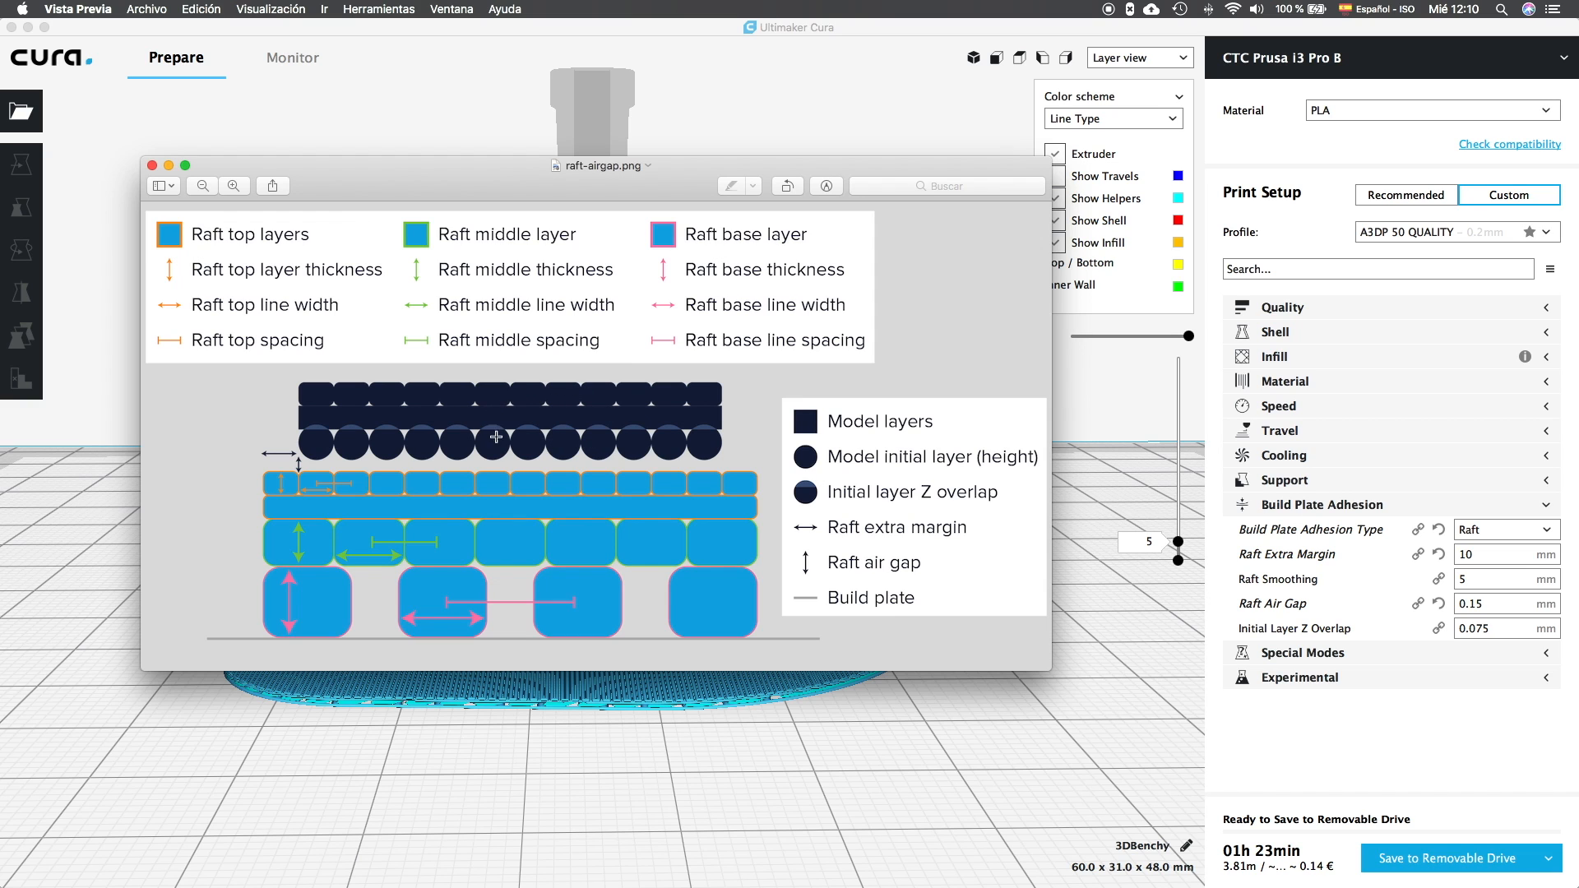
pyautogui.moveTo(566, 488)
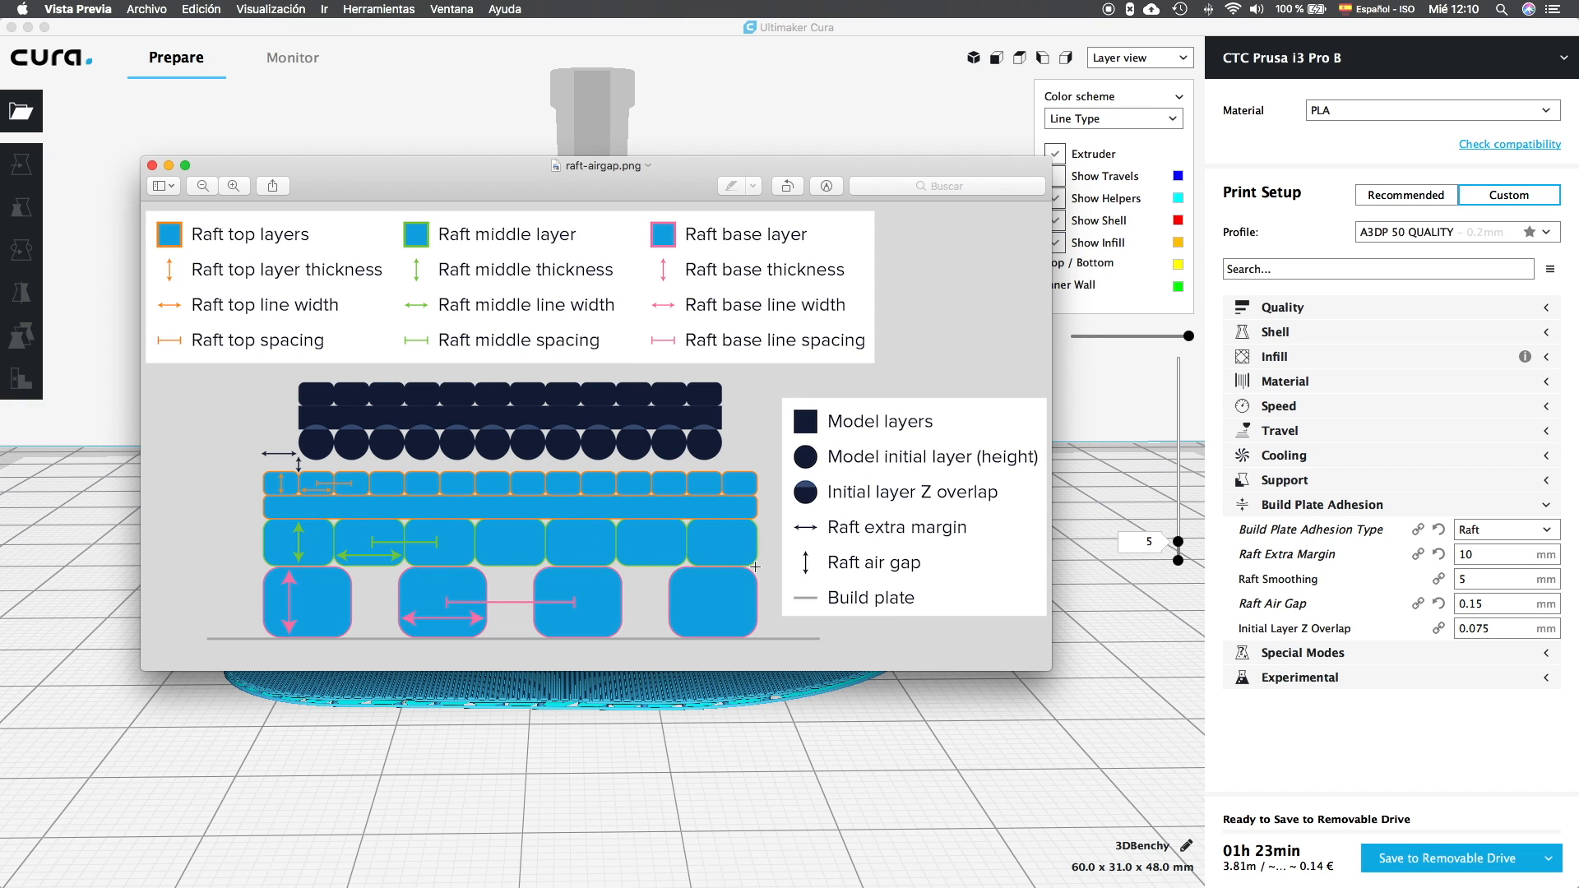
pyautogui.moveTo(622, 606)
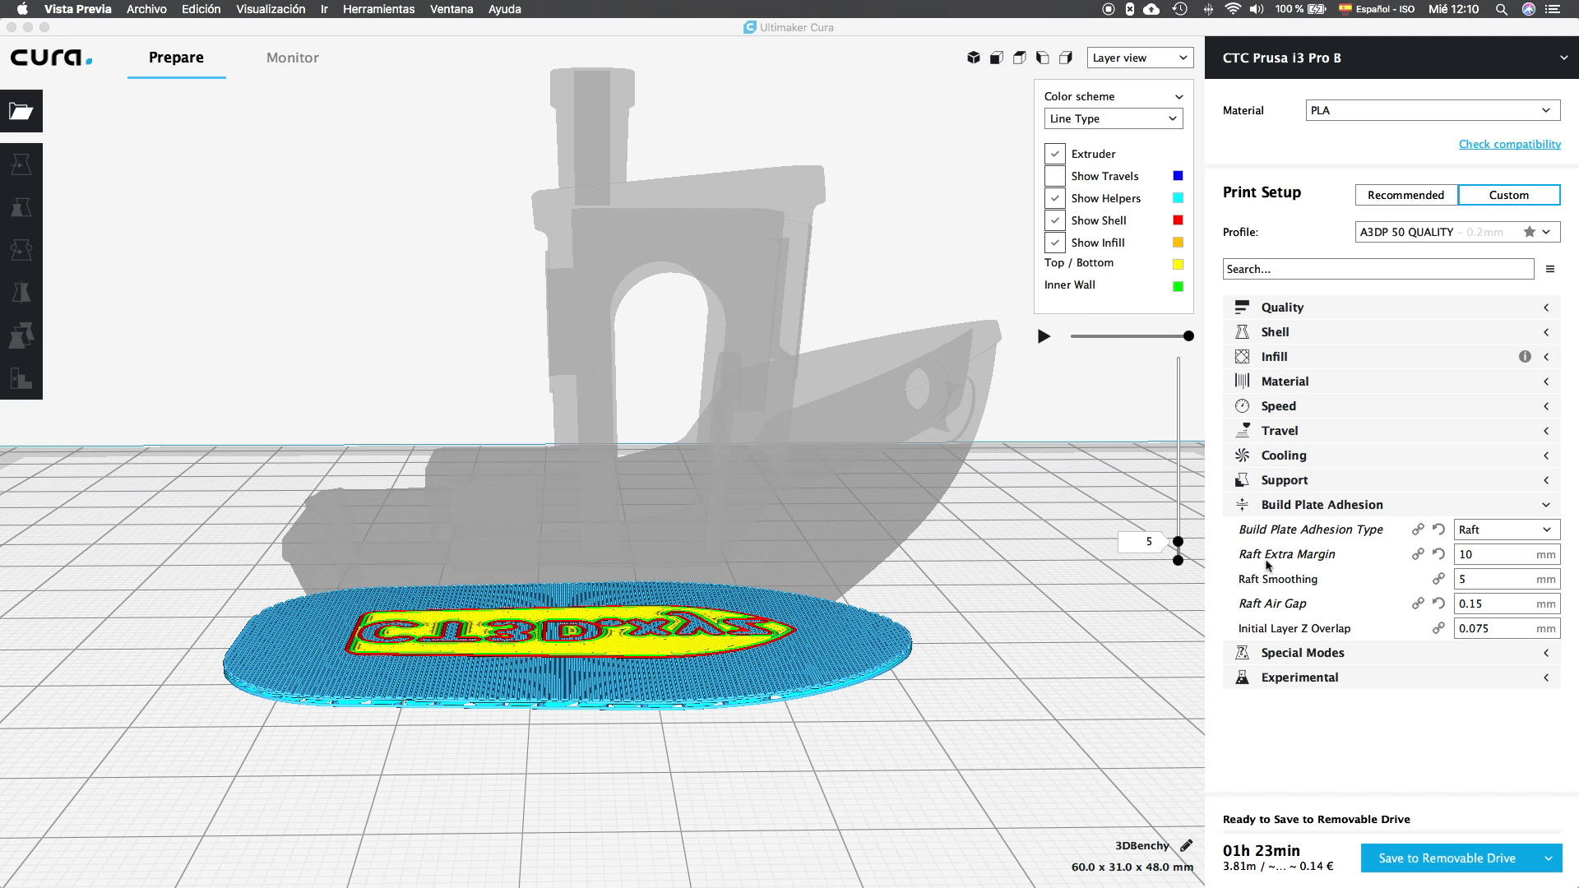
# Make Raft Top Layers and Raft Top Layer Thickness visible in adhesion settings.
pyautogui.click(1549, 504)
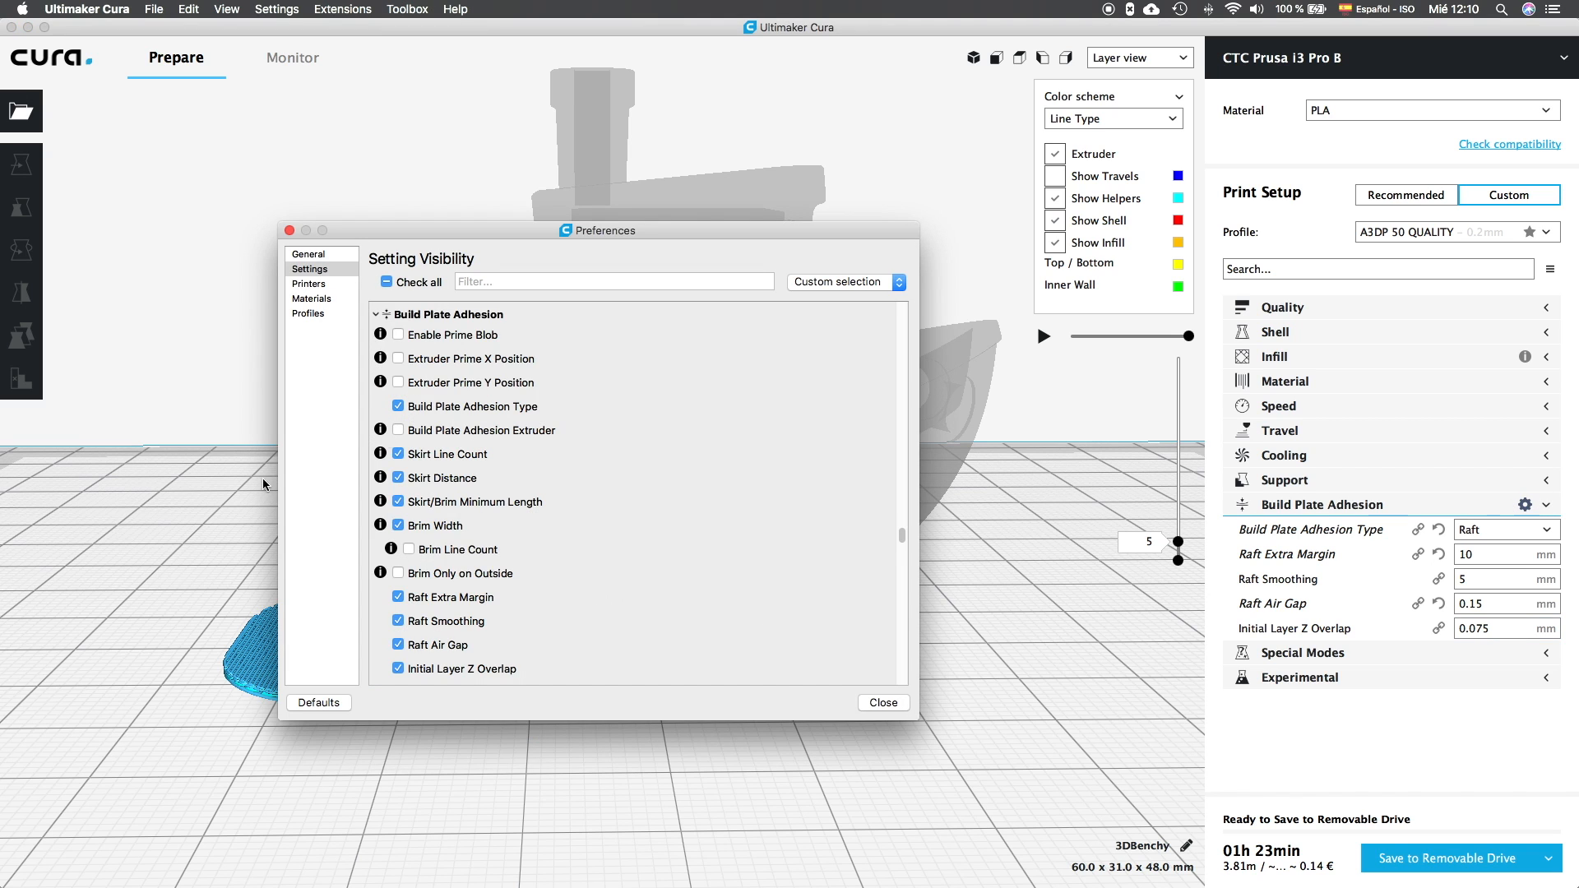
pyautogui.scroll(-3)
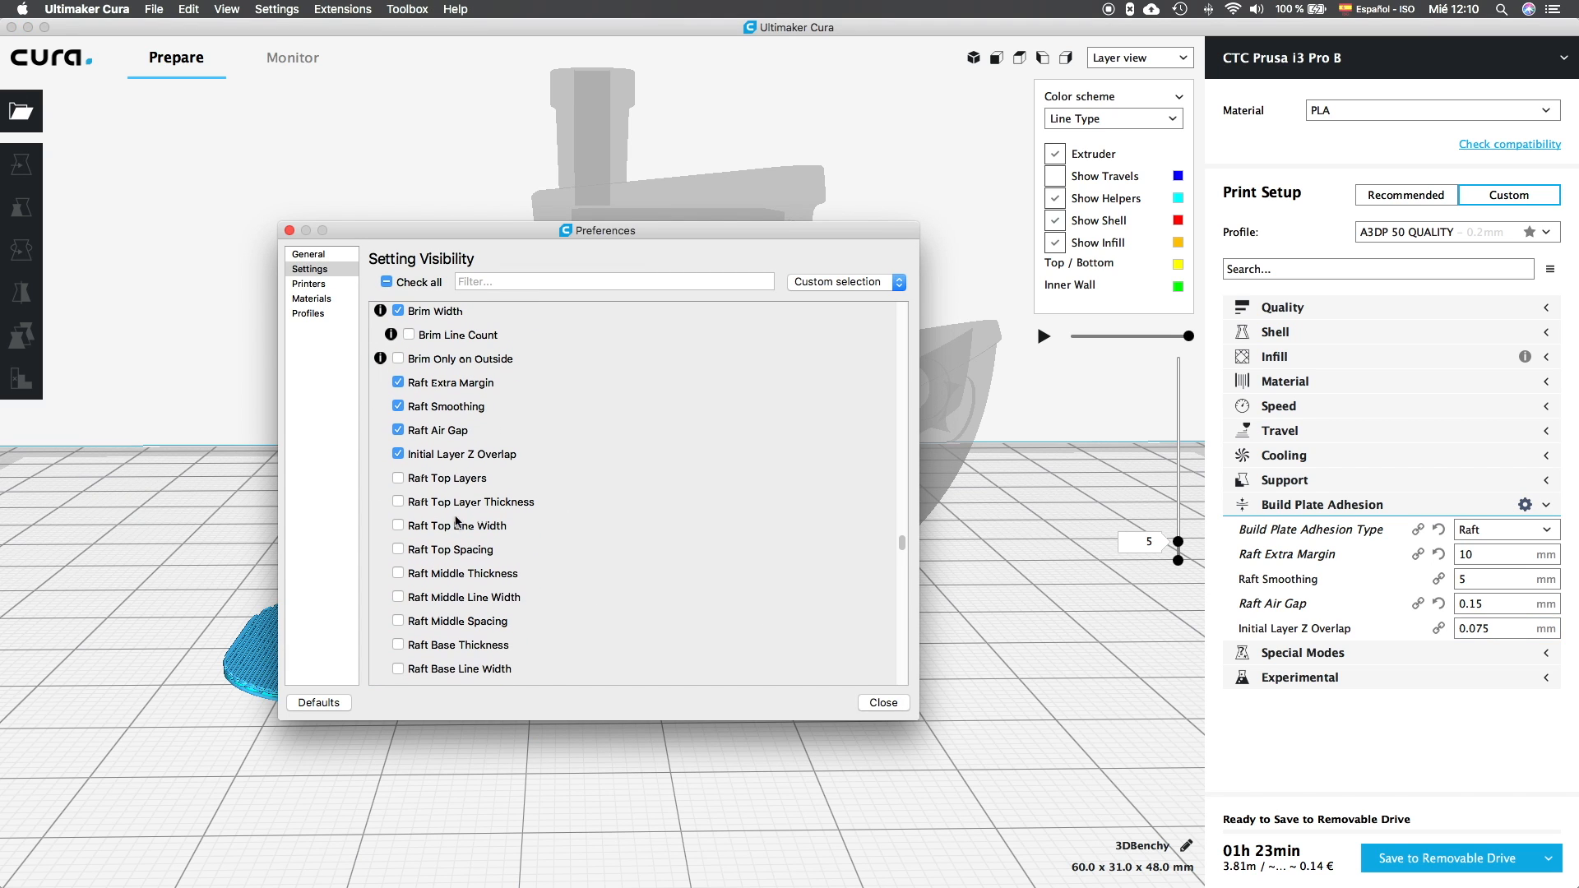
pyautogui.moveTo(445, 477)
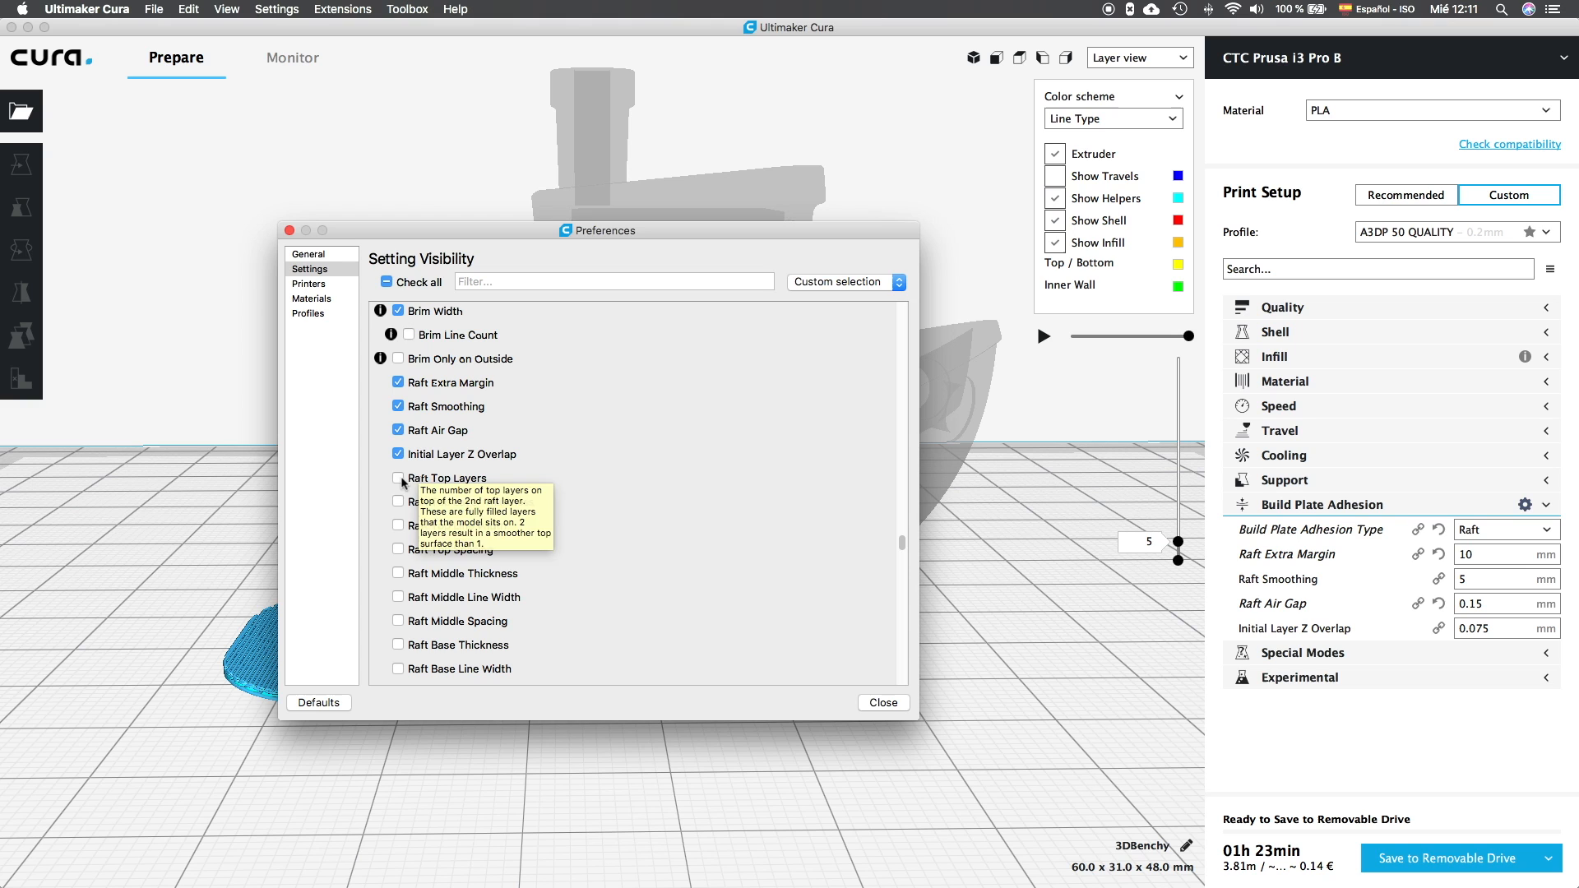
pyautogui.click(399, 477)
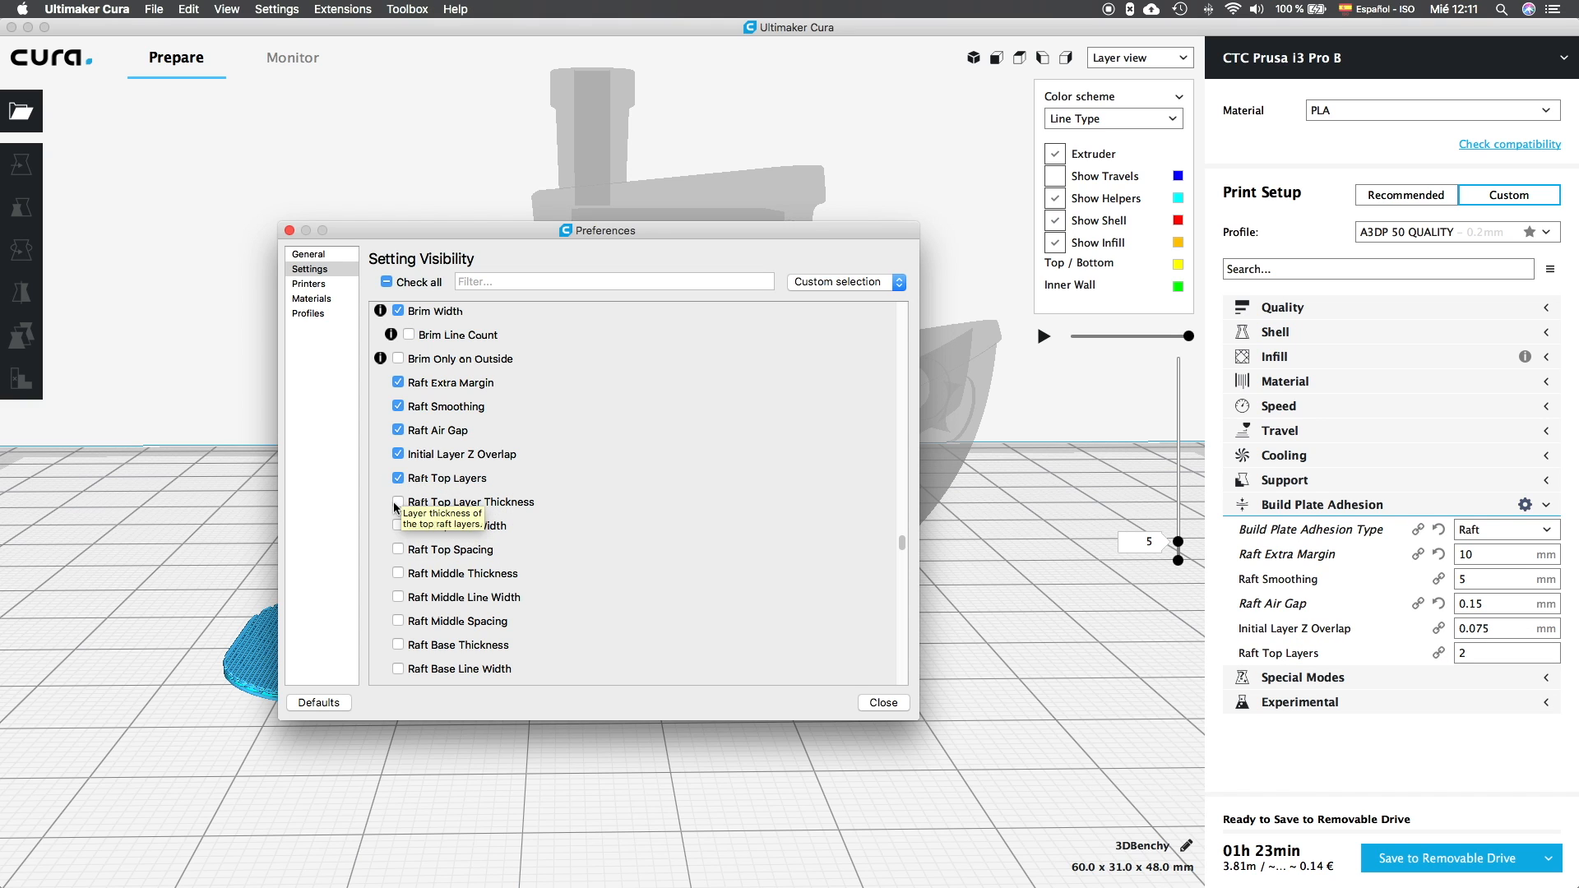
pyautogui.click(398, 502)
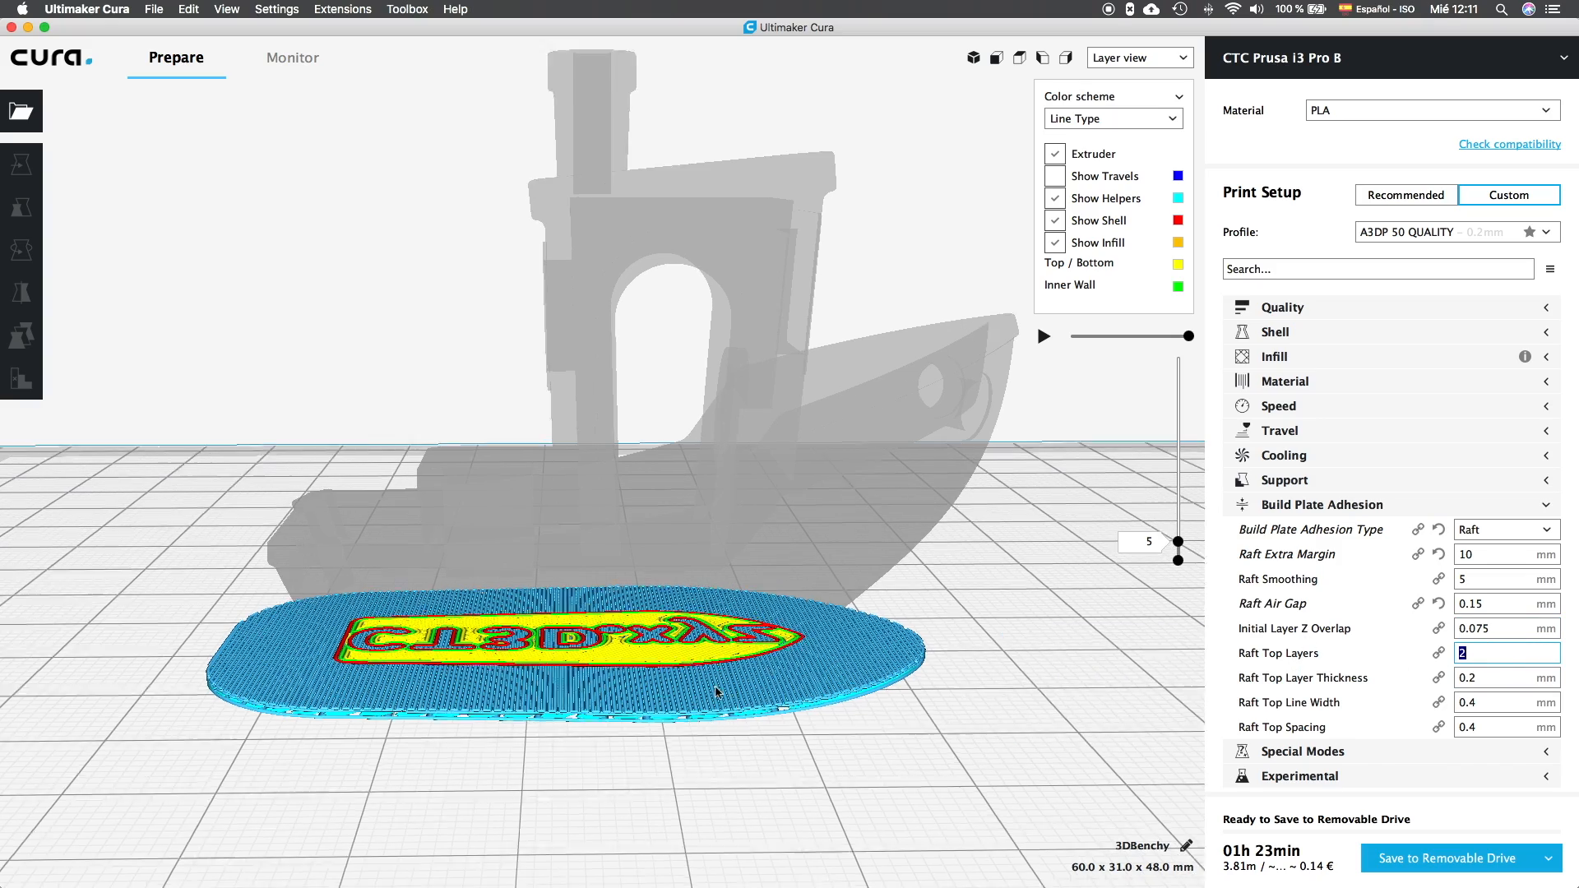
# Preview the raft top layer and check Raft Top Line Width and Raft Top Spacing.
pyautogui.moveTo(715, 691); pyautogui.dragTo(820, 592)
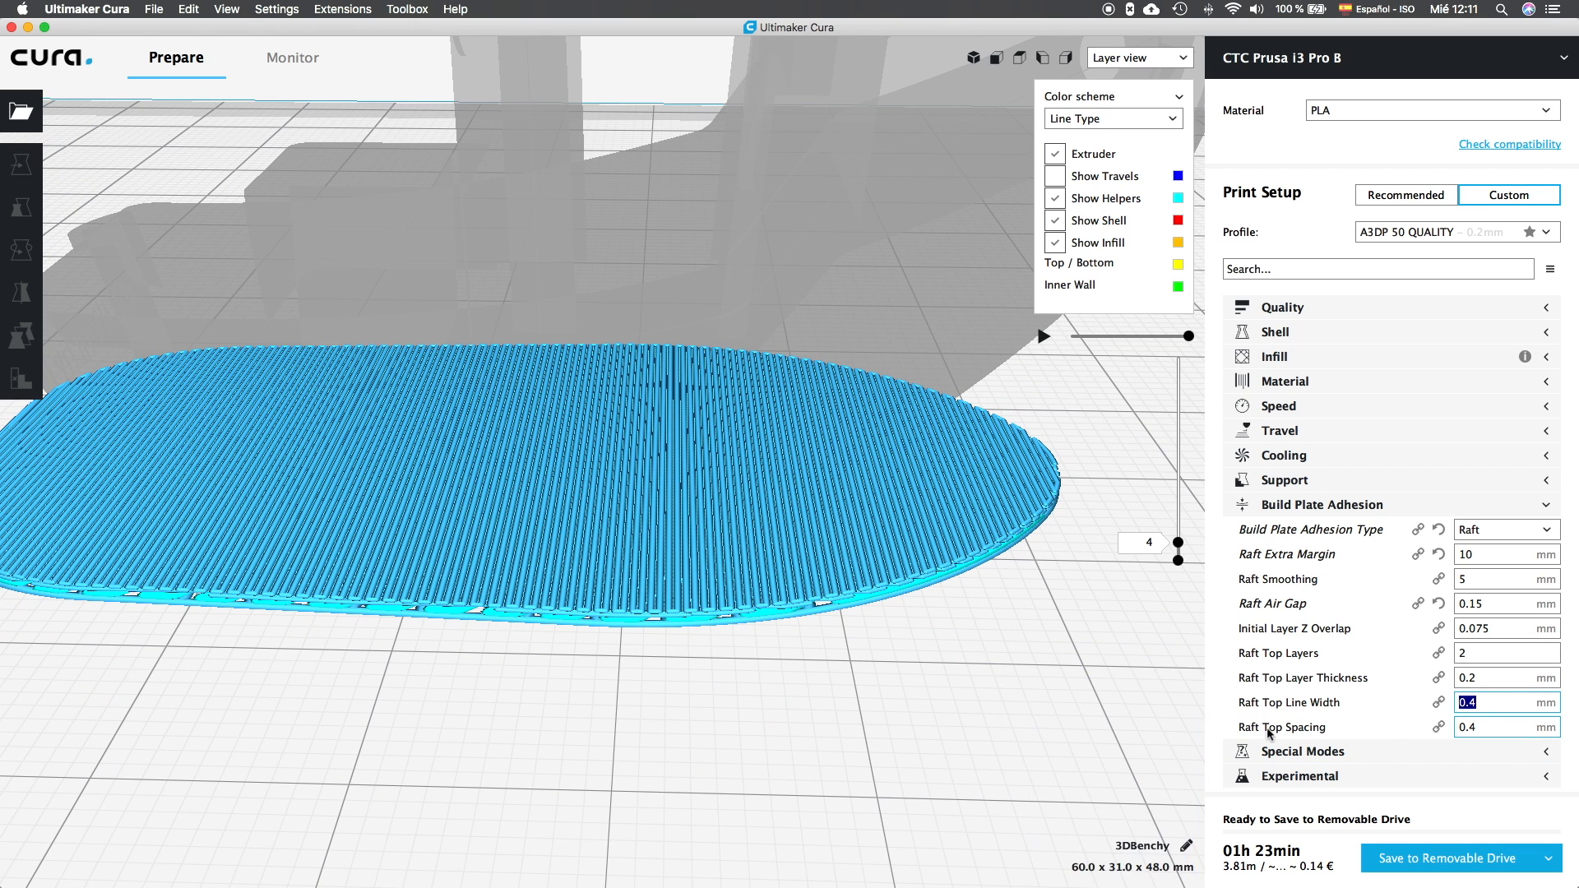
pyautogui.click(1504, 727)
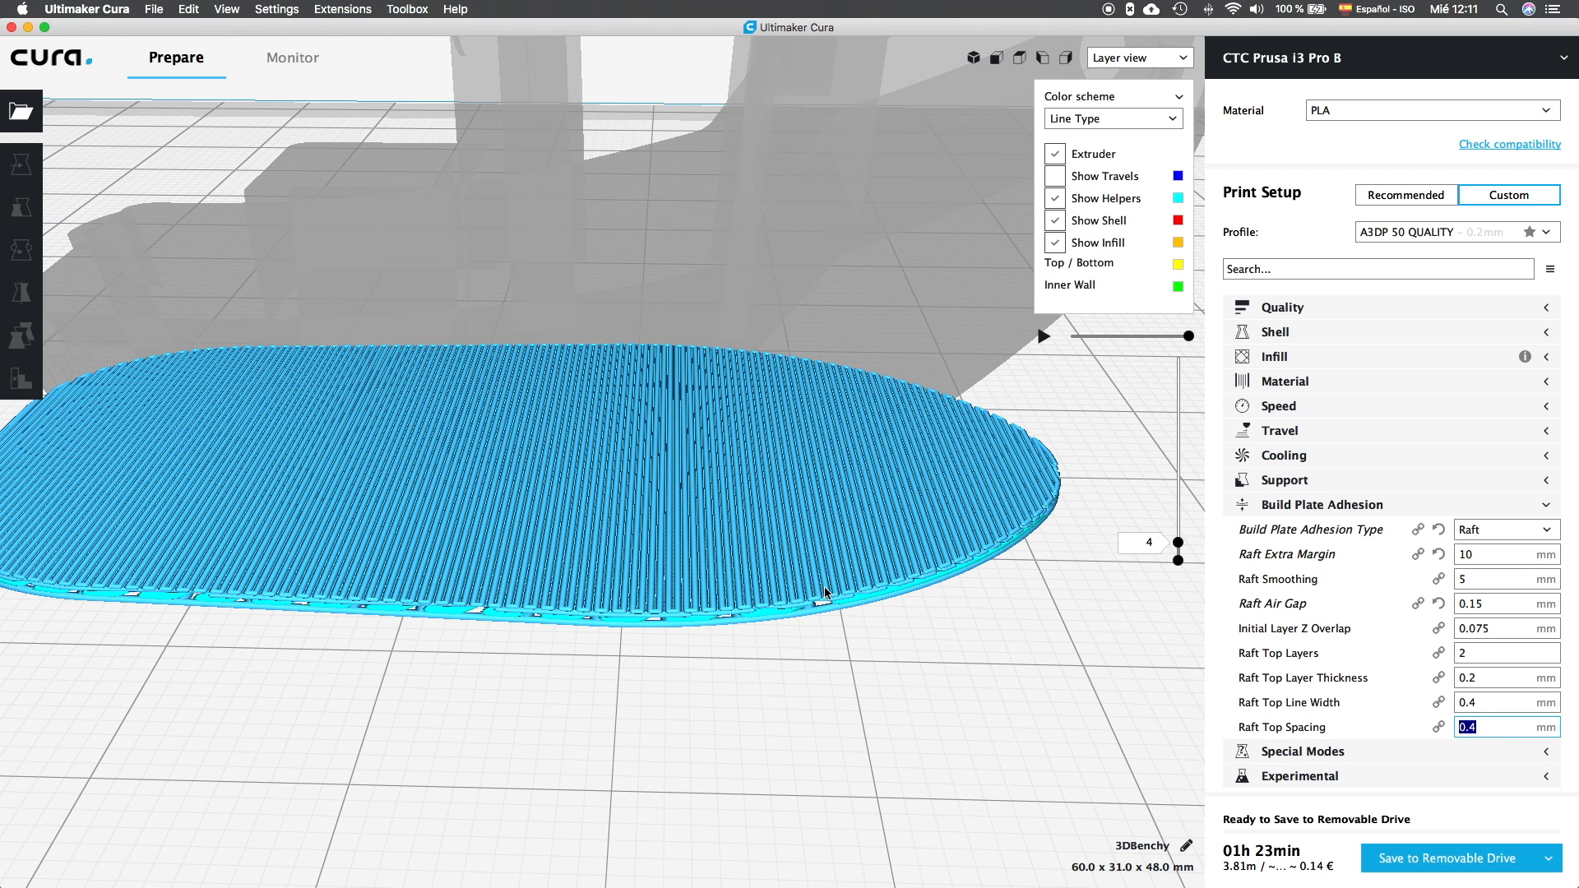
pyautogui.moveTo(814, 564)
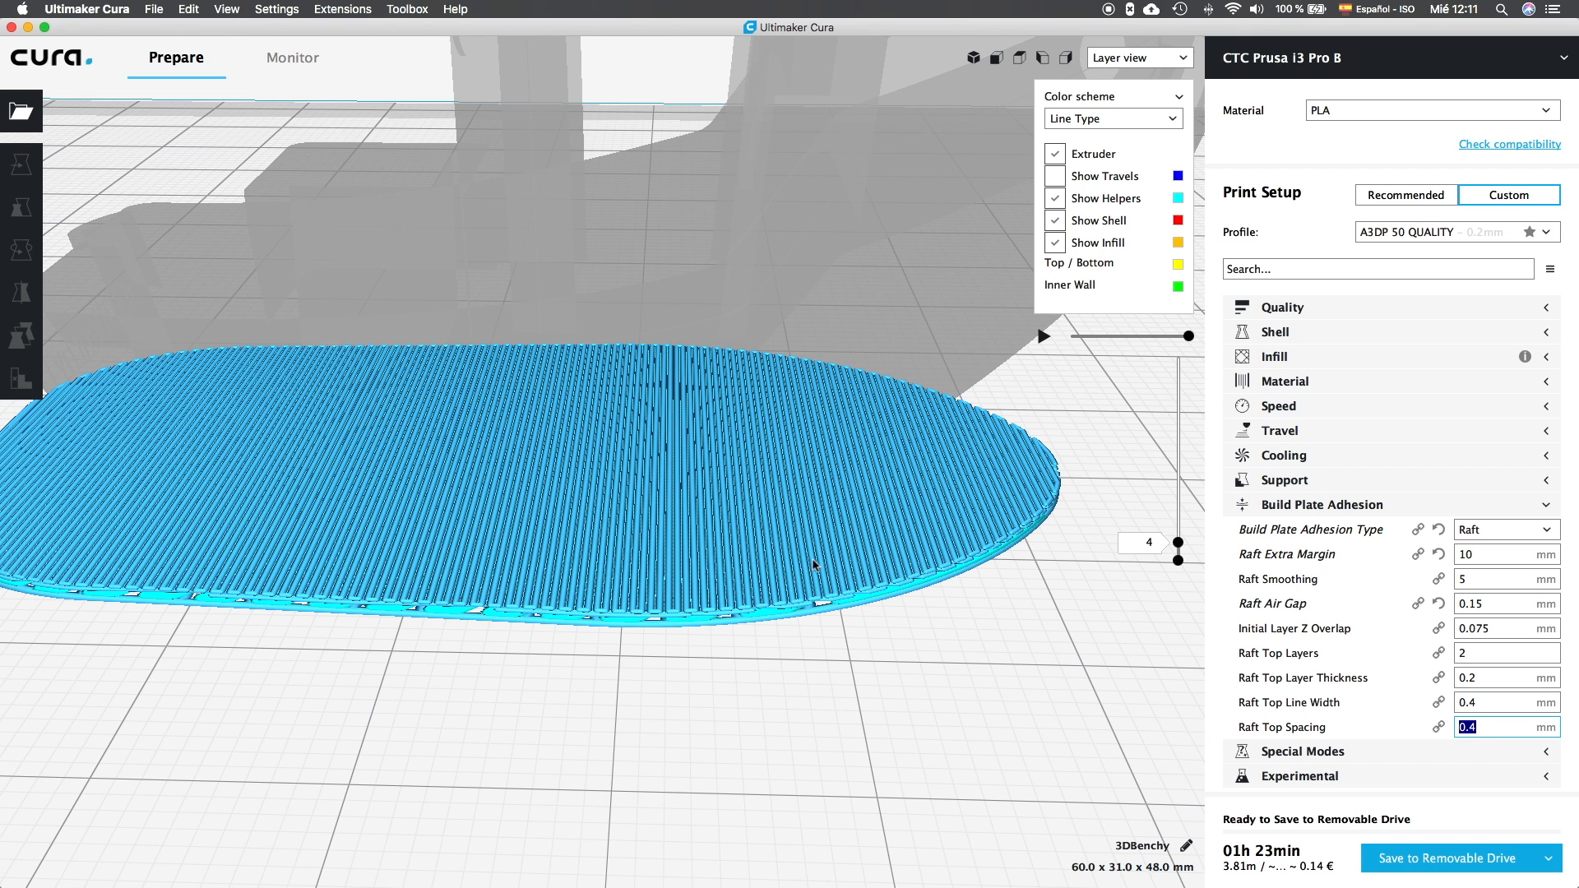
pyautogui.click(1549, 269)
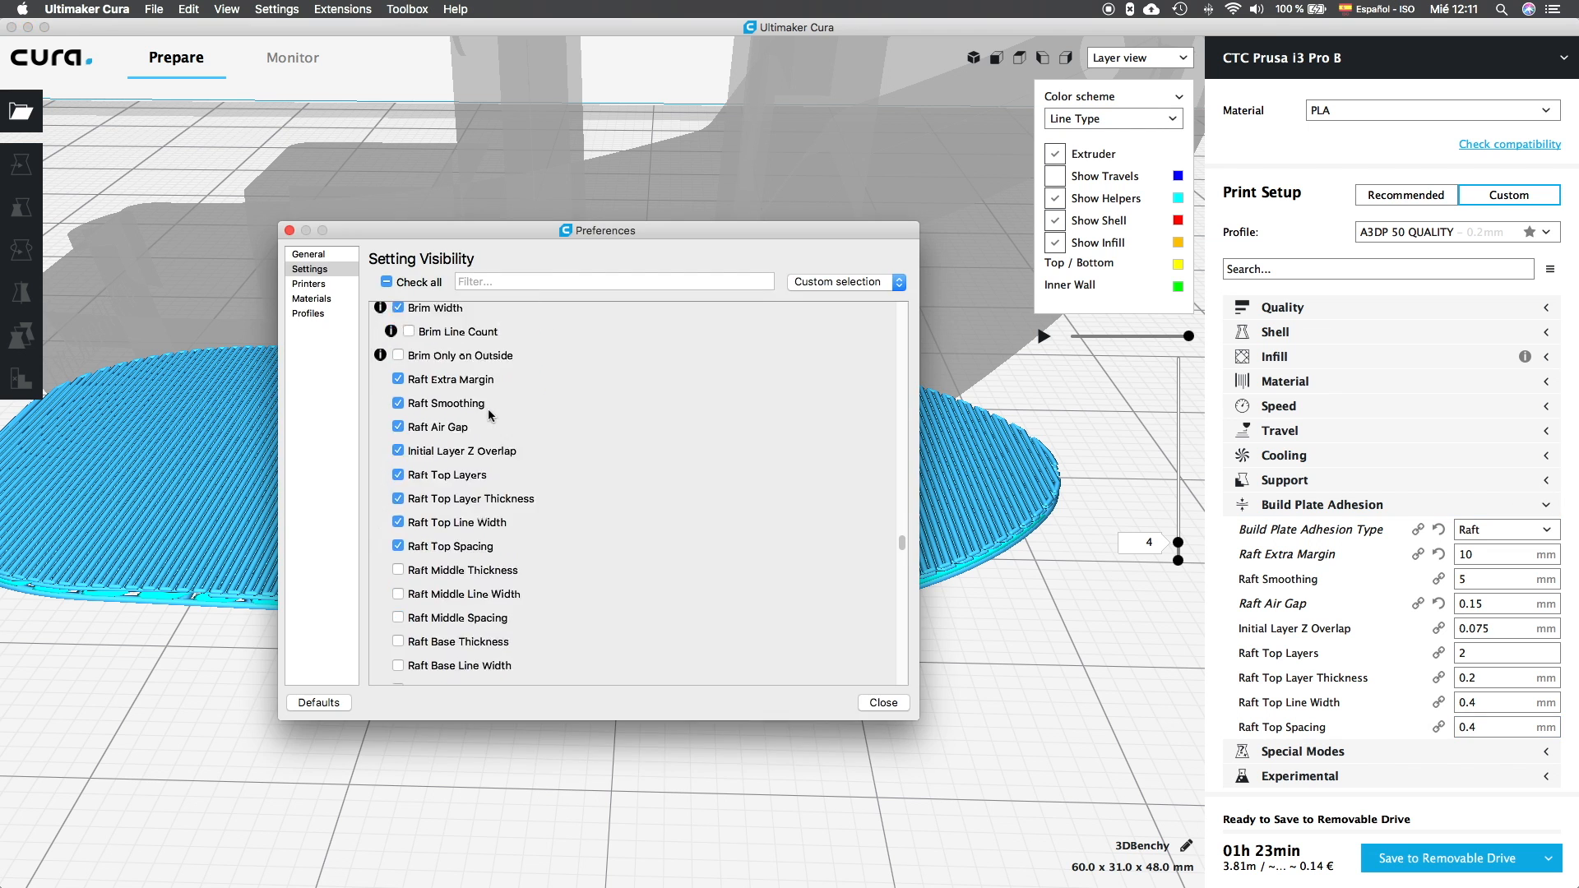
# Tick Raft Middle Thickness and Raft Line Spacing in setting visibility.
pyautogui.scroll(-3)
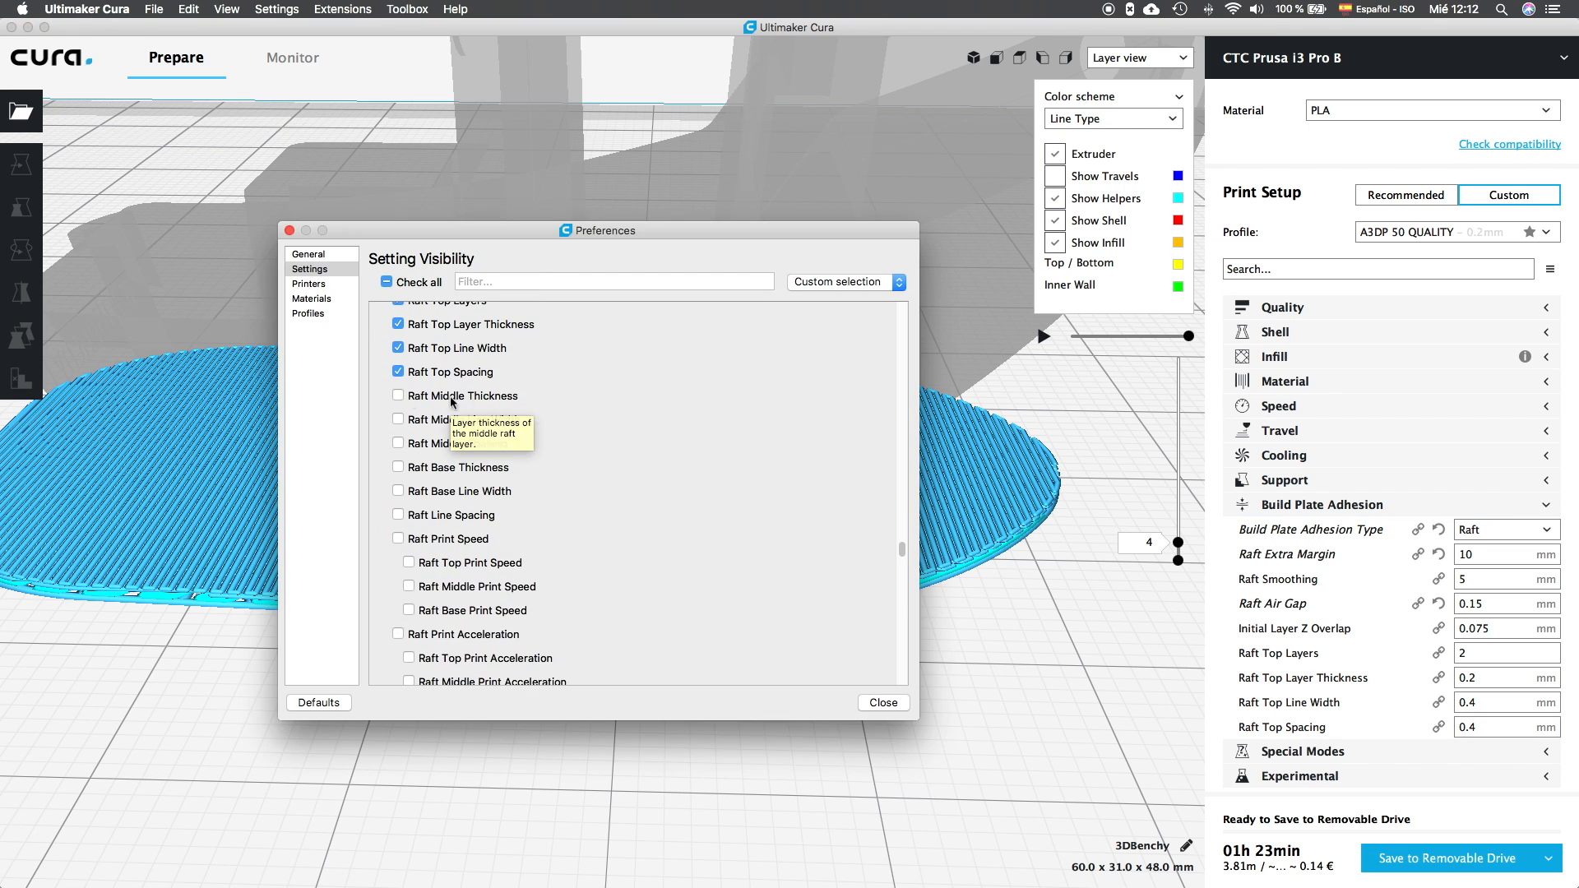
pyautogui.click(397, 419)
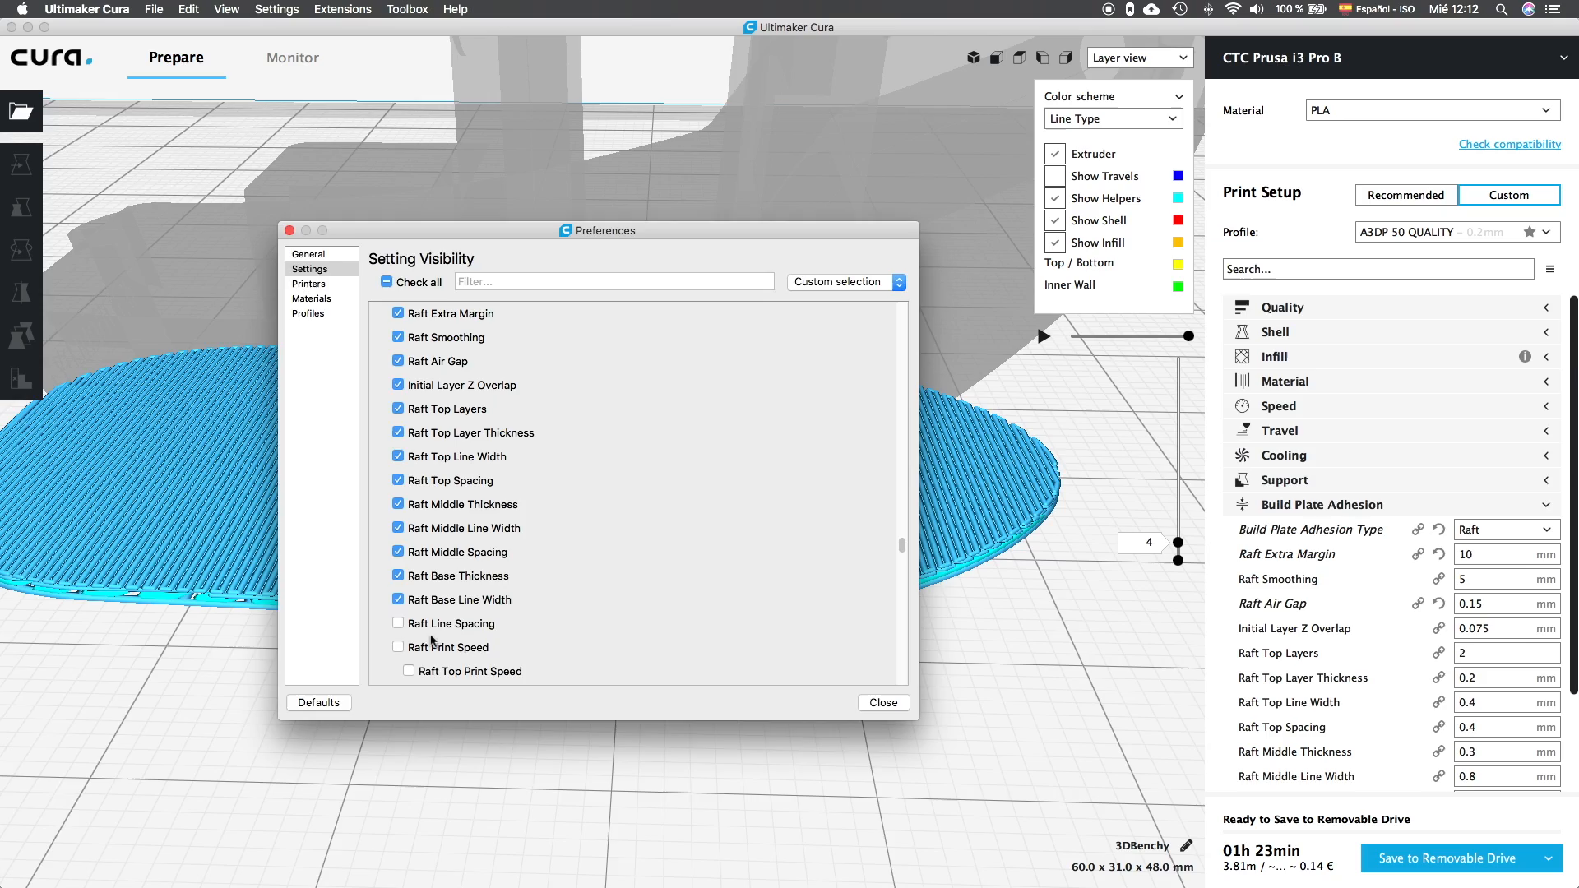
pyautogui.click(883, 702)
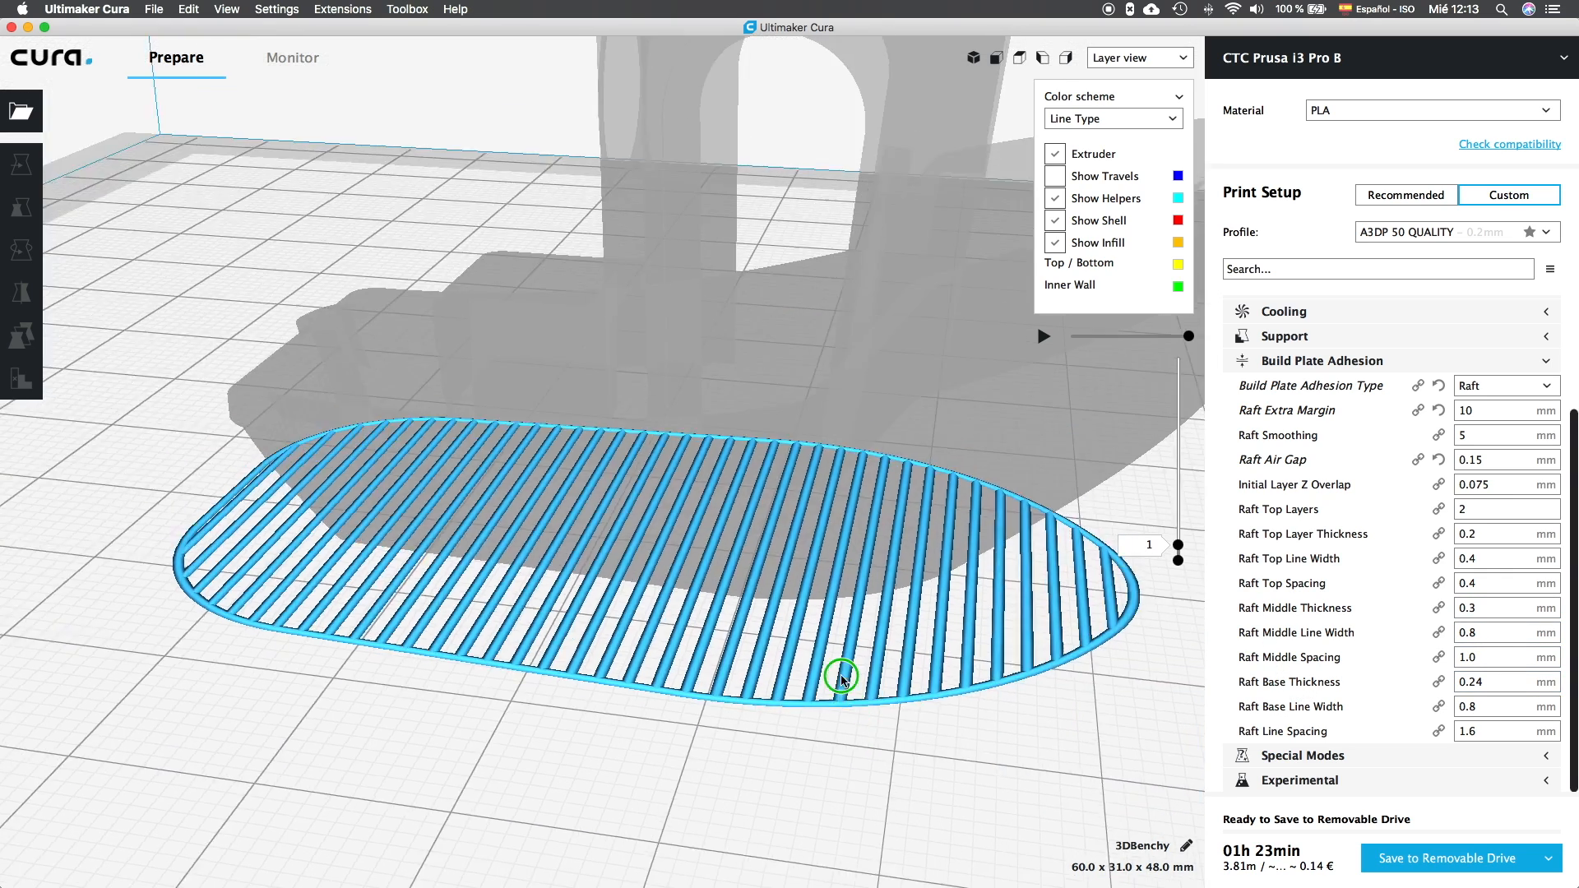
# Adjust the view of the raft base layer and reopen raft setting visibility choices.
pyautogui.moveTo(841, 675); pyautogui.dragTo(831, 713)
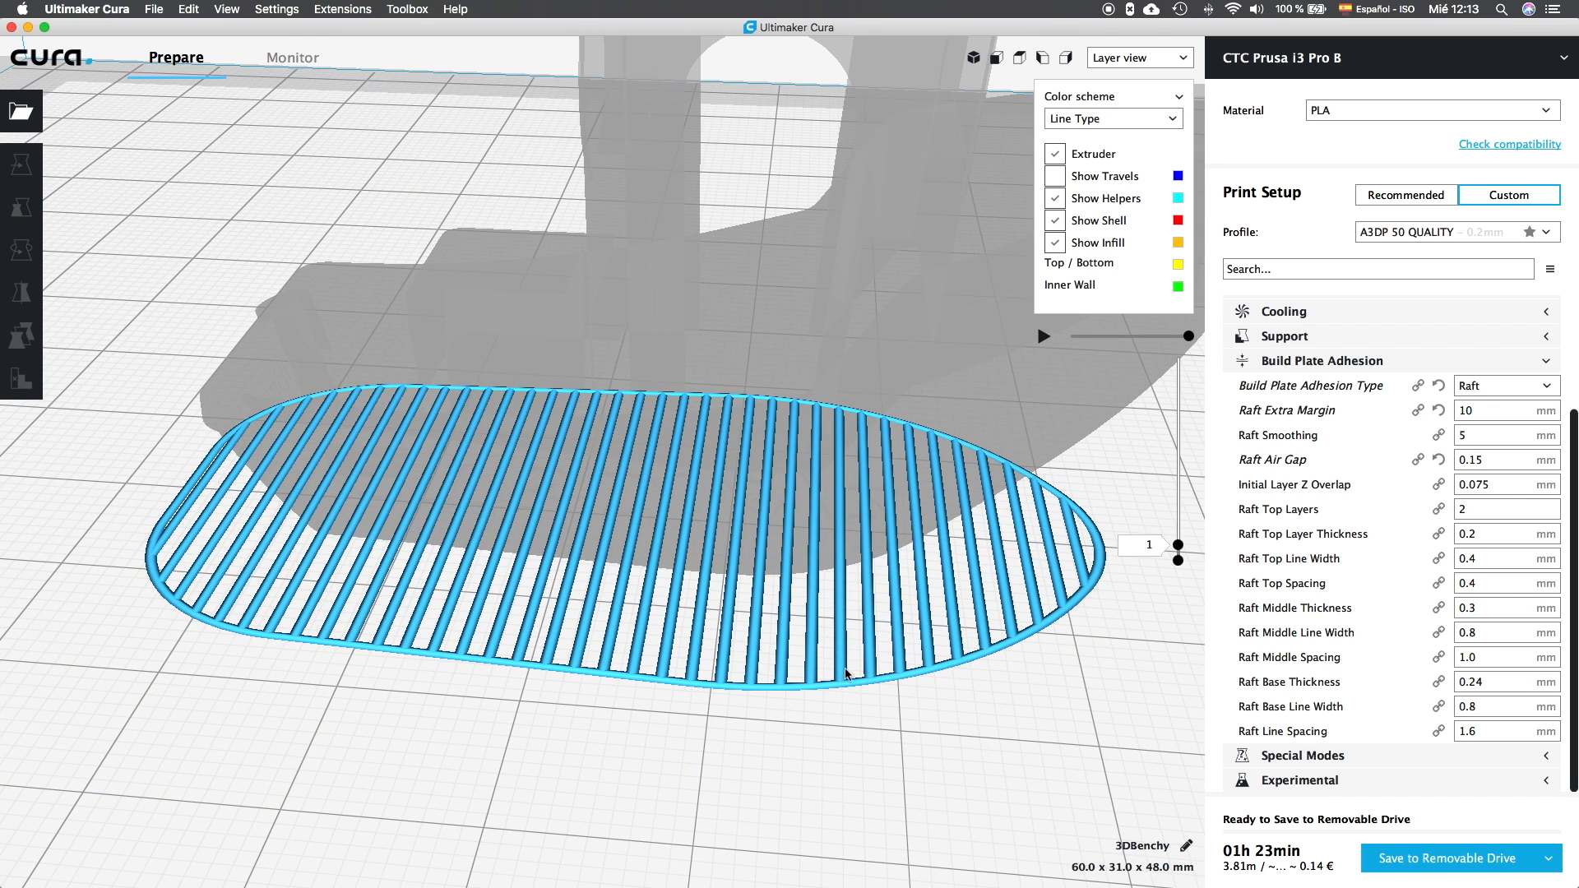
pyautogui.moveTo(817, 611)
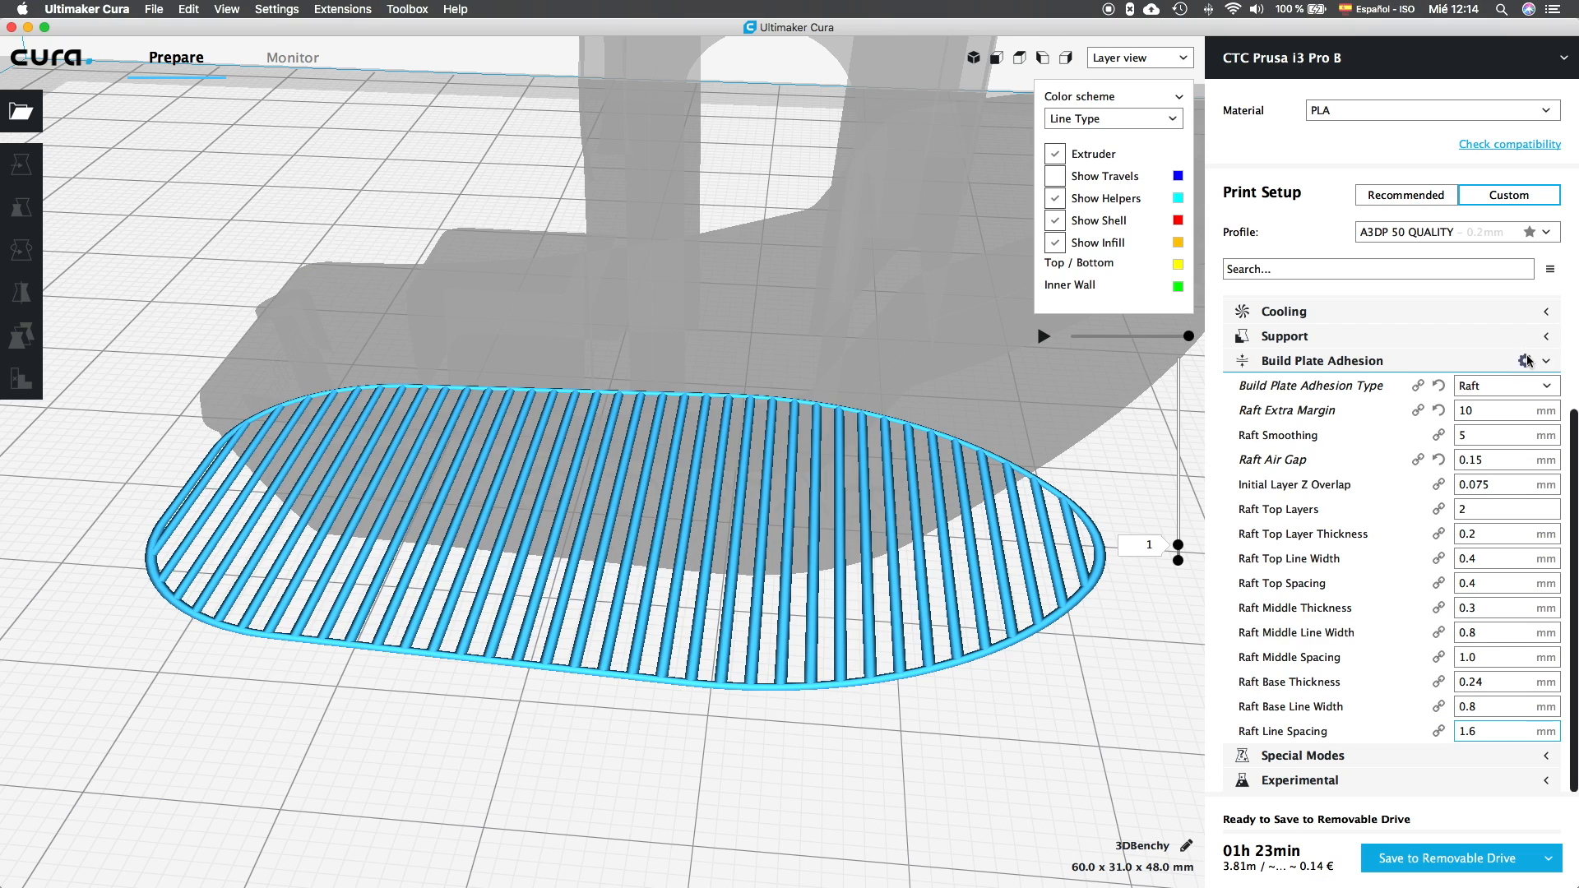
pyautogui.click(1527, 360)
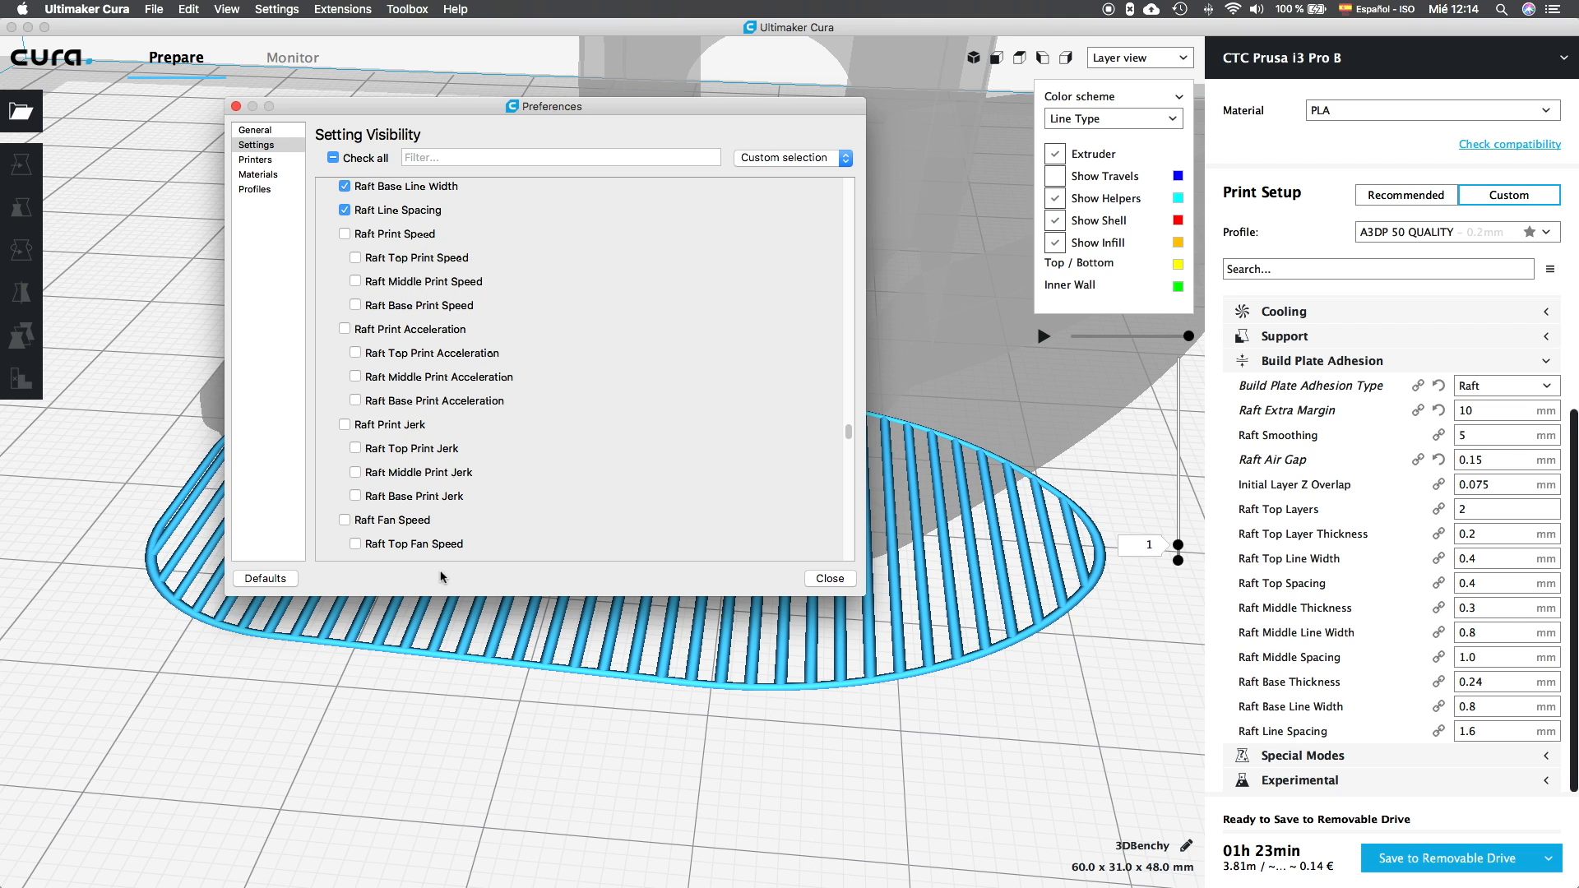
pyautogui.scroll(-3)
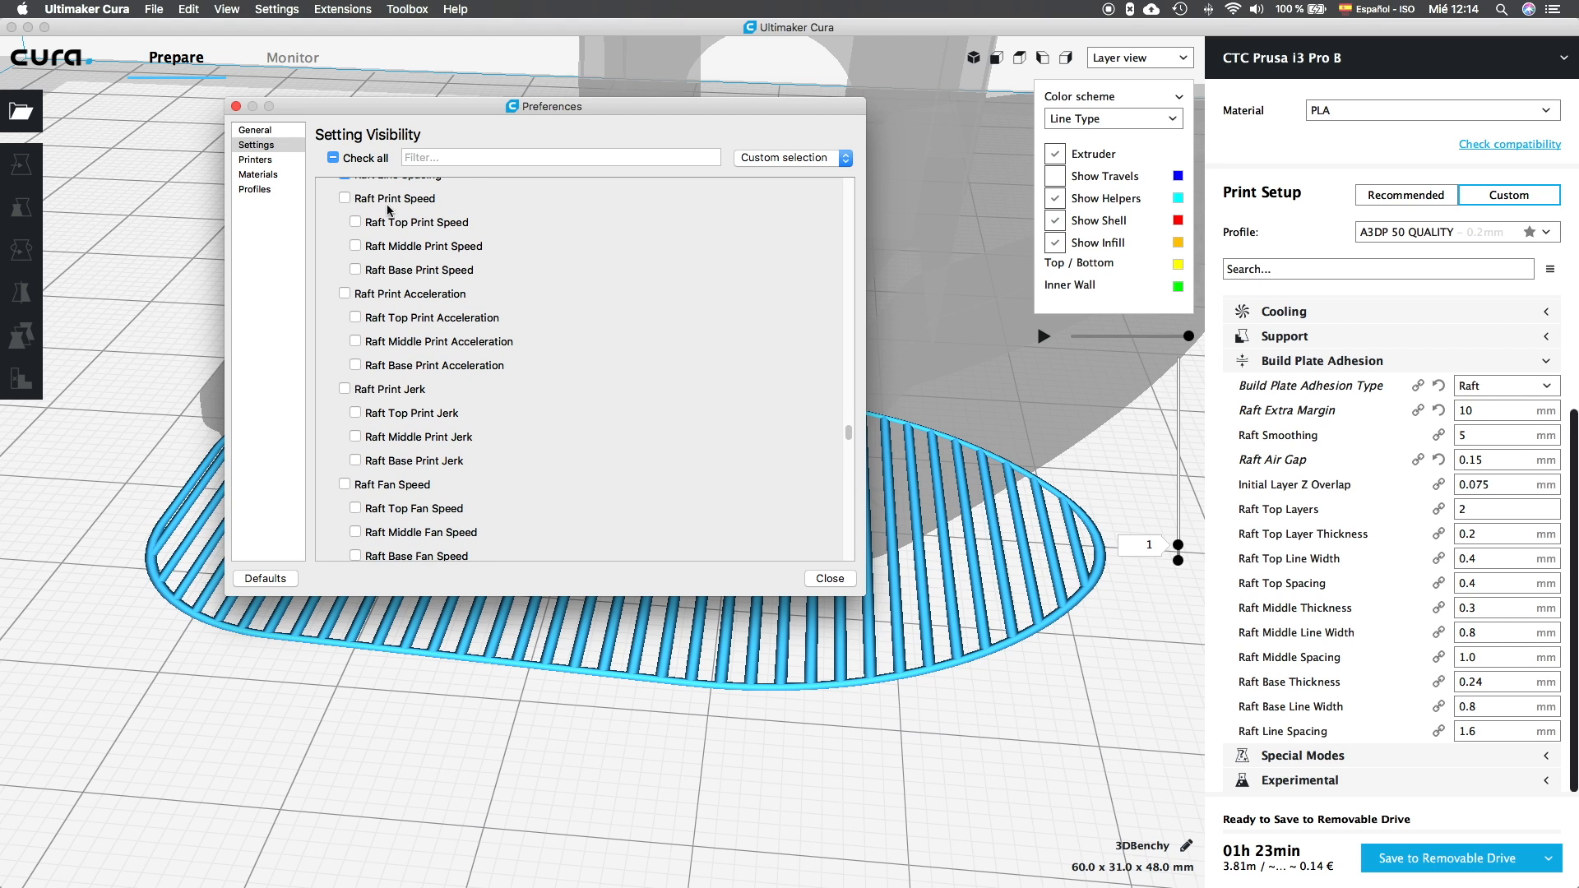
pyautogui.moveTo(405, 272)
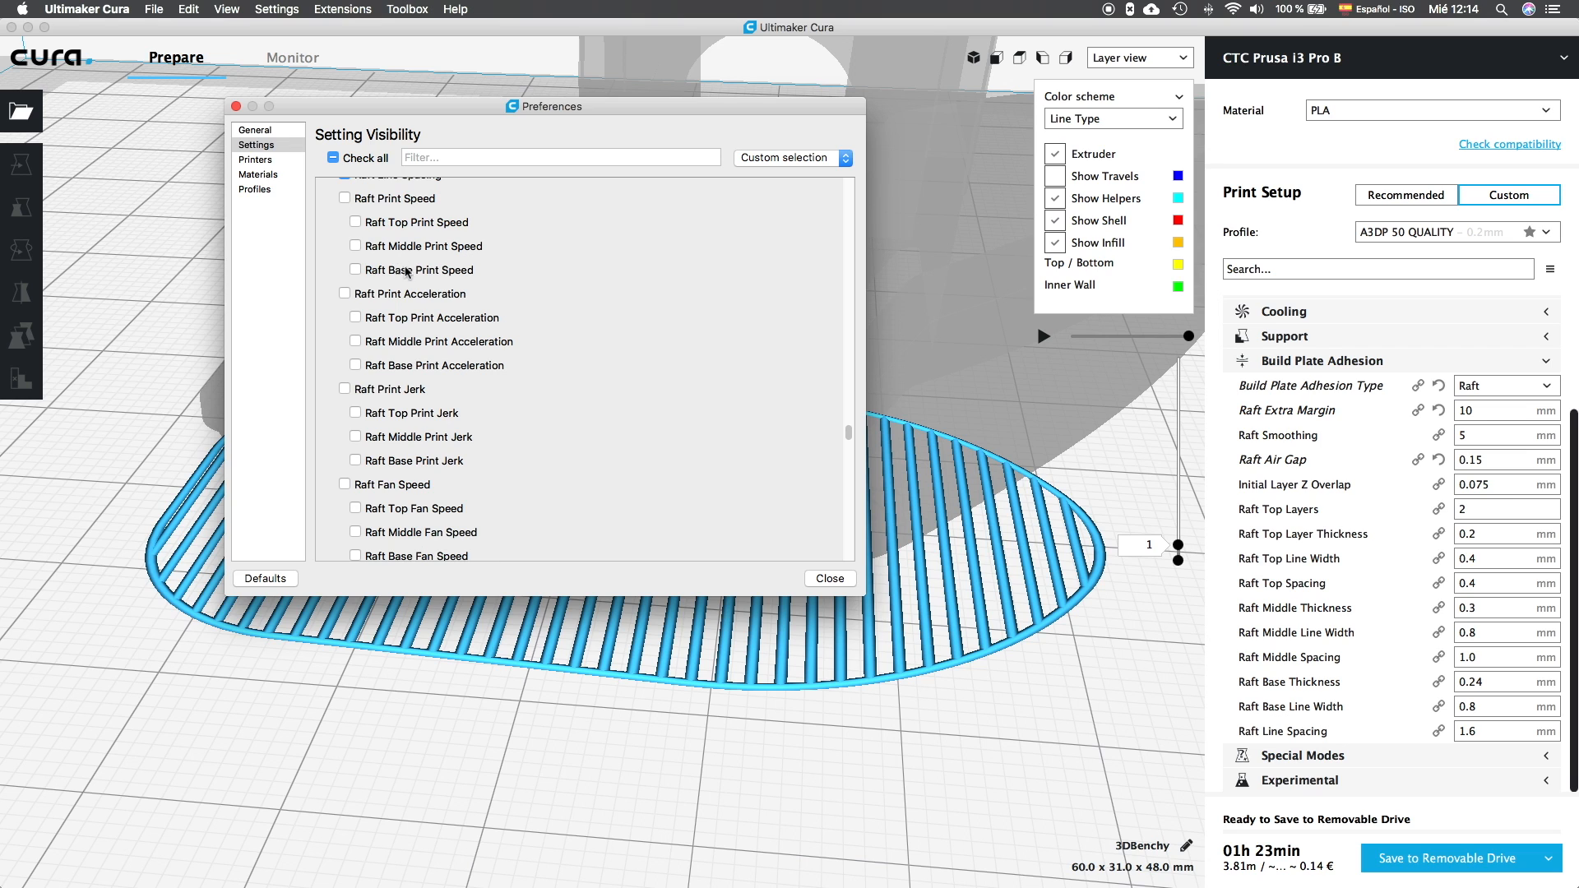
pyautogui.moveTo(420, 270)
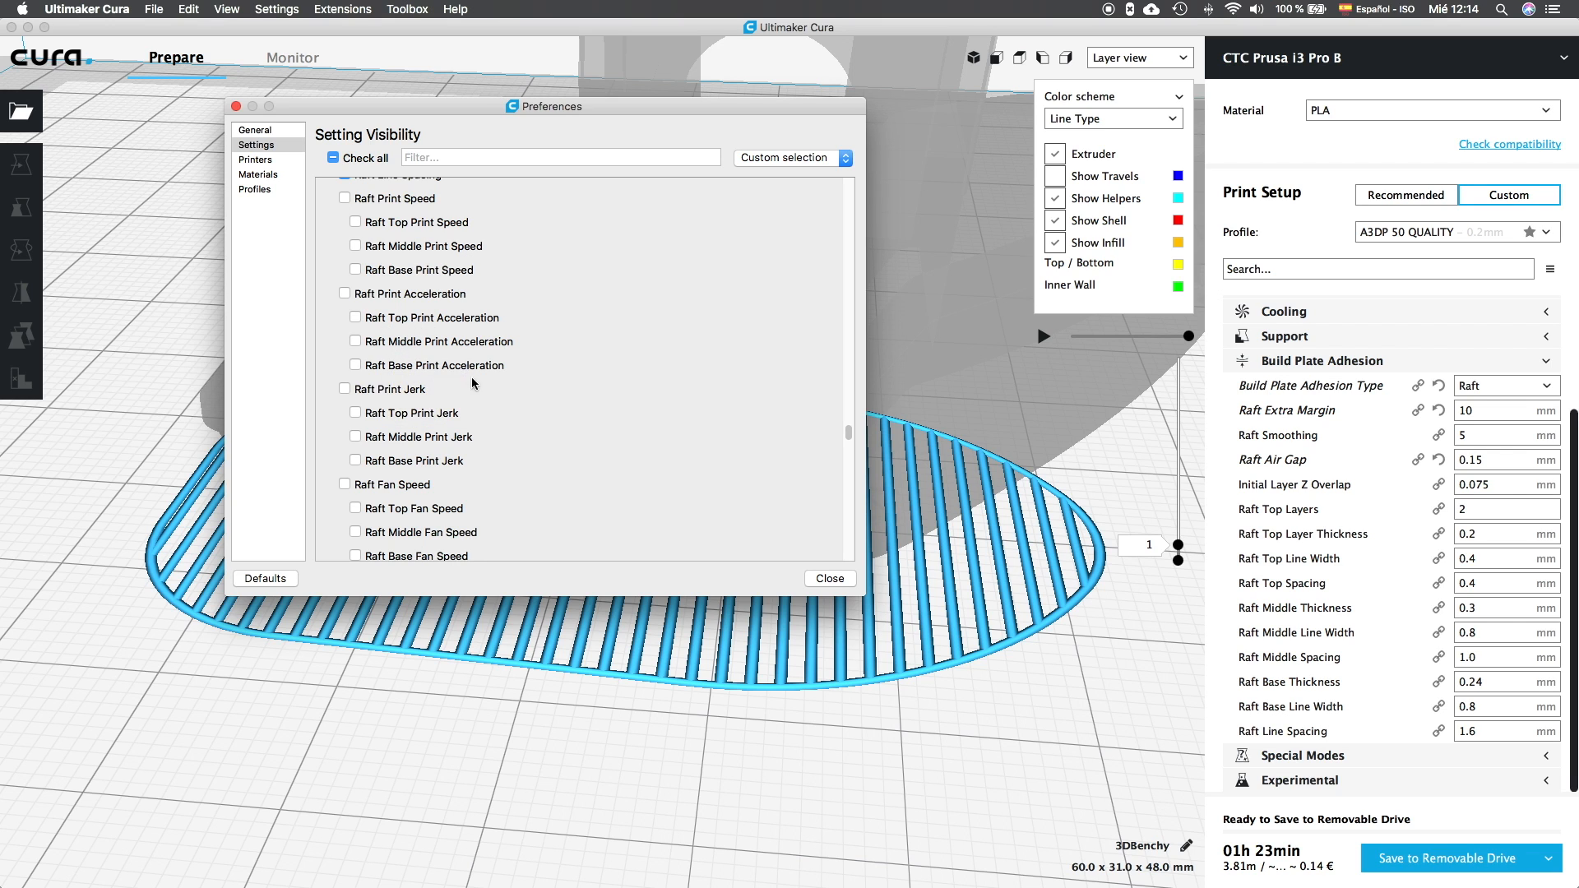
pyautogui.moveTo(470, 368)
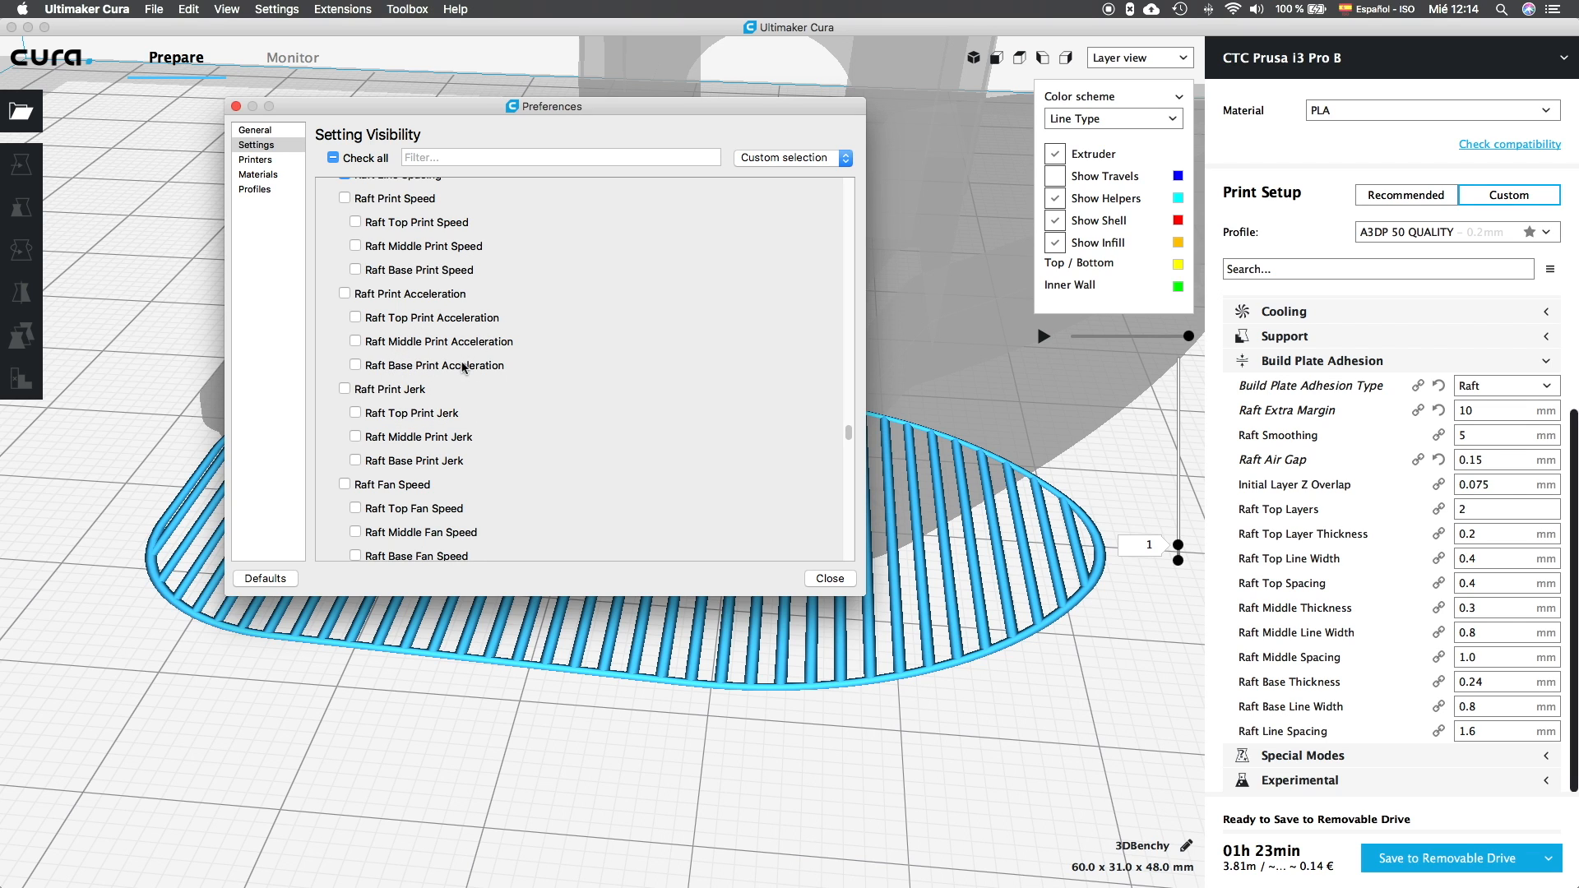
pyautogui.moveTo(394, 402)
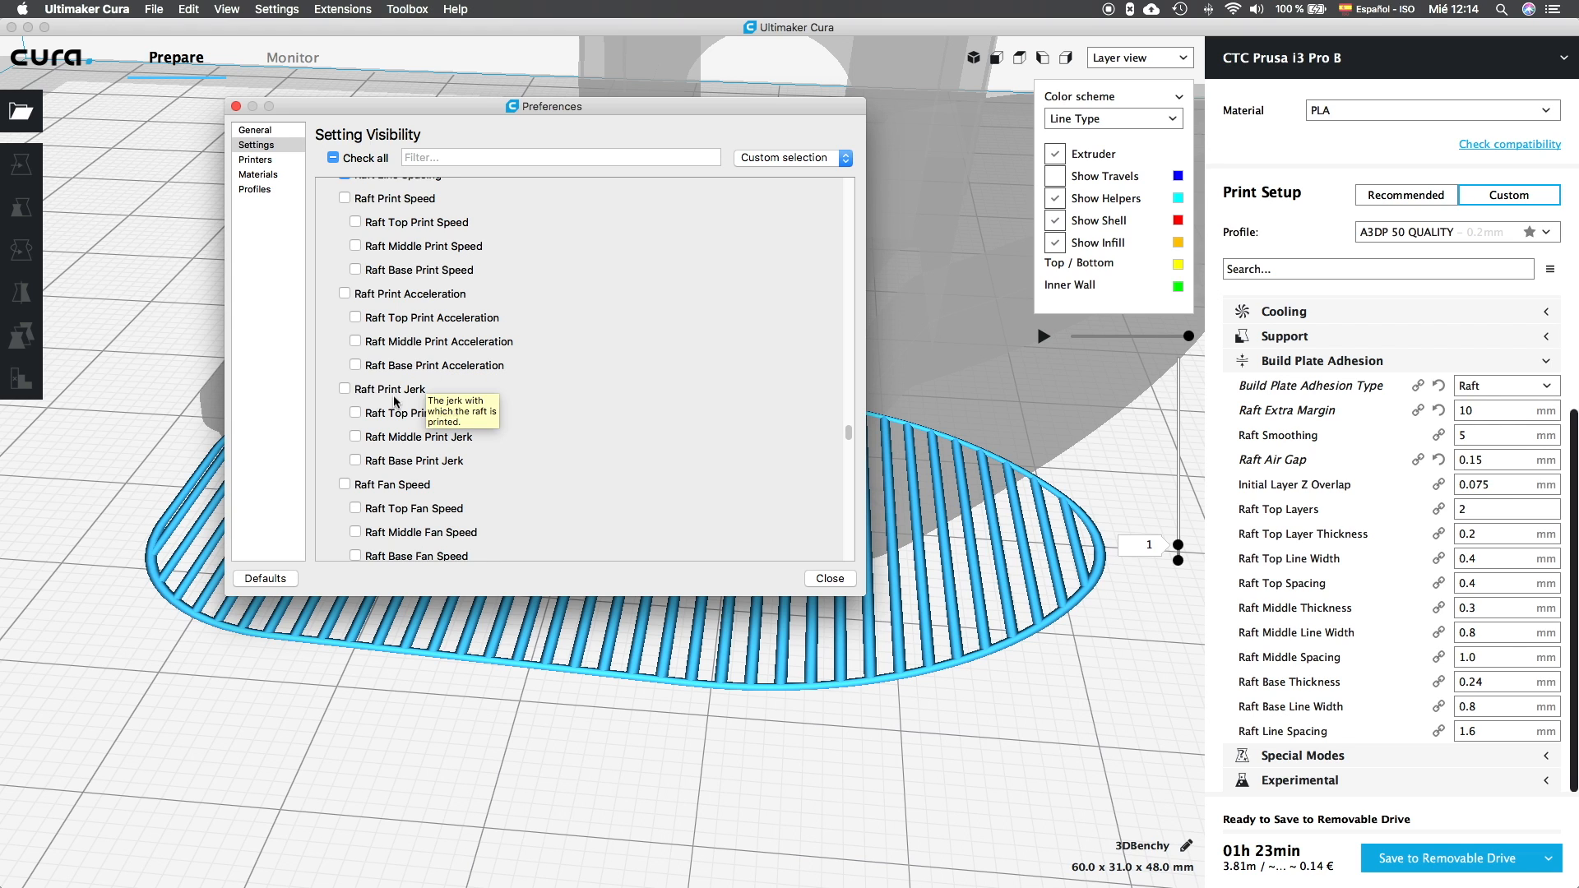
pyautogui.scroll(-3)
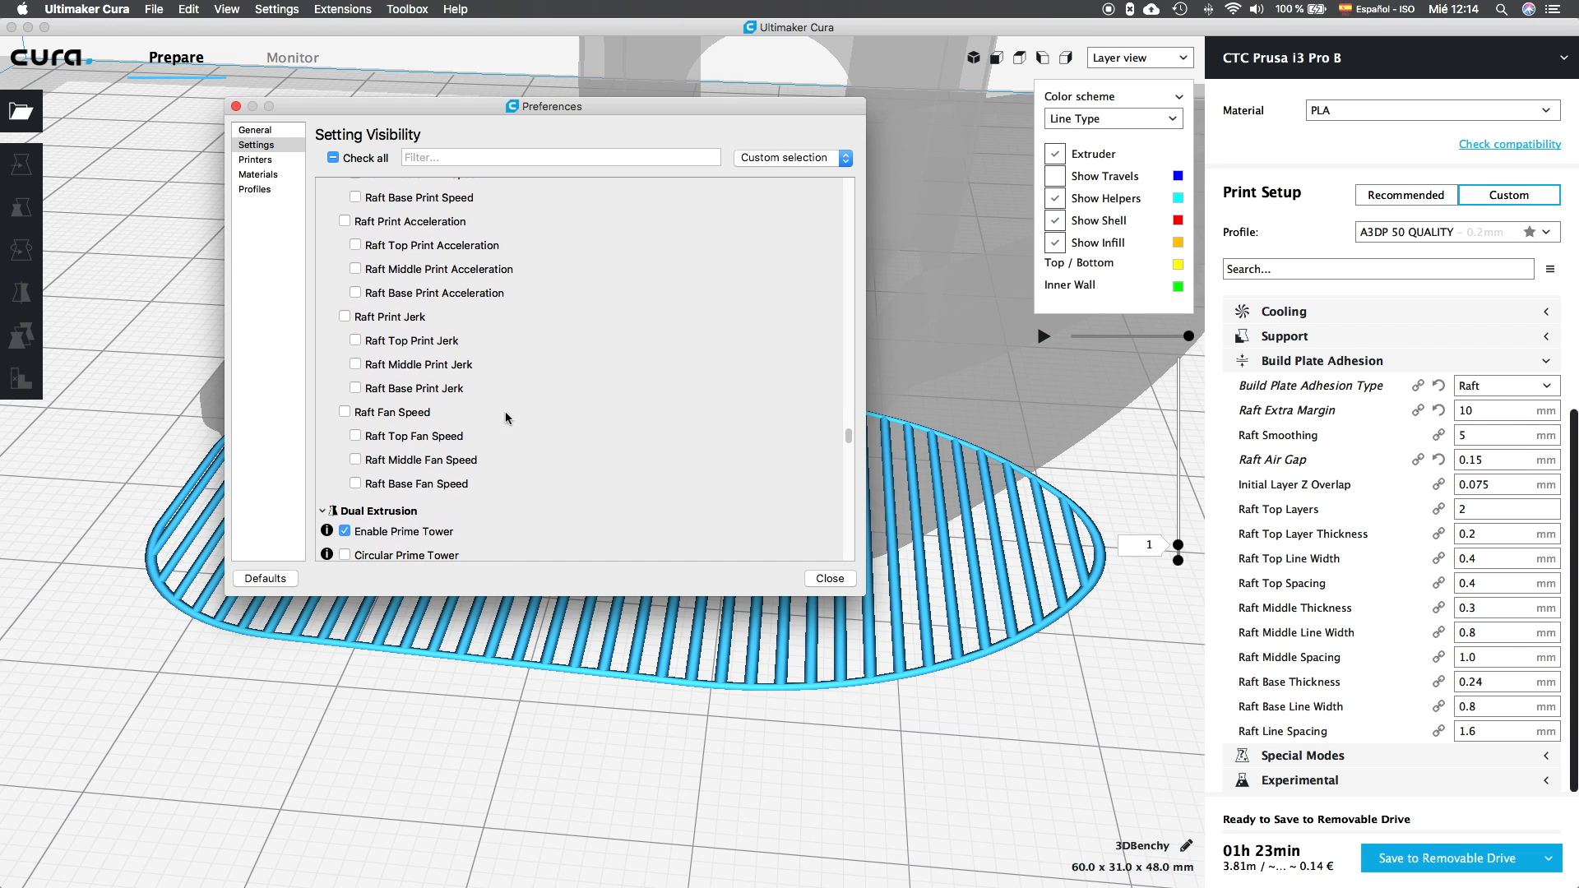
pyautogui.moveTo(411, 341)
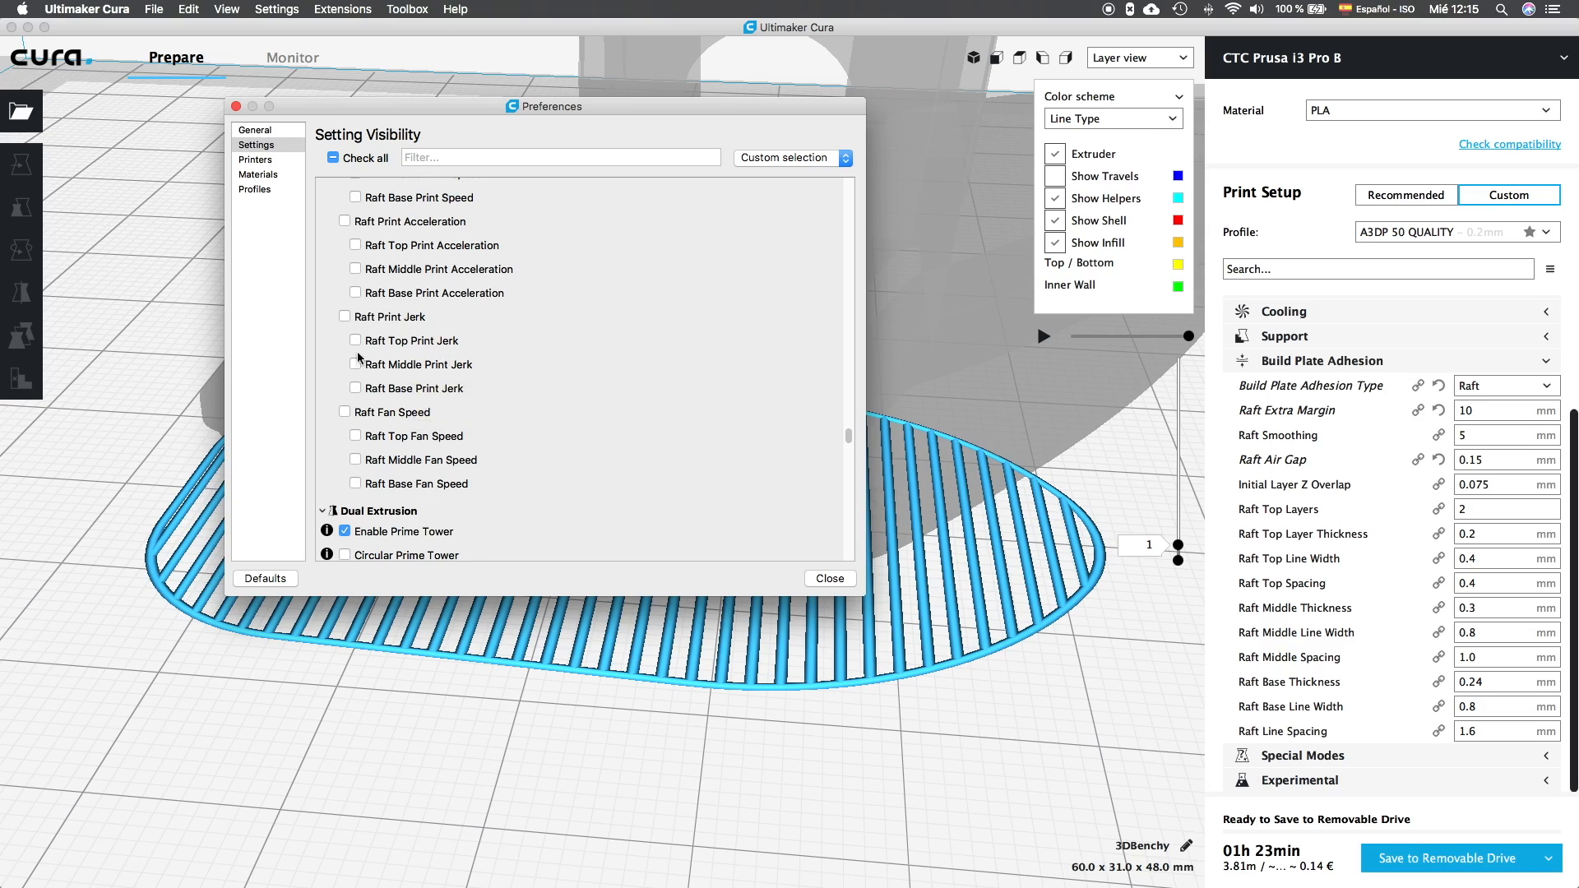
pyautogui.moveTo(395, 440)
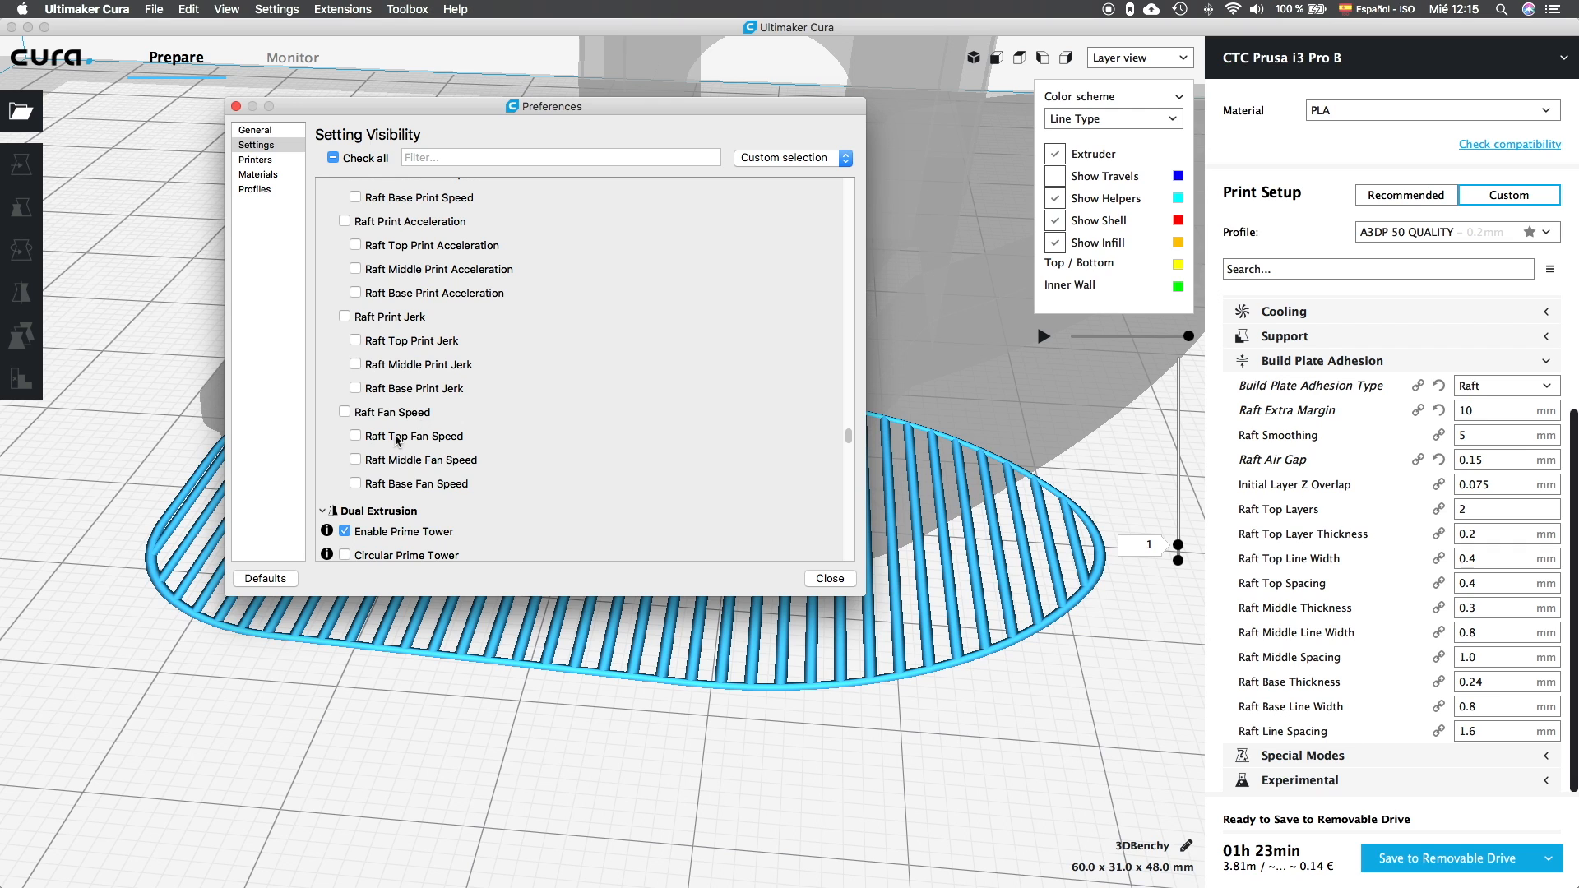
pyautogui.moveTo(413, 492)
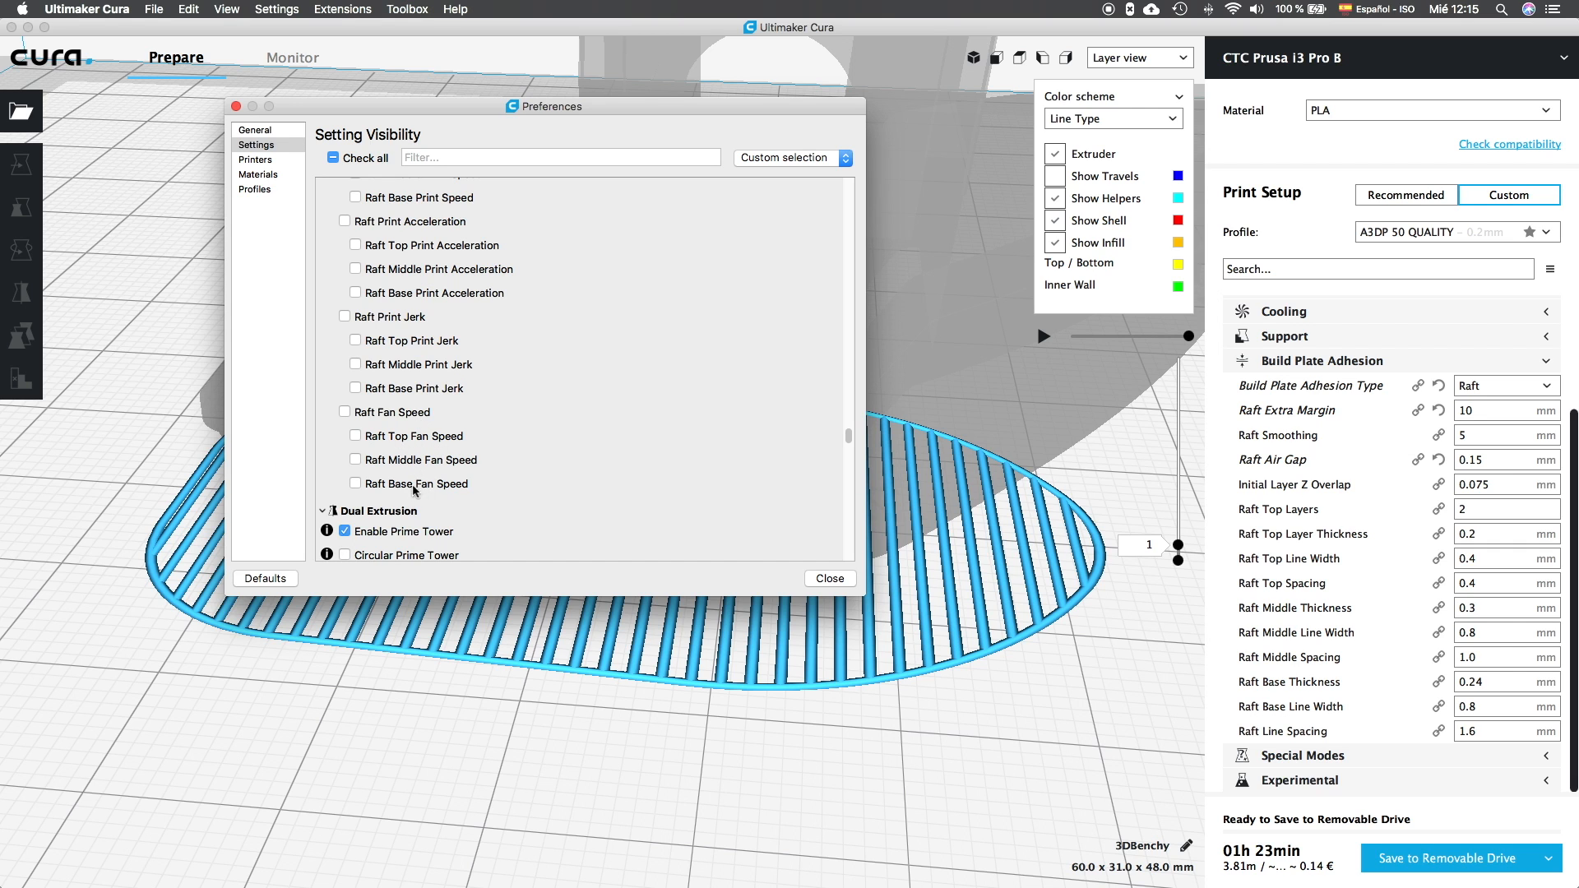
pyautogui.moveTo(784, 573)
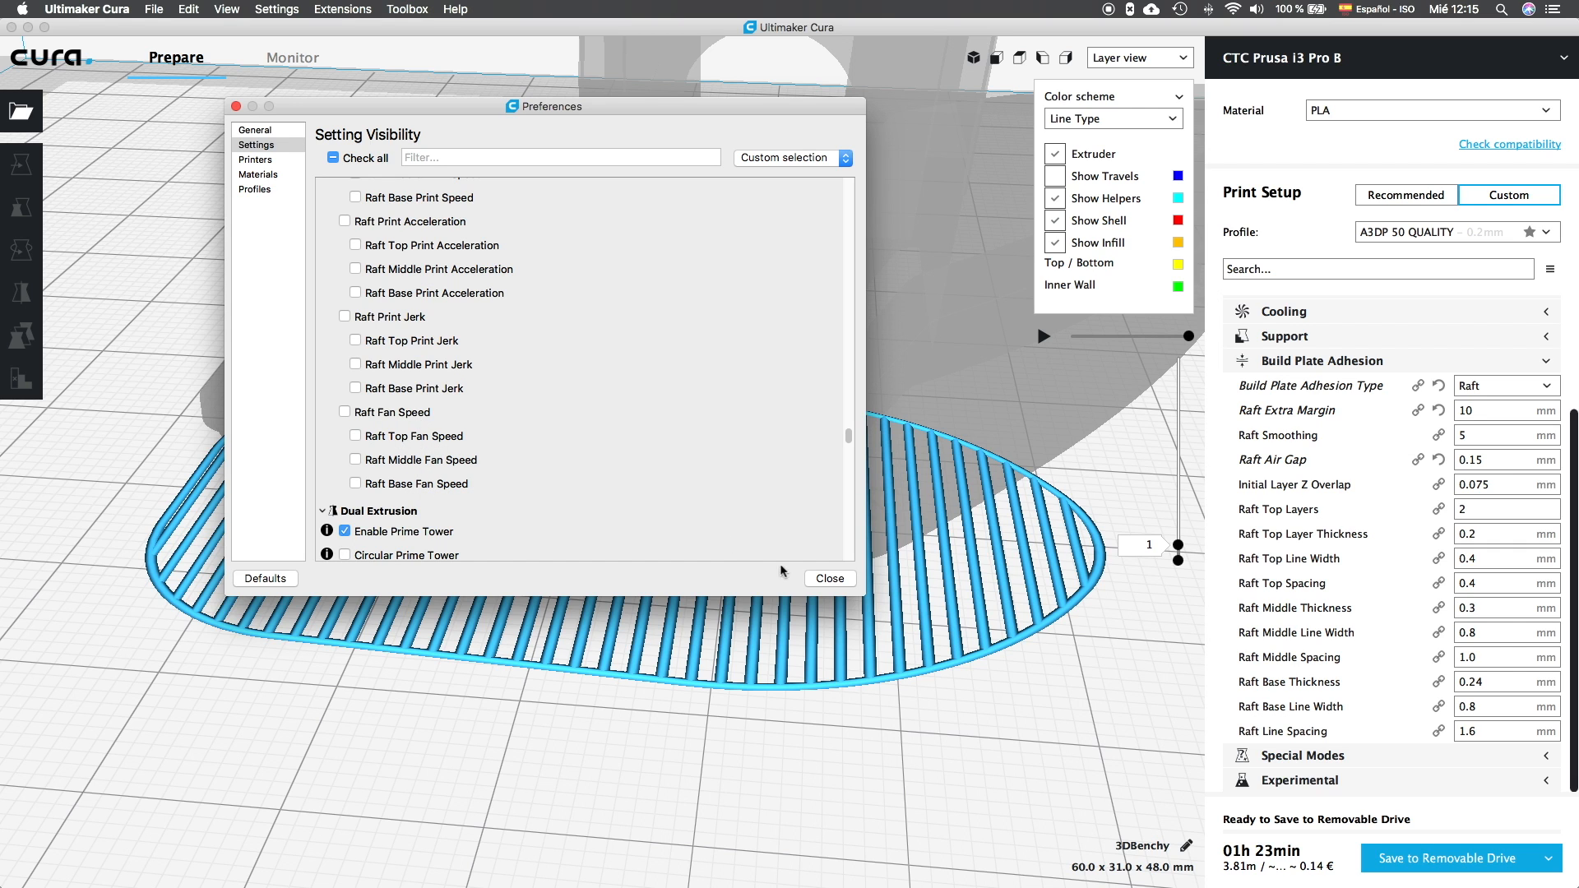
pyautogui.click(830, 578)
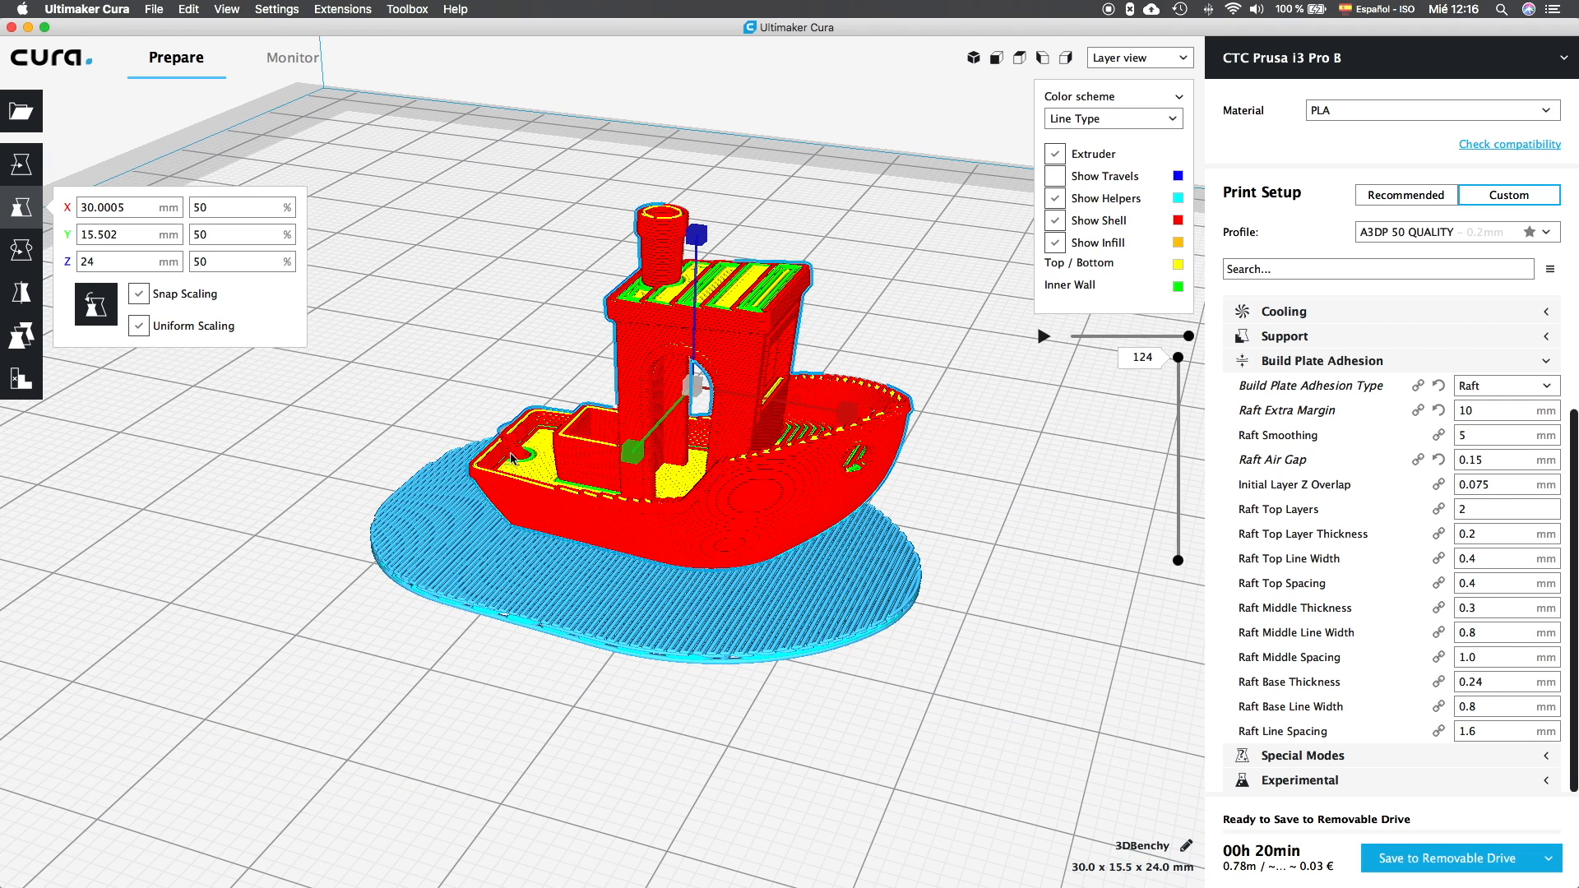
pyautogui.moveTo(510, 459)
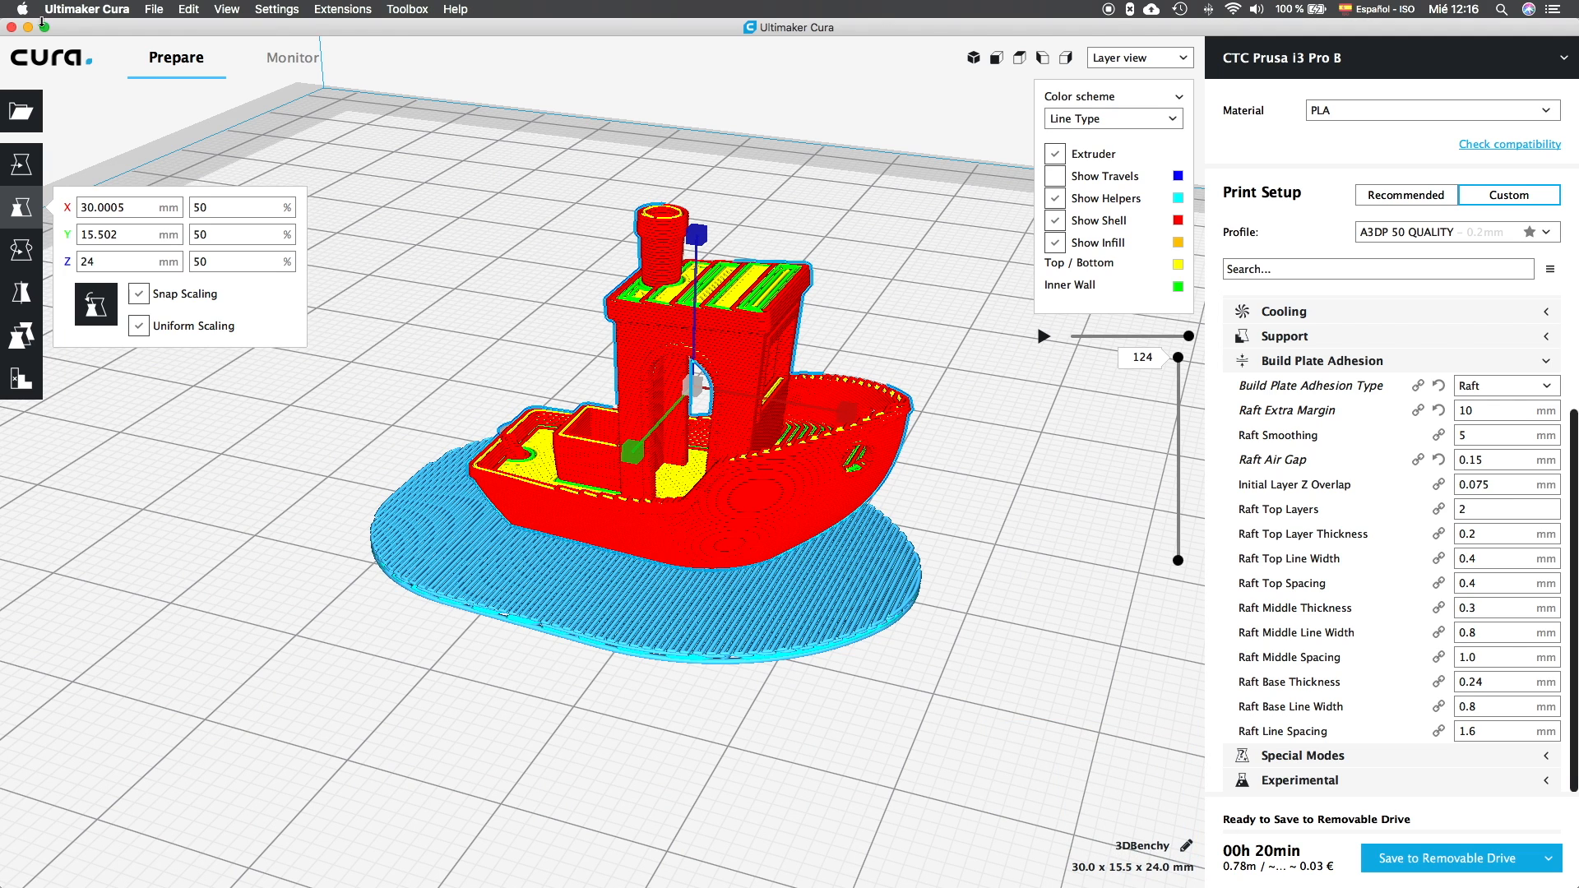
pyautogui.moveTo(64, 20)
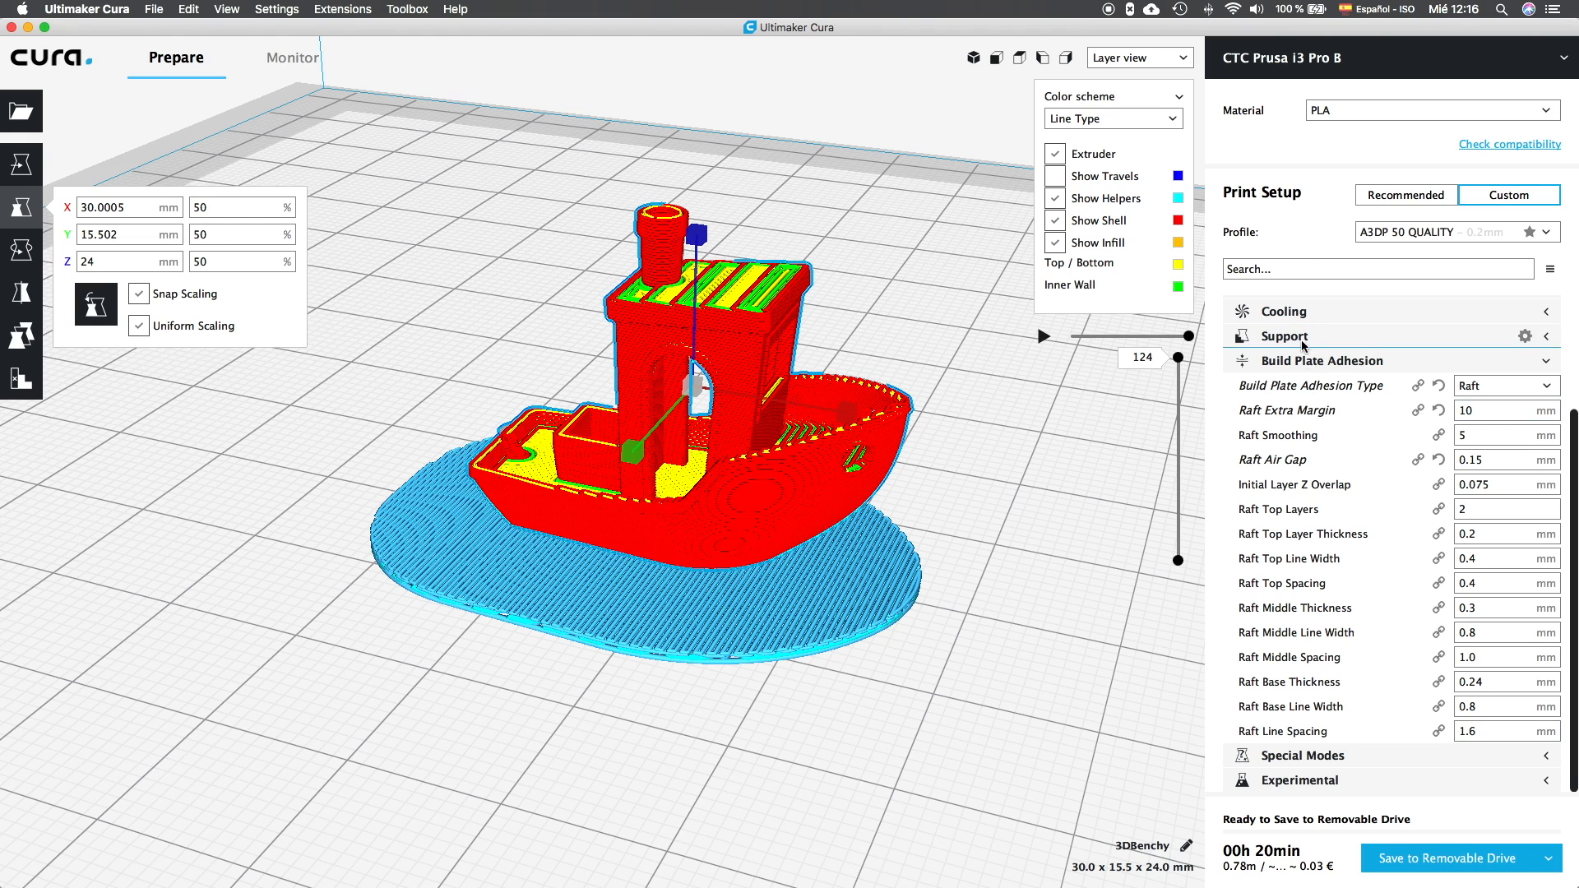
pyautogui.click(1320, 361)
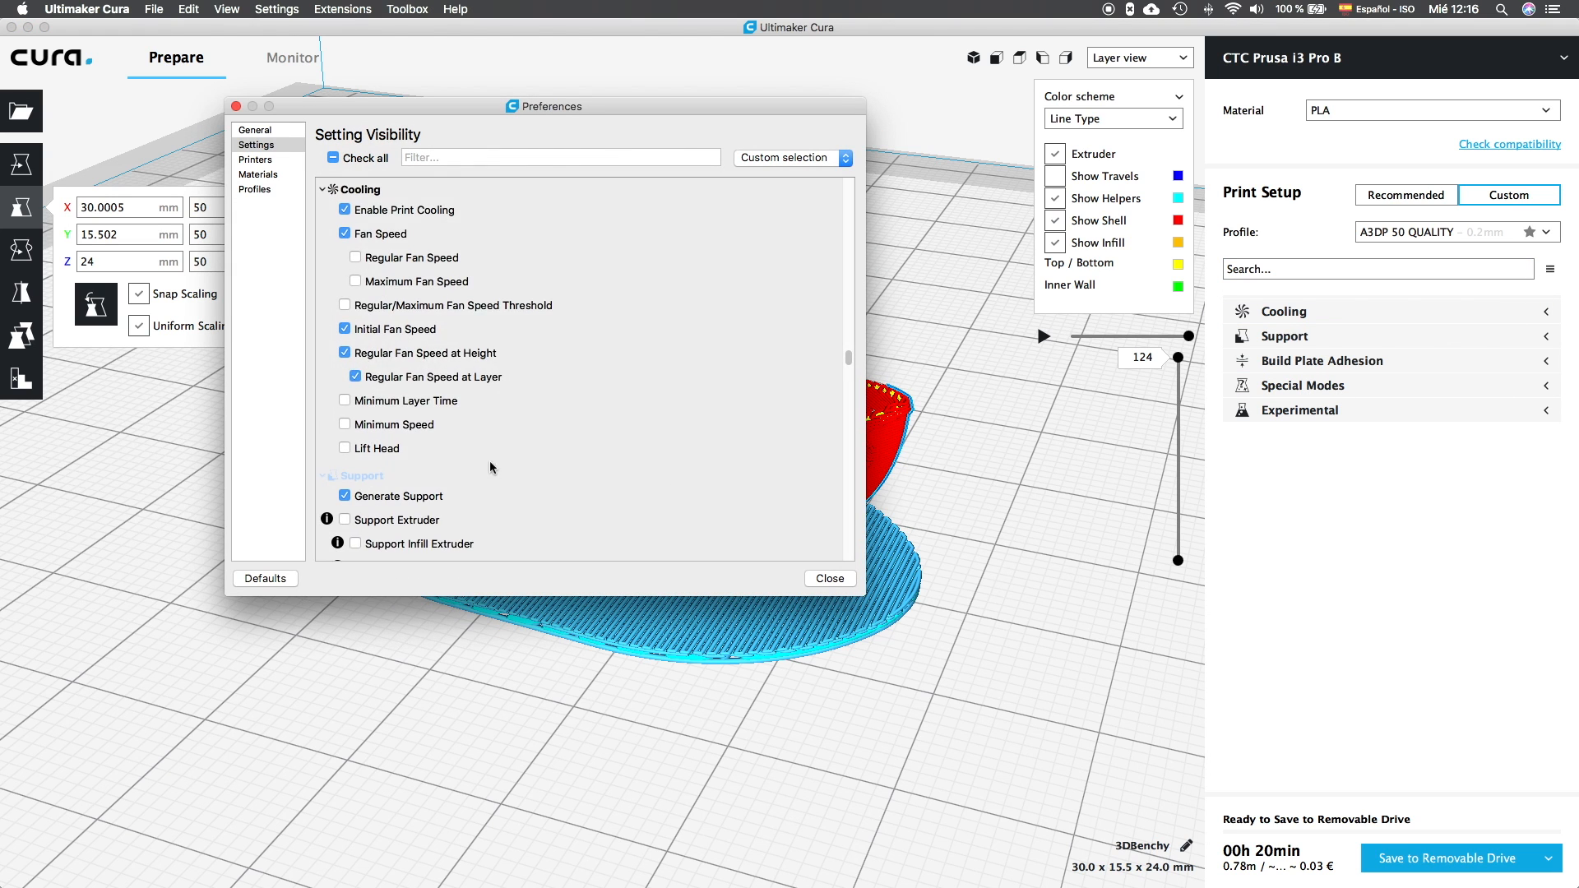
pyautogui.scroll(-3)
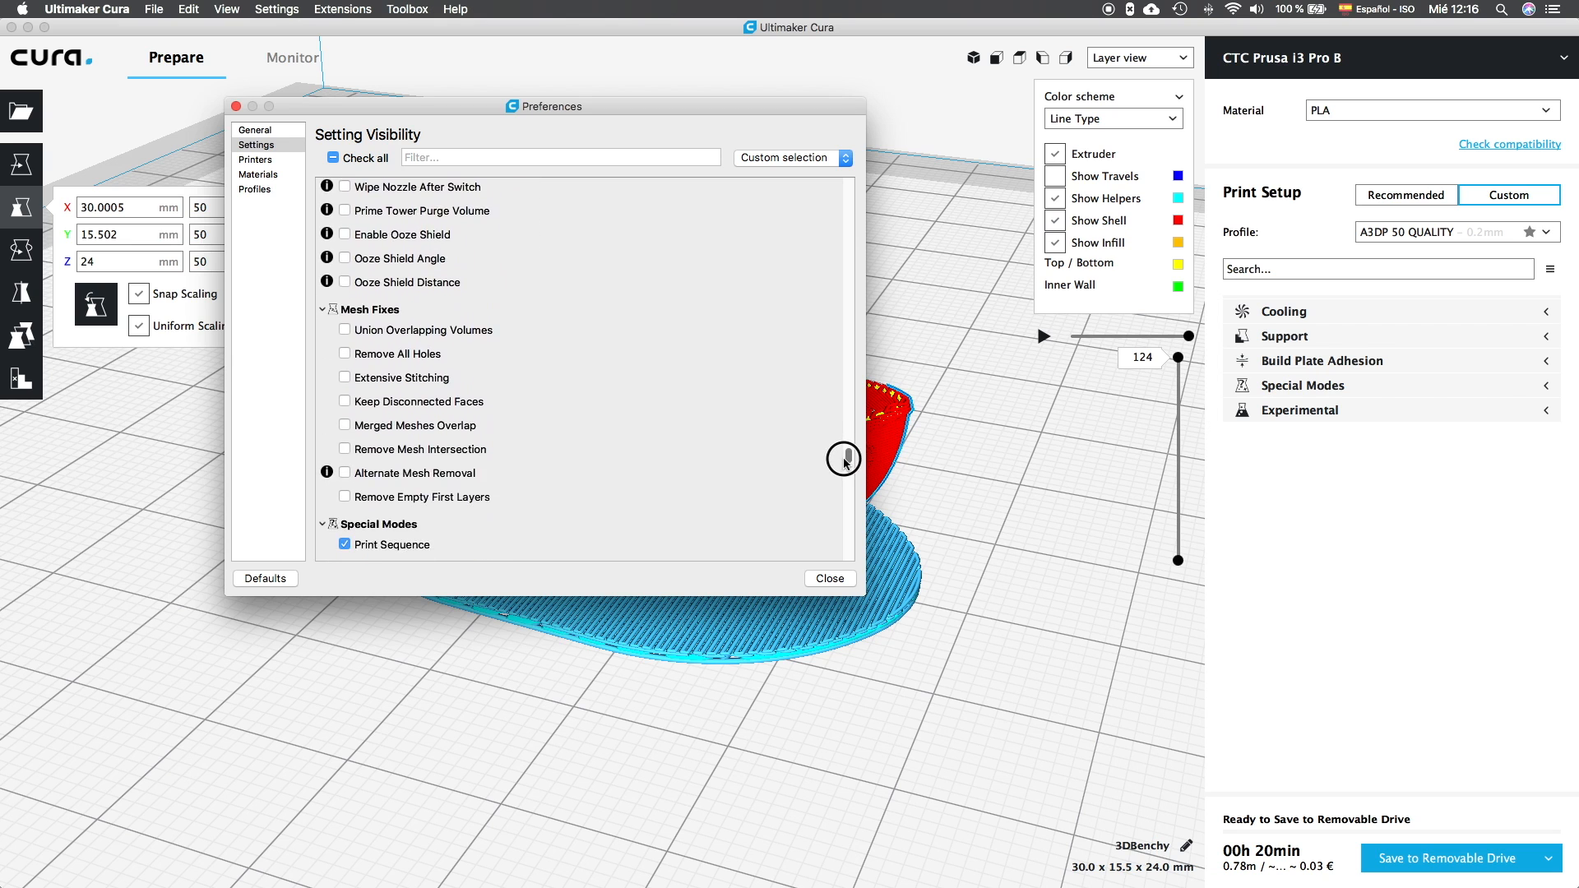
pyautogui.scroll(-3)
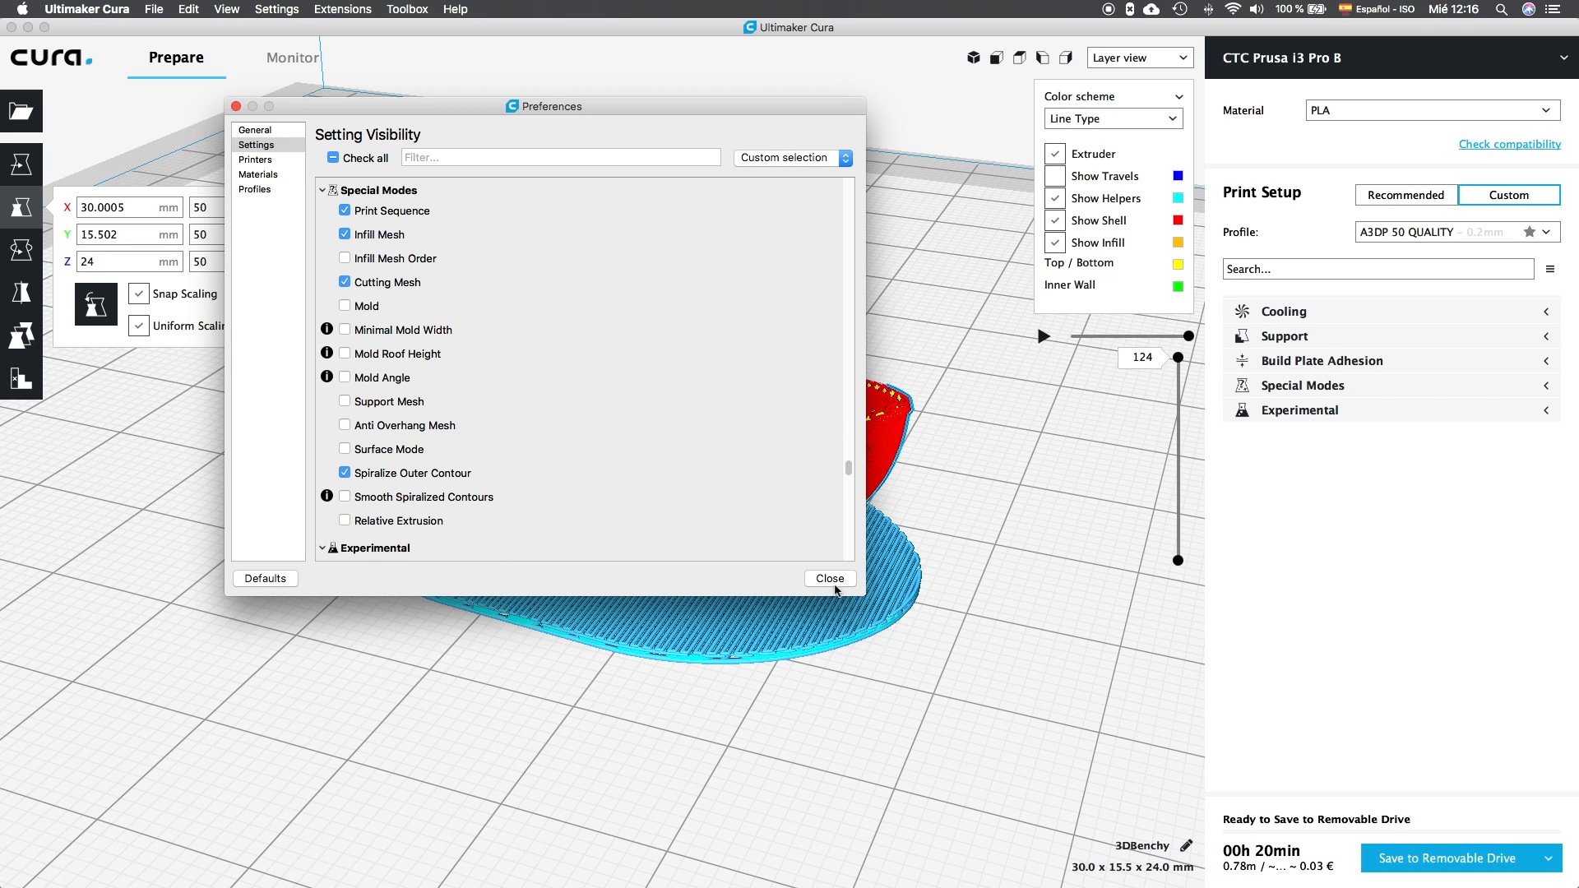
pyautogui.click(829, 578)
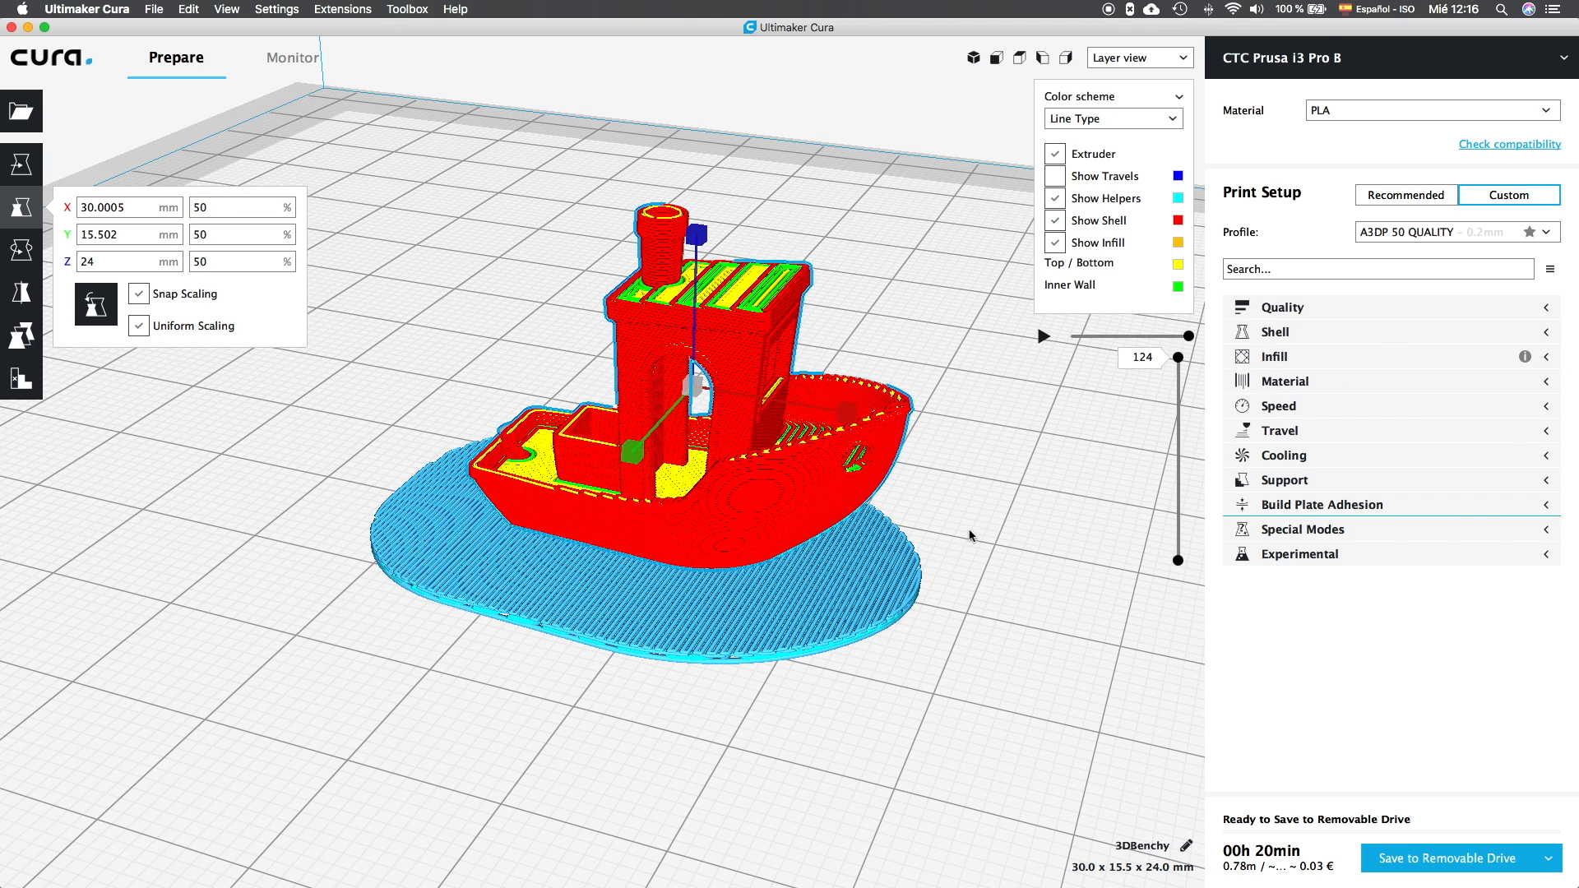